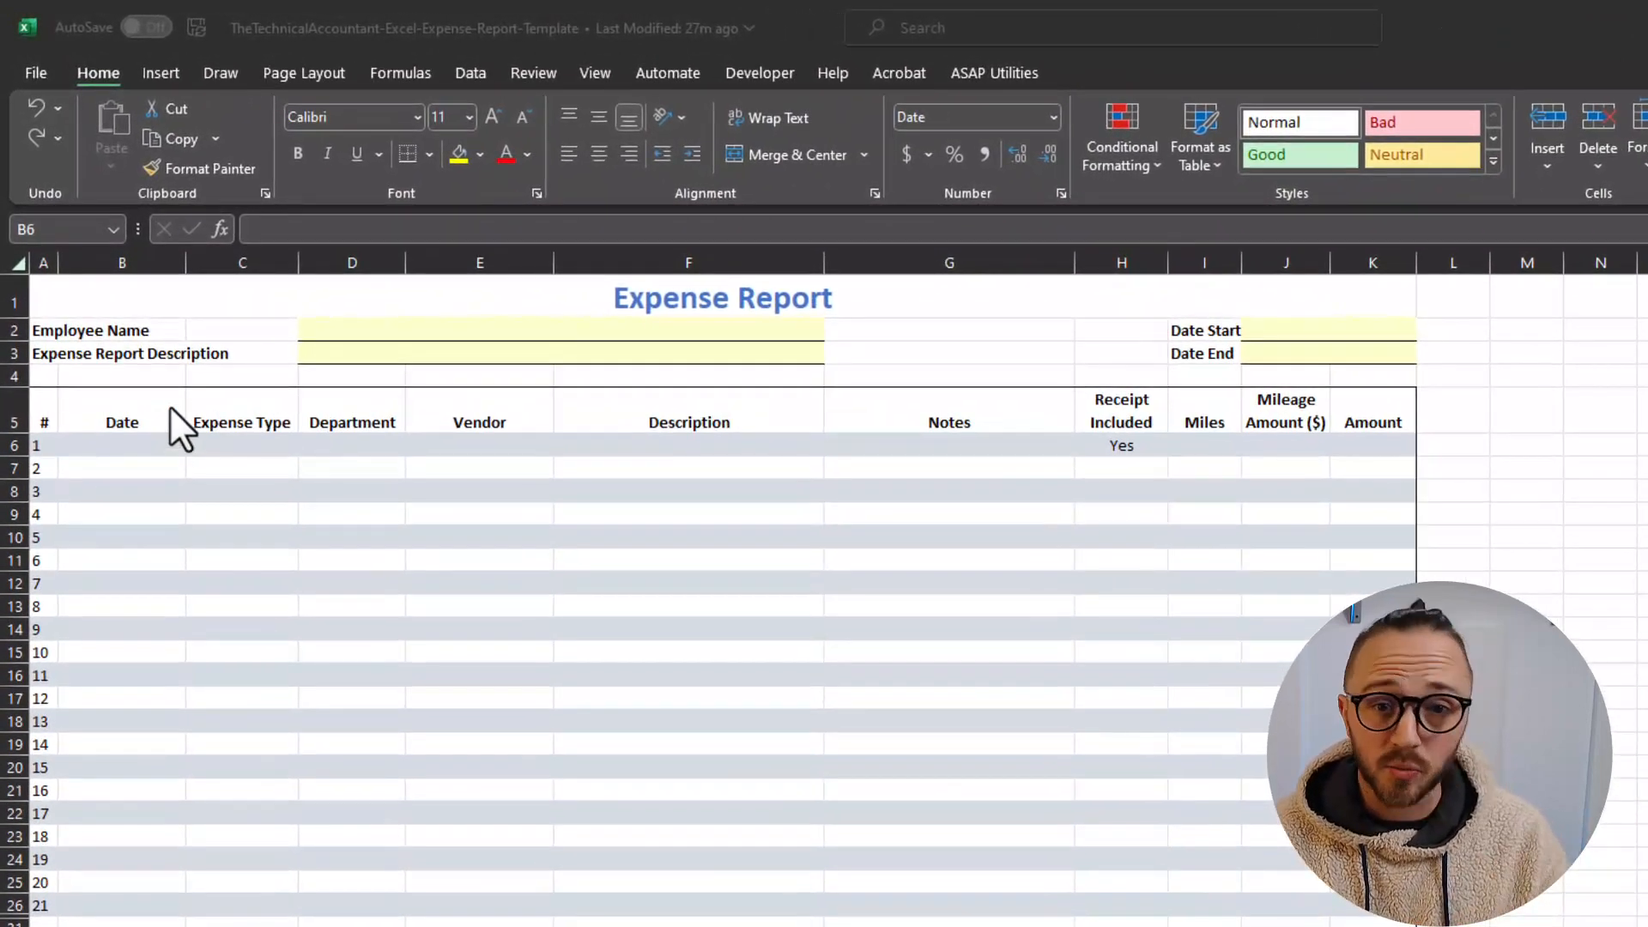
- Inspect the Date cell and the Expense Type, Department, Receipt Included and Mileage column headings
{"action": "left_click", "coordinate": [122, 444]}
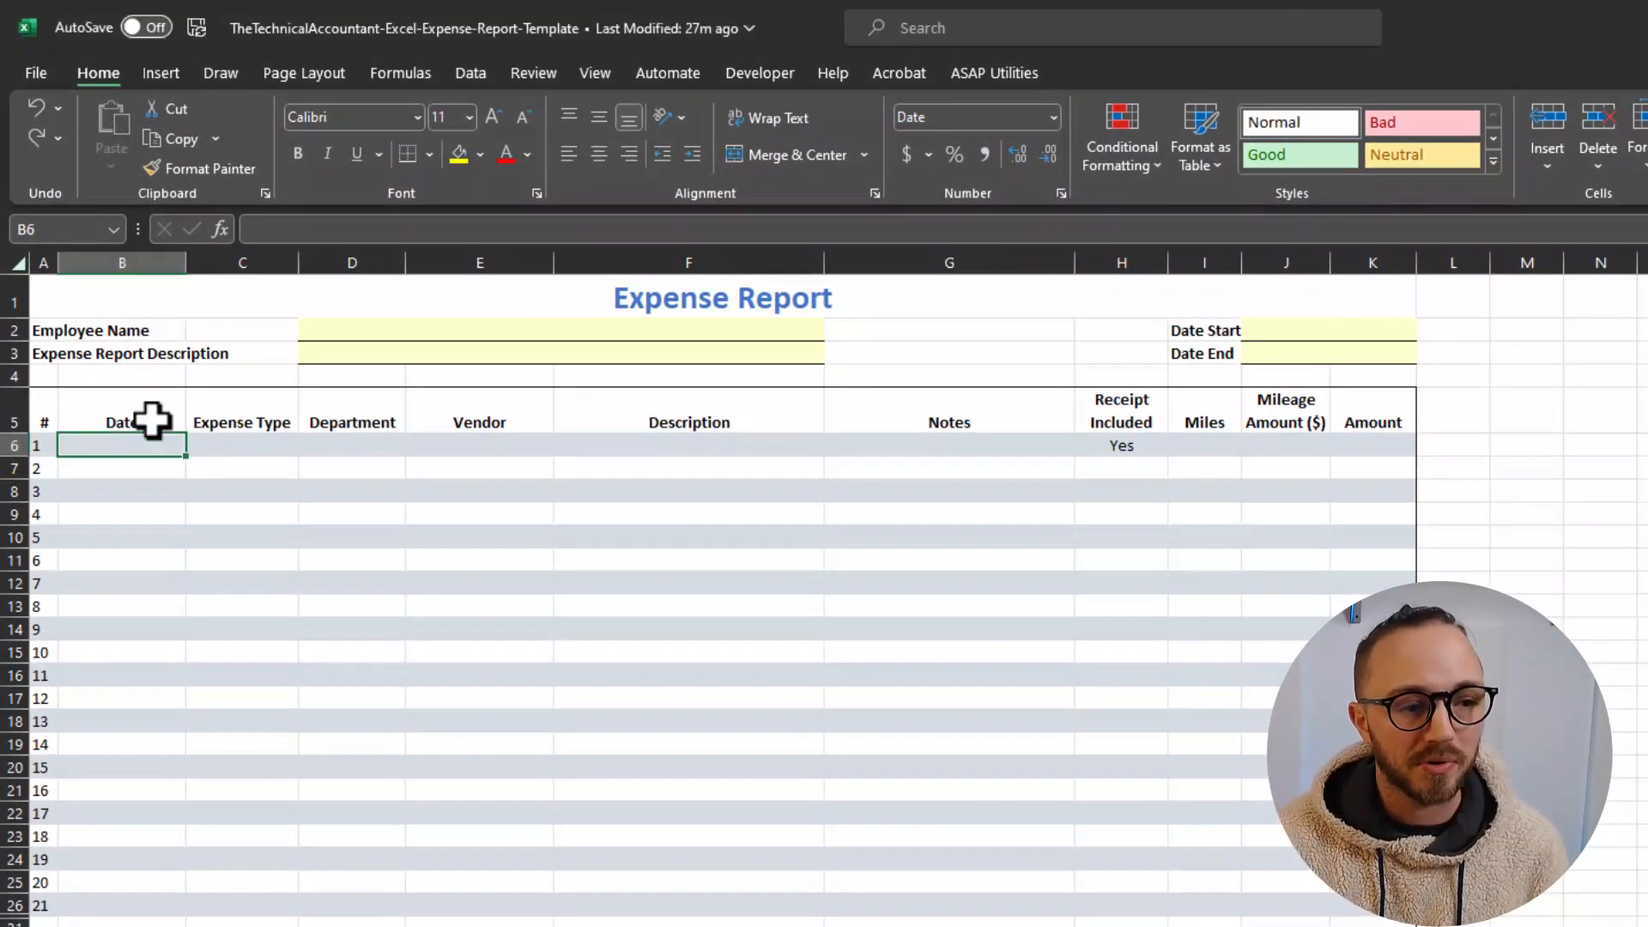
{"action": "left_click", "coordinate": [241, 421]}
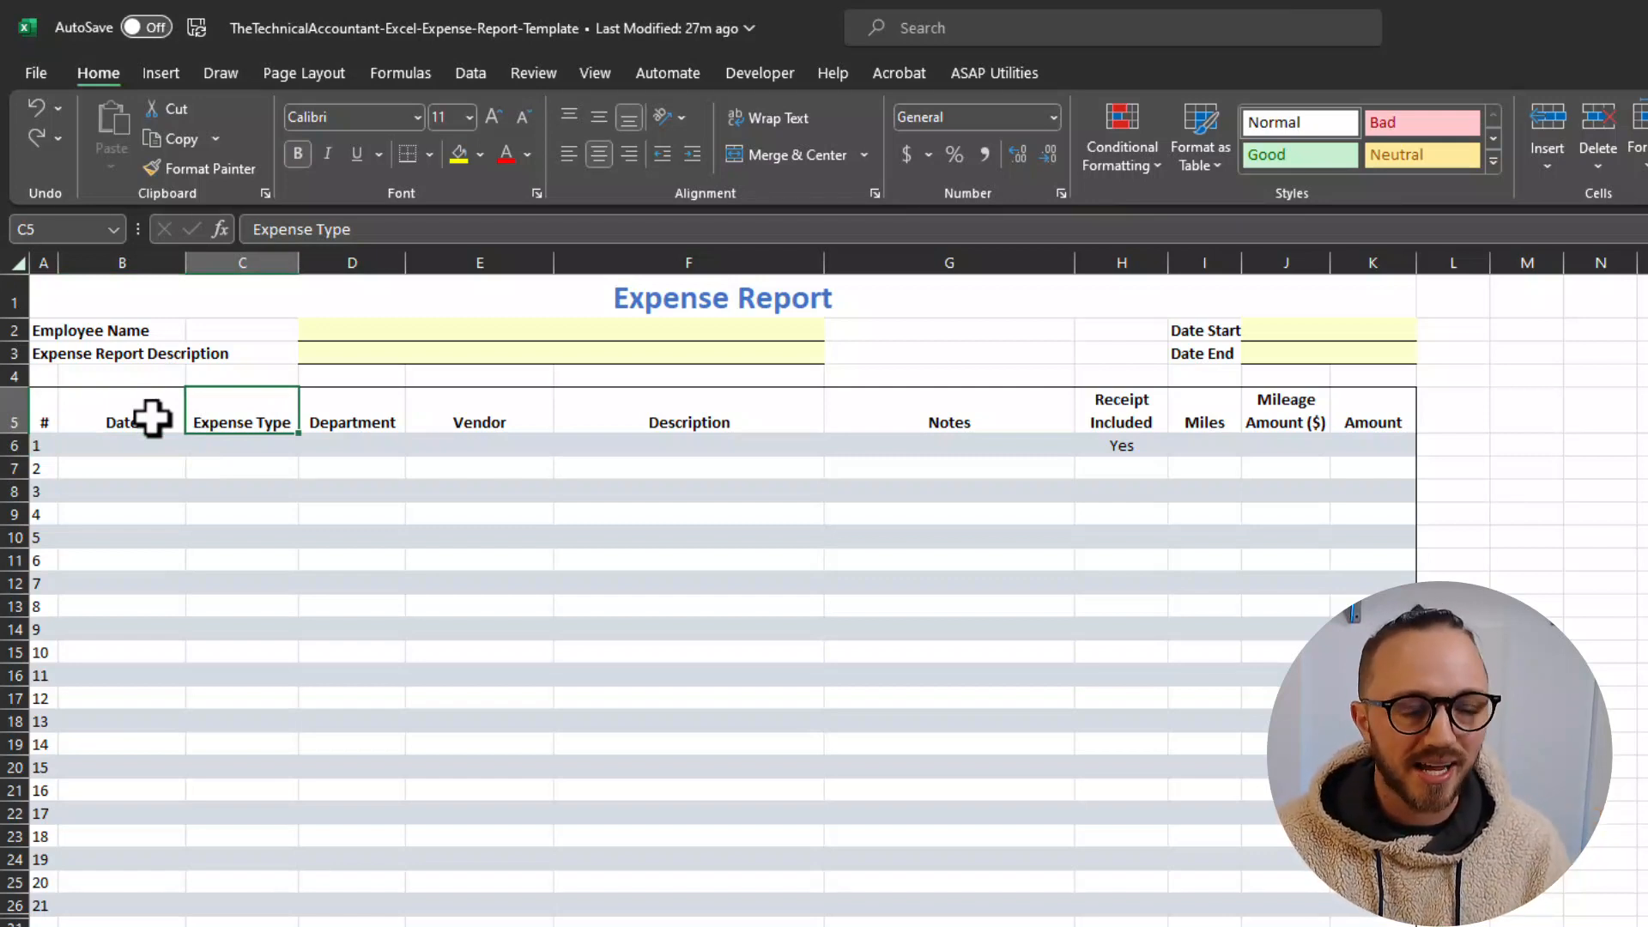
{"action": "left_click", "coordinate": [352, 410]}
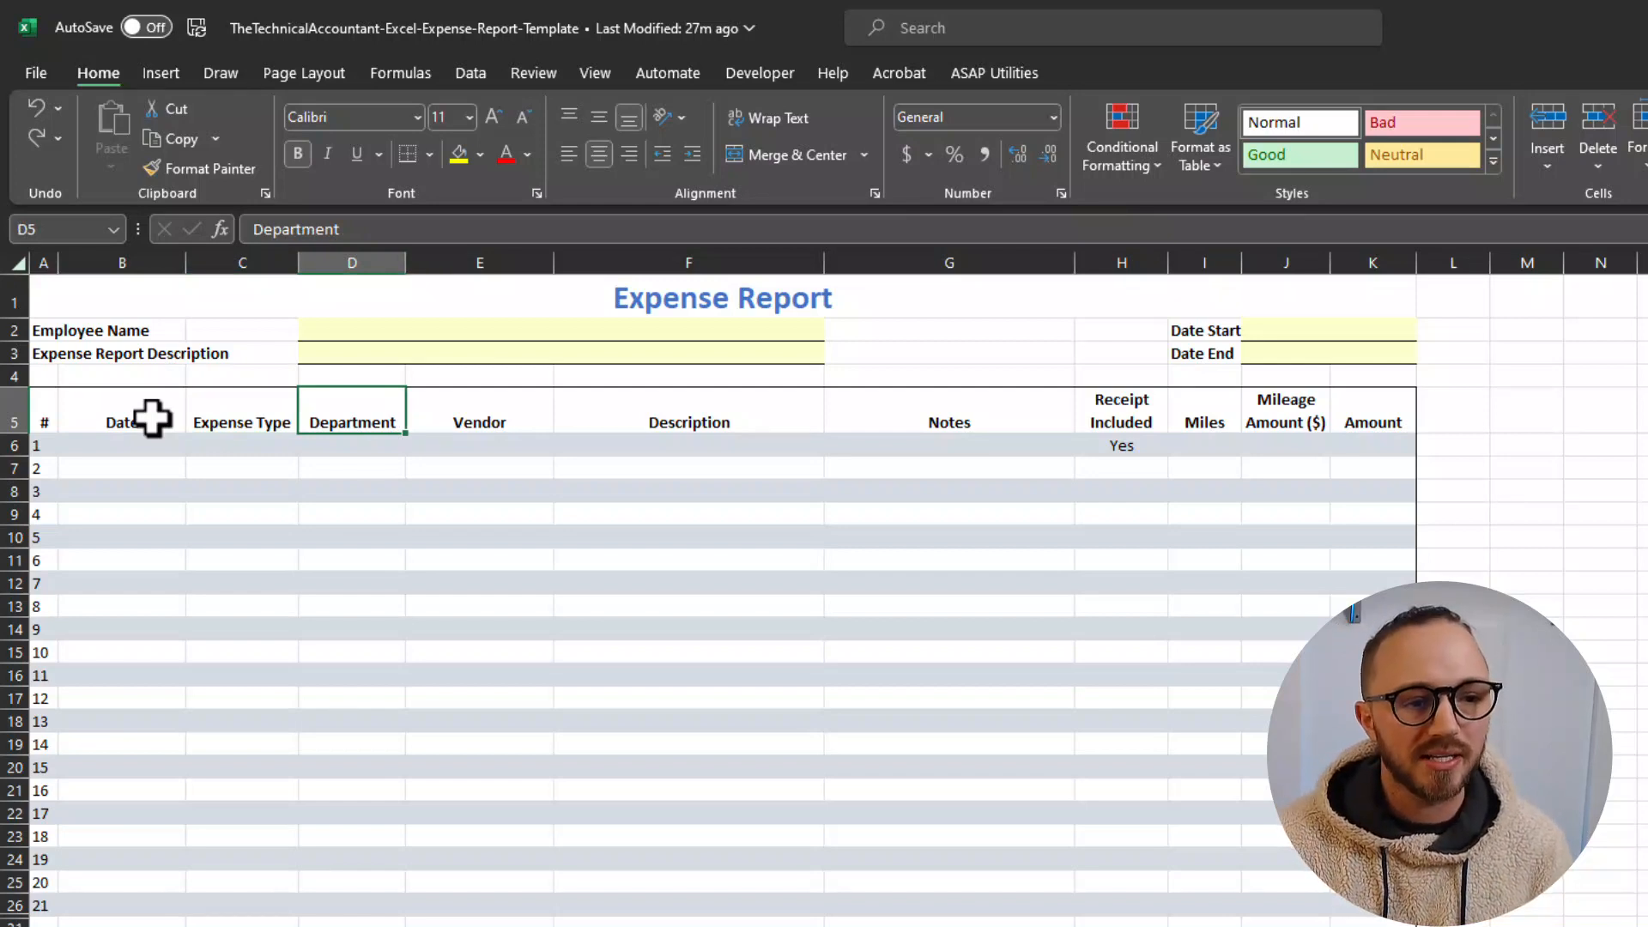
{"action": "left_click", "coordinate": [1120, 411]}
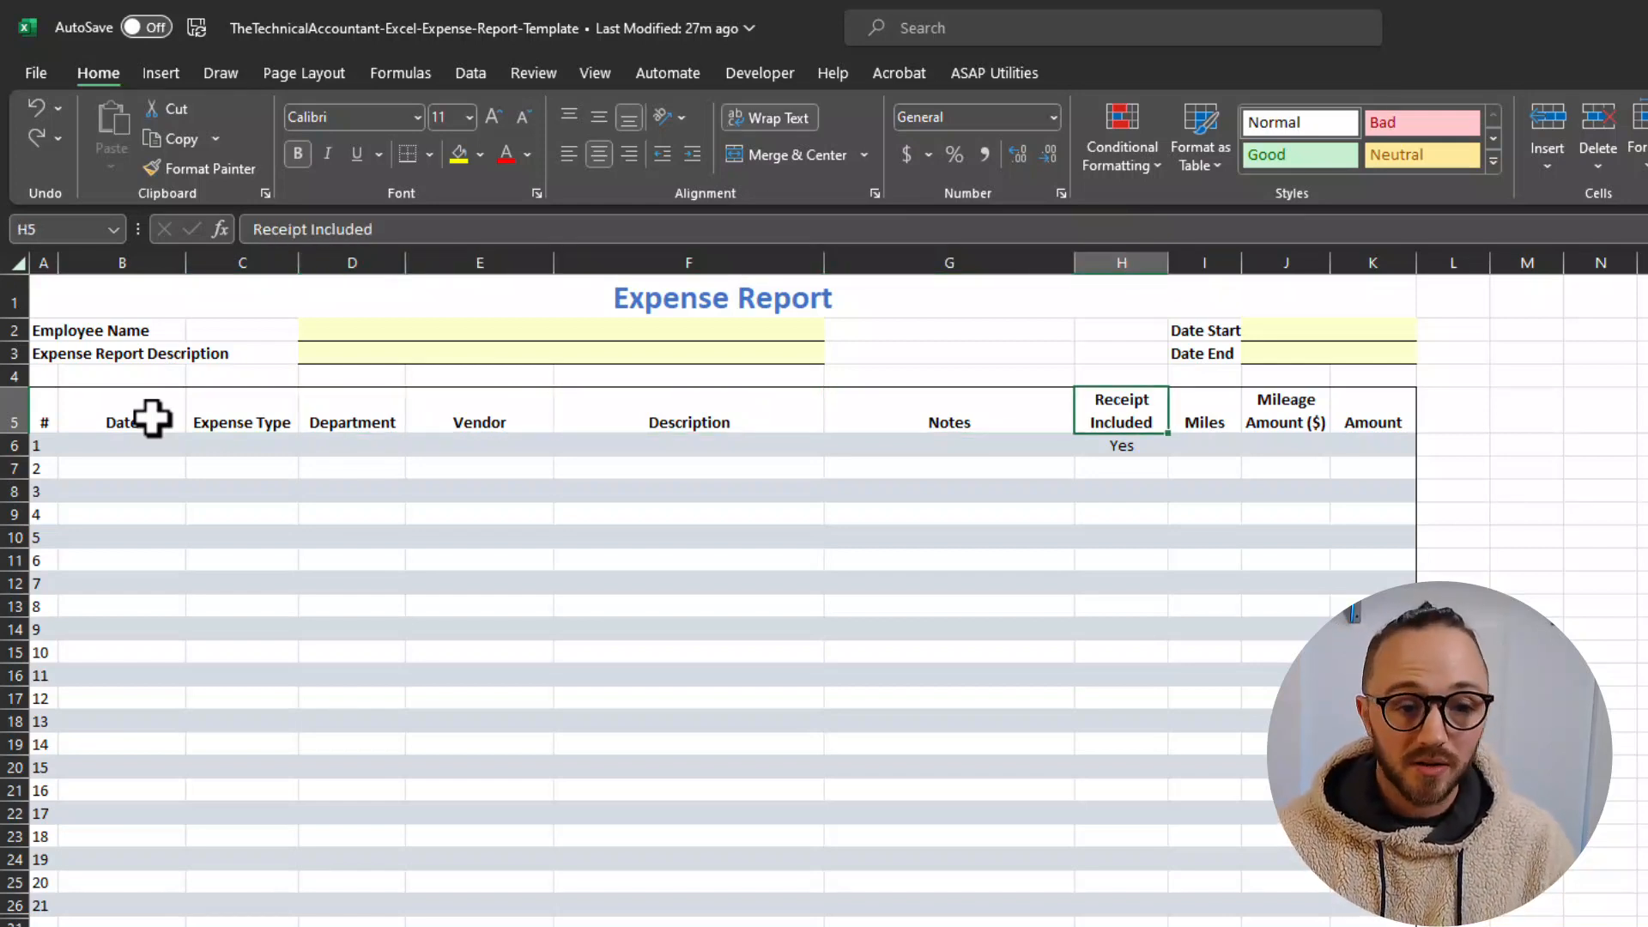
{"action": "left_click", "coordinate": [1284, 410]}
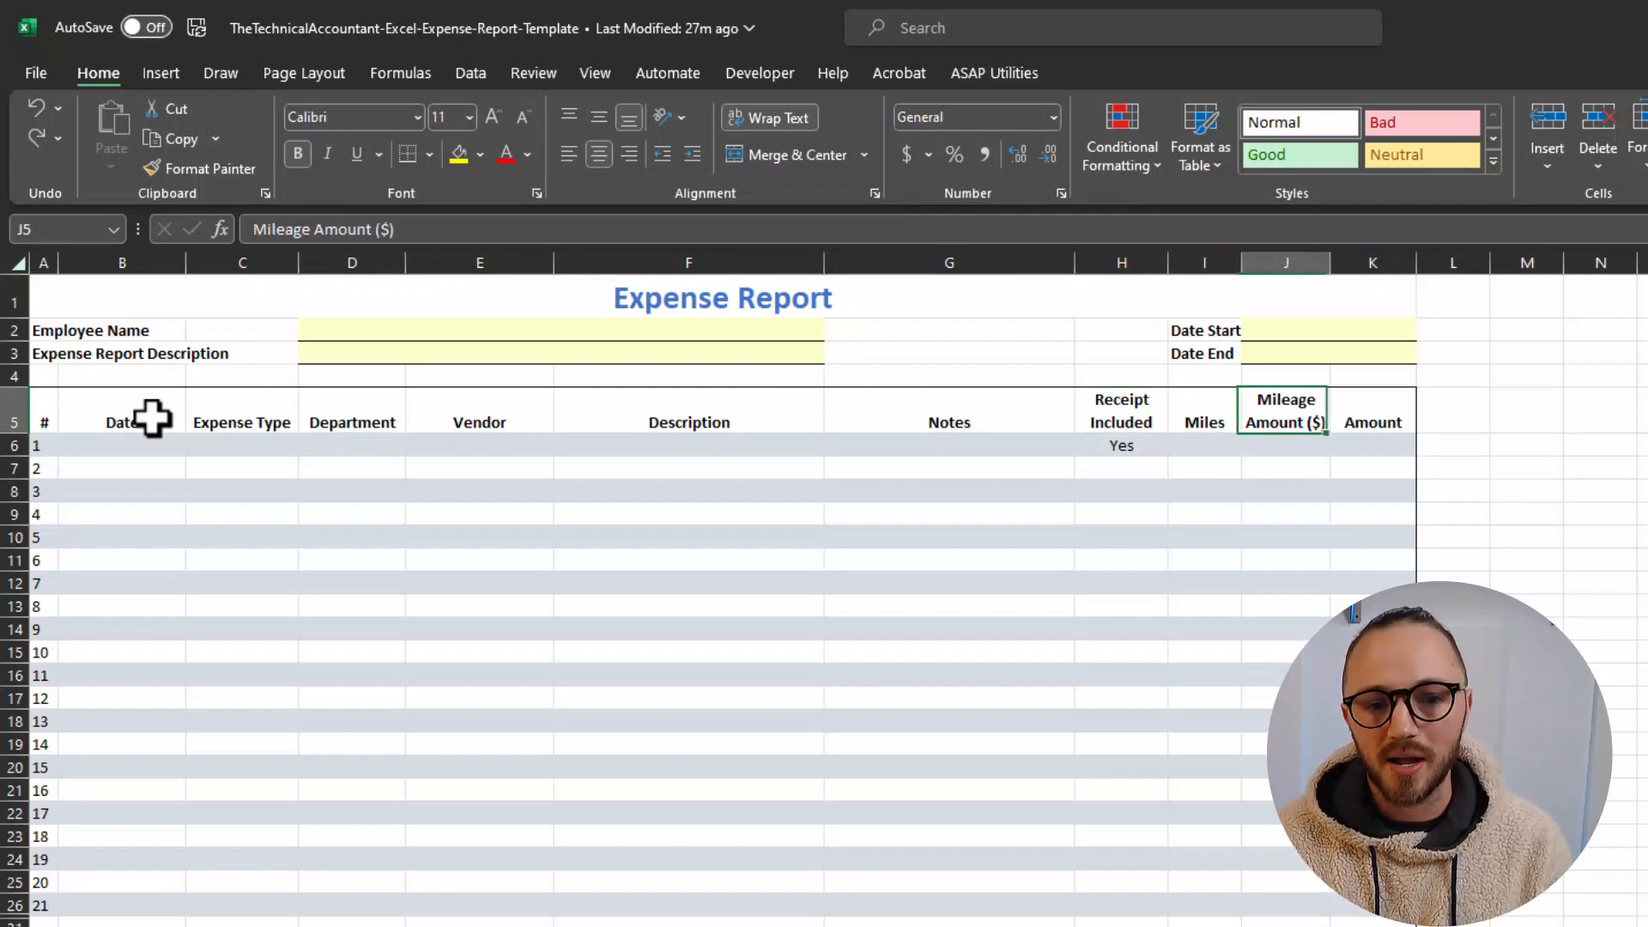
{"action": "left_click", "coordinate": [947, 414]}
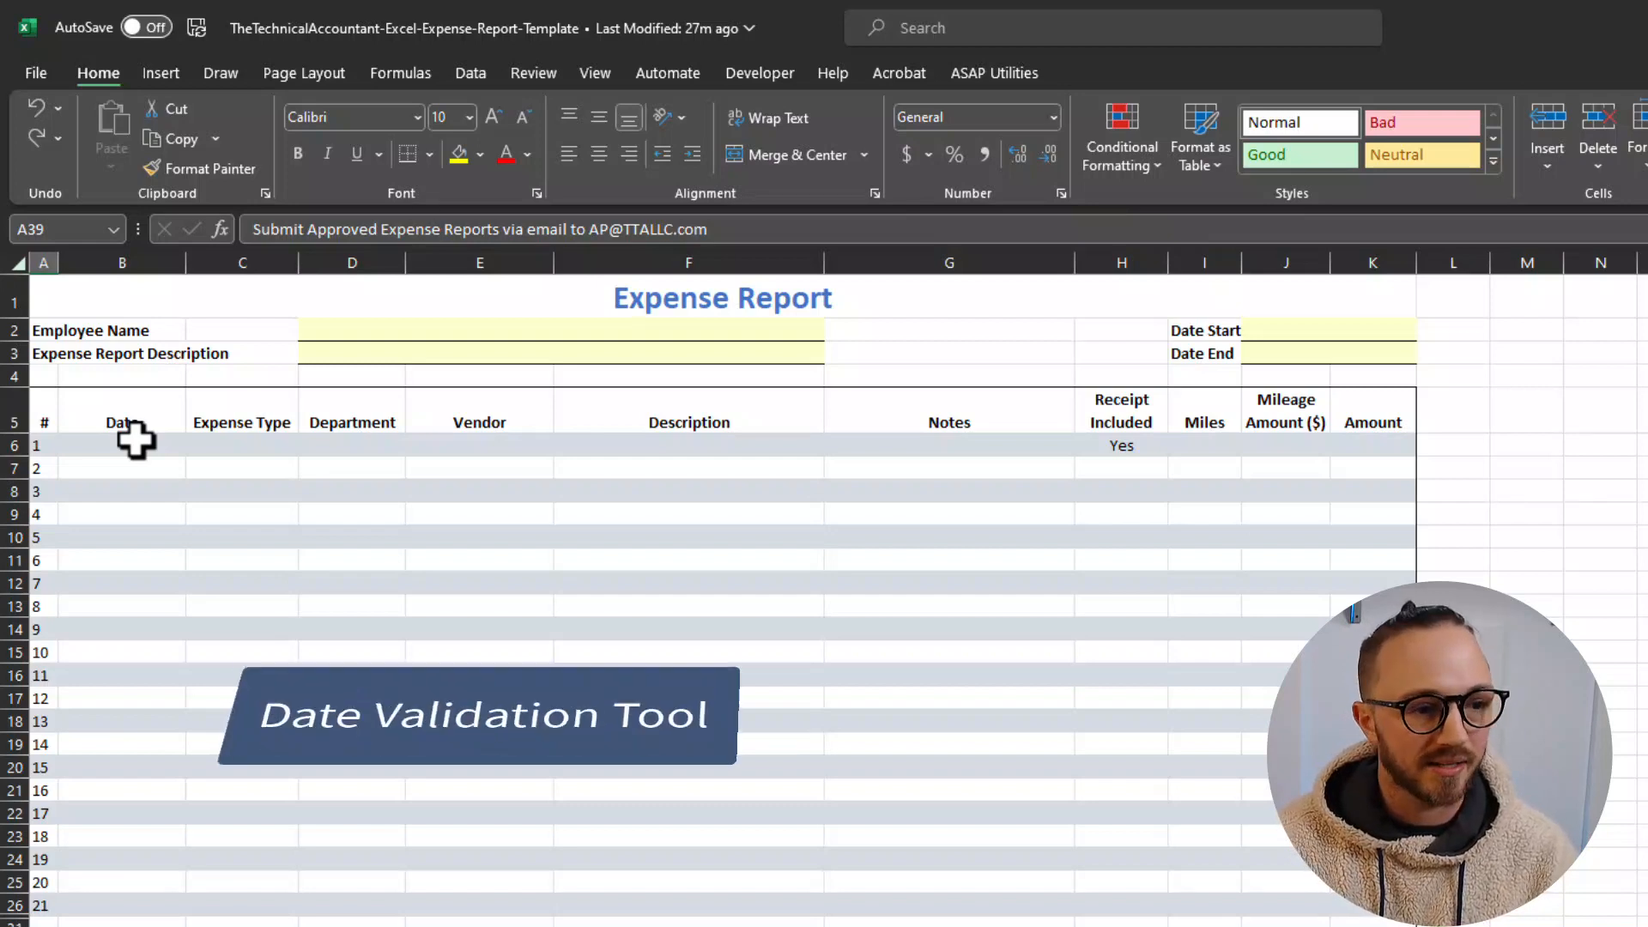
{"action": "type", "text": "sdfsdfs"}
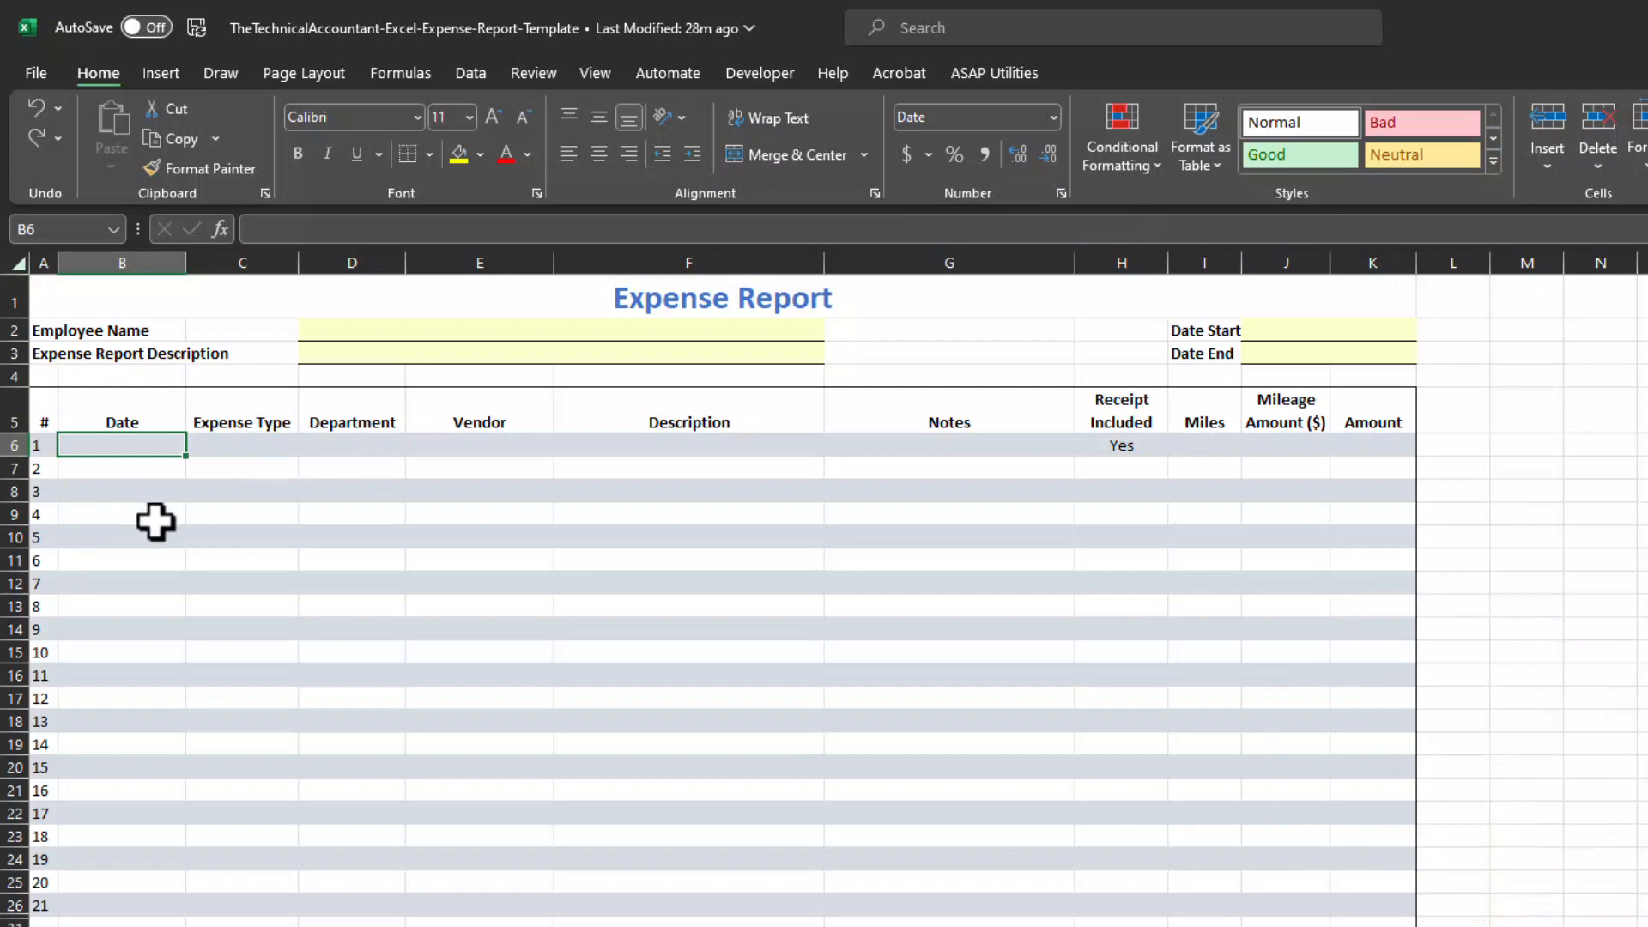
{"action": "mouse_move", "coordinate": [249, 441]}
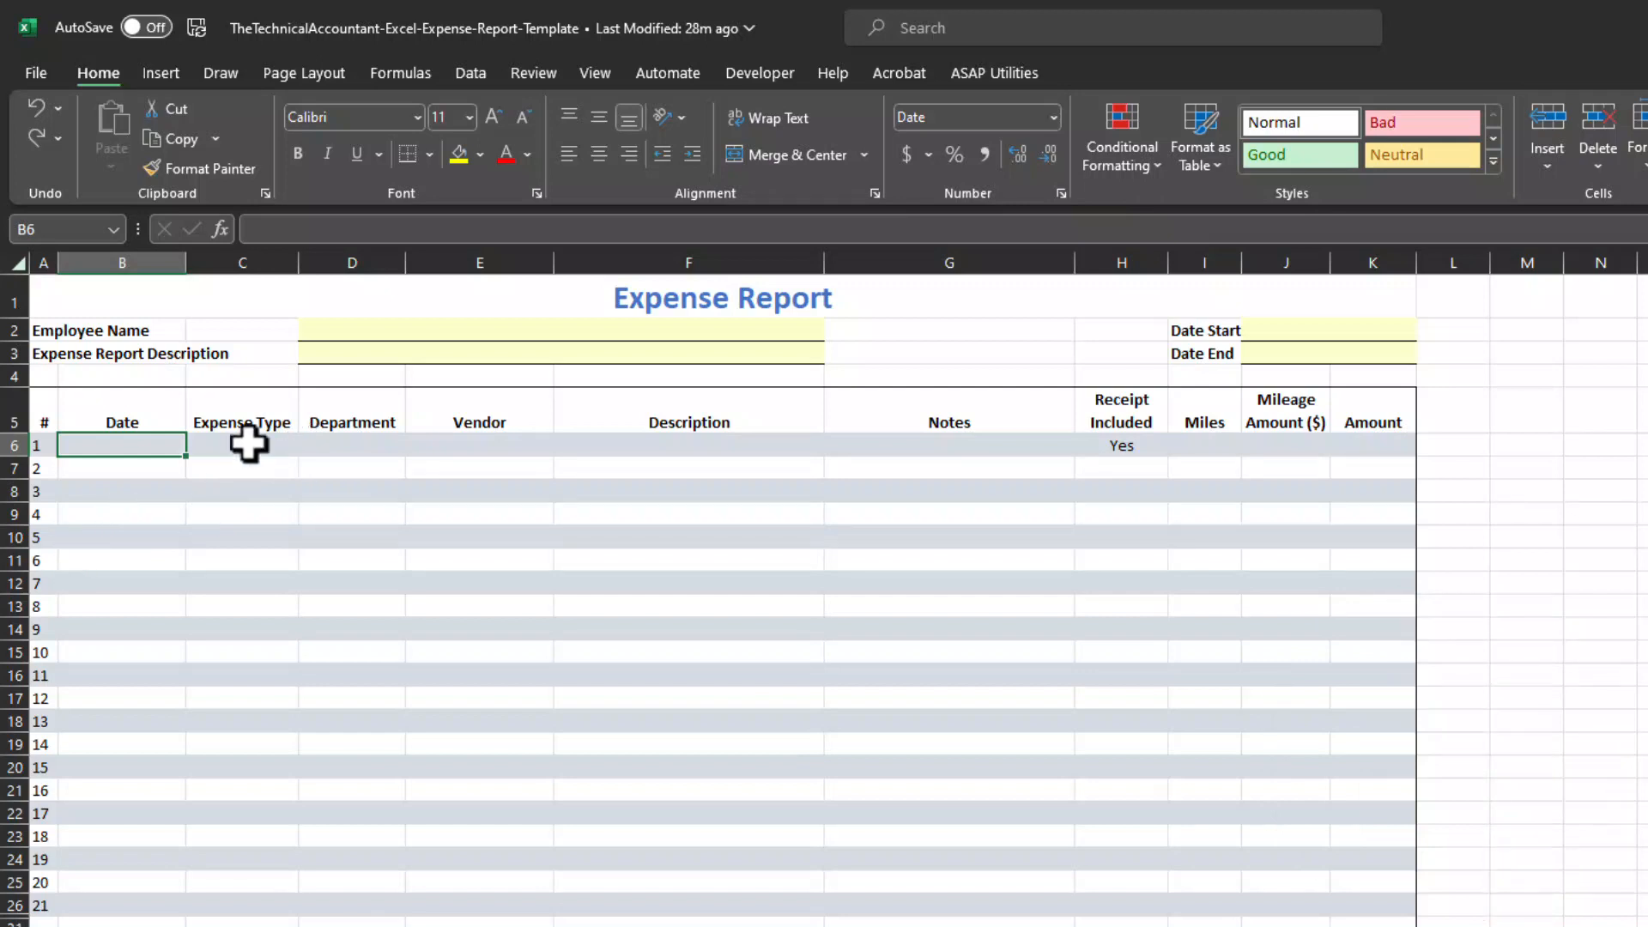
{"action": "mouse_move", "coordinate": [446, 111]}
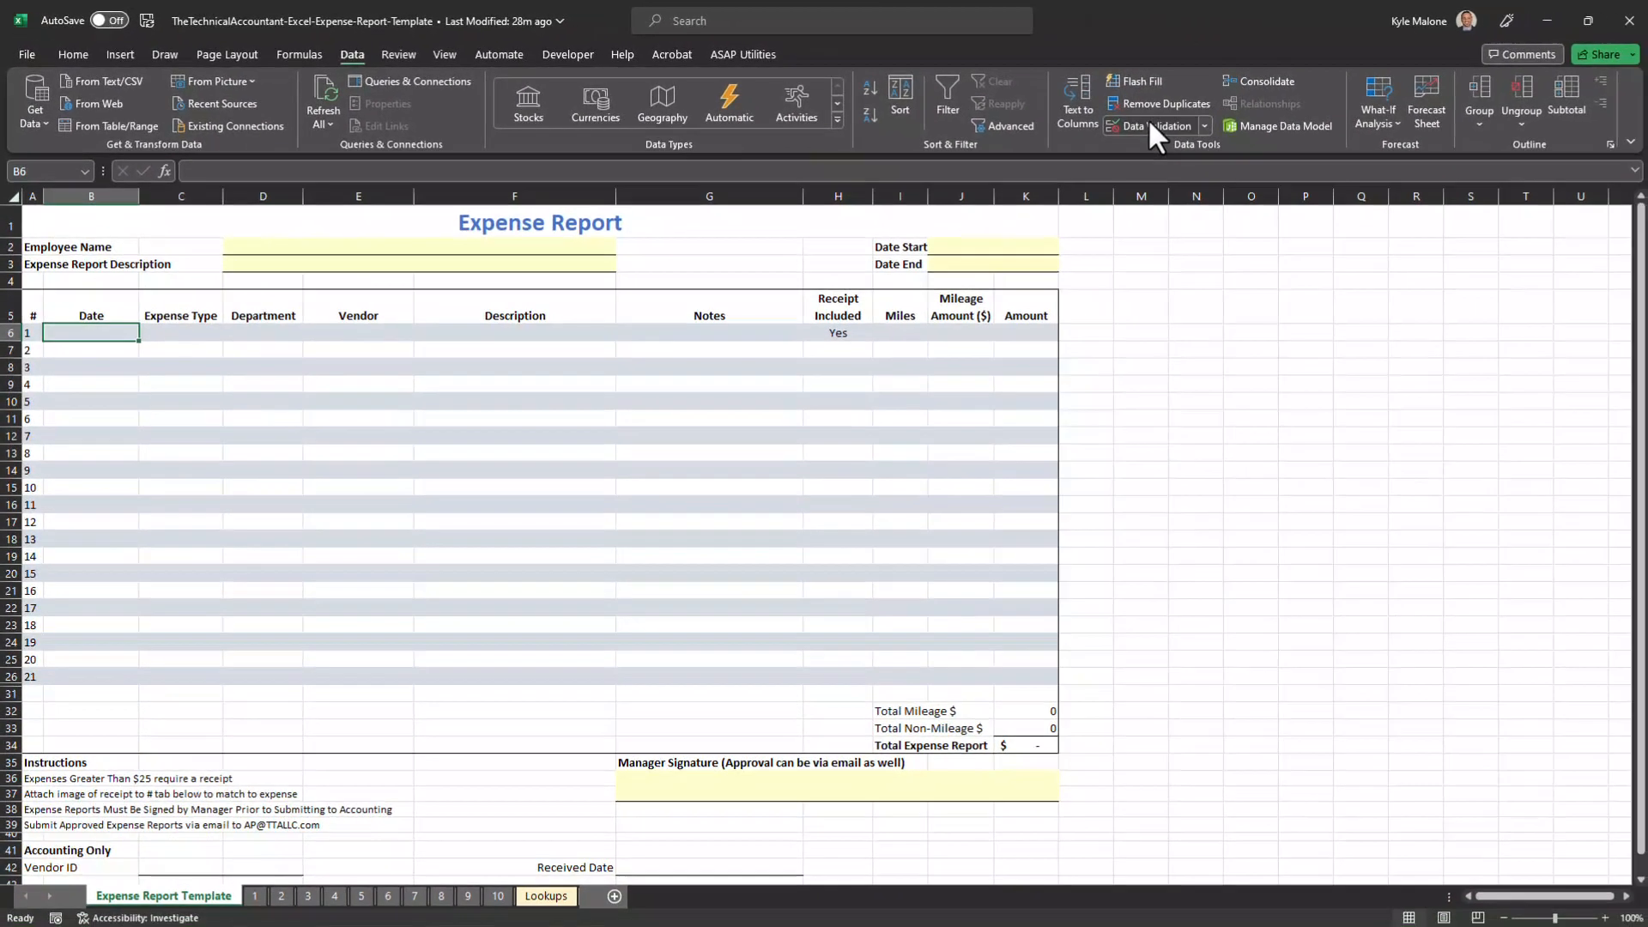
- Keep the first Date cell's validation rule allowing only dates
{"action": "left_click", "coordinate": [1151, 126]}
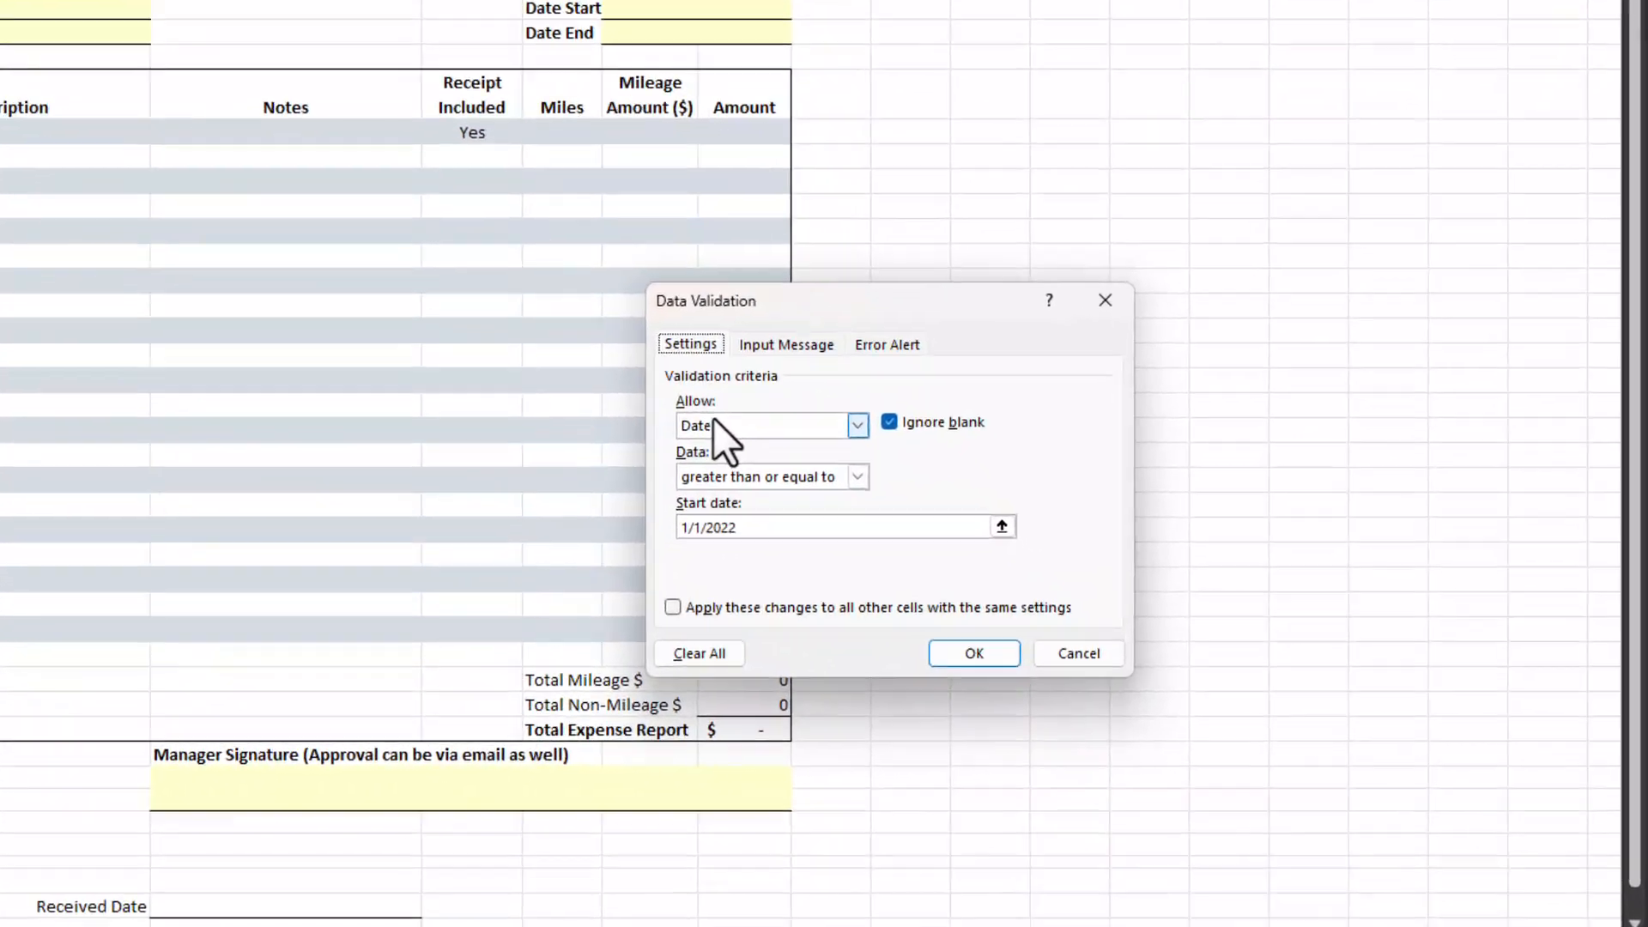
{"action": "left_click", "coordinate": [857, 425]}
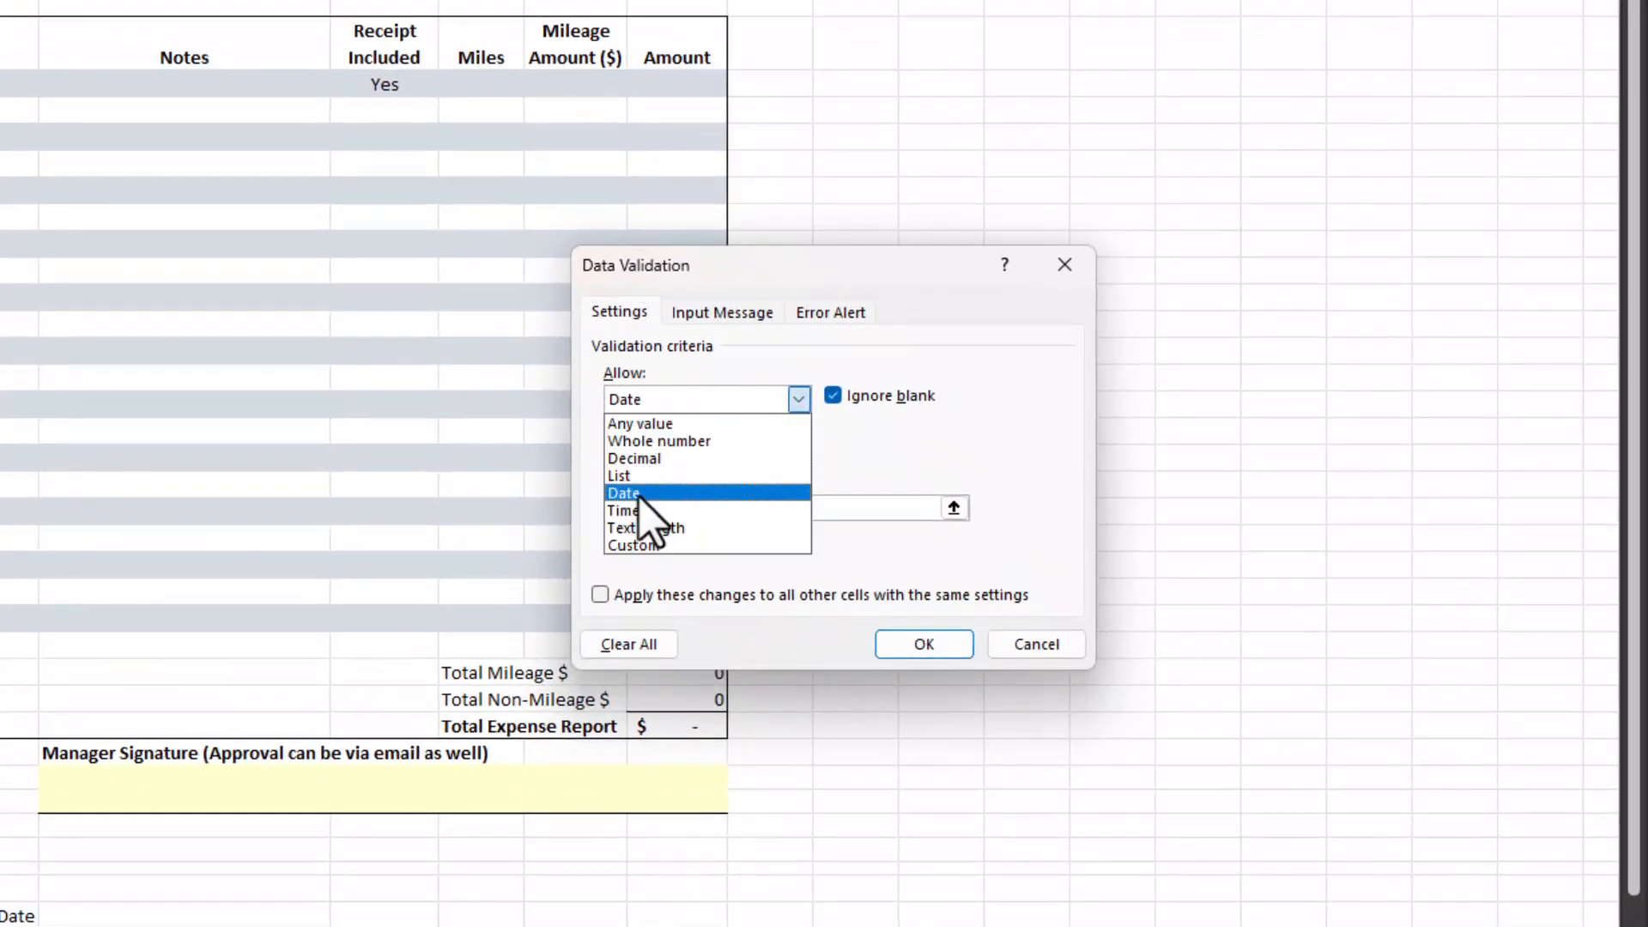
{"action": "left_click", "coordinate": [624, 493]}
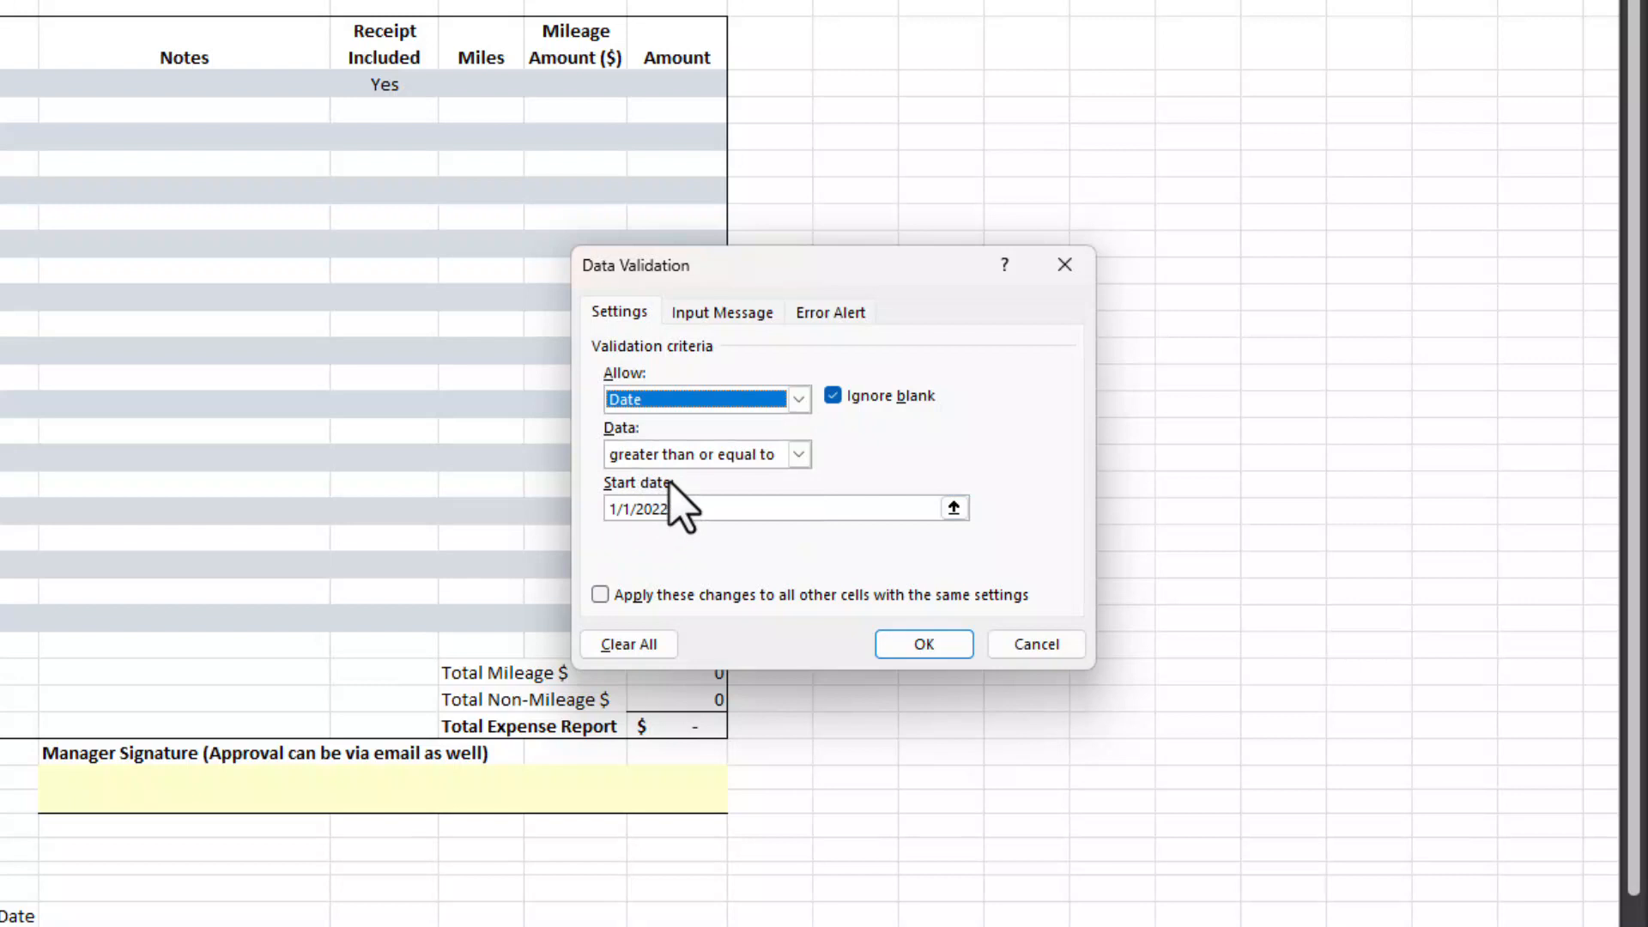
{"action": "mouse_move", "coordinate": [678, 541]}
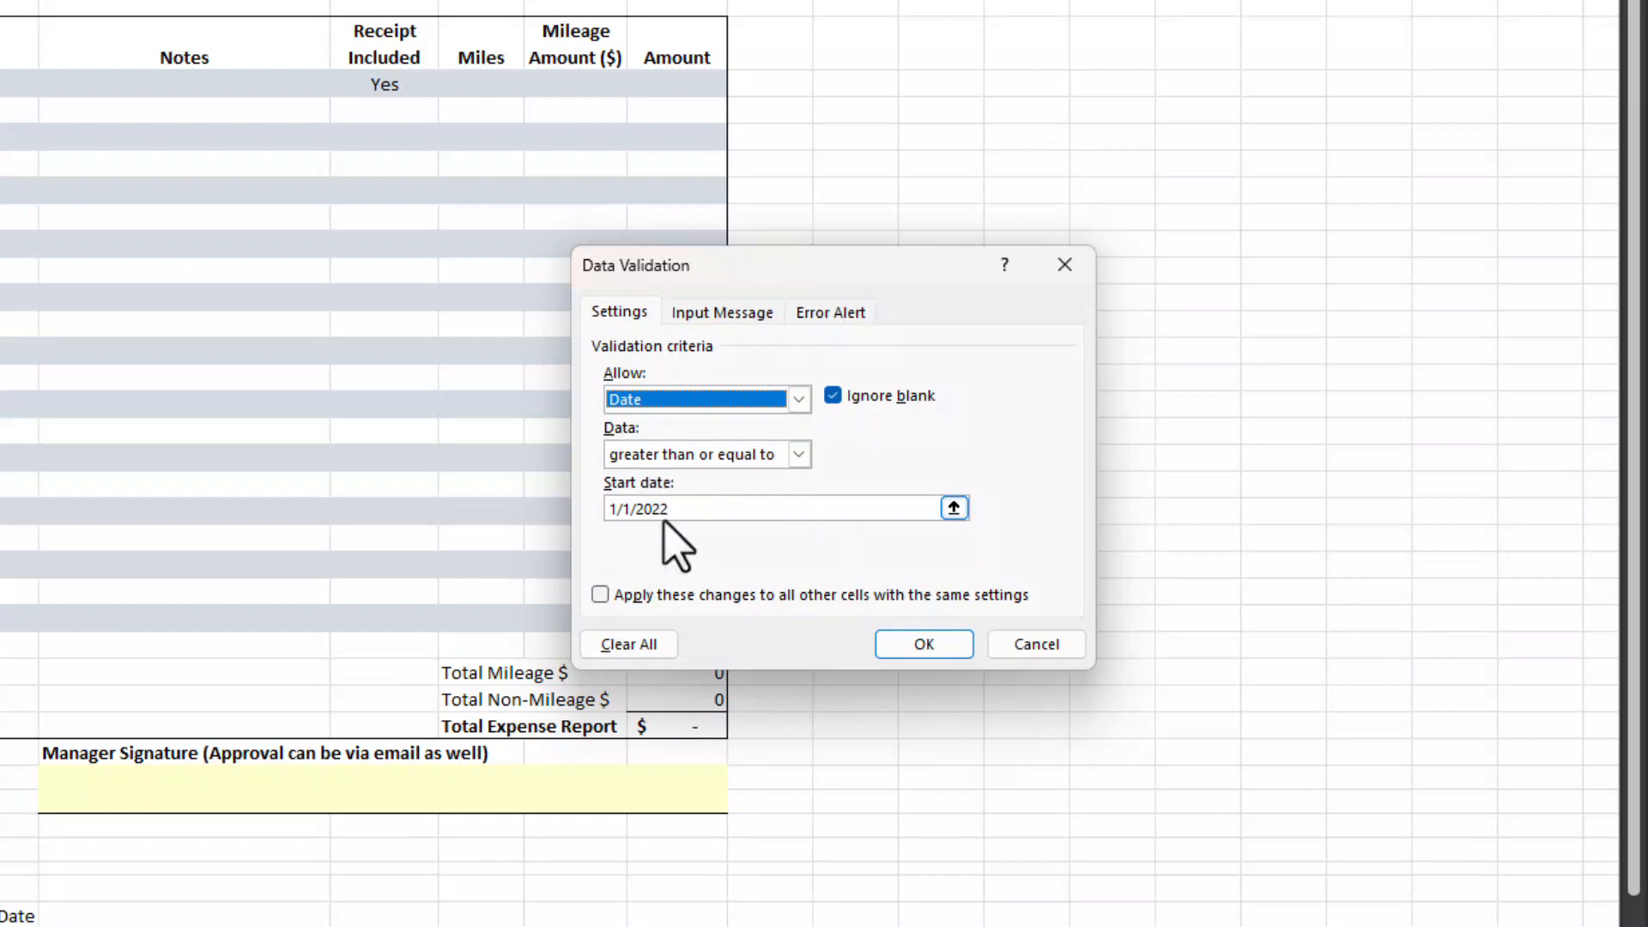
{"action": "mouse_move", "coordinate": [741, 535]}
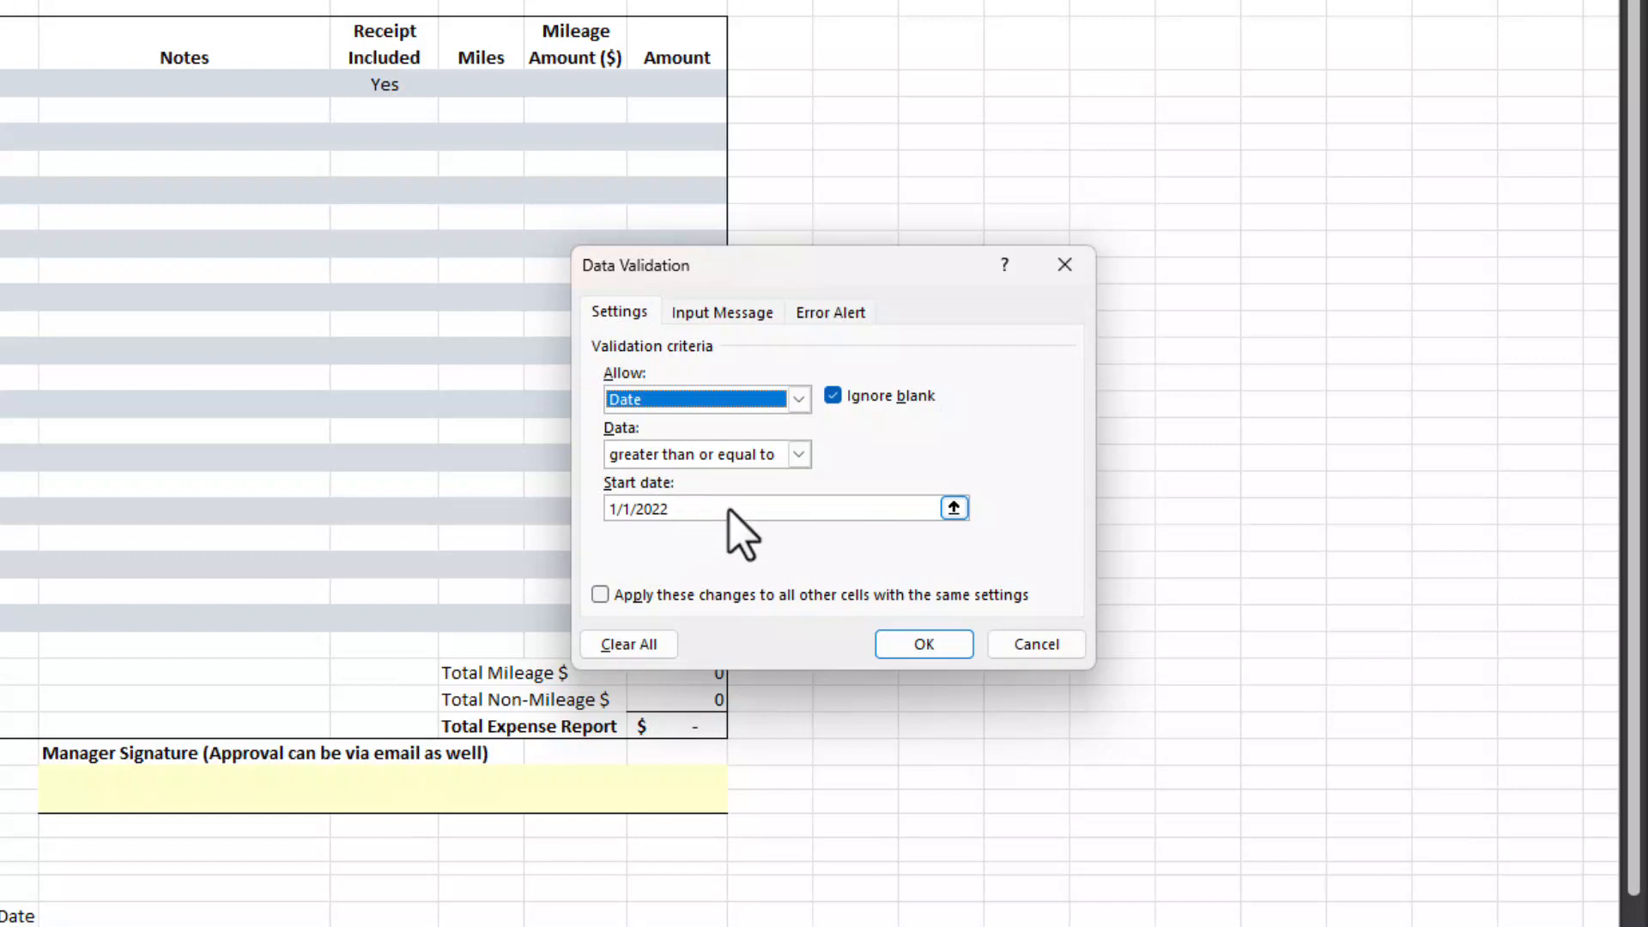
{"action": "mouse_move", "coordinate": [830, 609]}
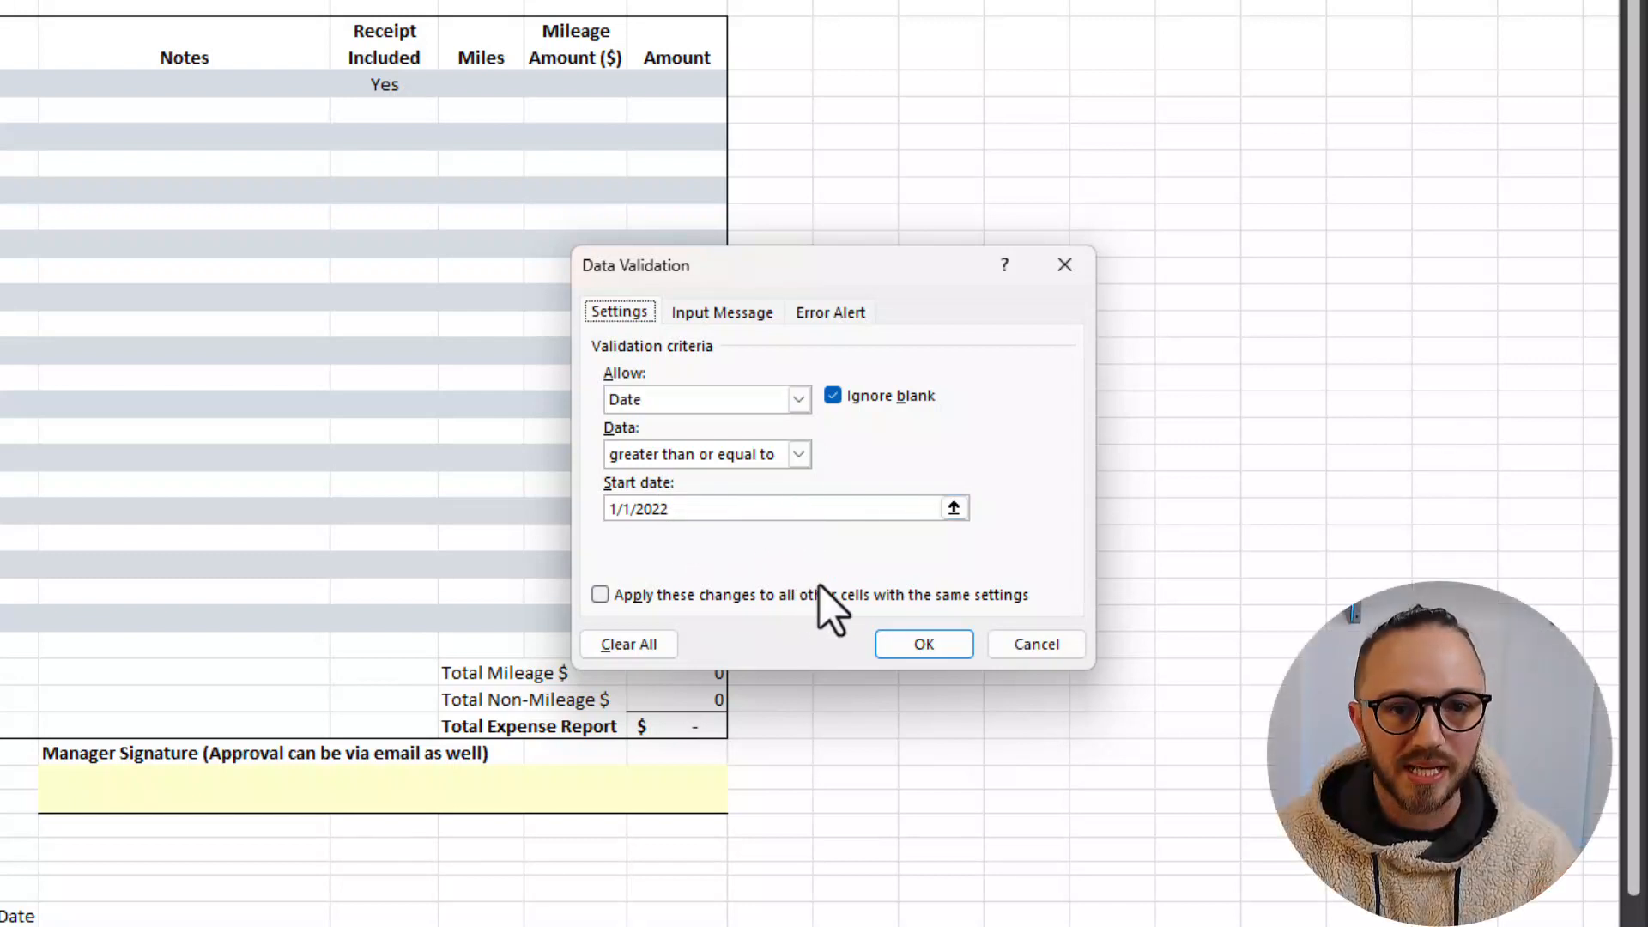
{"action": "mouse_move", "coordinate": [914, 645]}
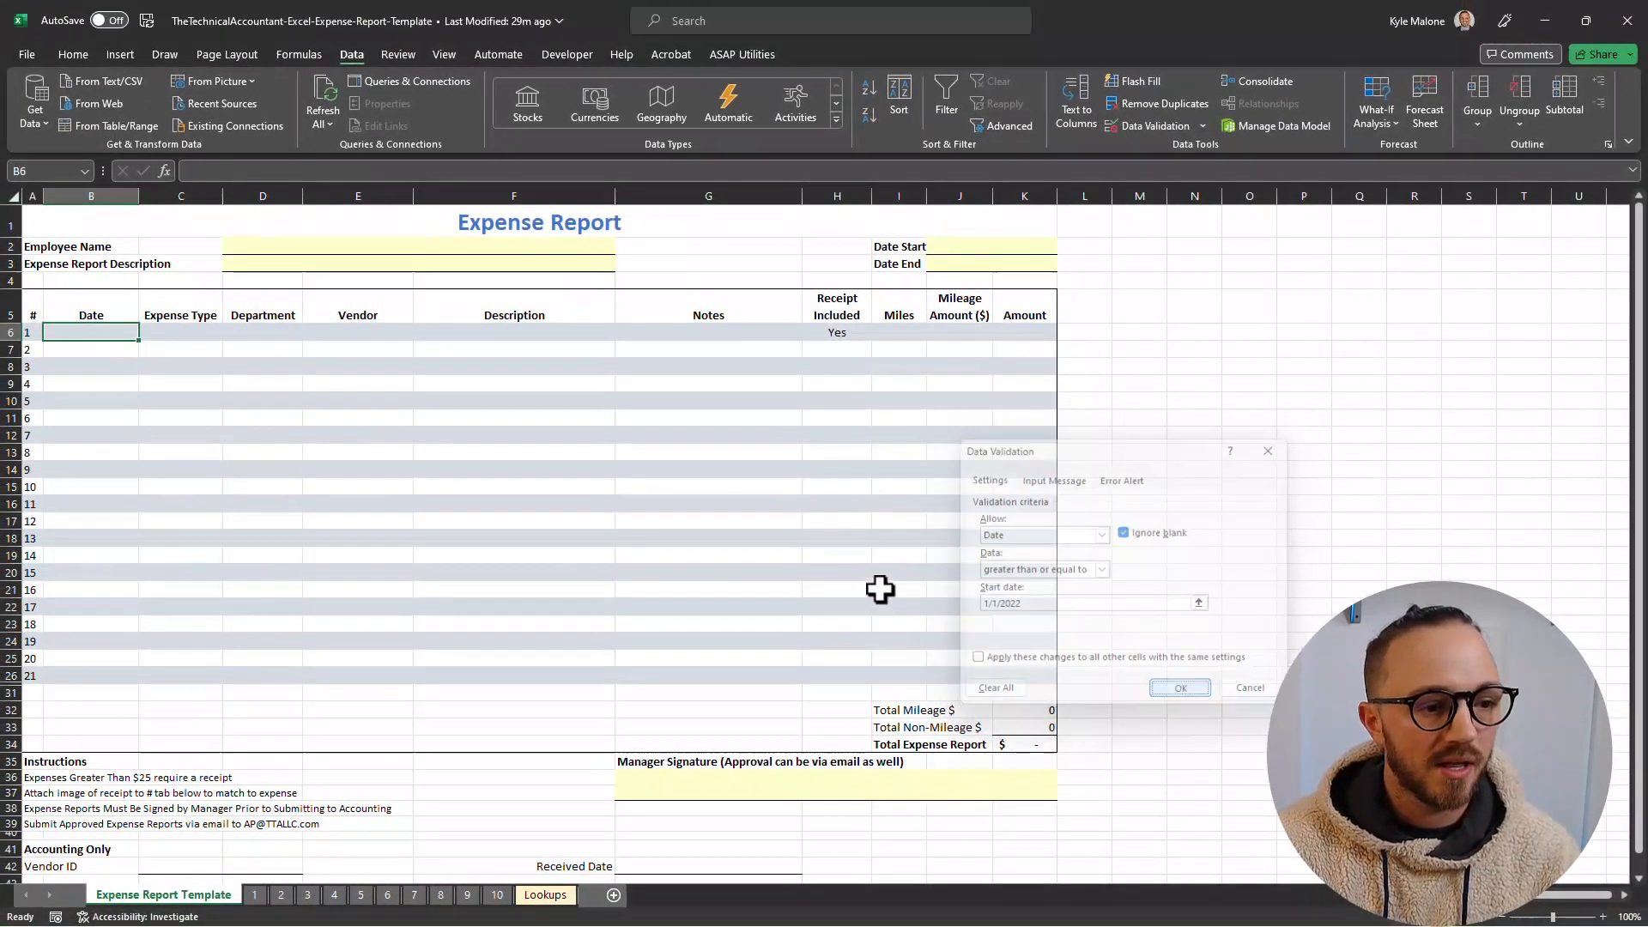
- Enter 12/31/2023 as the first expense's date
{"action": "left_click", "coordinate": [1179, 687]}
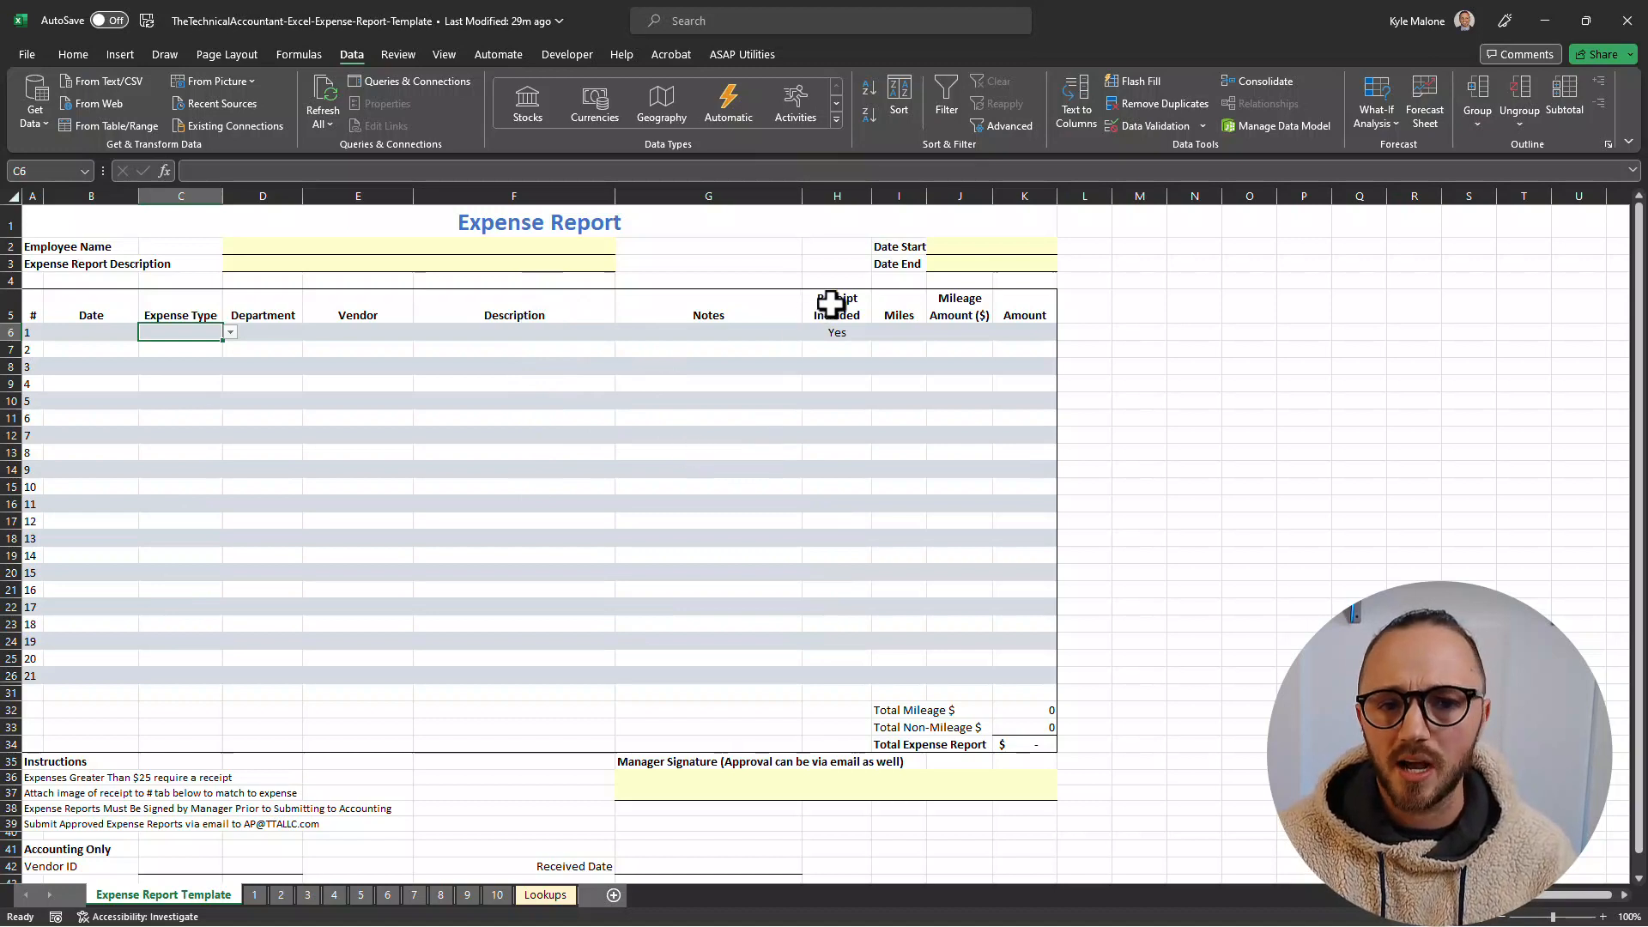
{"action": "mouse_move", "coordinate": [828, 386]}
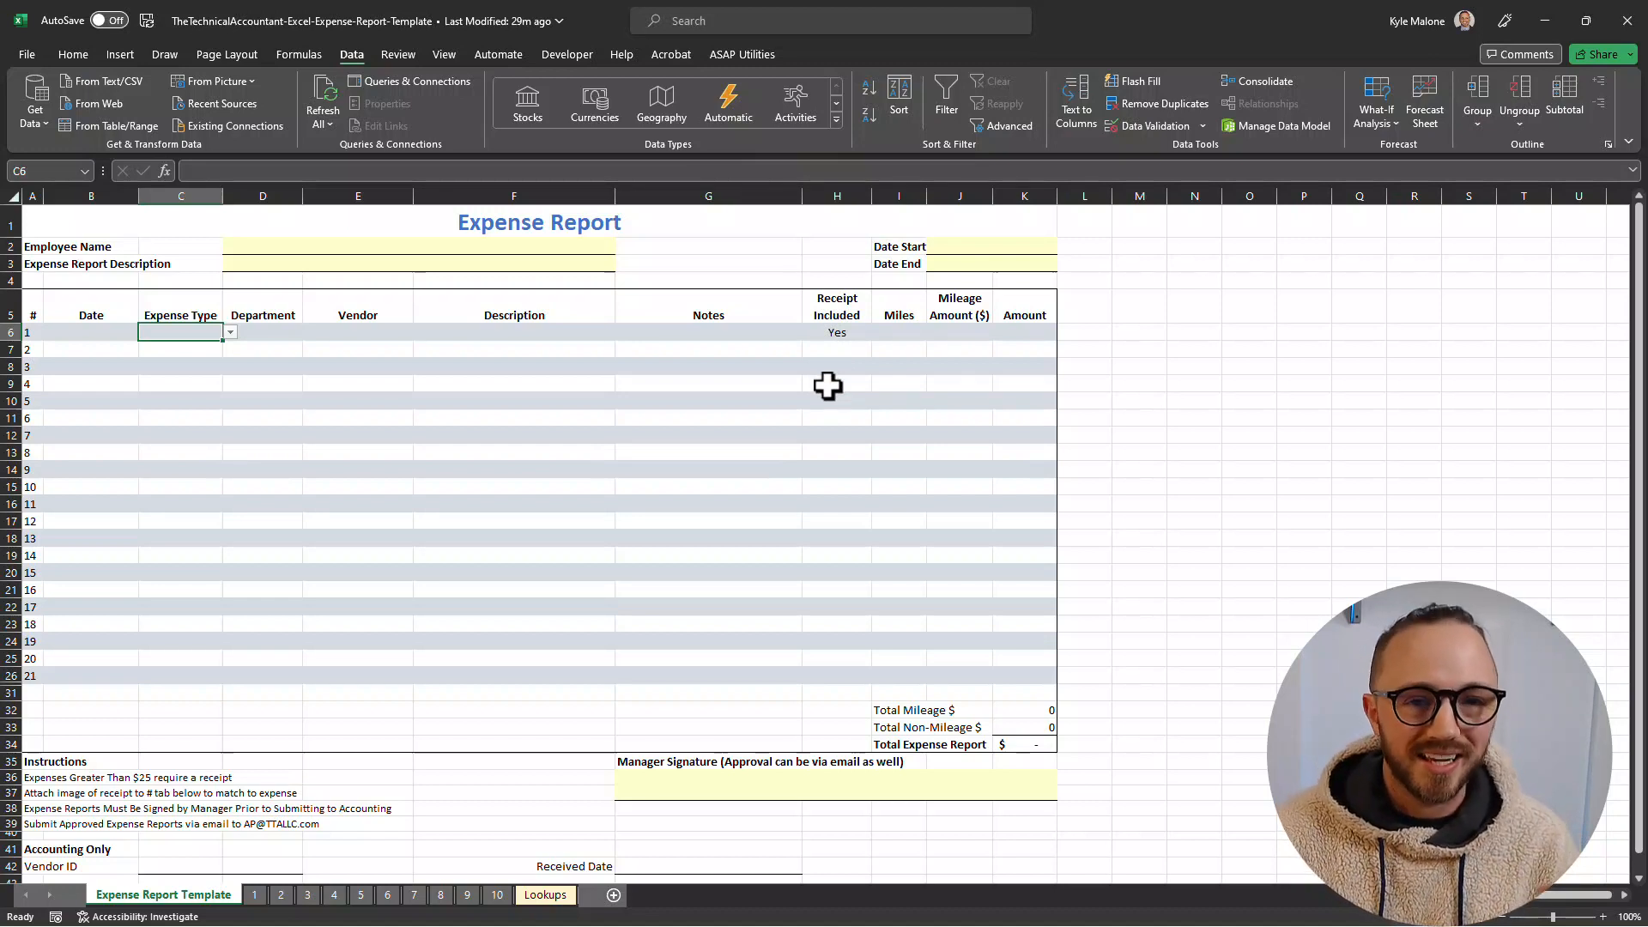
{"action": "mouse_move", "coordinate": [675, 394]}
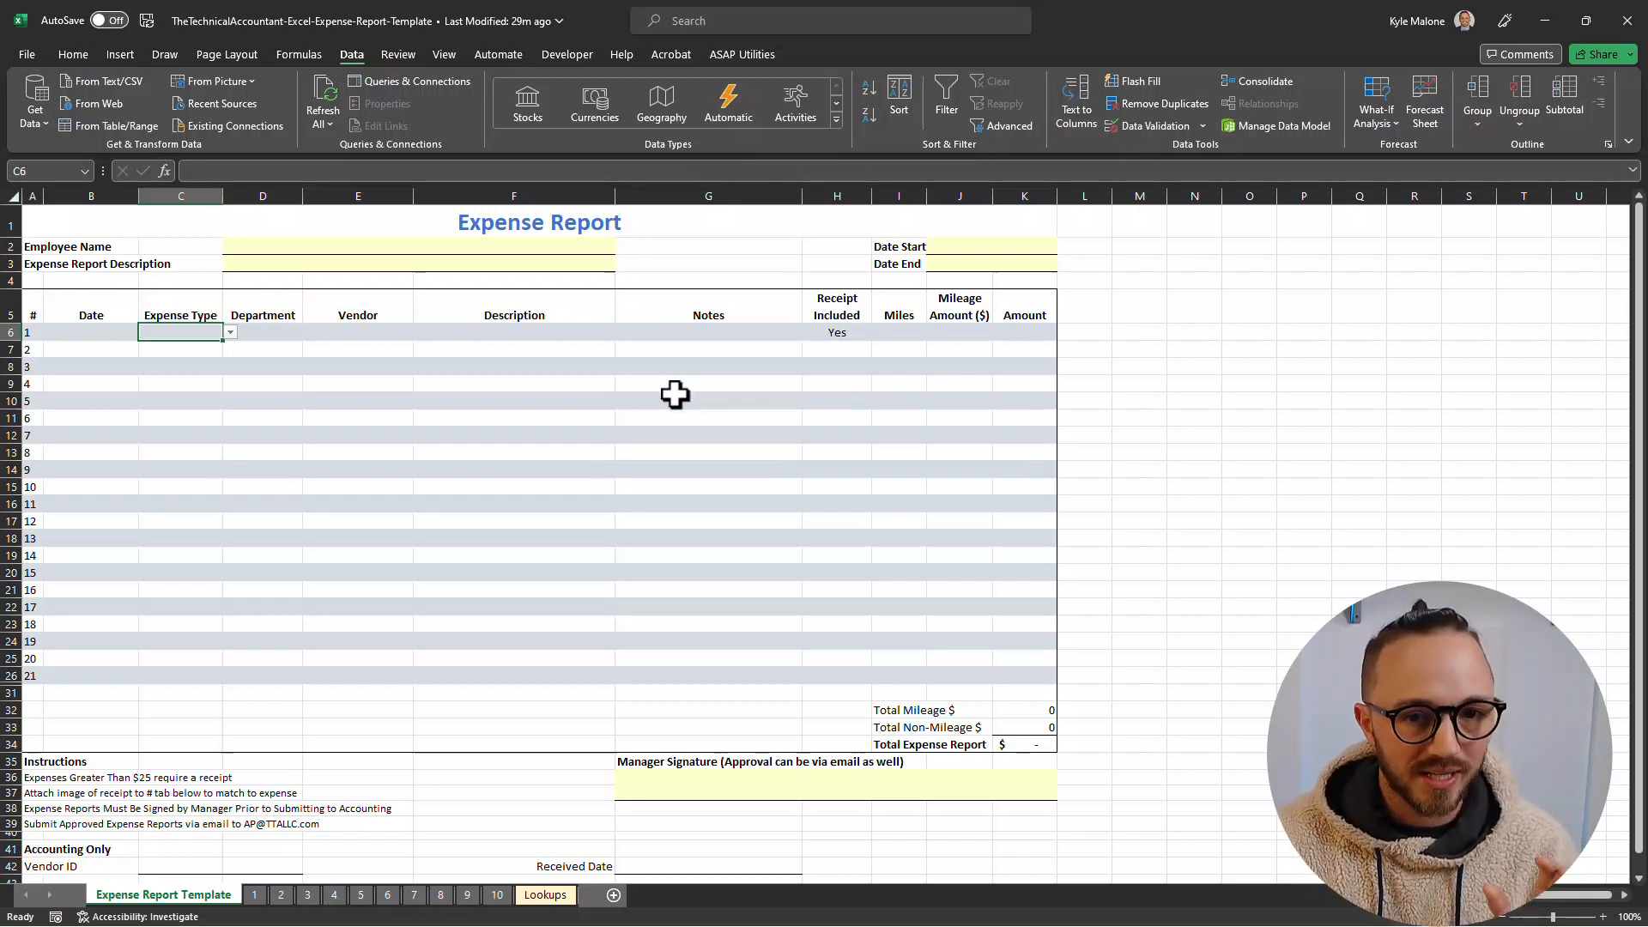
{"action": "mouse_move", "coordinate": [296, 365]}
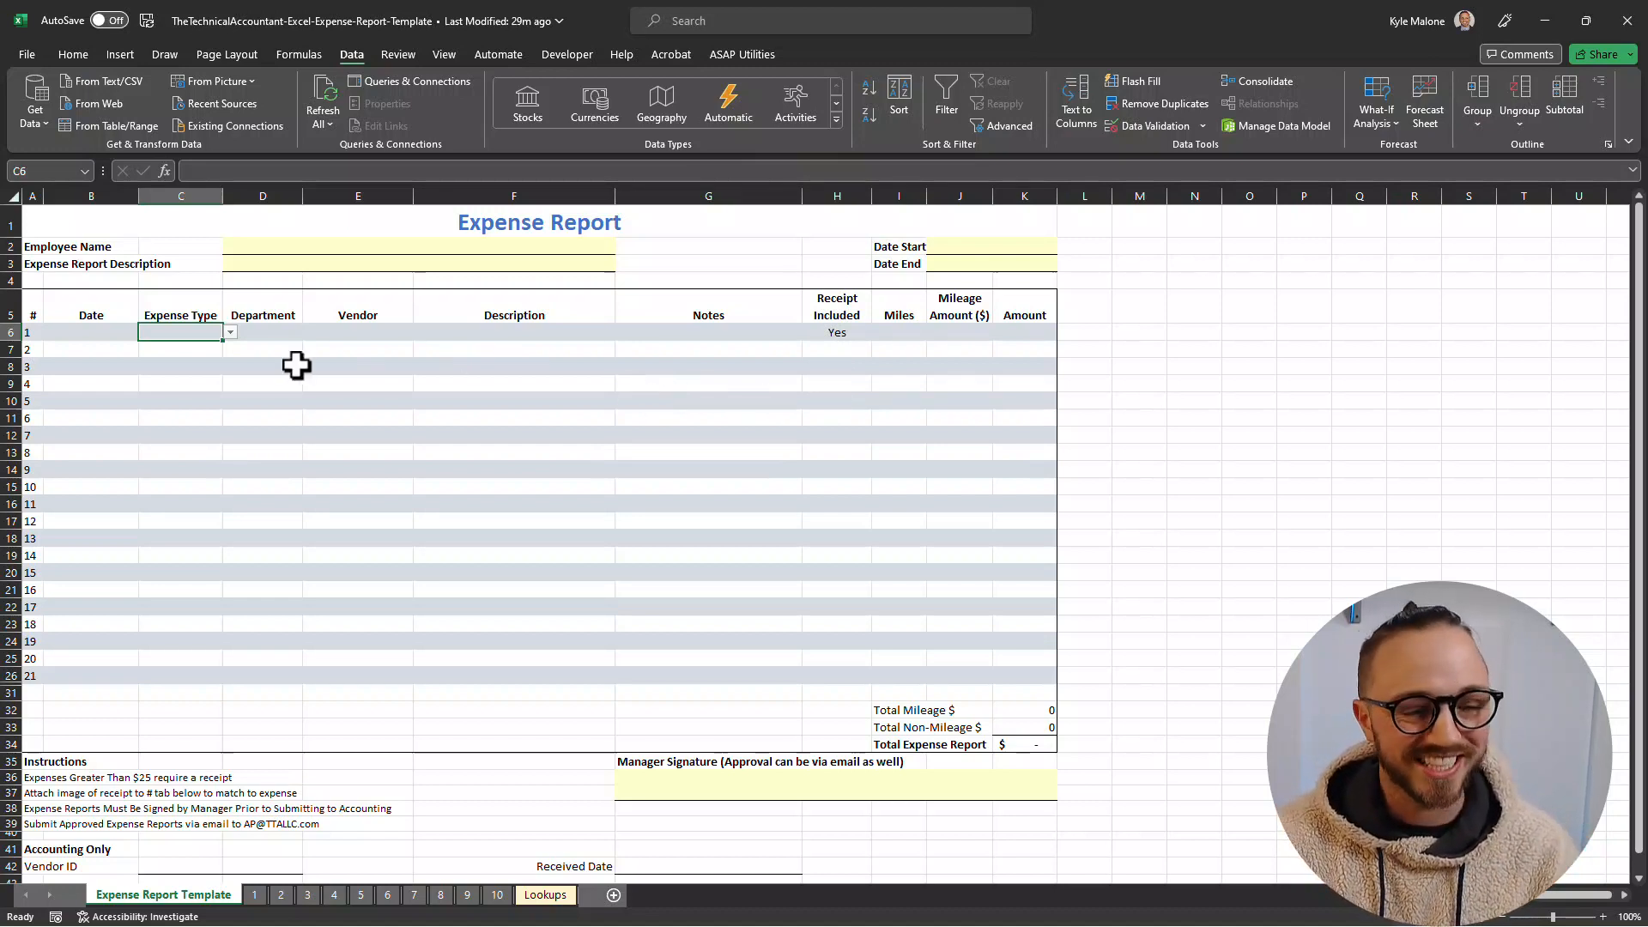
{"action": "mouse_move", "coordinate": [267, 343]}
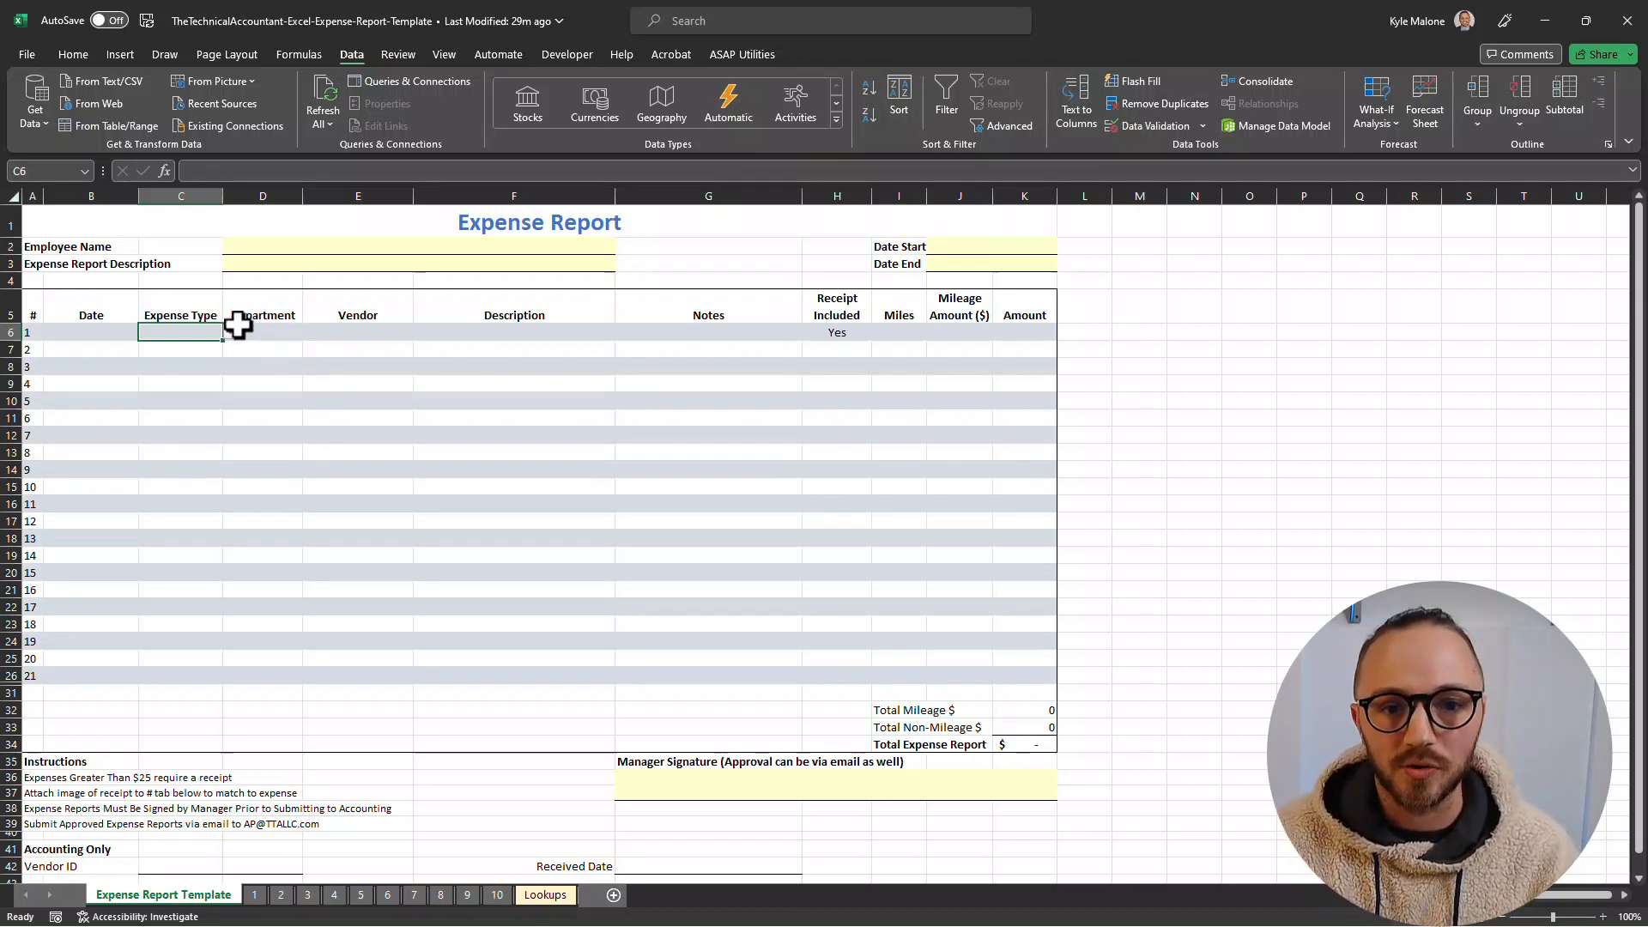
{"action": "left_click", "coordinate": [90, 331]}
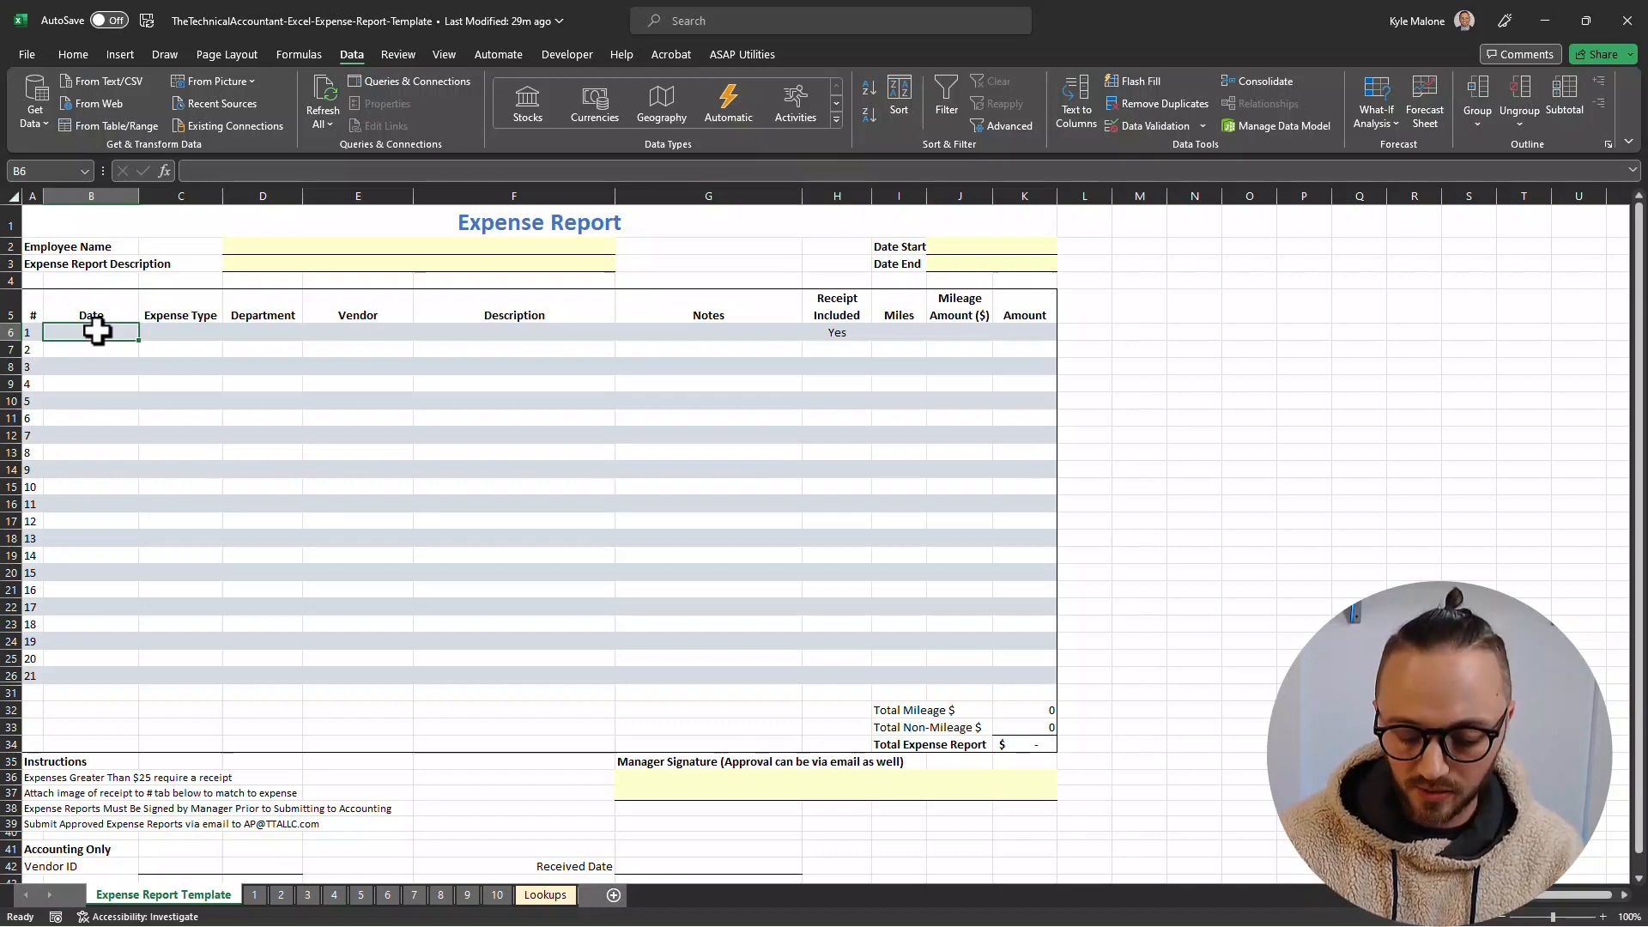
{"action": "type", "text": "12/31/2023"}
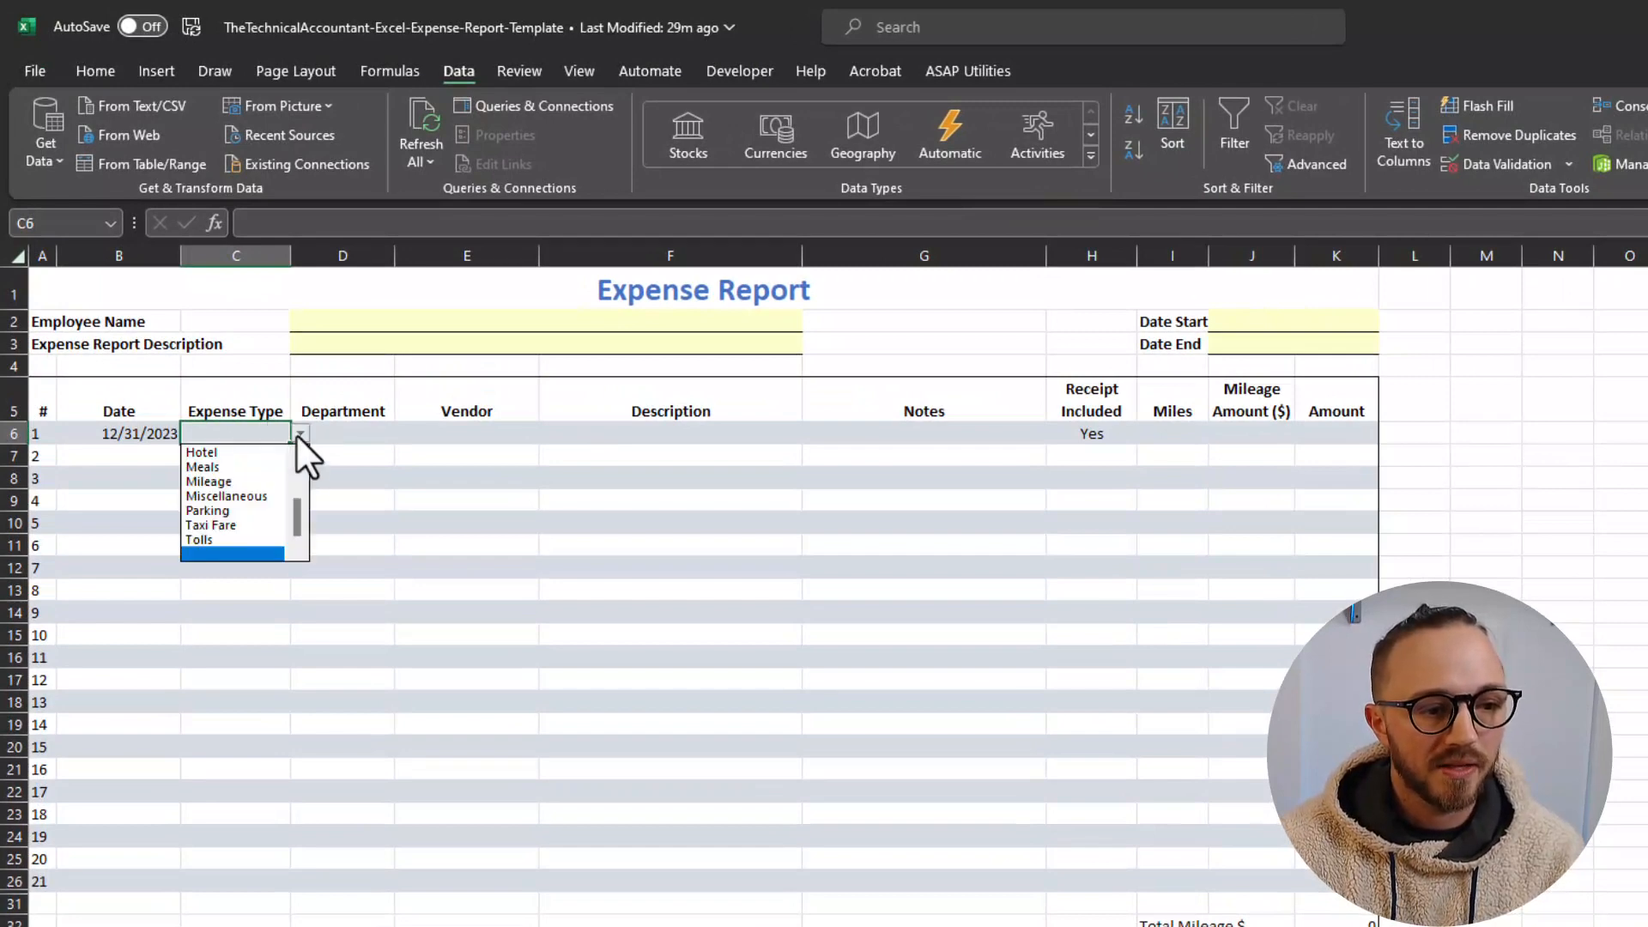
{"action": "mouse_move", "coordinate": [221, 467]}
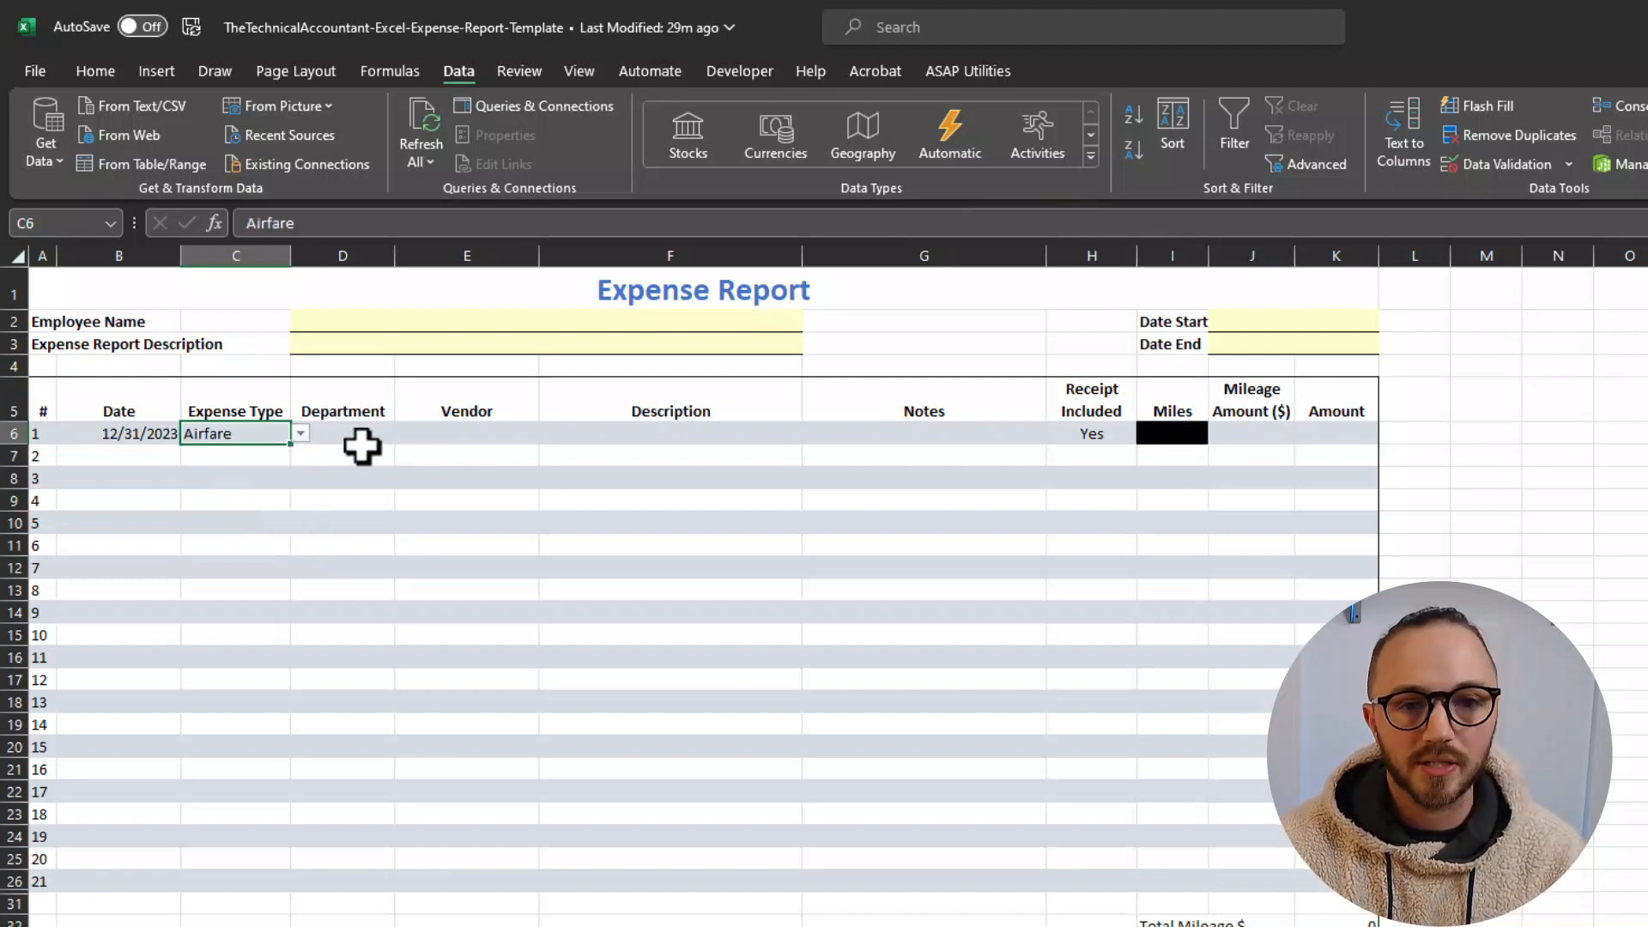
{"action": "mouse_move", "coordinate": [1166, 436]}
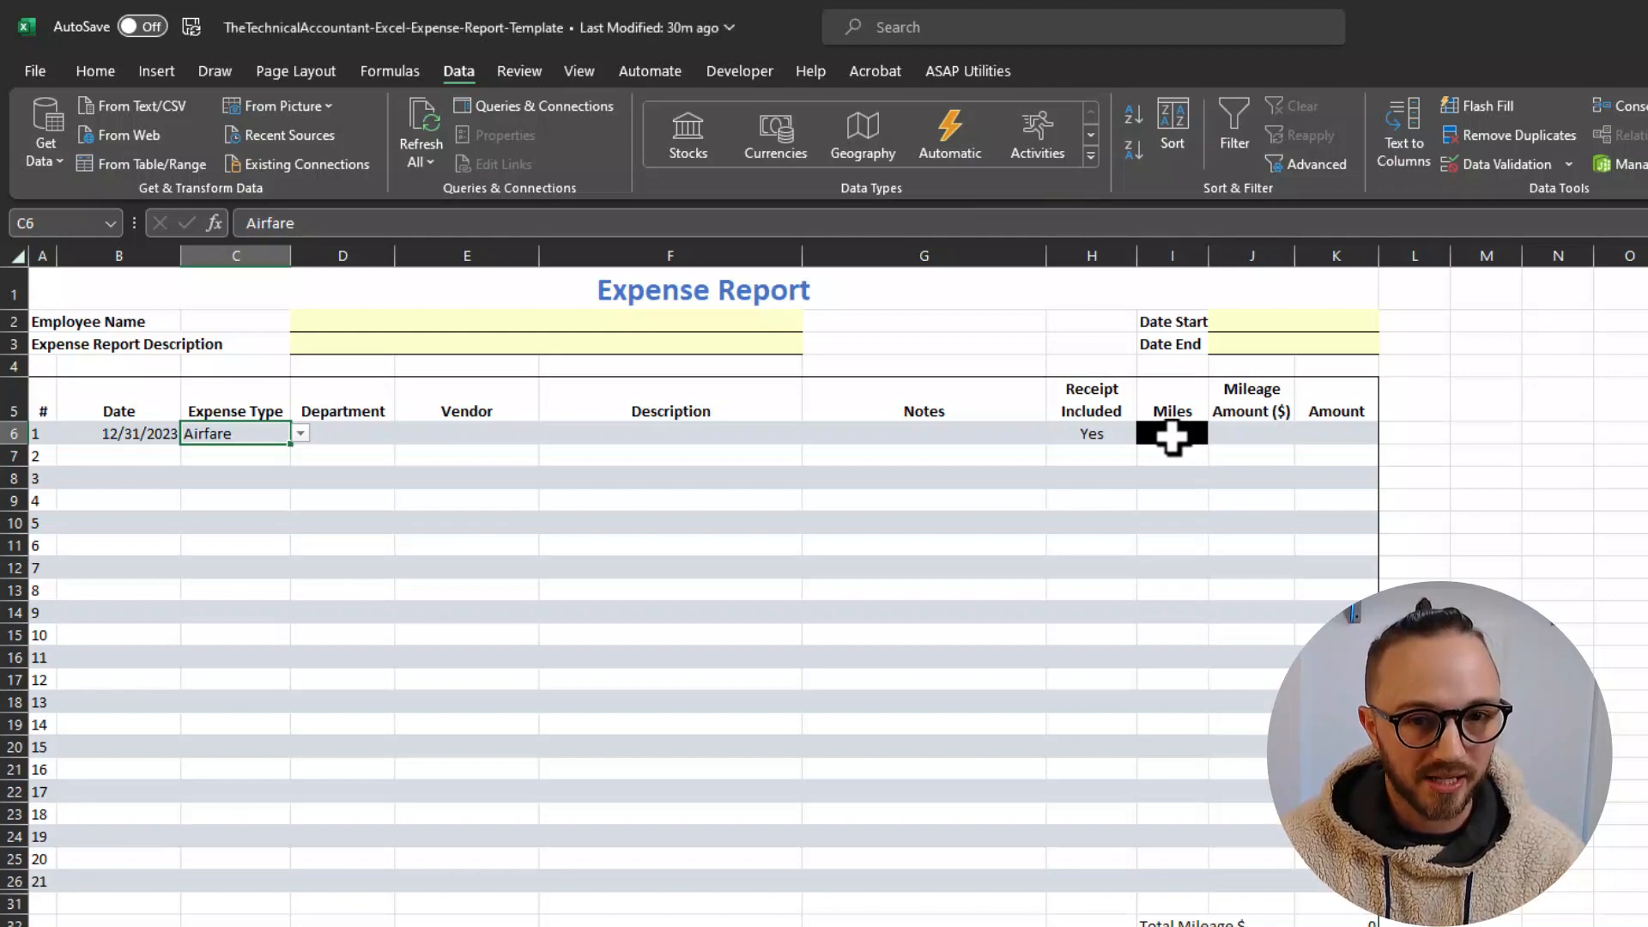
{"action": "mouse_move", "coordinate": [247, 460]}
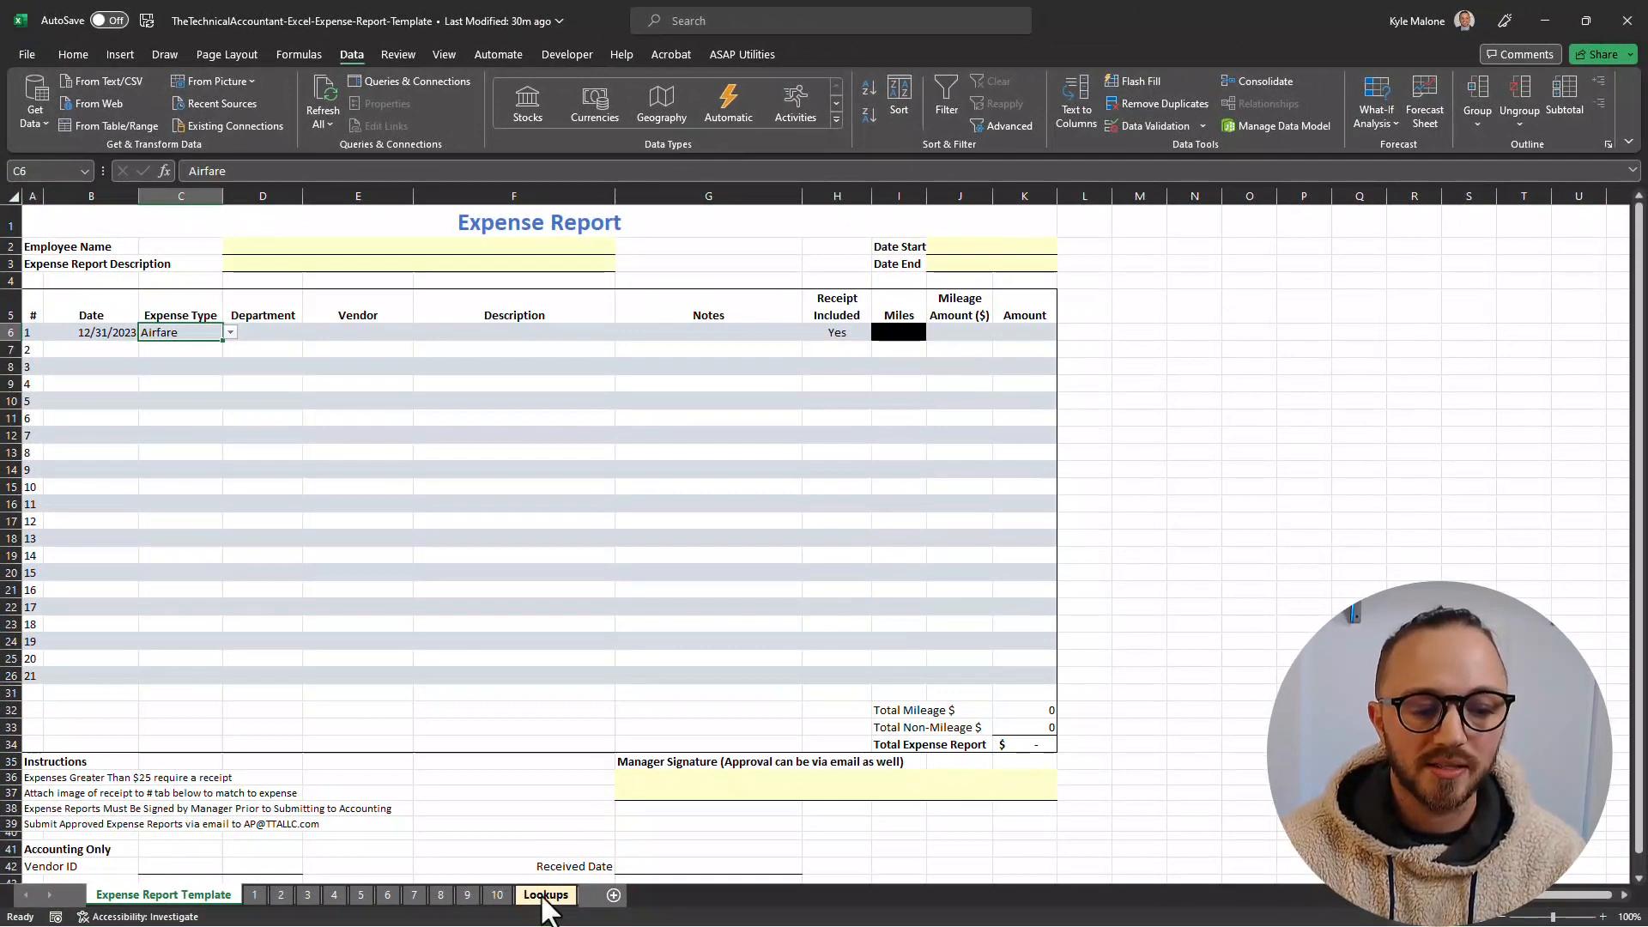
- Compare the Lookups Expense Types list, including Airfare, with row 1's Expense Type dropdown
{"action": "right_click", "coordinate": [546, 895]}
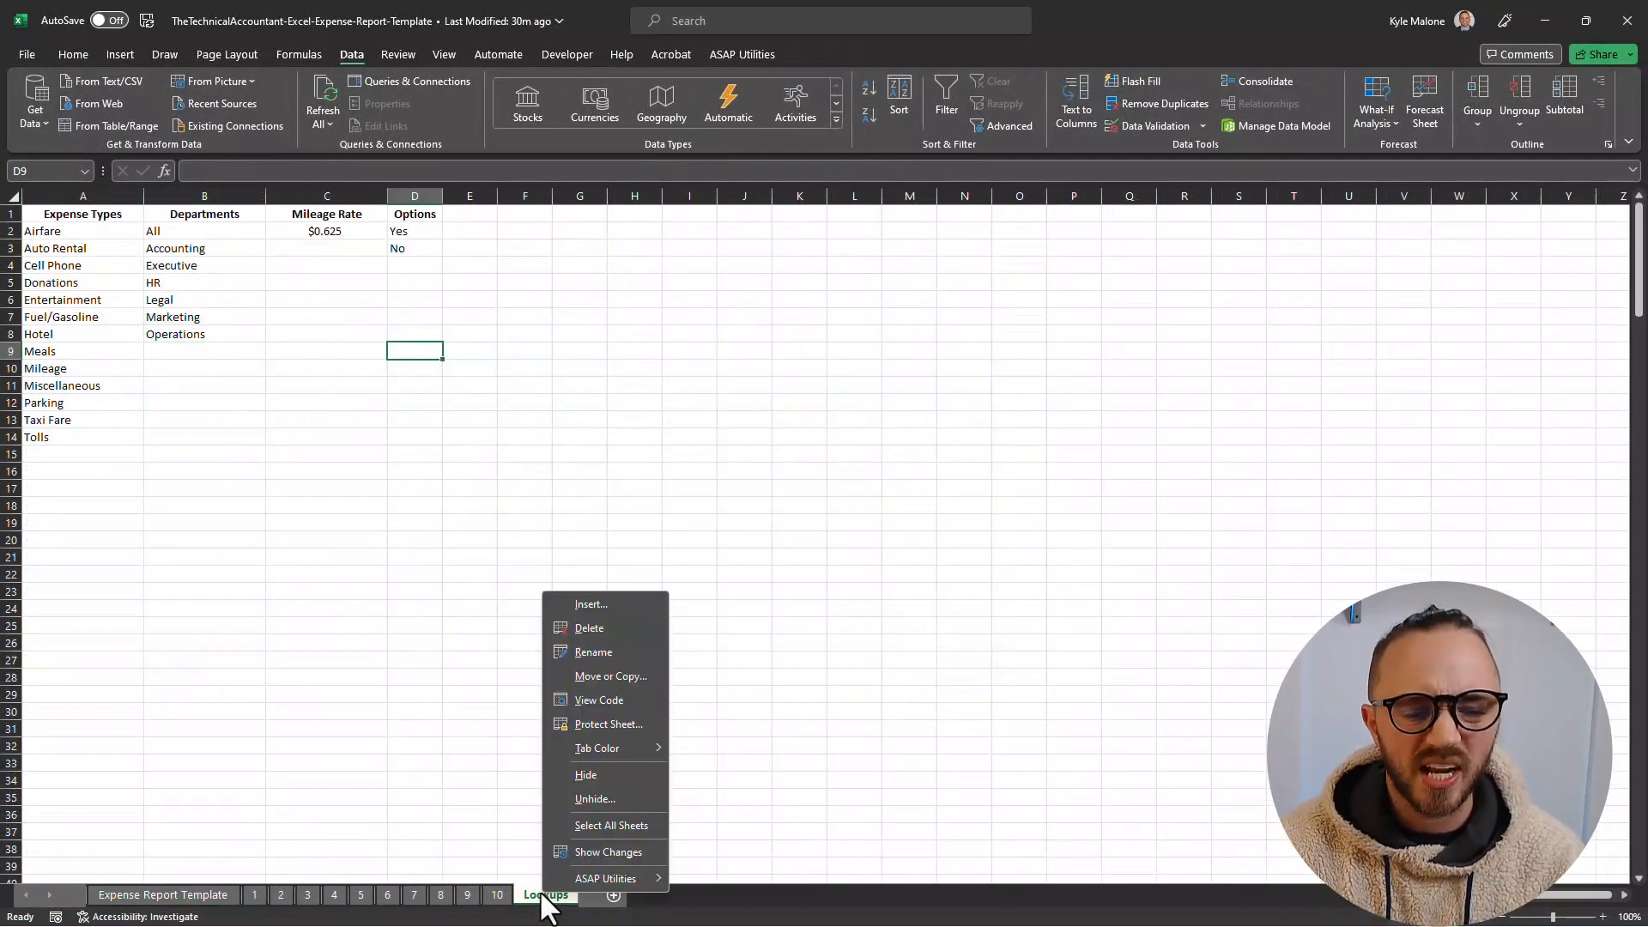
{"action": "mouse_move", "coordinate": [585, 774]}
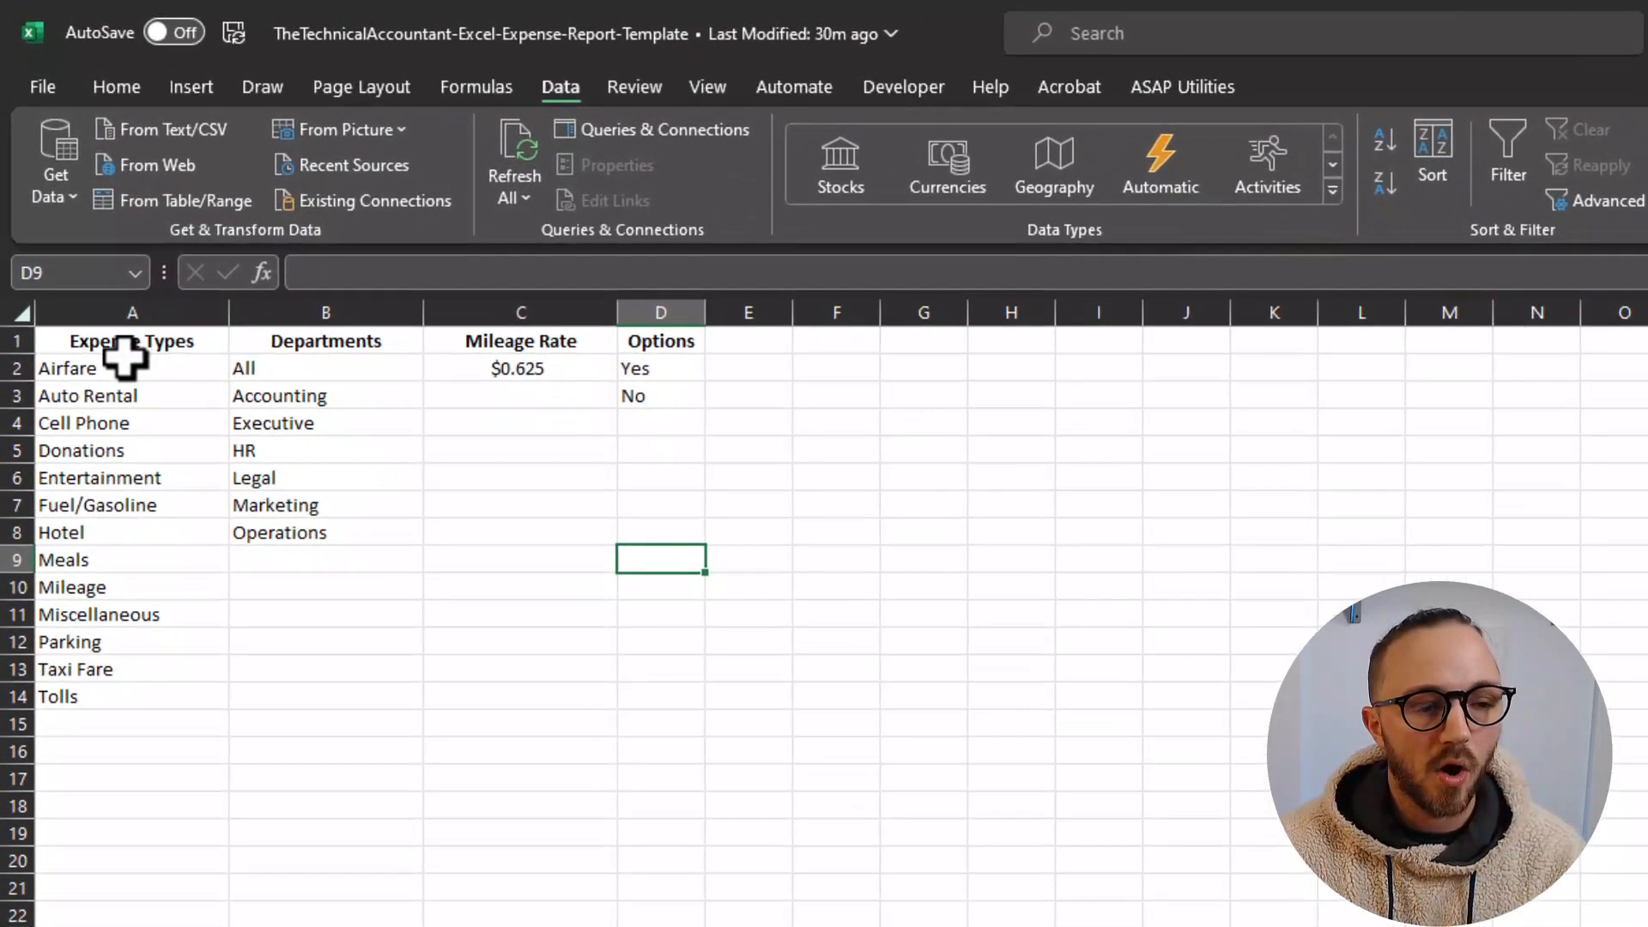
{"action": "left_click", "coordinate": [67, 369]}
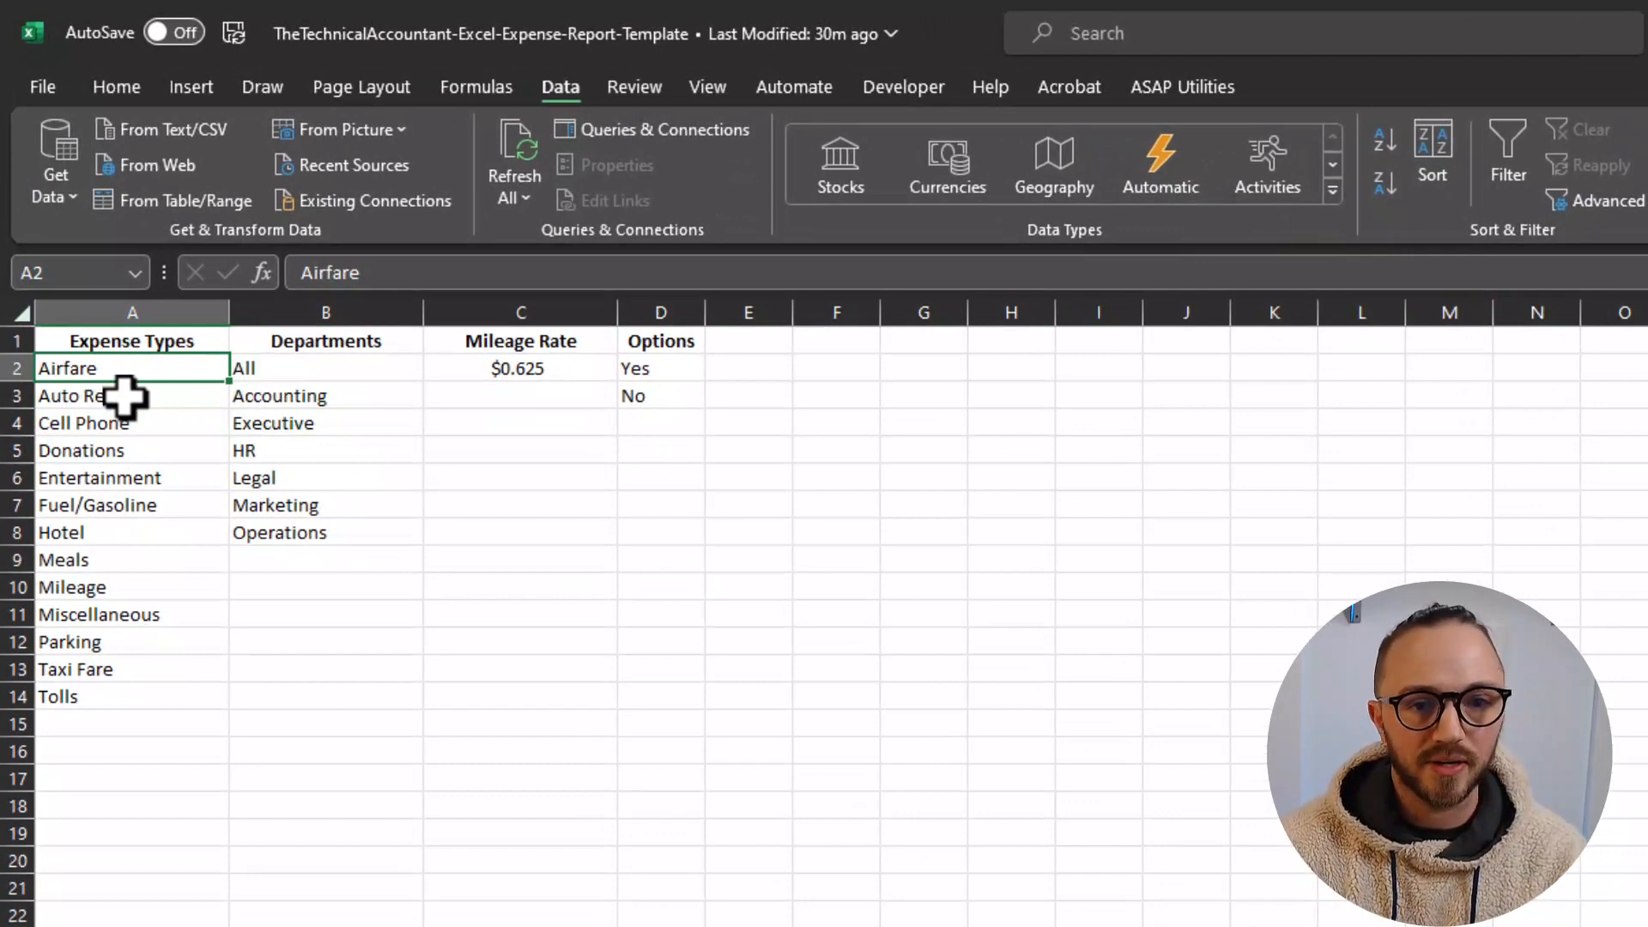
{"action": "left_click", "coordinate": [81, 450]}
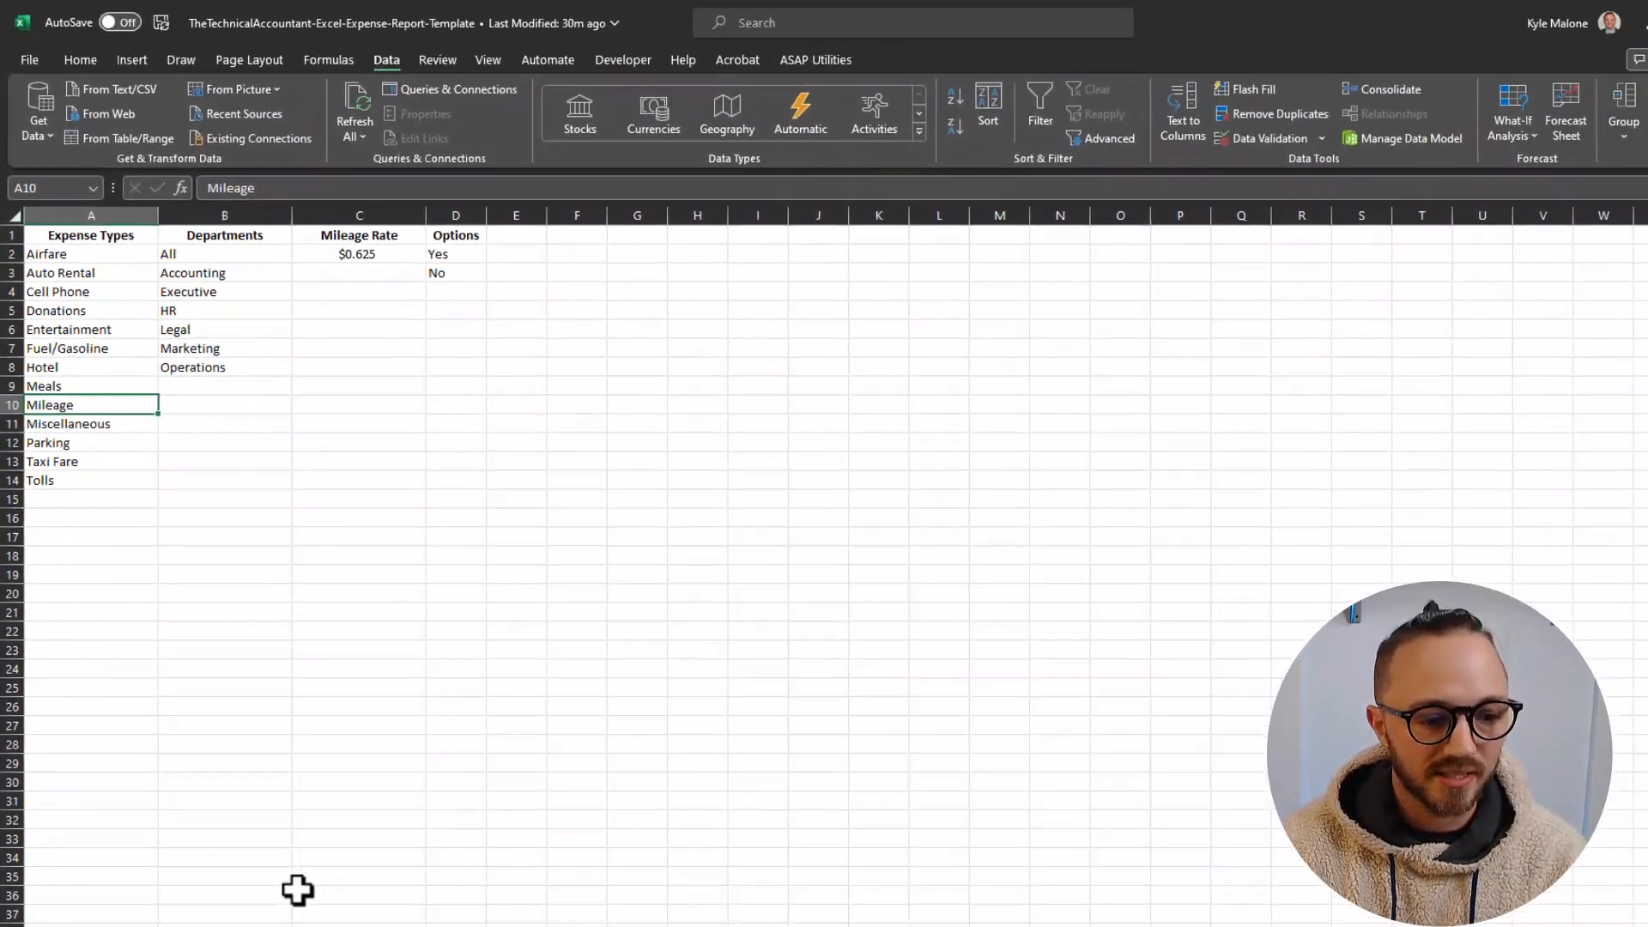
{"action": "left_click", "coordinate": [163, 895]}
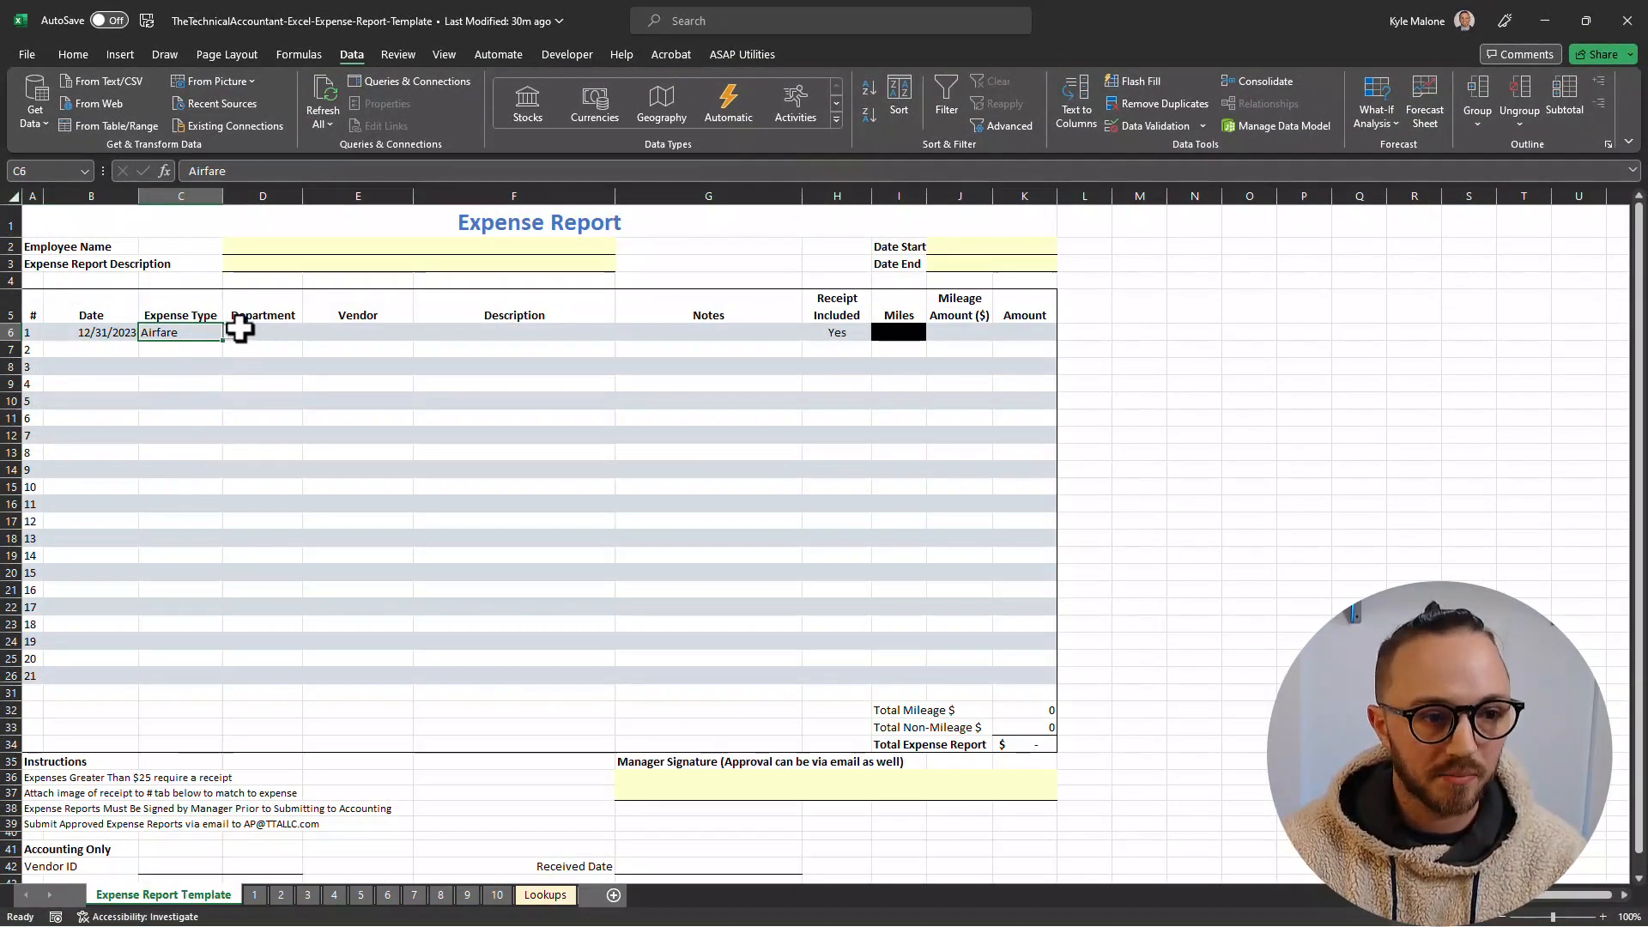
{"action": "left_click", "coordinate": [228, 332]}
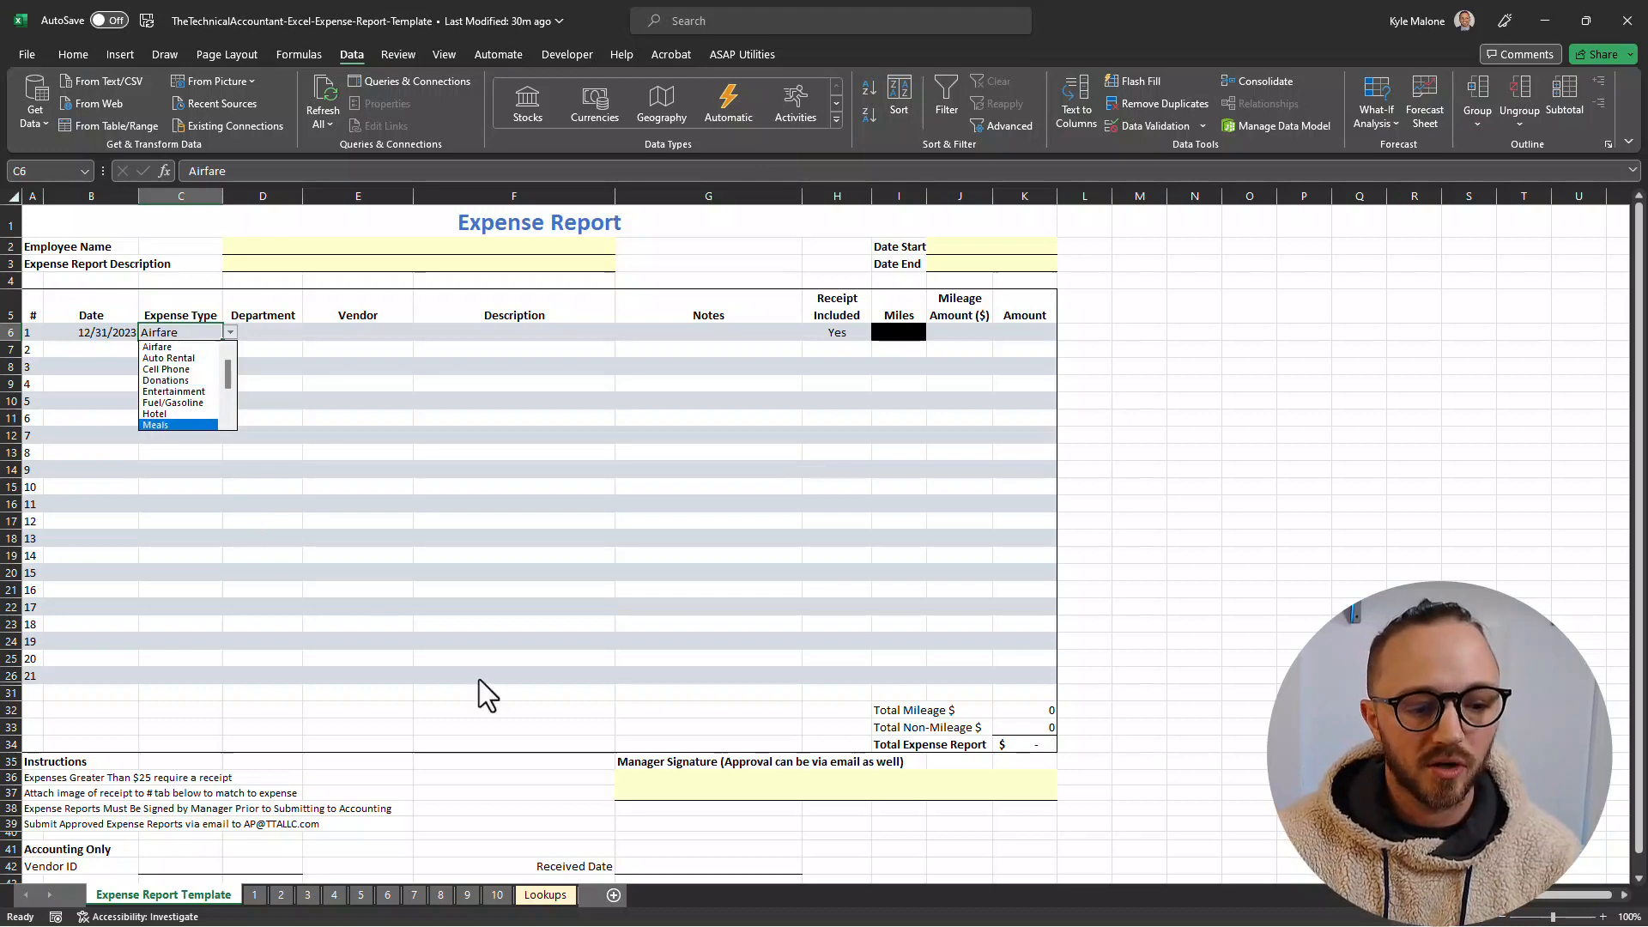
{"action": "left_click", "coordinate": [544, 894]}
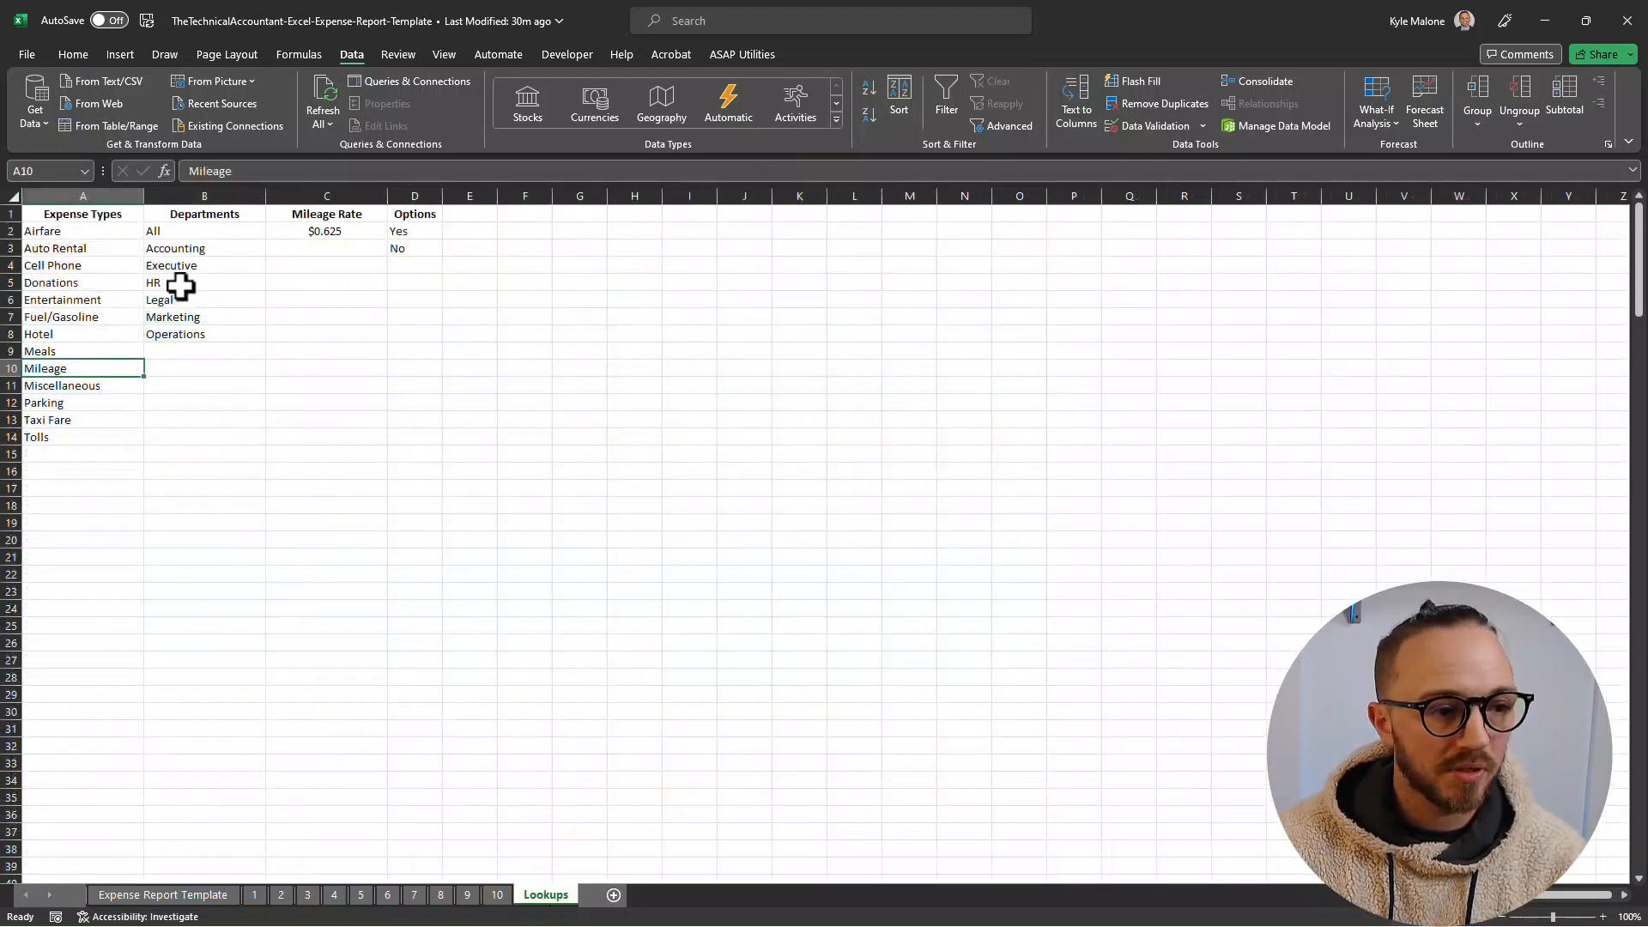
{"action": "mouse_move", "coordinate": [234, 618]}
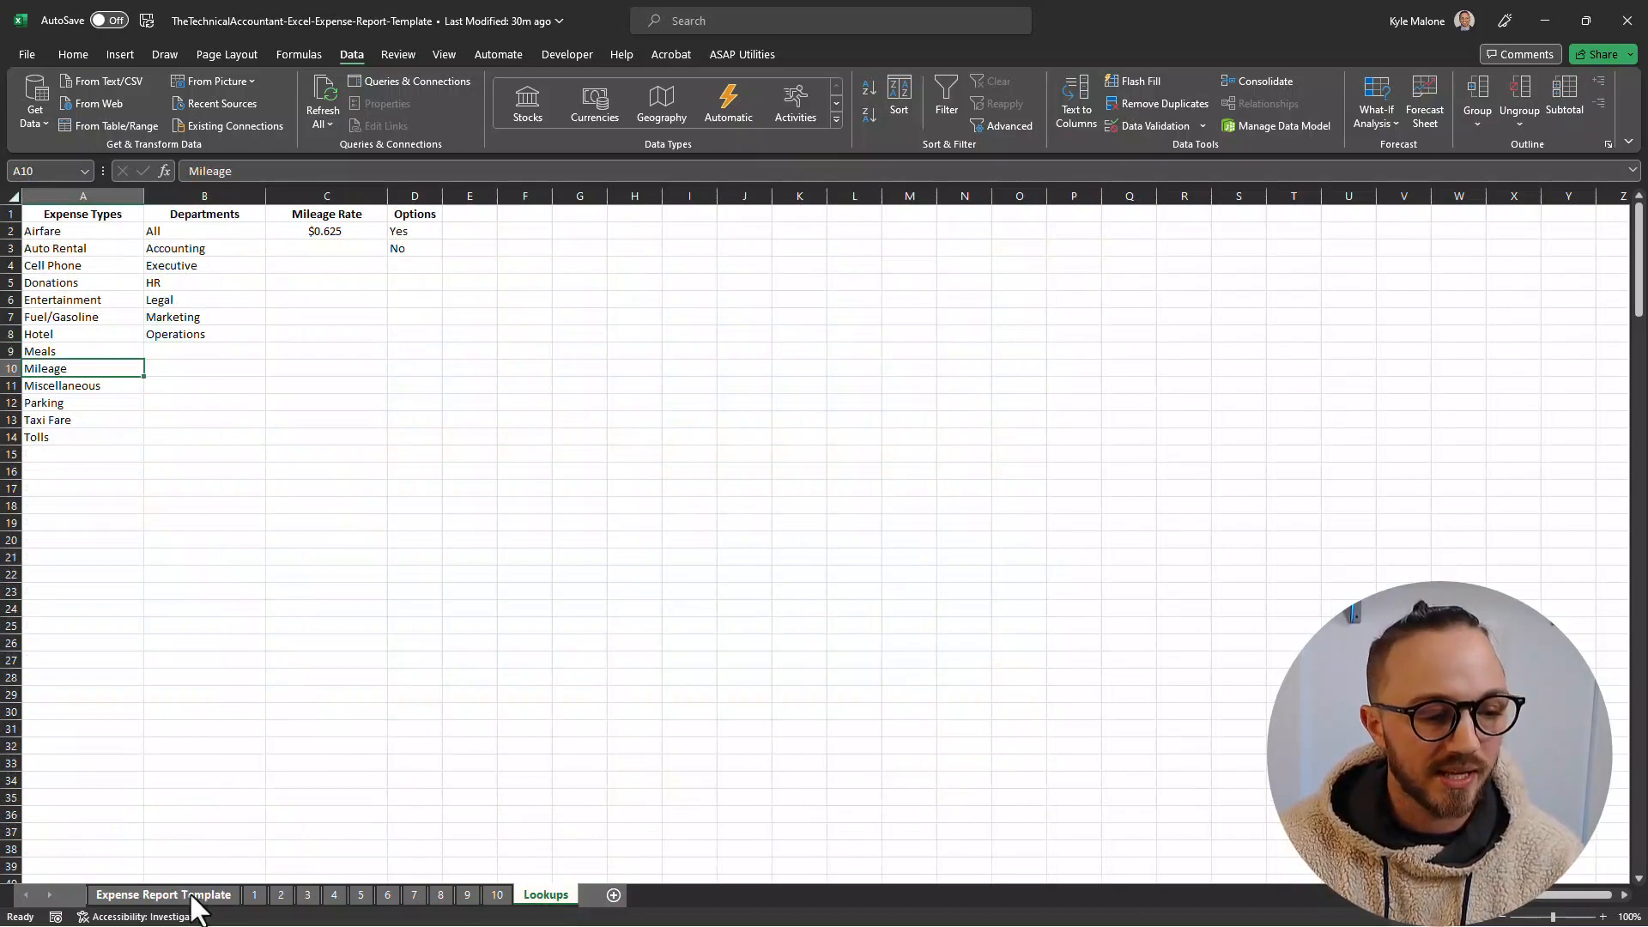
- Restrict C6 to a List sourced from Lookups!$A$2:$A$15 and test the dropdown
{"action": "left_click", "coordinate": [163, 894]}
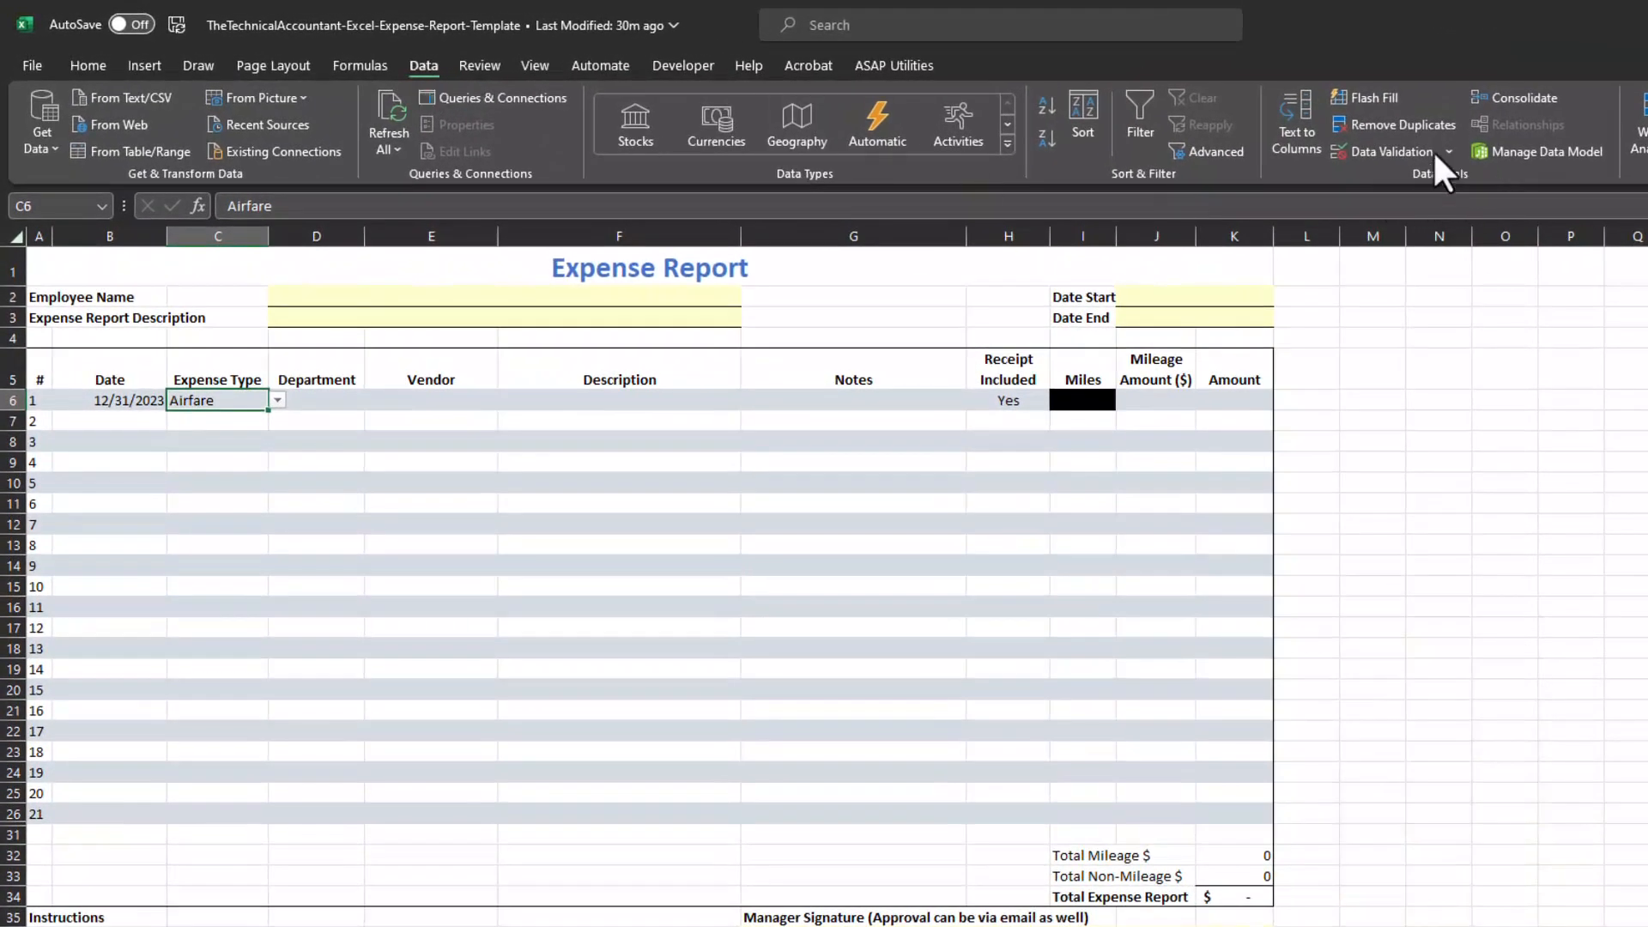
{"action": "left_click", "coordinate": [1385, 151]}
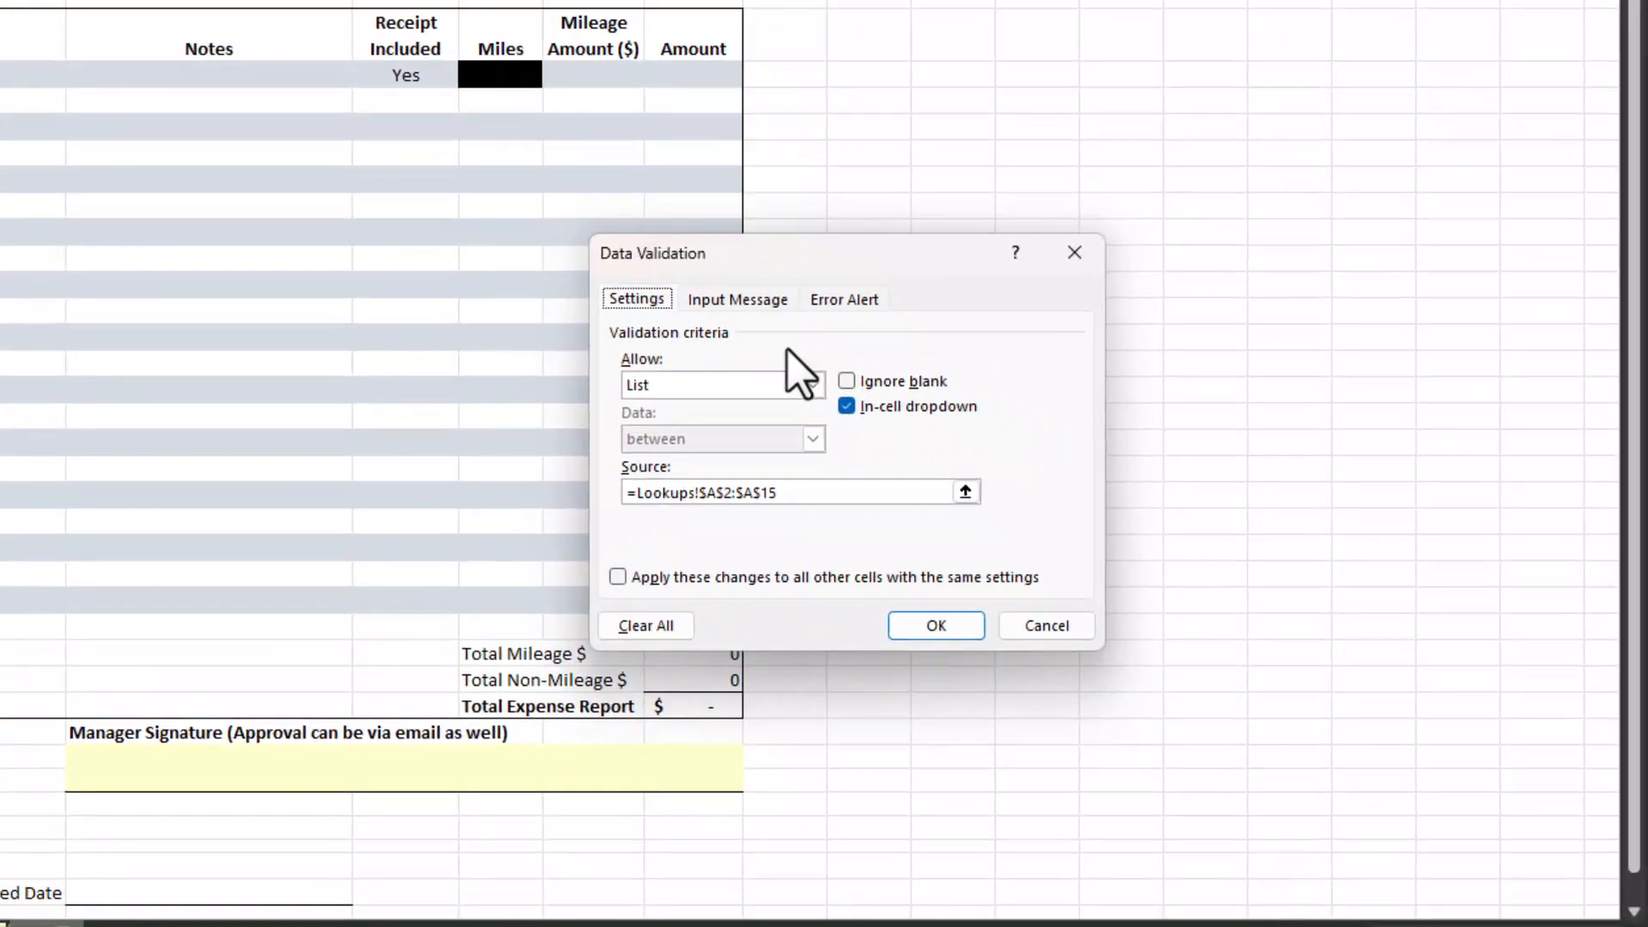
{"action": "left_click", "coordinate": [810, 384]}
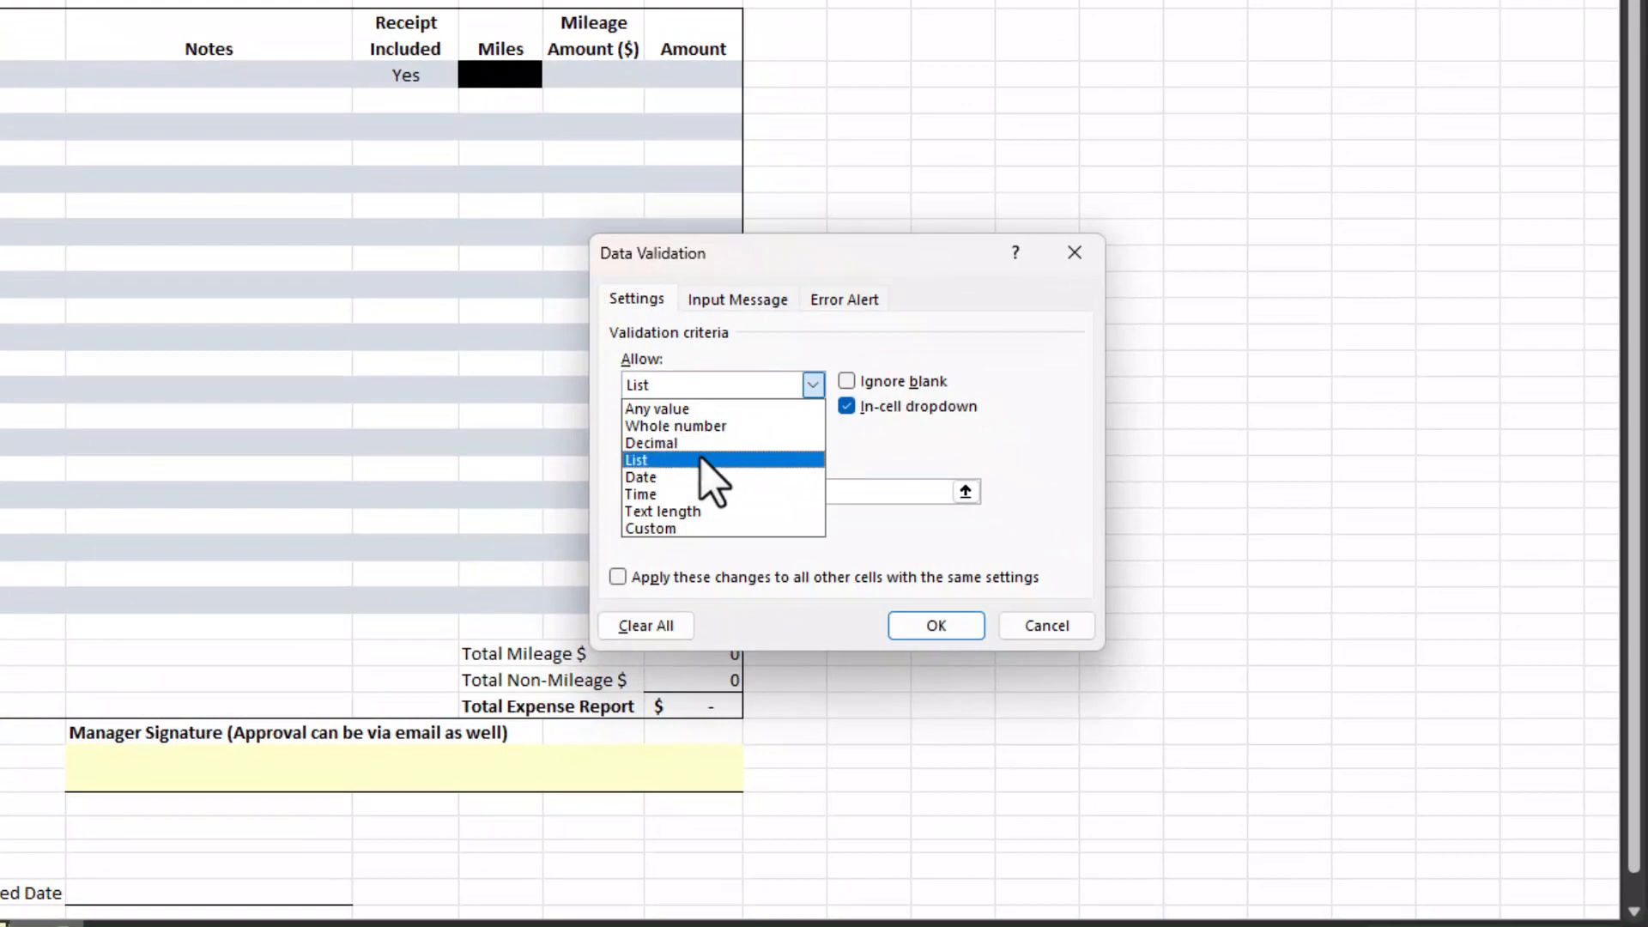
{"action": "left_click", "coordinate": [637, 459]}
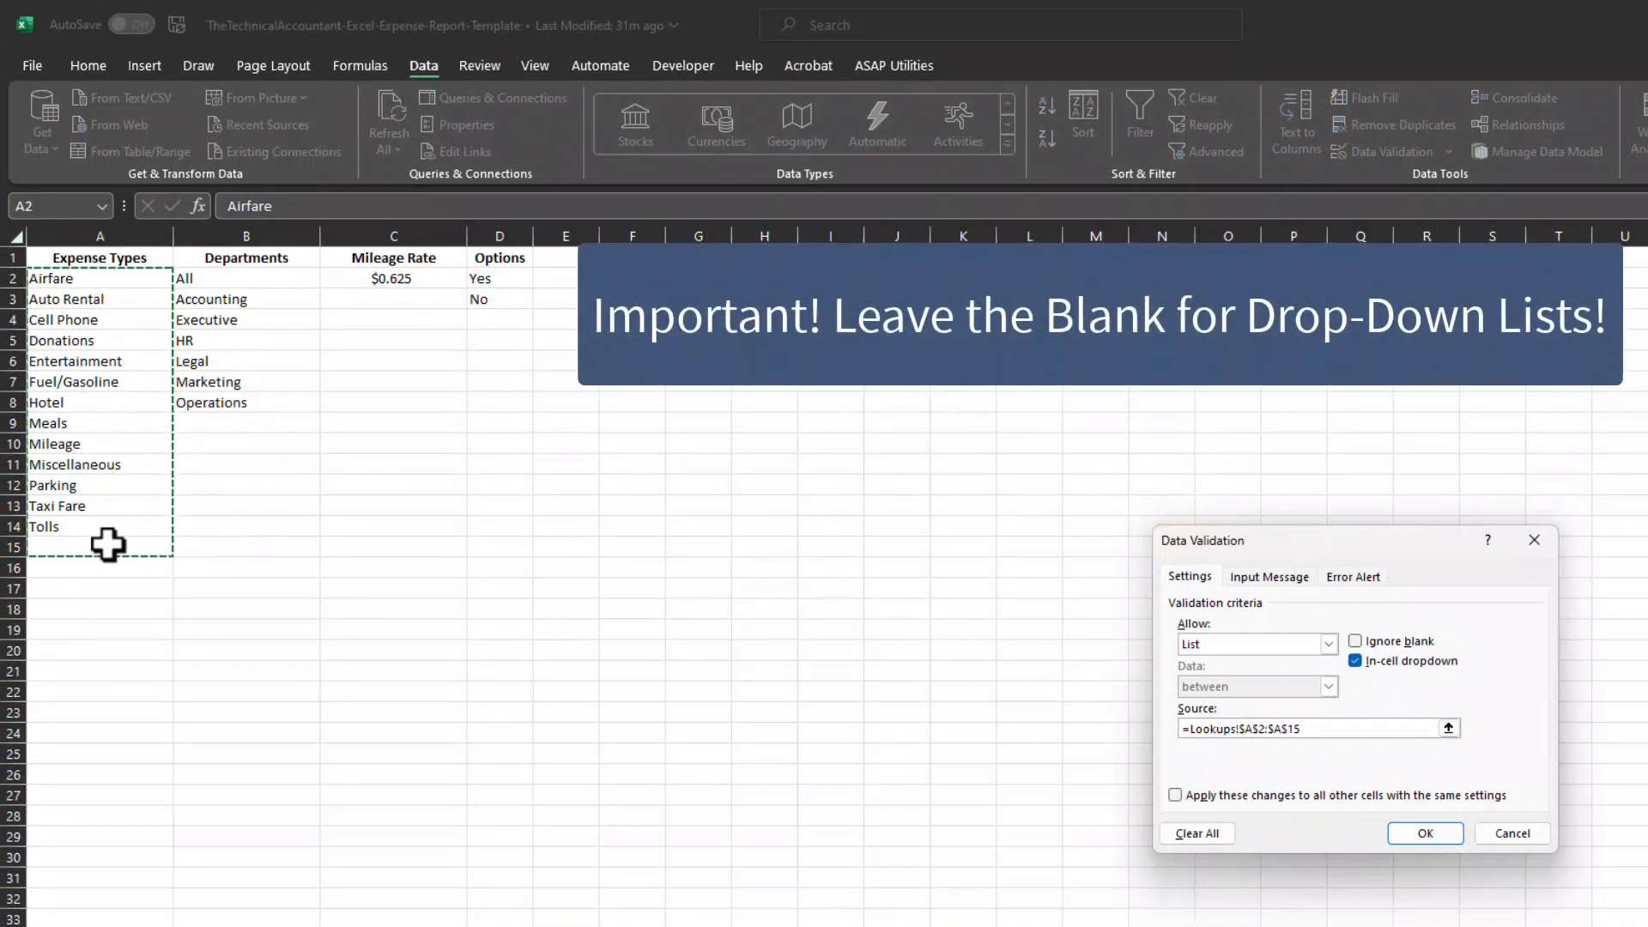
{"action": "mouse_move", "coordinate": [1123, 715]}
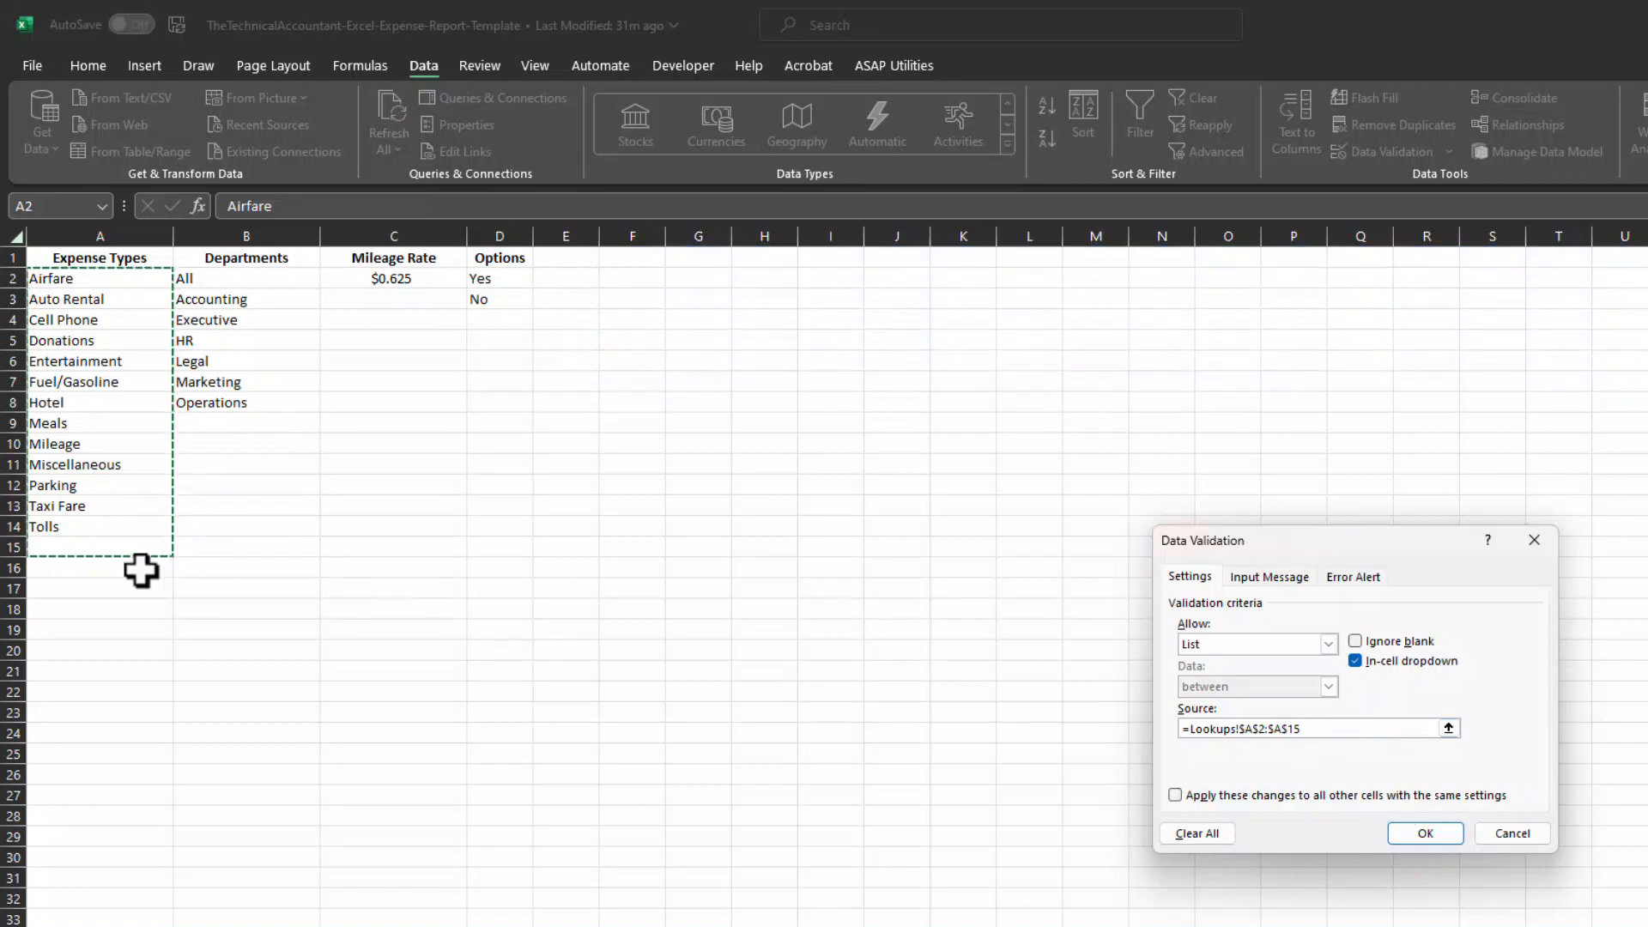
{"action": "left_click", "coordinate": [1423, 832]}
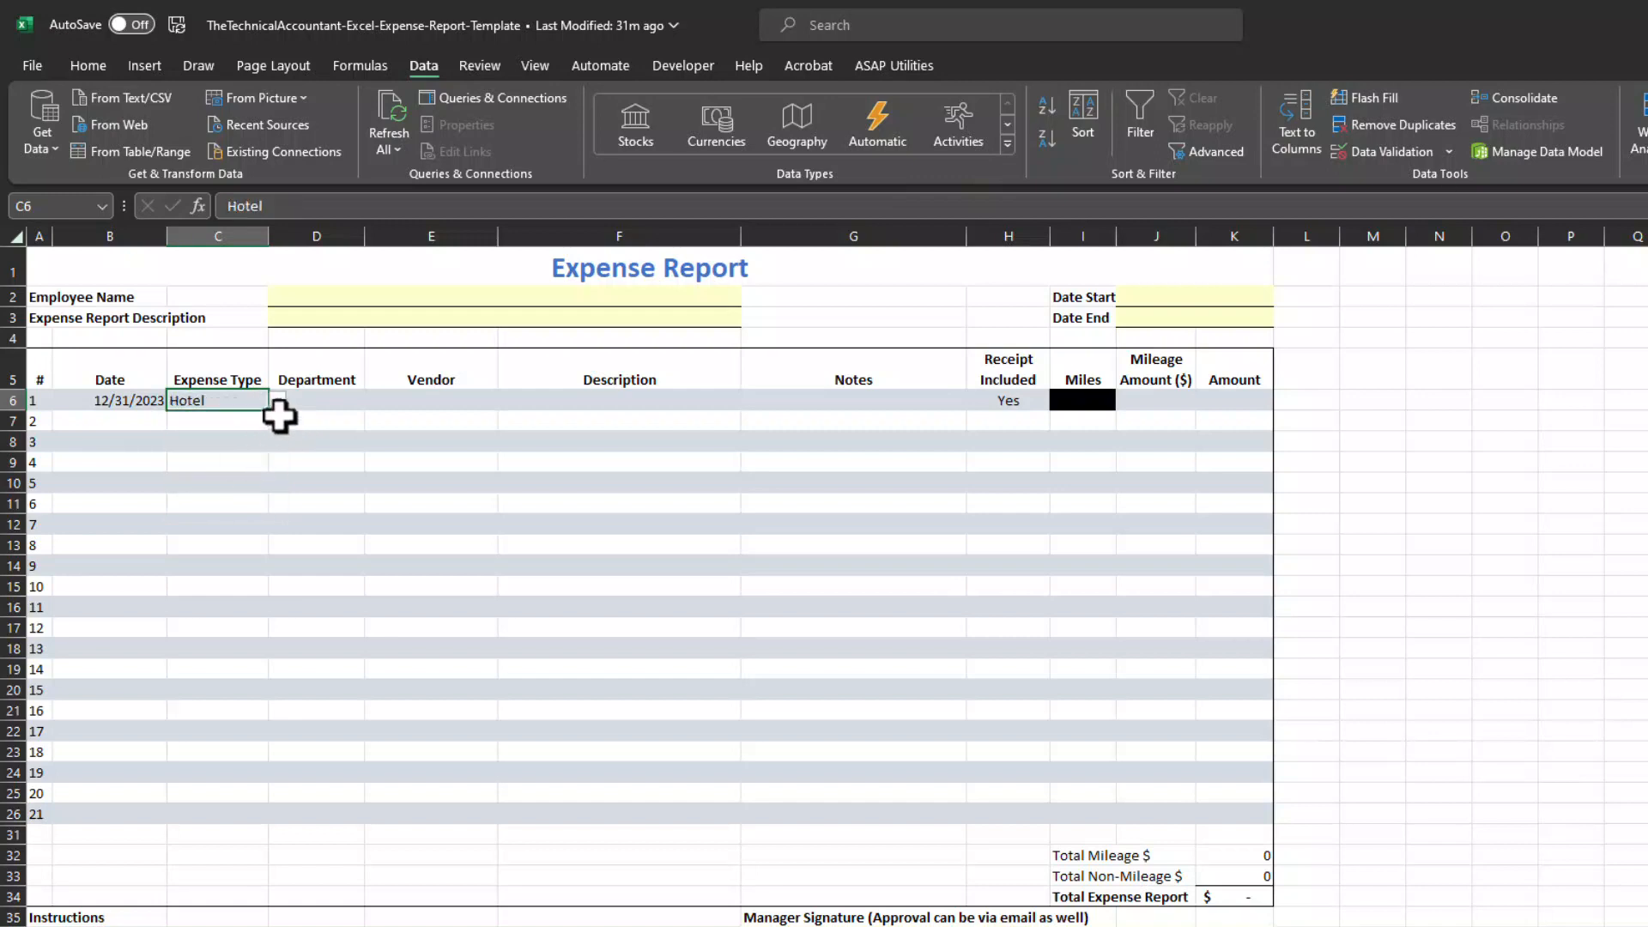
{"action": "left_click", "coordinate": [278, 401]}
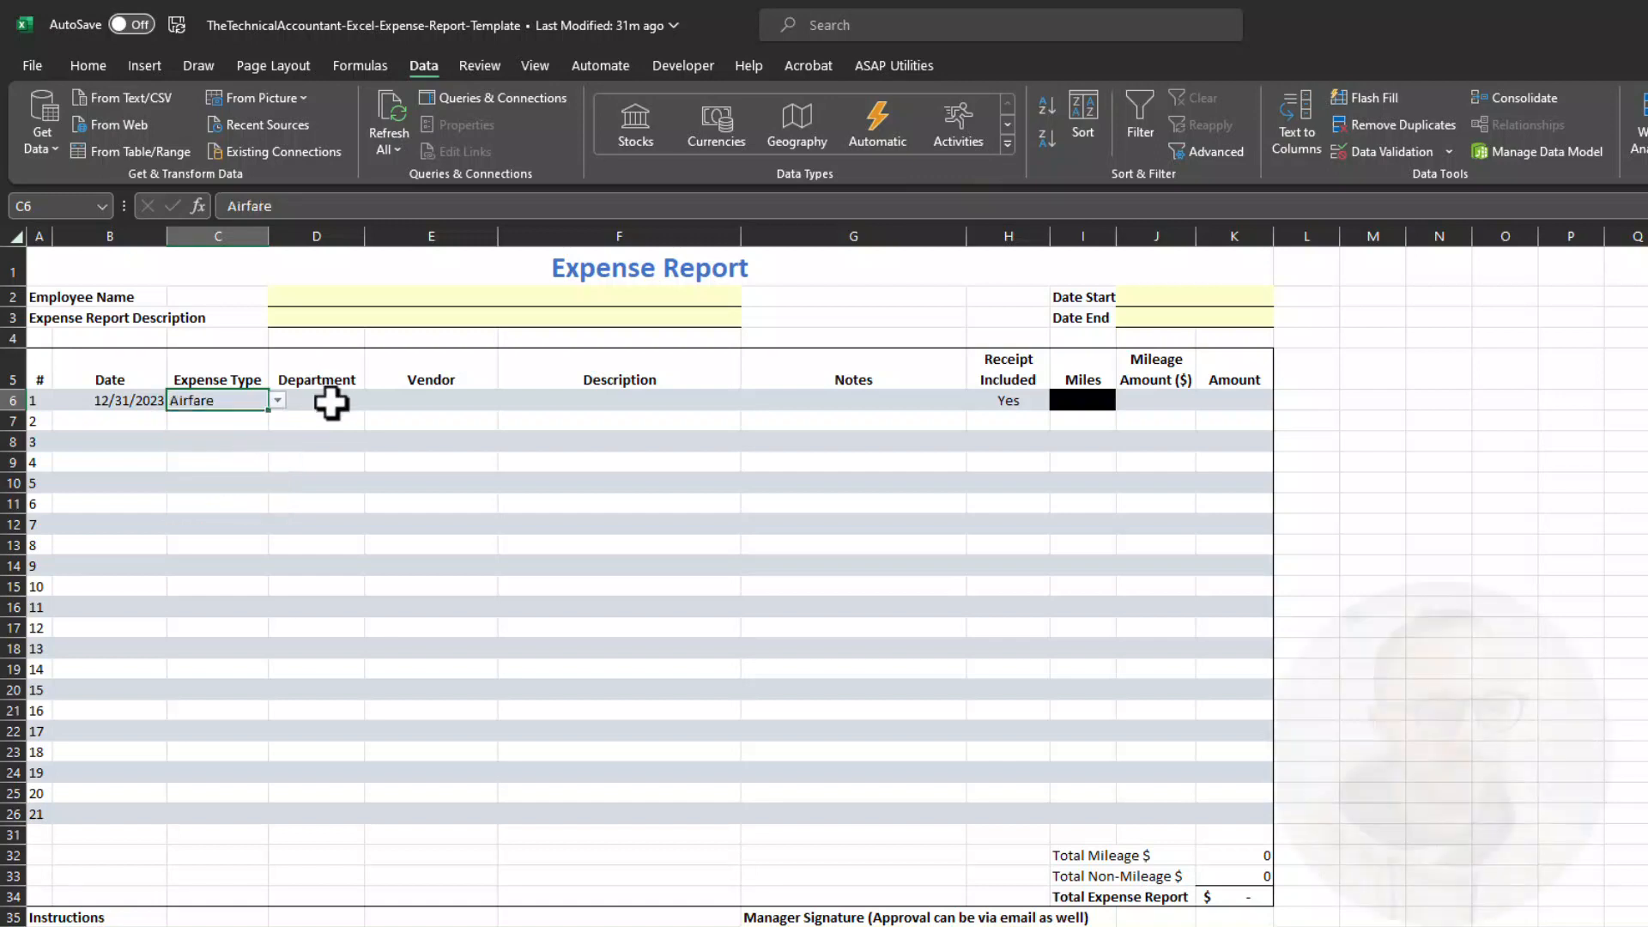
{"action": "left_click", "coordinate": [316, 401]}
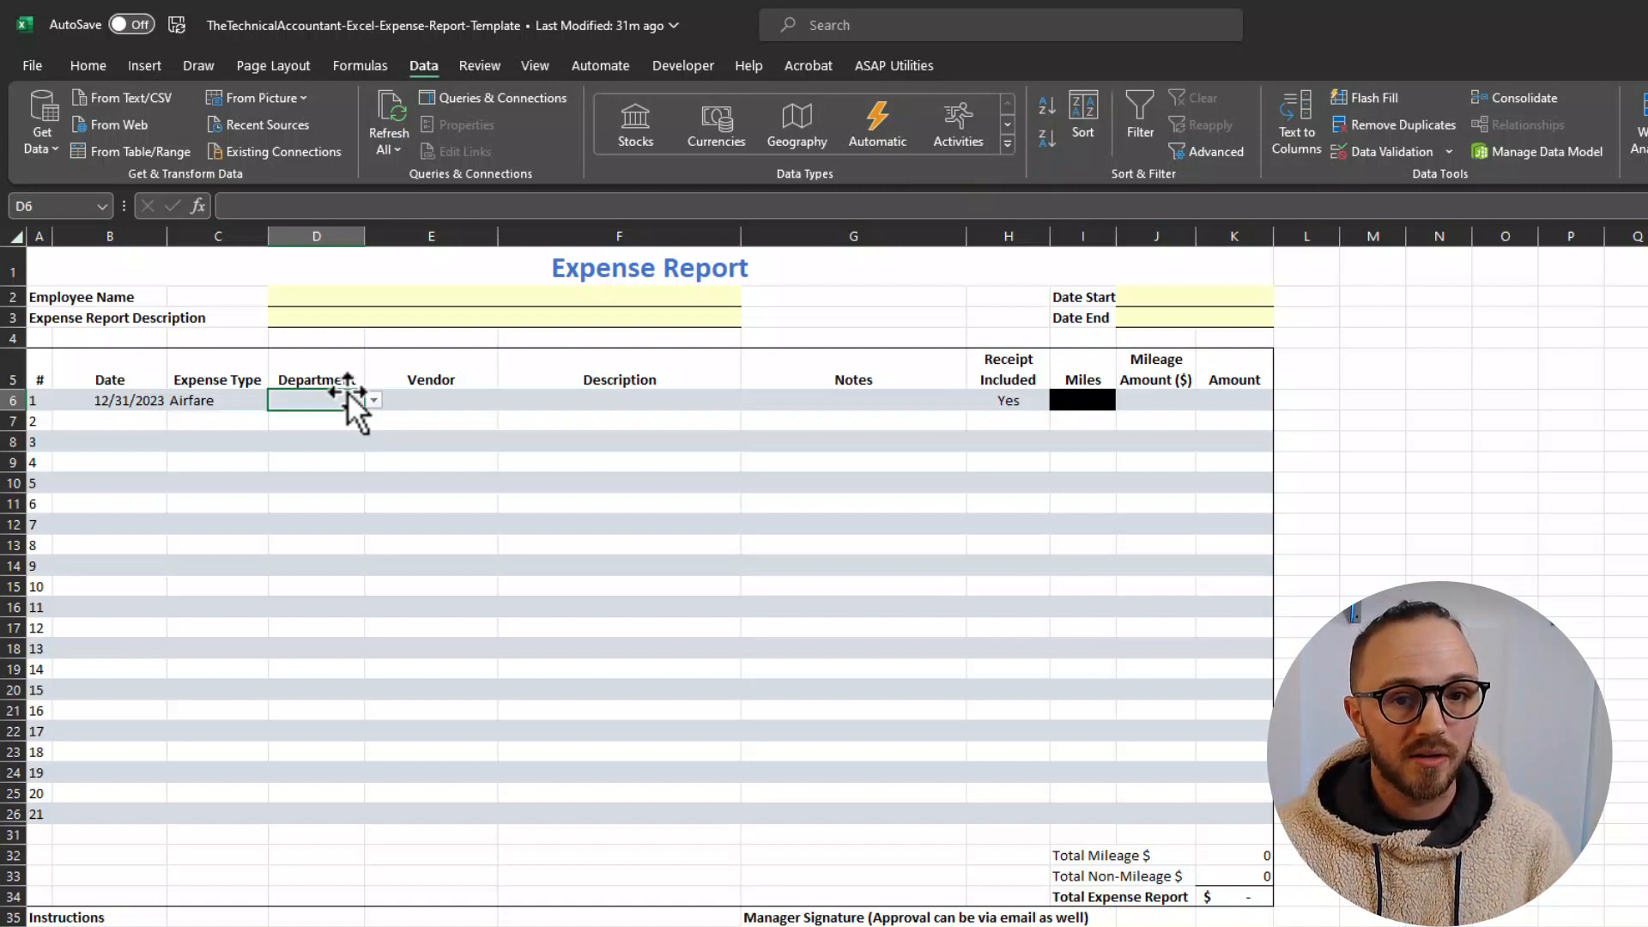
{"action": "mouse_move", "coordinate": [342, 388]}
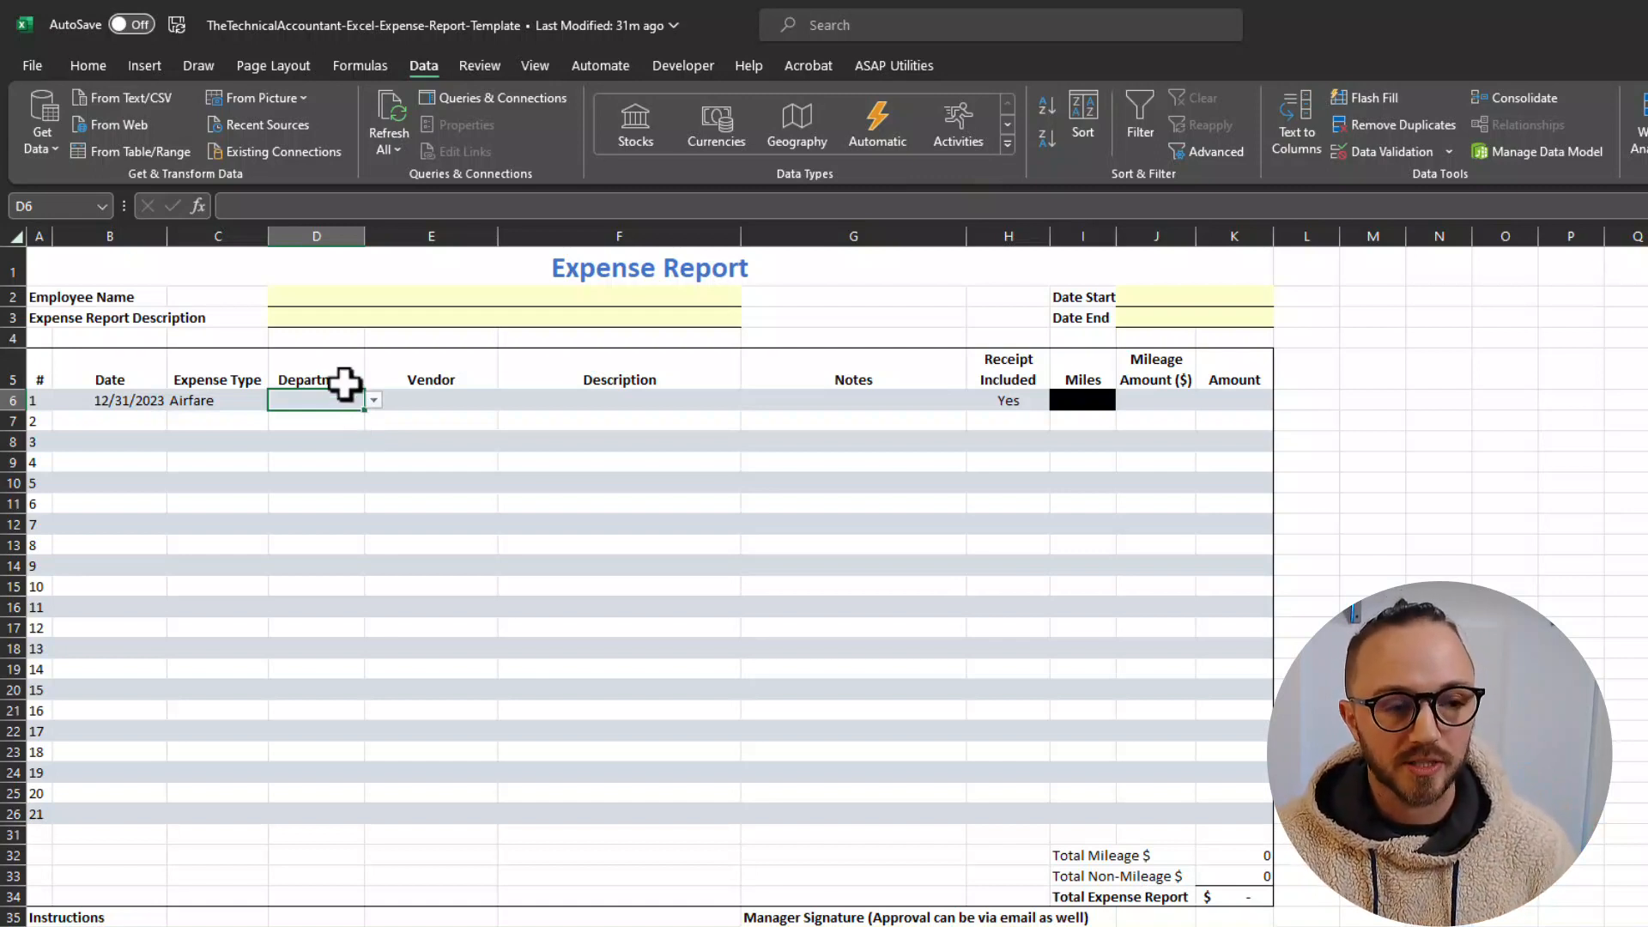
- Set row 1's department to Accounting, with its list sourced from Lookups!$B$2:$B$9
{"action": "left_click", "coordinate": [372, 399]}
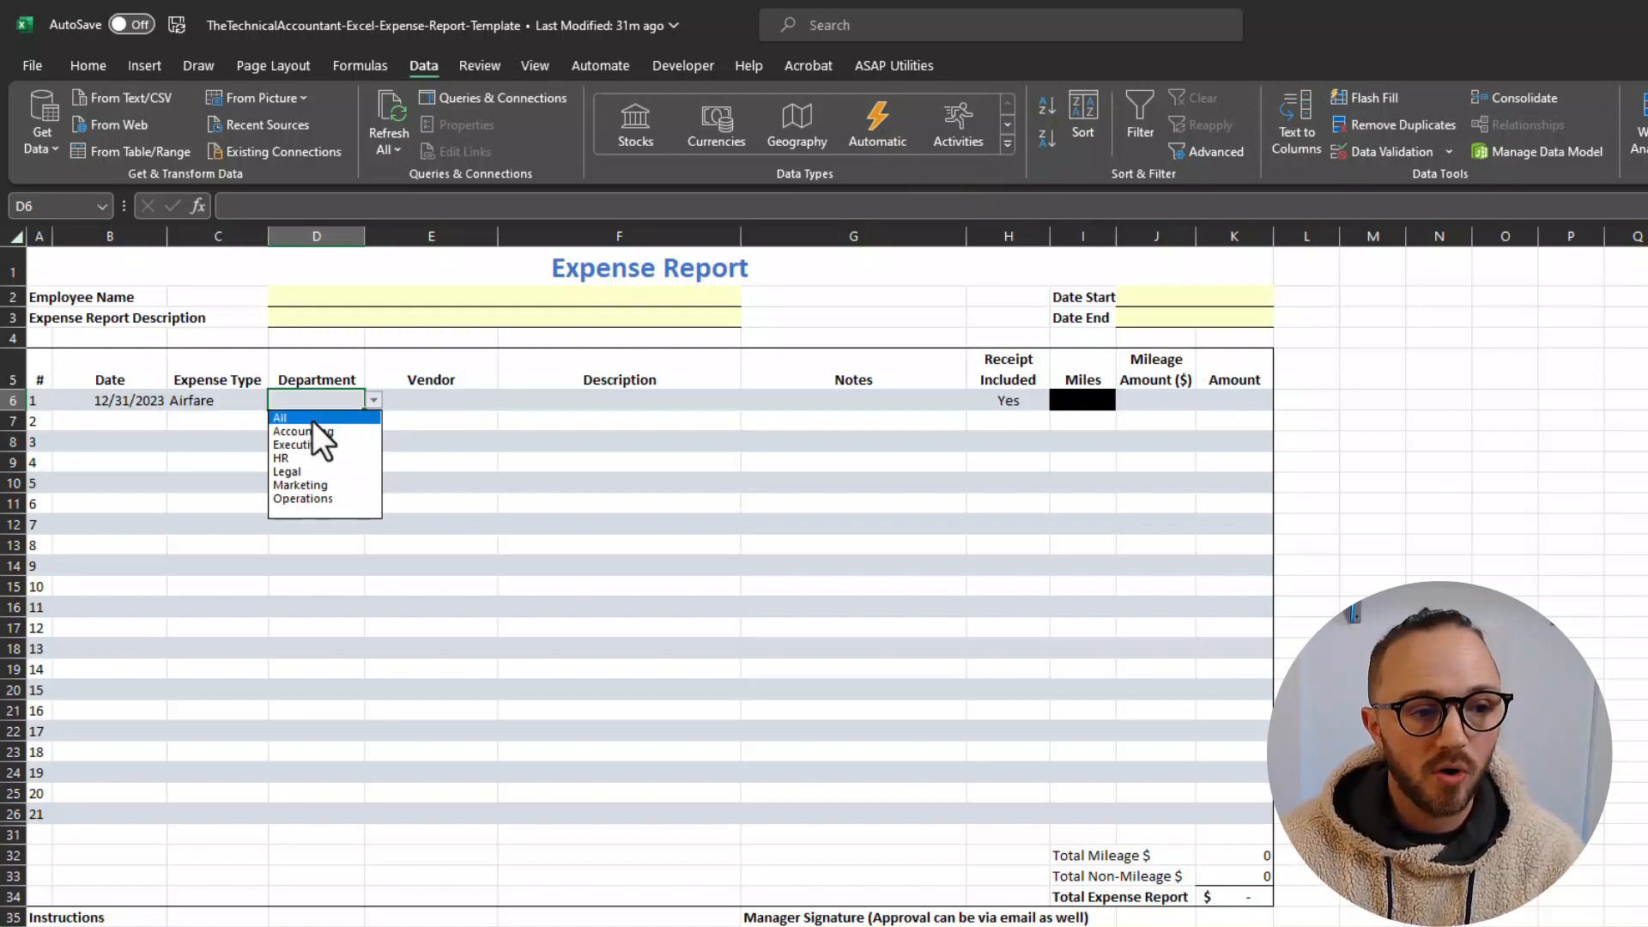
{"action": "left_click", "coordinate": [295, 431]}
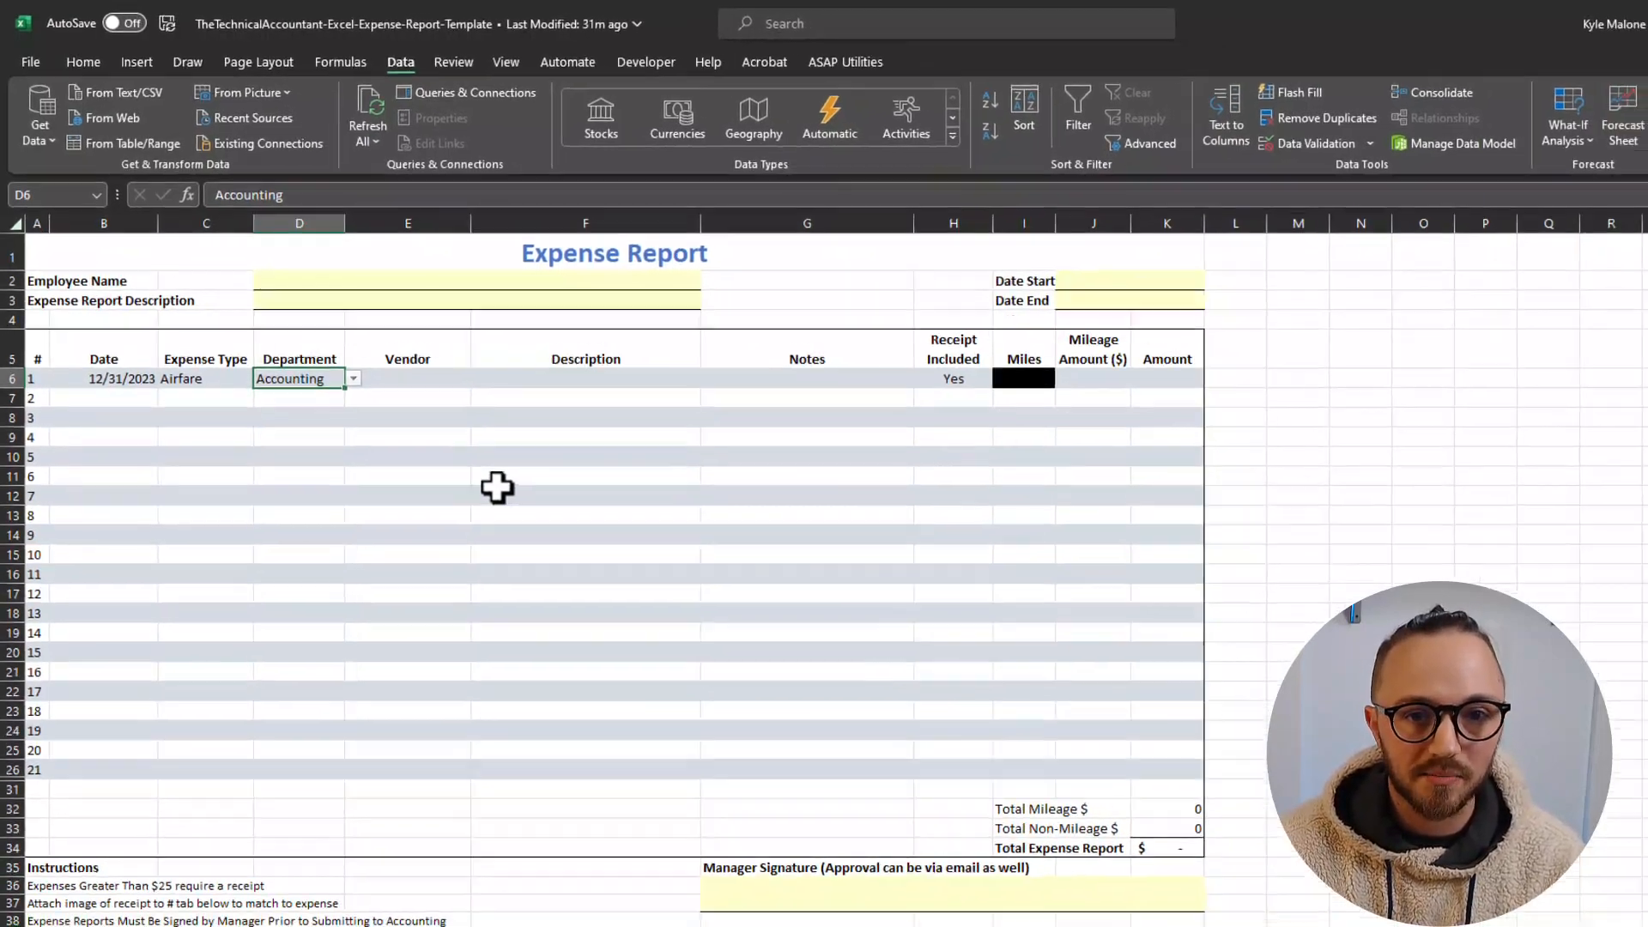
{"action": "left_click", "coordinate": [544, 895]}
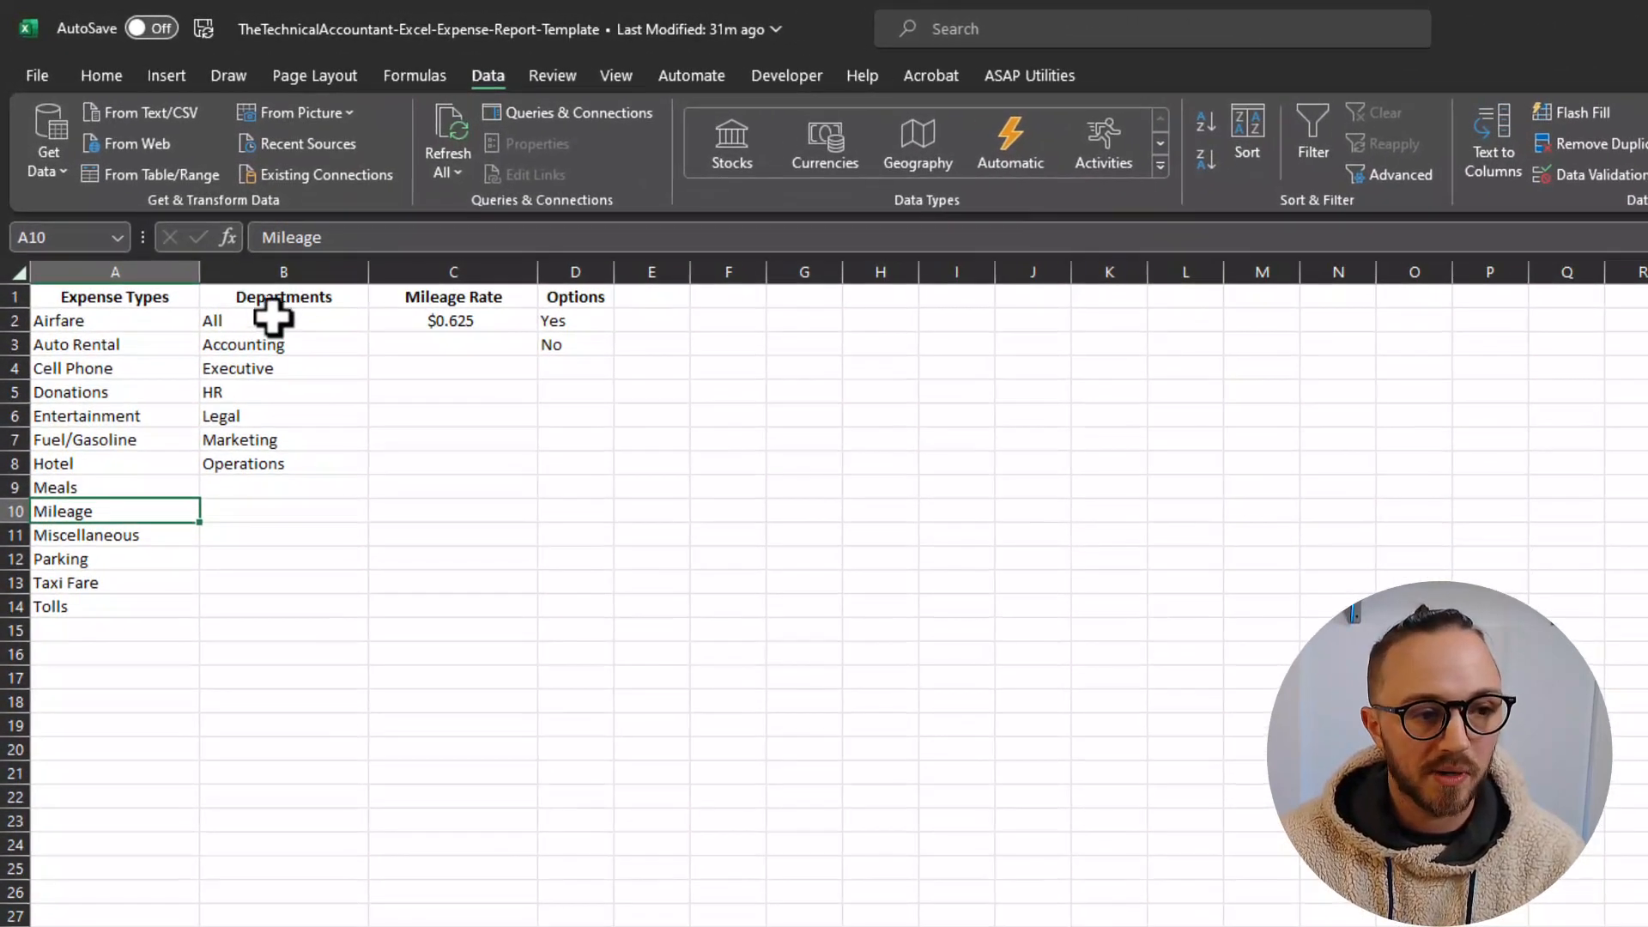
{"action": "left_click", "coordinate": [283, 320]}
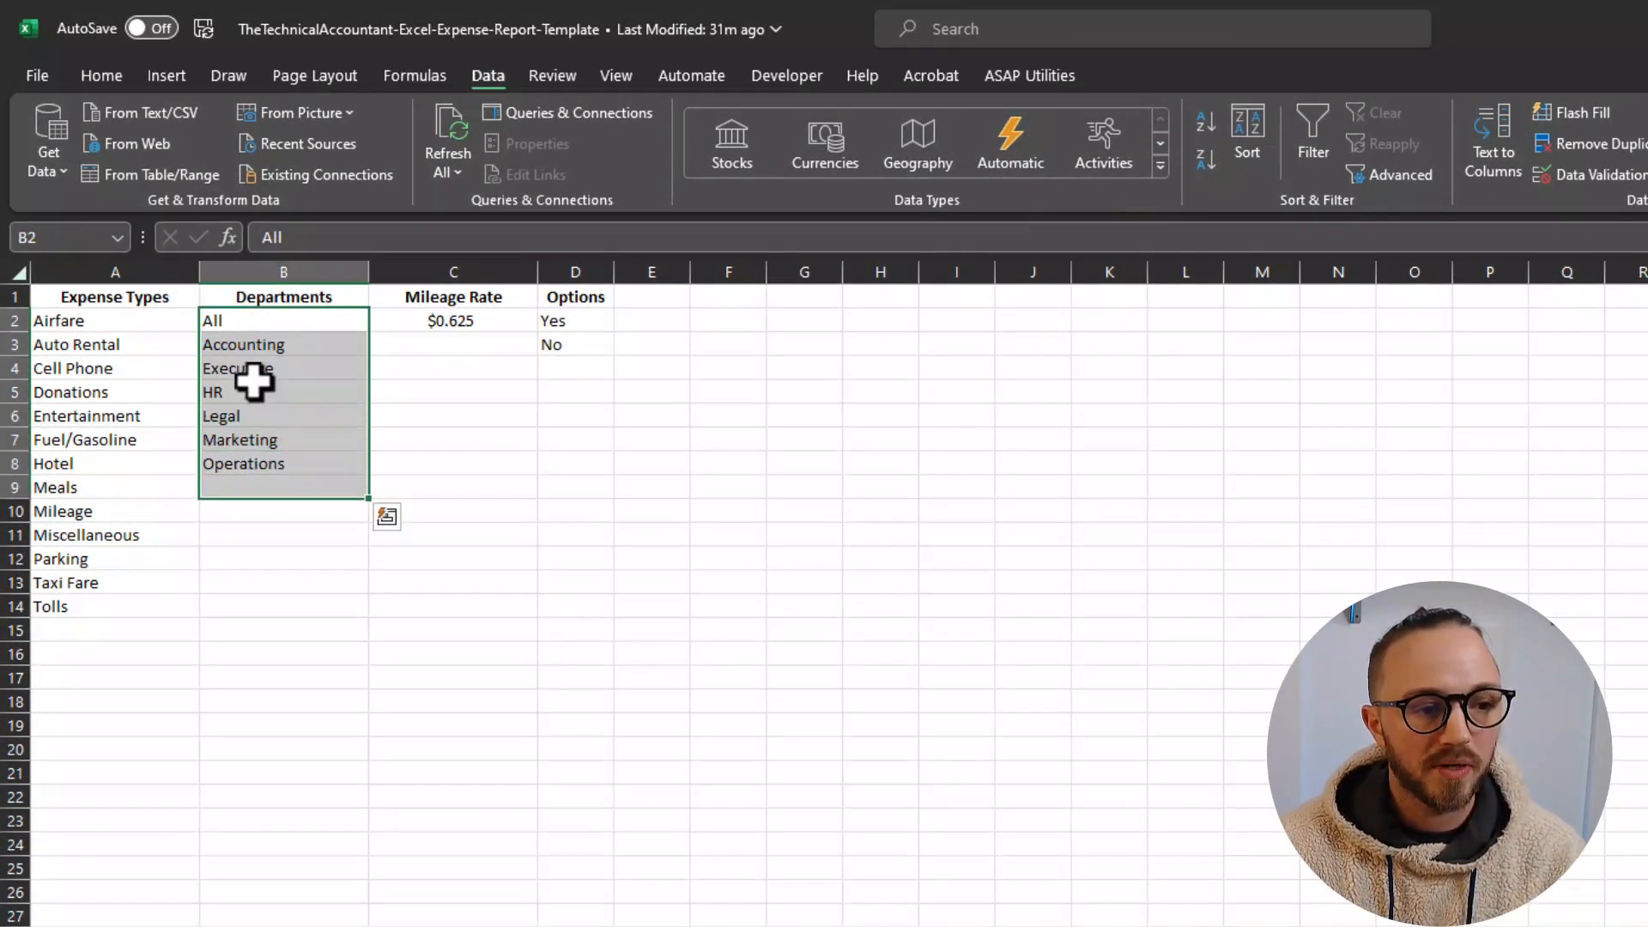
{"action": "left_click", "coordinate": [273, 471]}
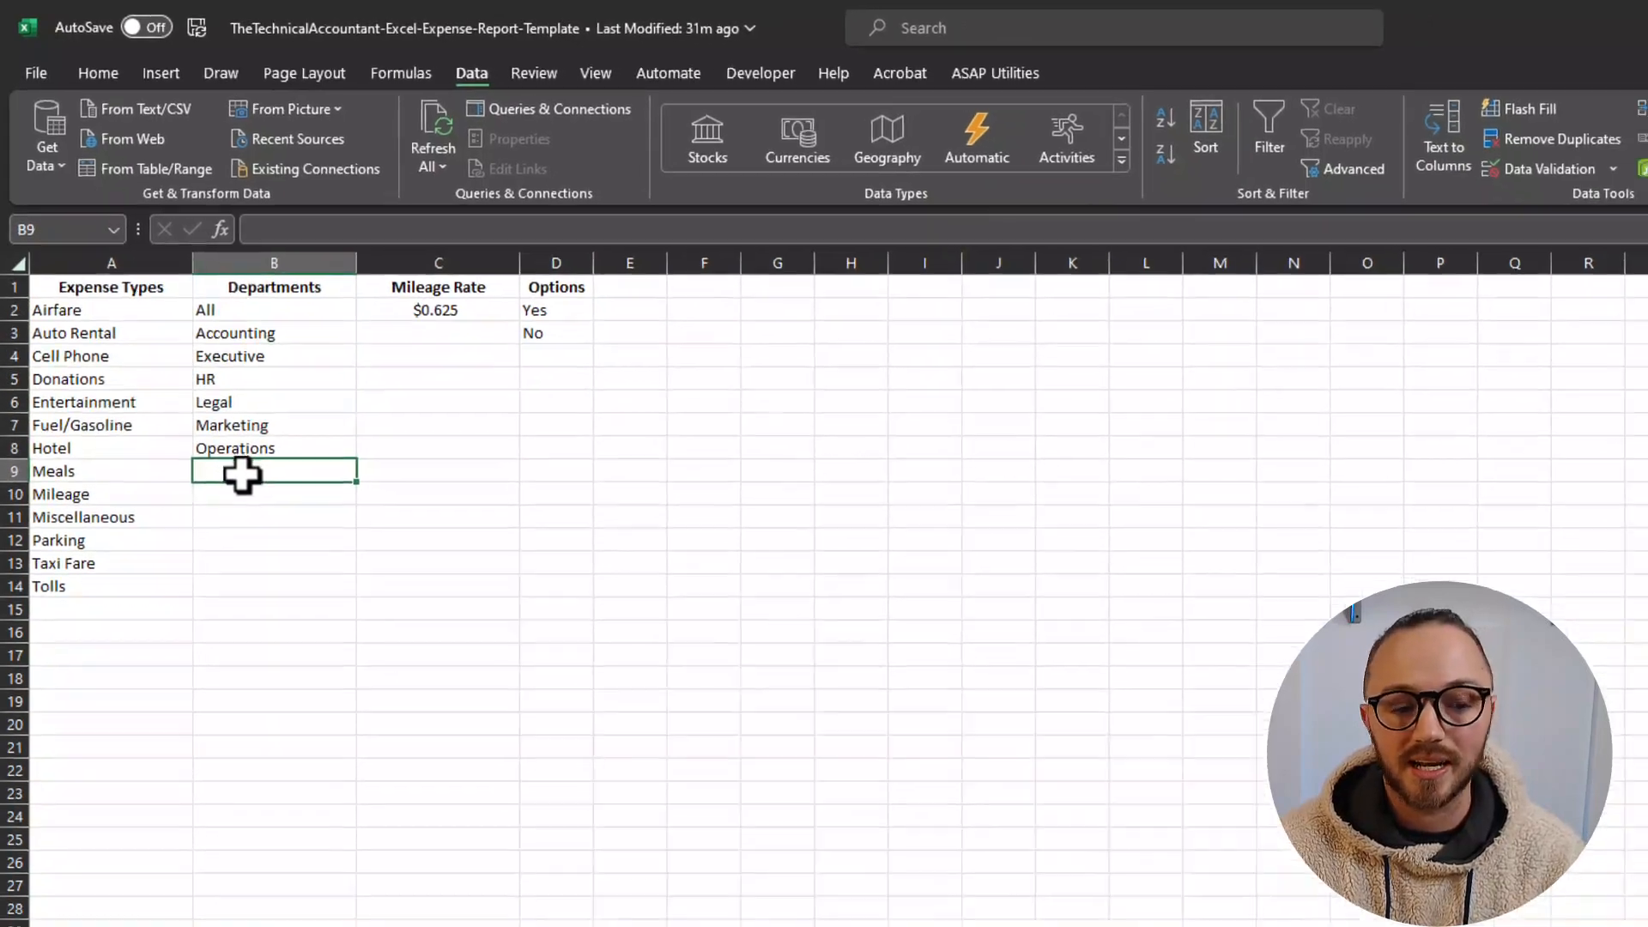
{"action": "left_click", "coordinate": [163, 894]}
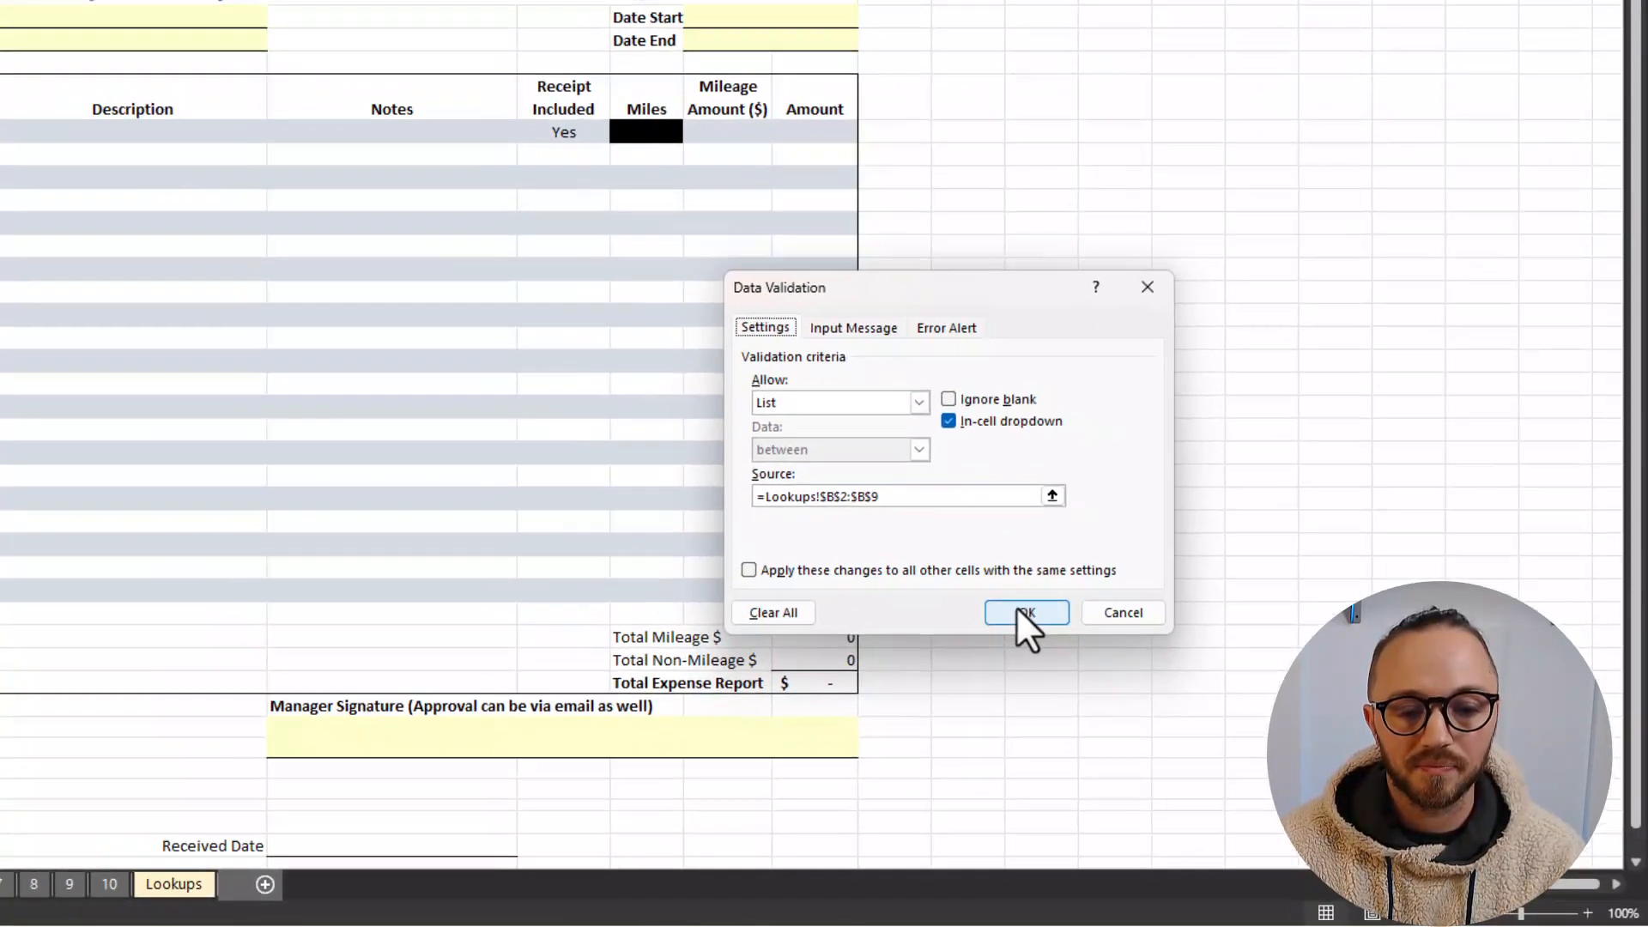
{"action": "left_click", "coordinate": [1025, 613]}
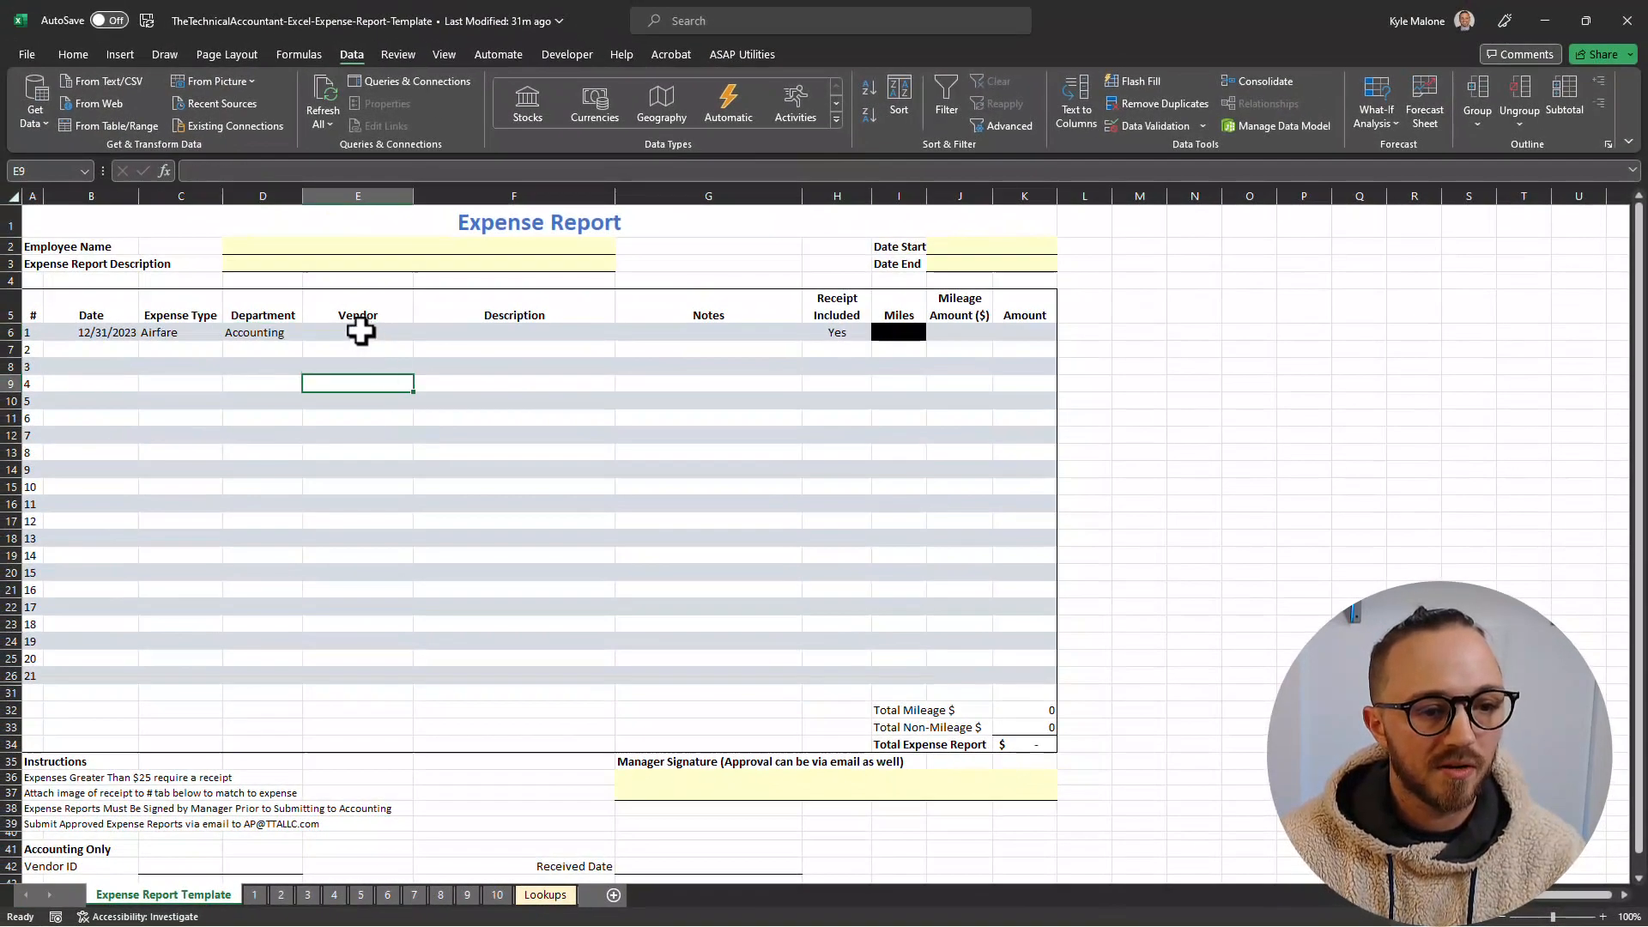
{"action": "left_click", "coordinate": [514, 332]}
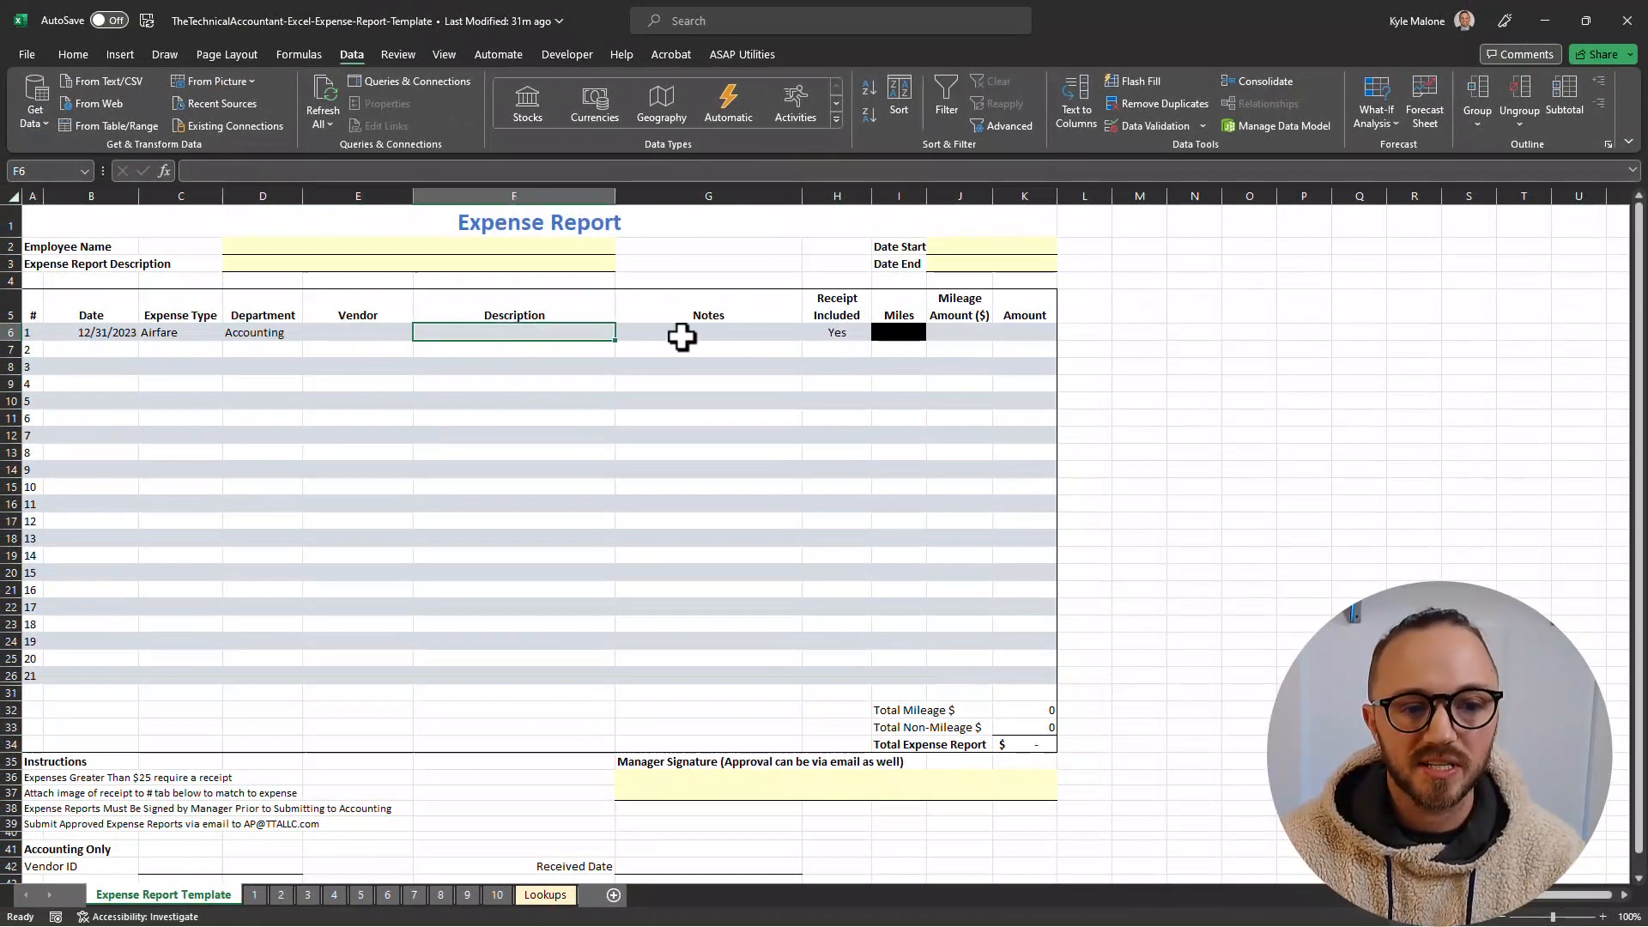
{"action": "left_click", "coordinate": [707, 332]}
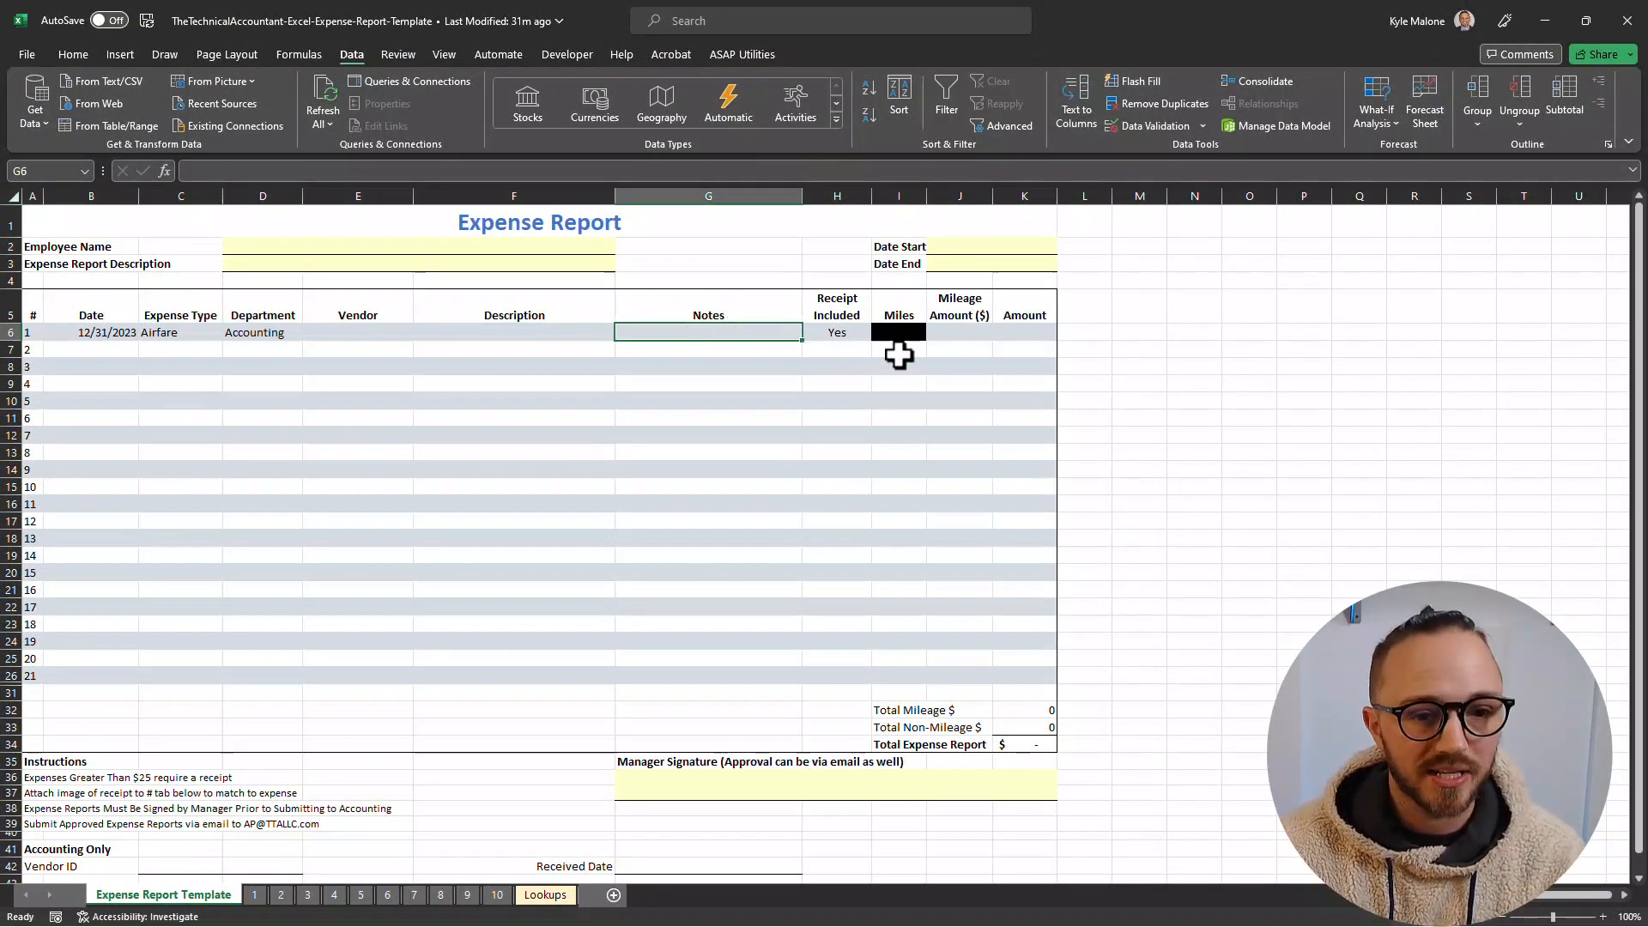
{"action": "left_click", "coordinate": [837, 332]}
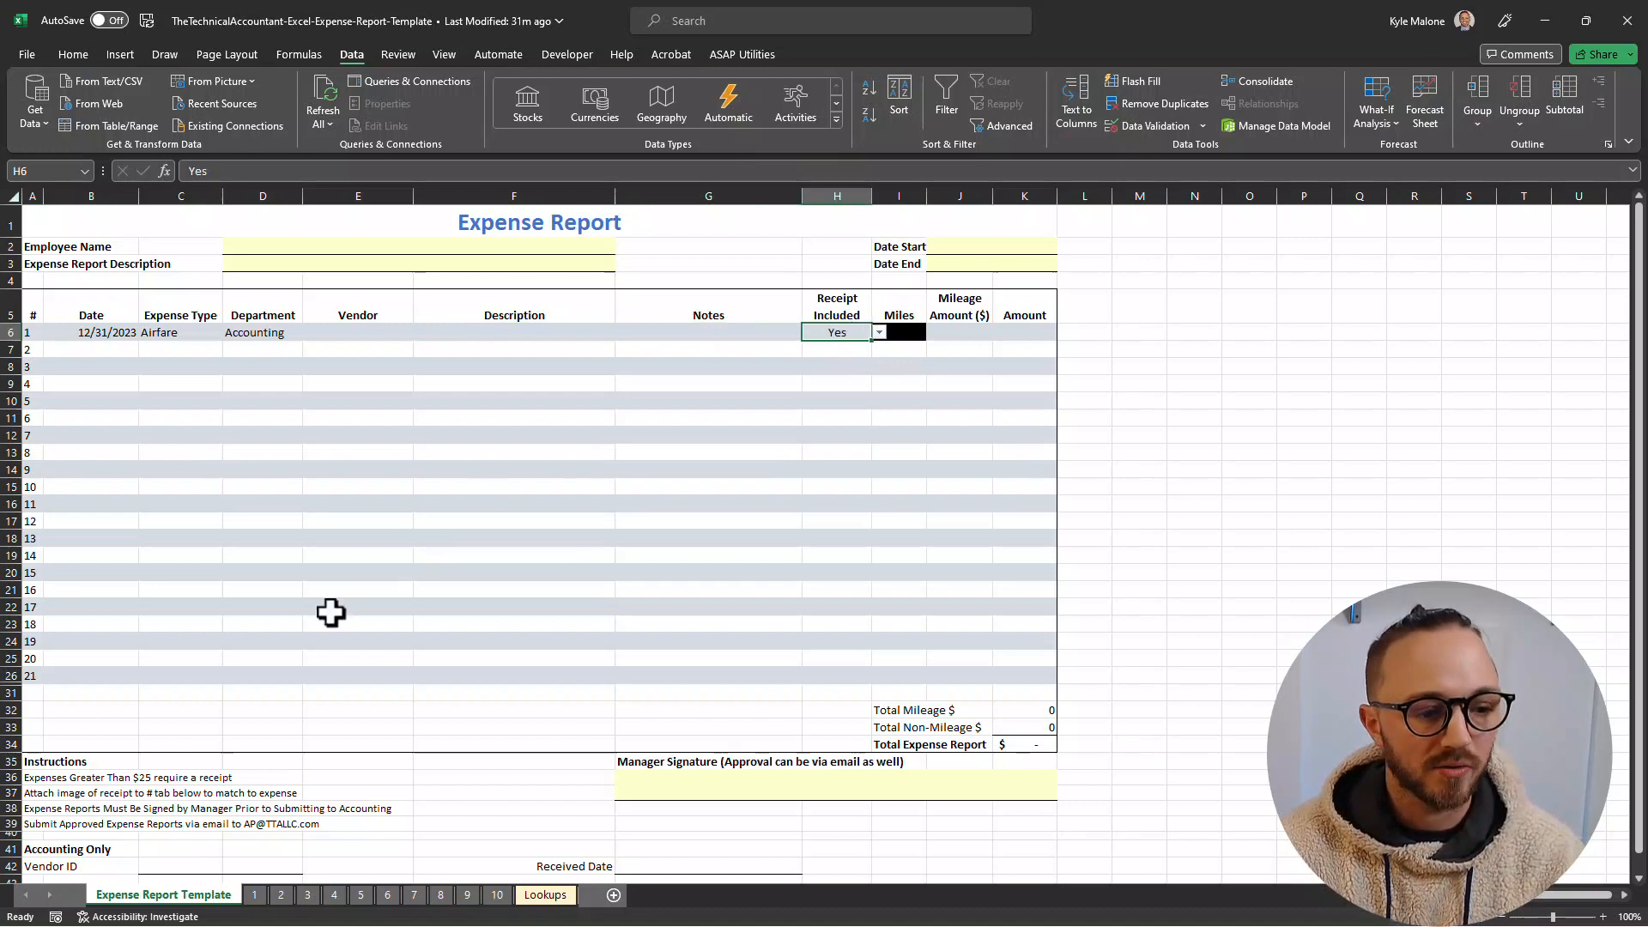
{"action": "left_click", "coordinate": [90, 776]}
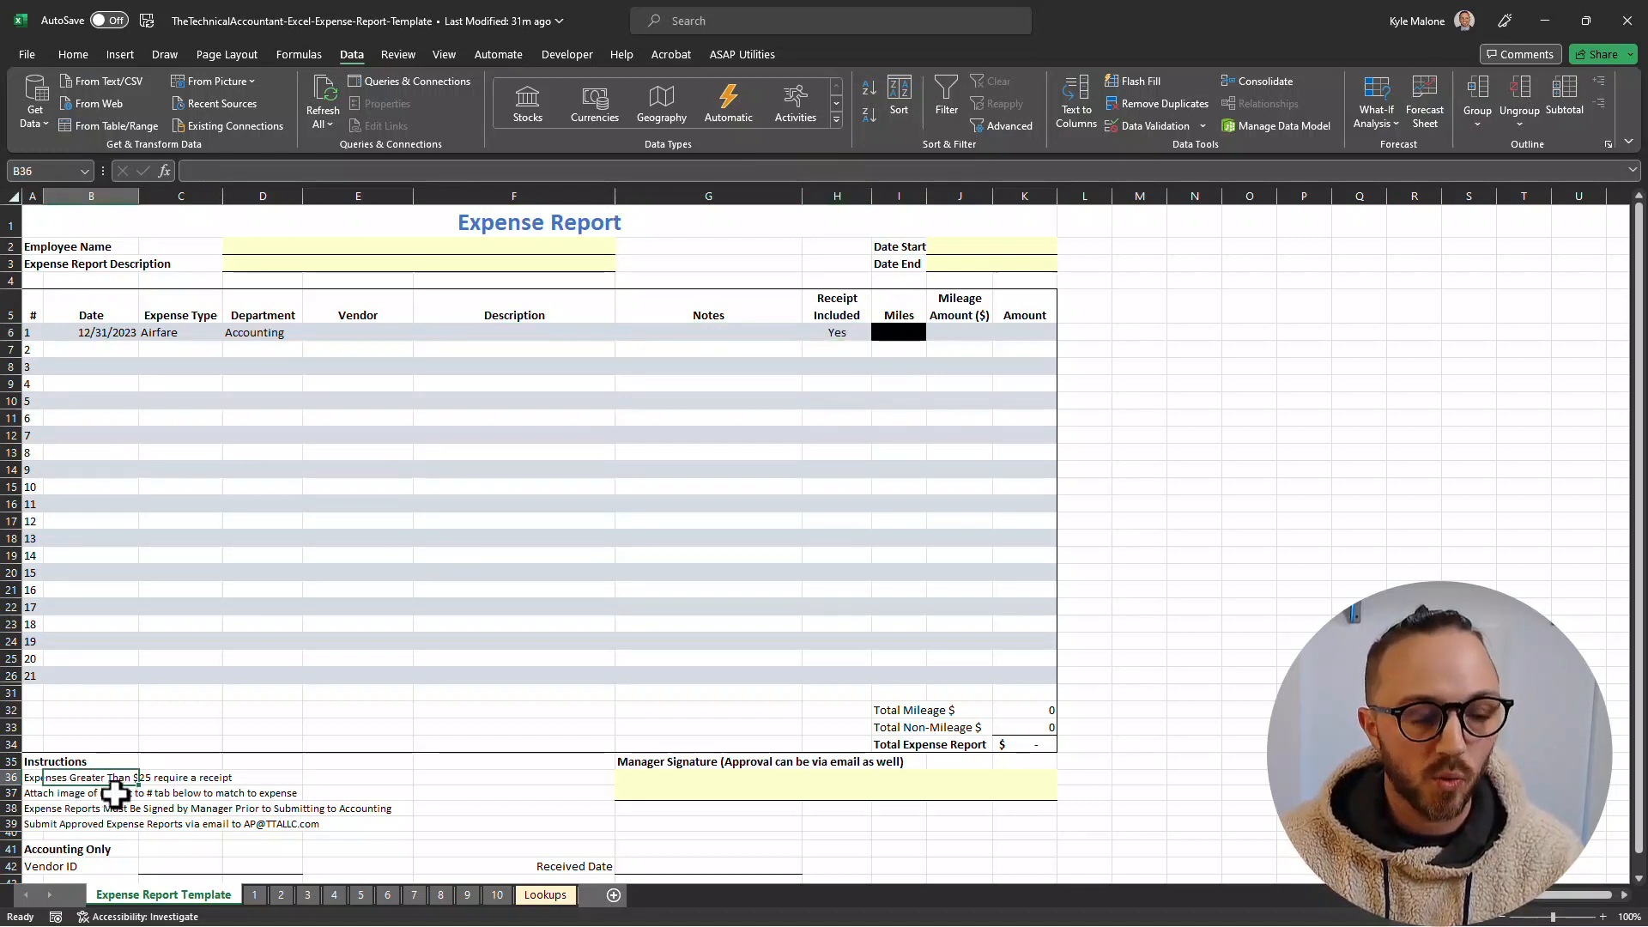
{"action": "left_click", "coordinate": [898, 366]}
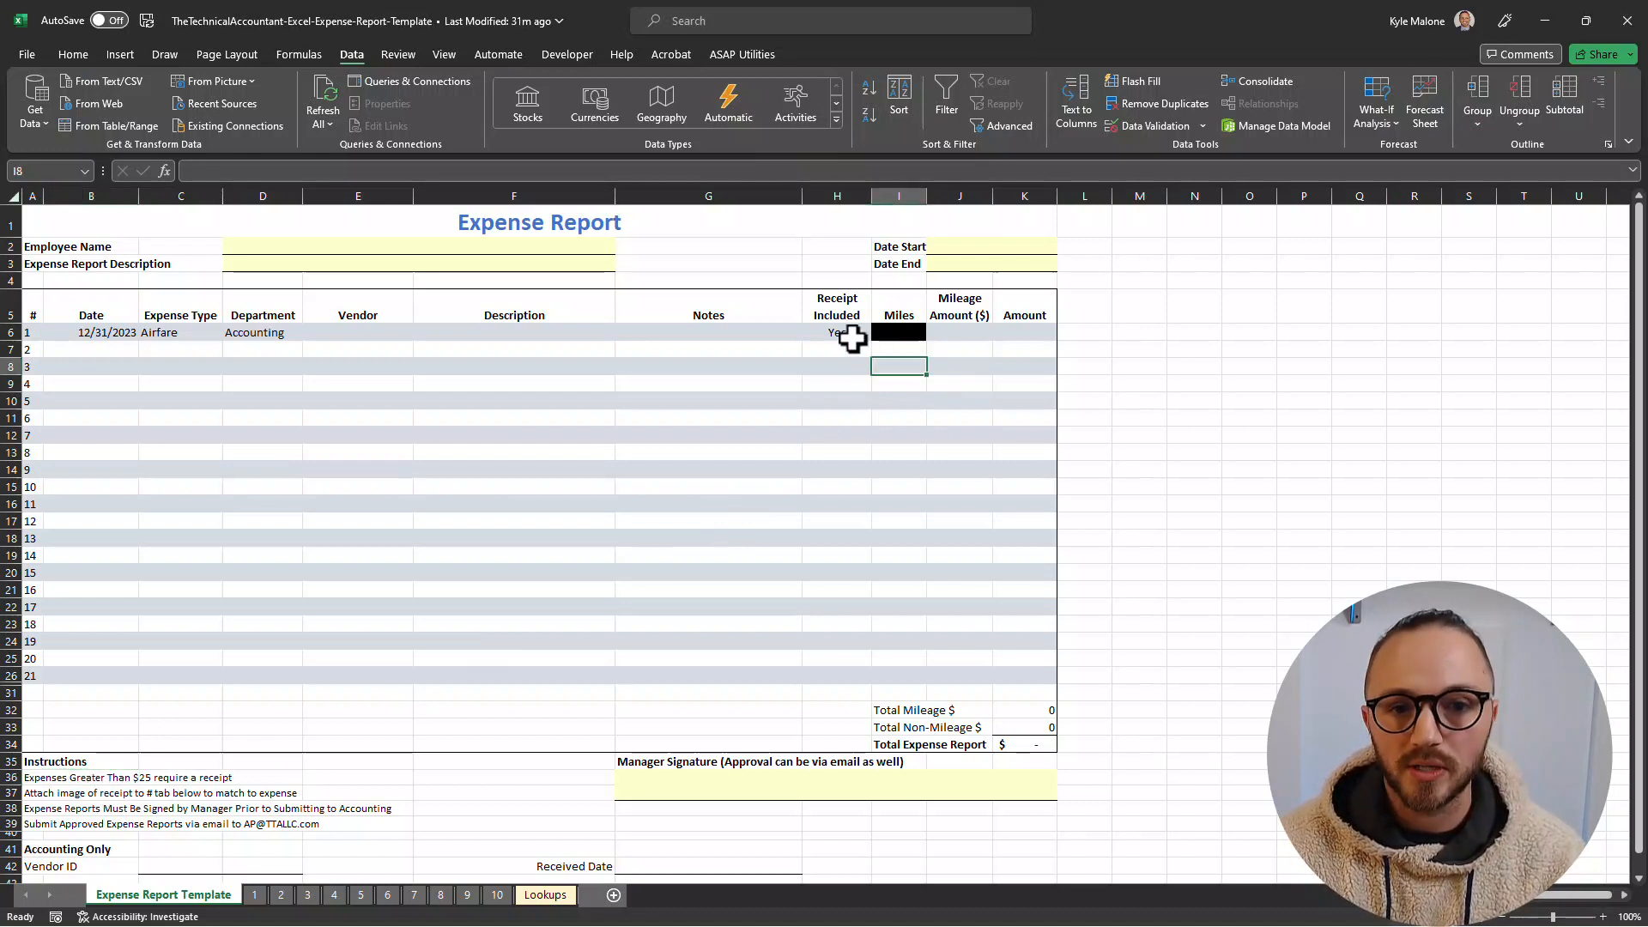
{"action": "left_click", "coordinate": [837, 332]}
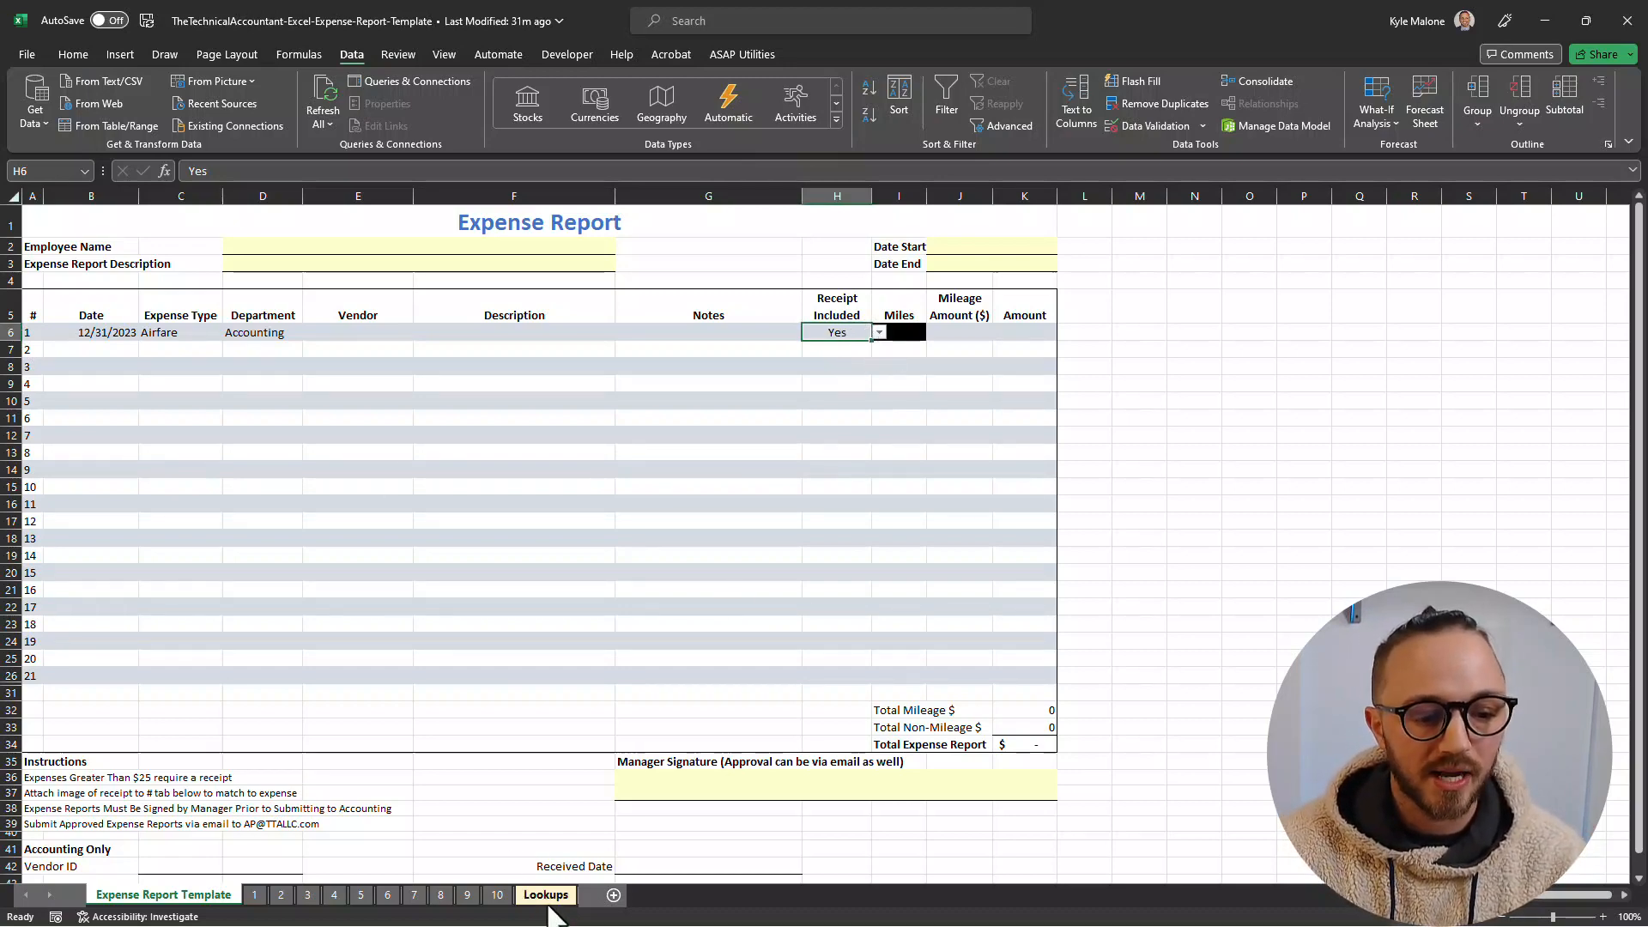
{"action": "left_click", "coordinate": [544, 895]}
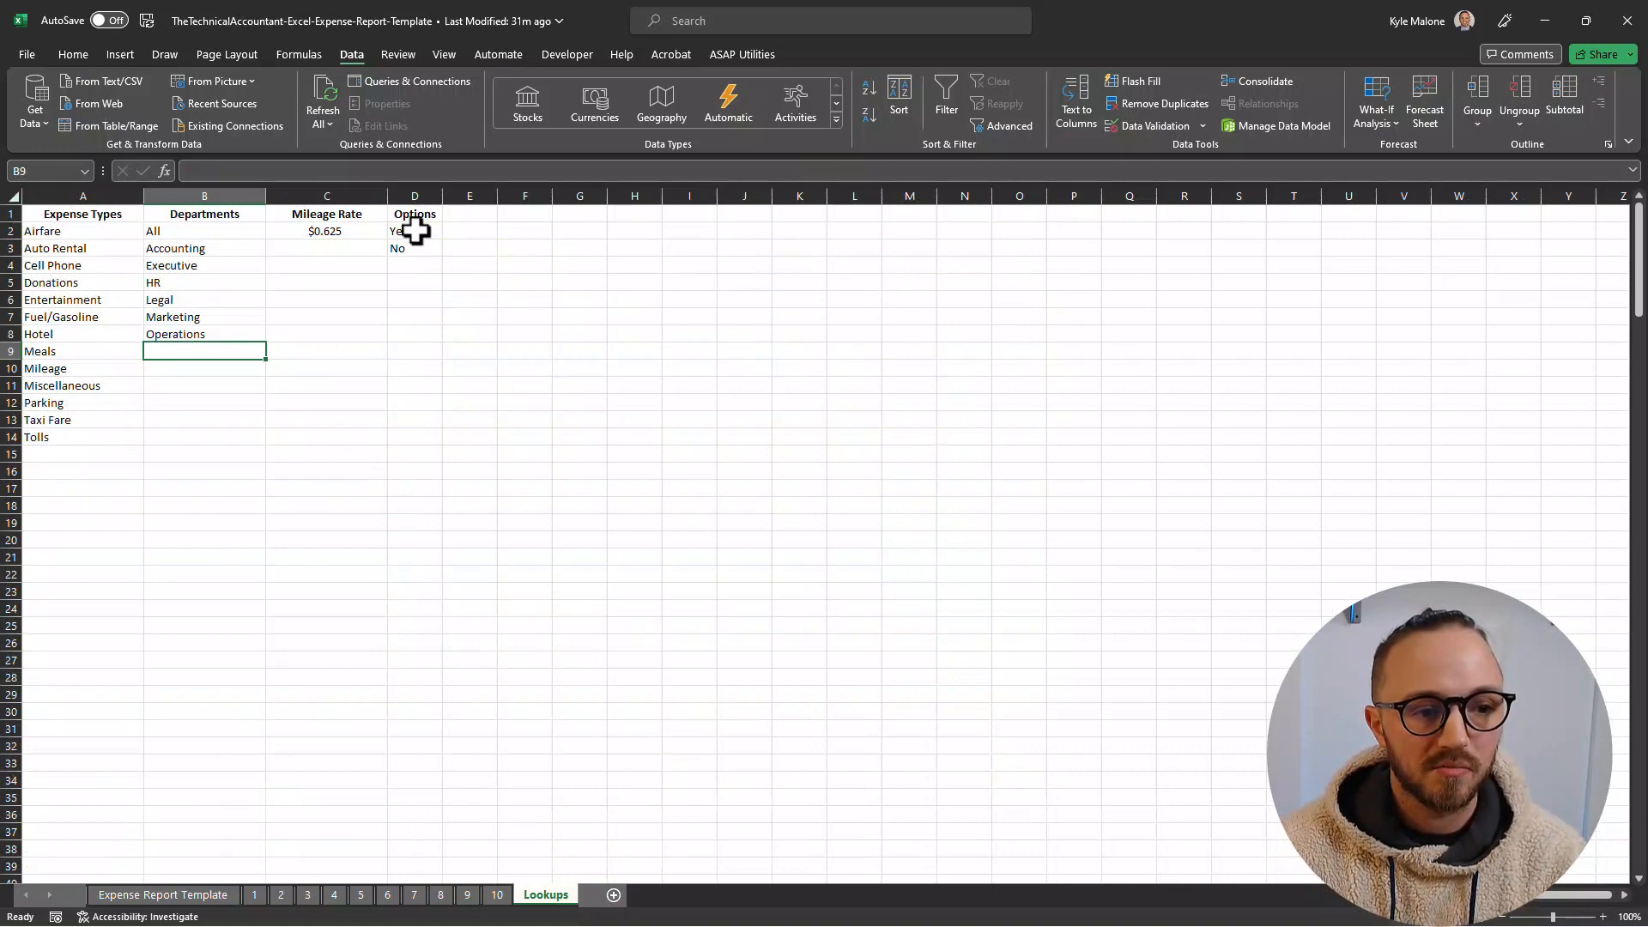
{"action": "left_click", "coordinate": [163, 894]}
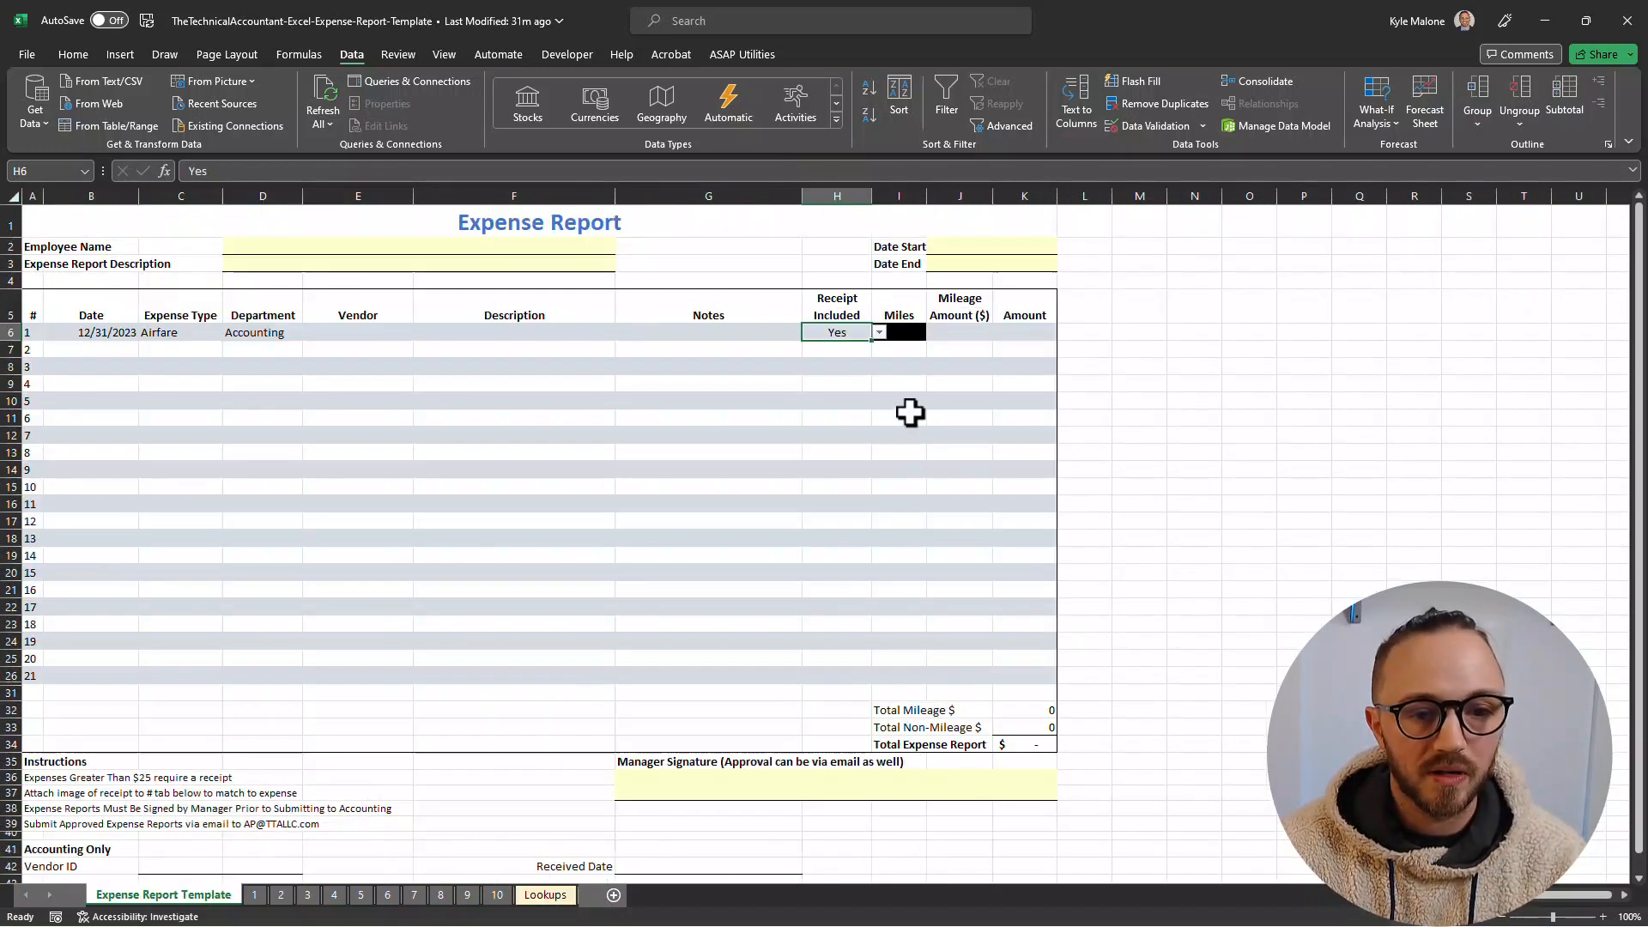
{"action": "left_click", "coordinate": [837, 350]}
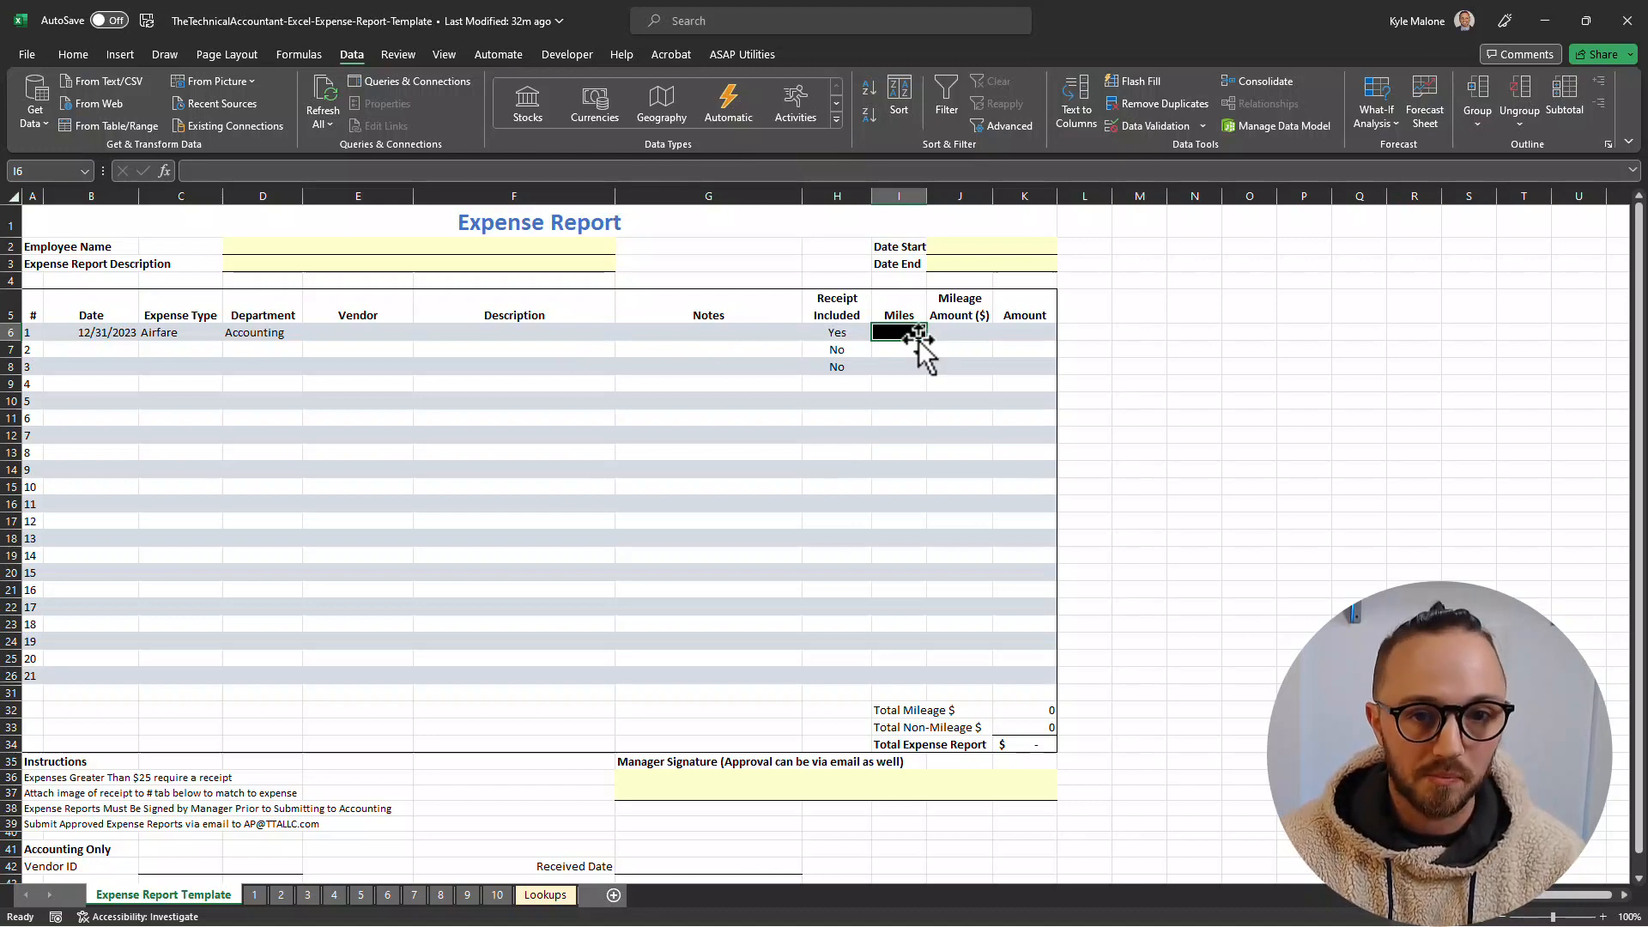
- Enter 22 in row 1's Miles cell, yielding a 13.75 mileage amount
{"action": "left_click", "coordinate": [181, 332]}
{"action": "type", "text": "Mileage"}
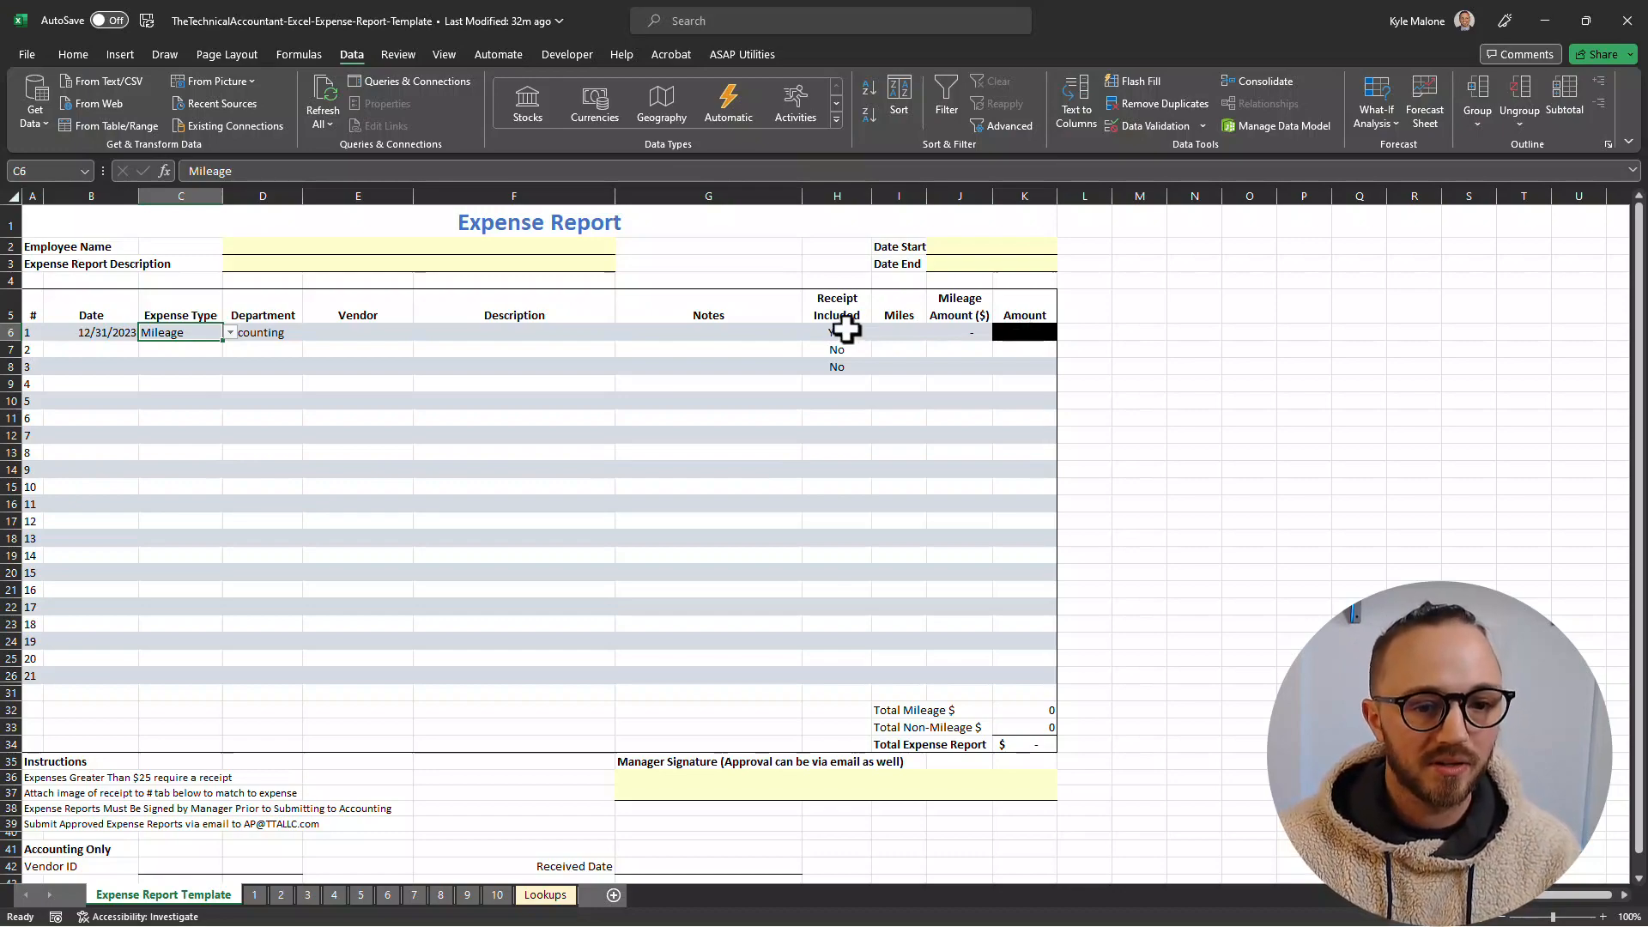
{"action": "left_click", "coordinate": [909, 336]}
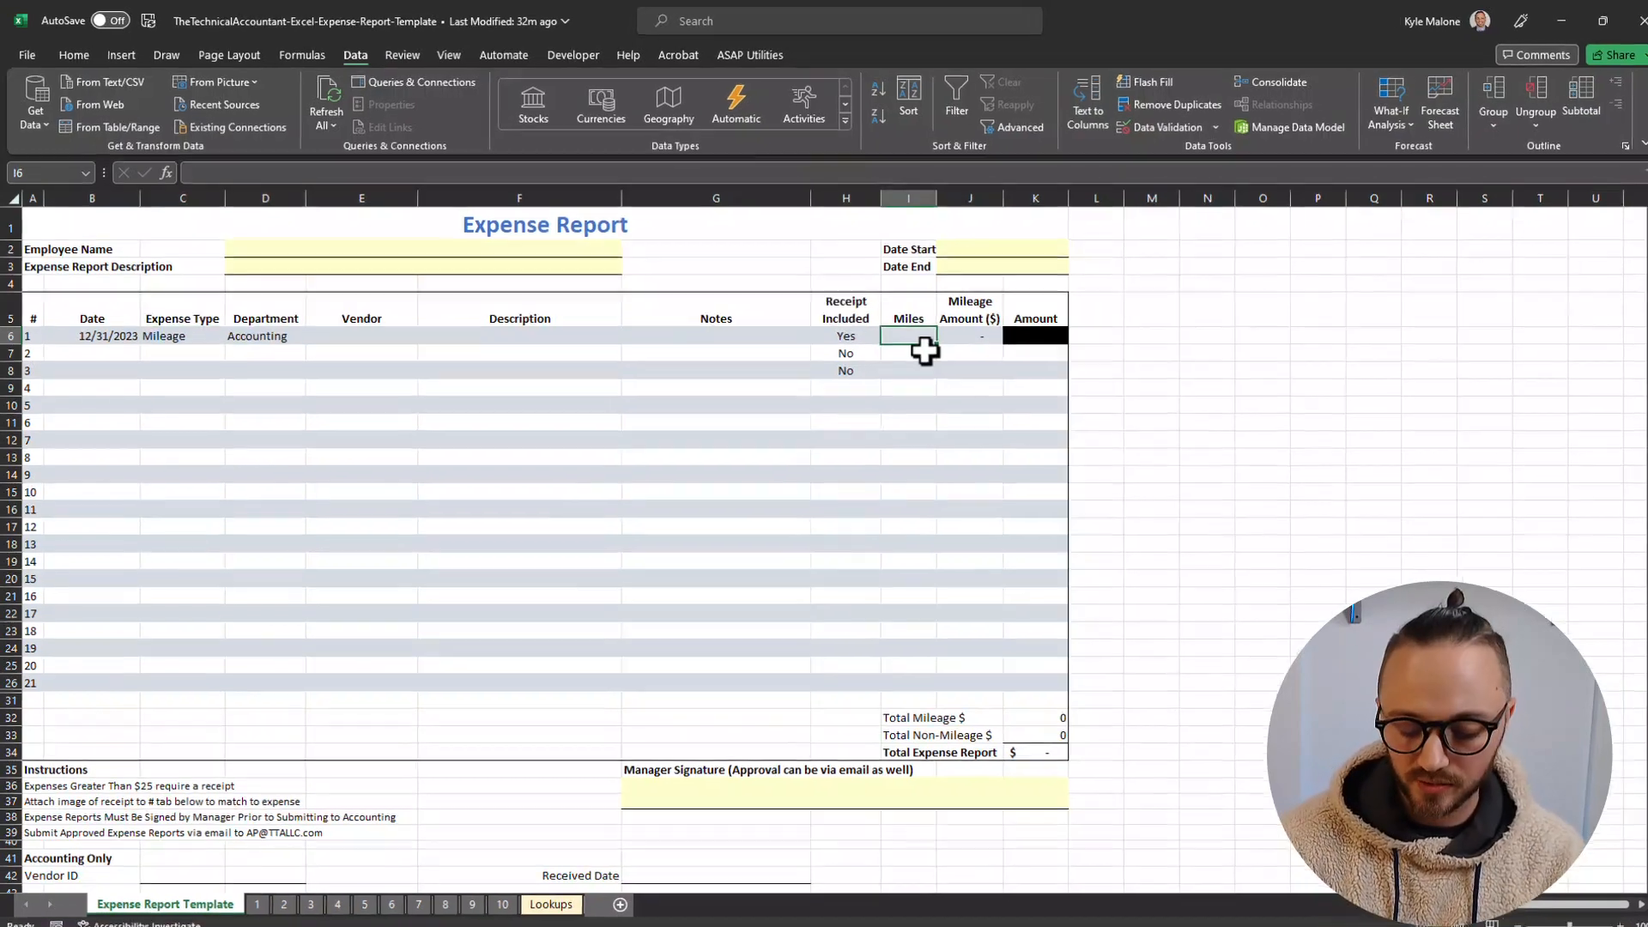
{"action": "type", "text": "22.00"}
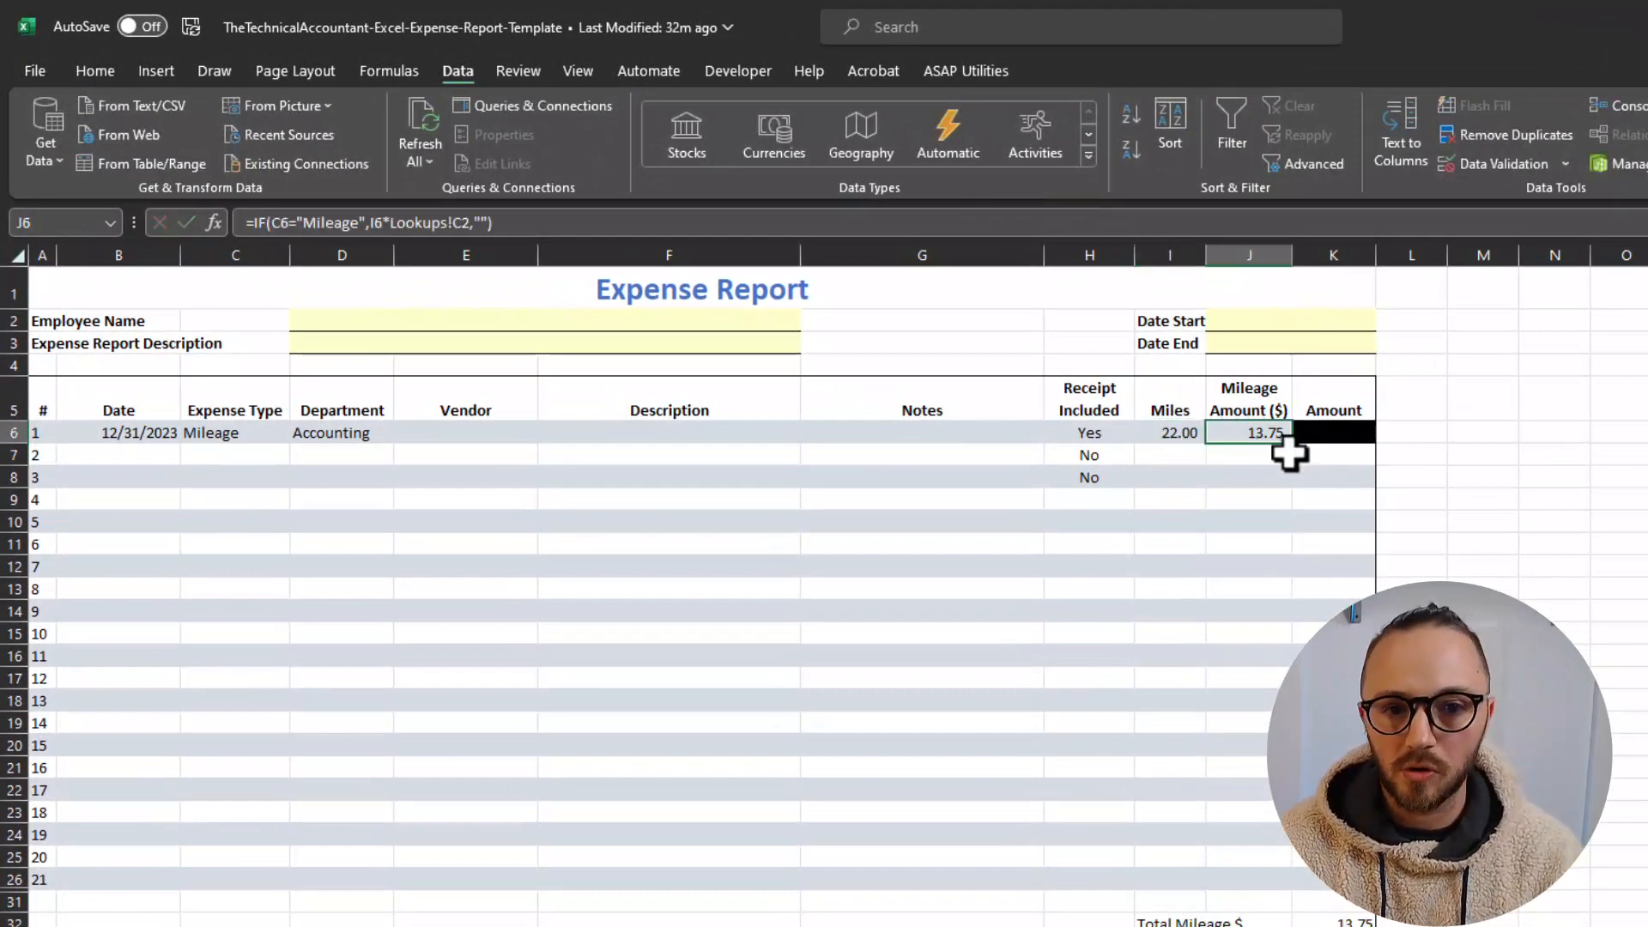
{"action": "mouse_move", "coordinate": [1260, 460]}
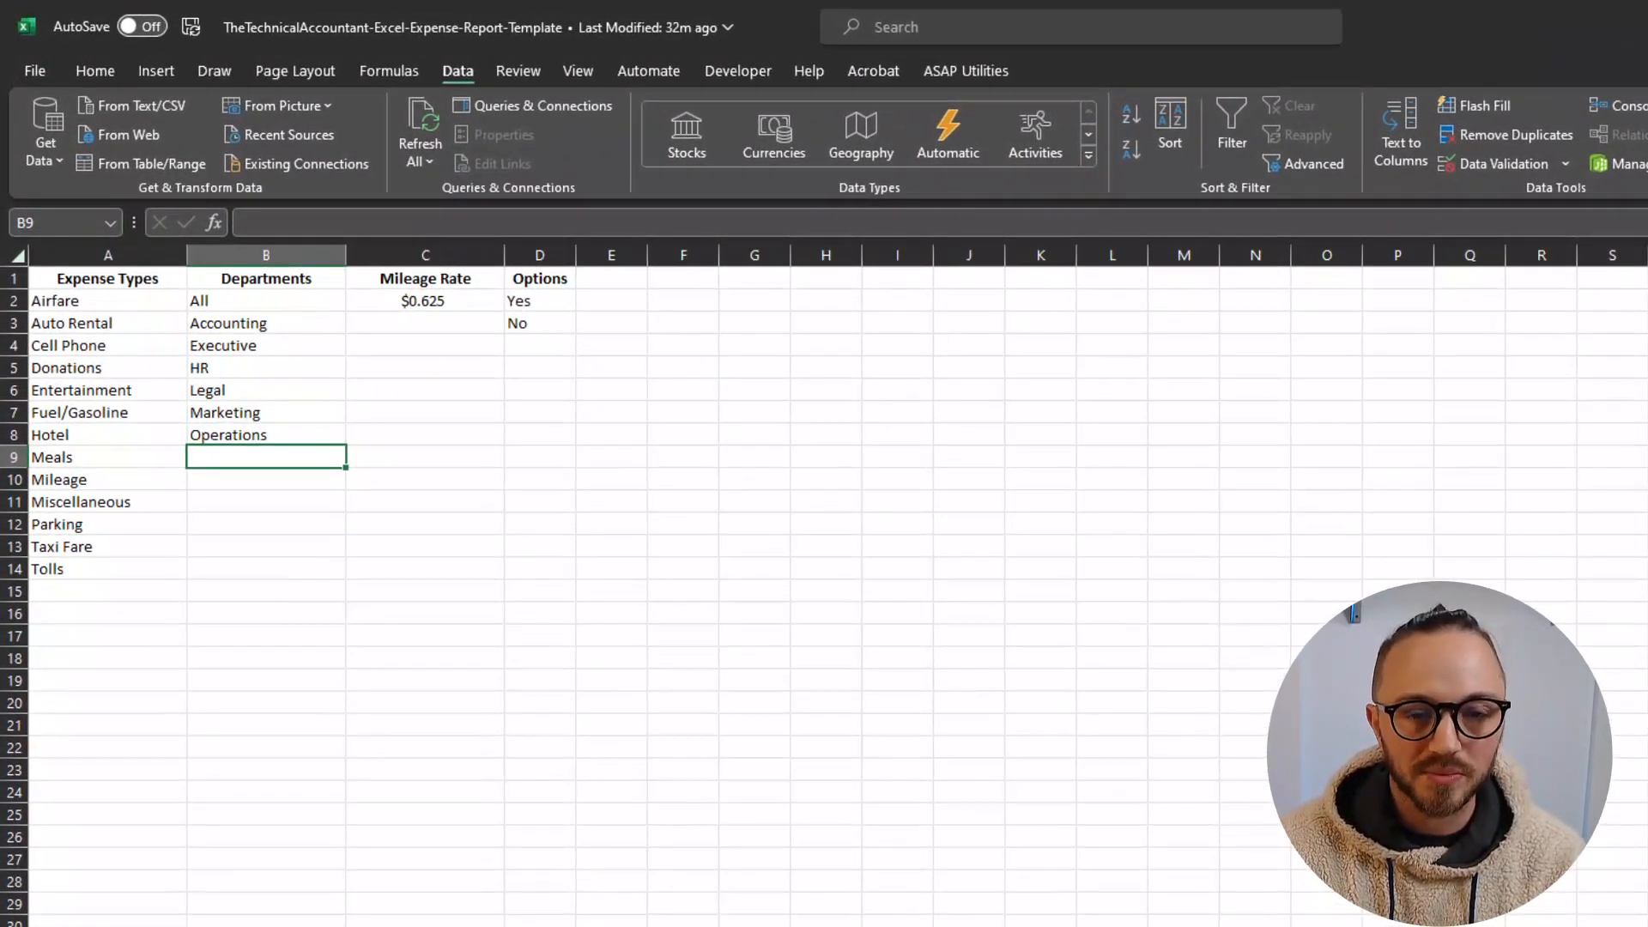
{"action": "left_click", "coordinate": [425, 301]}
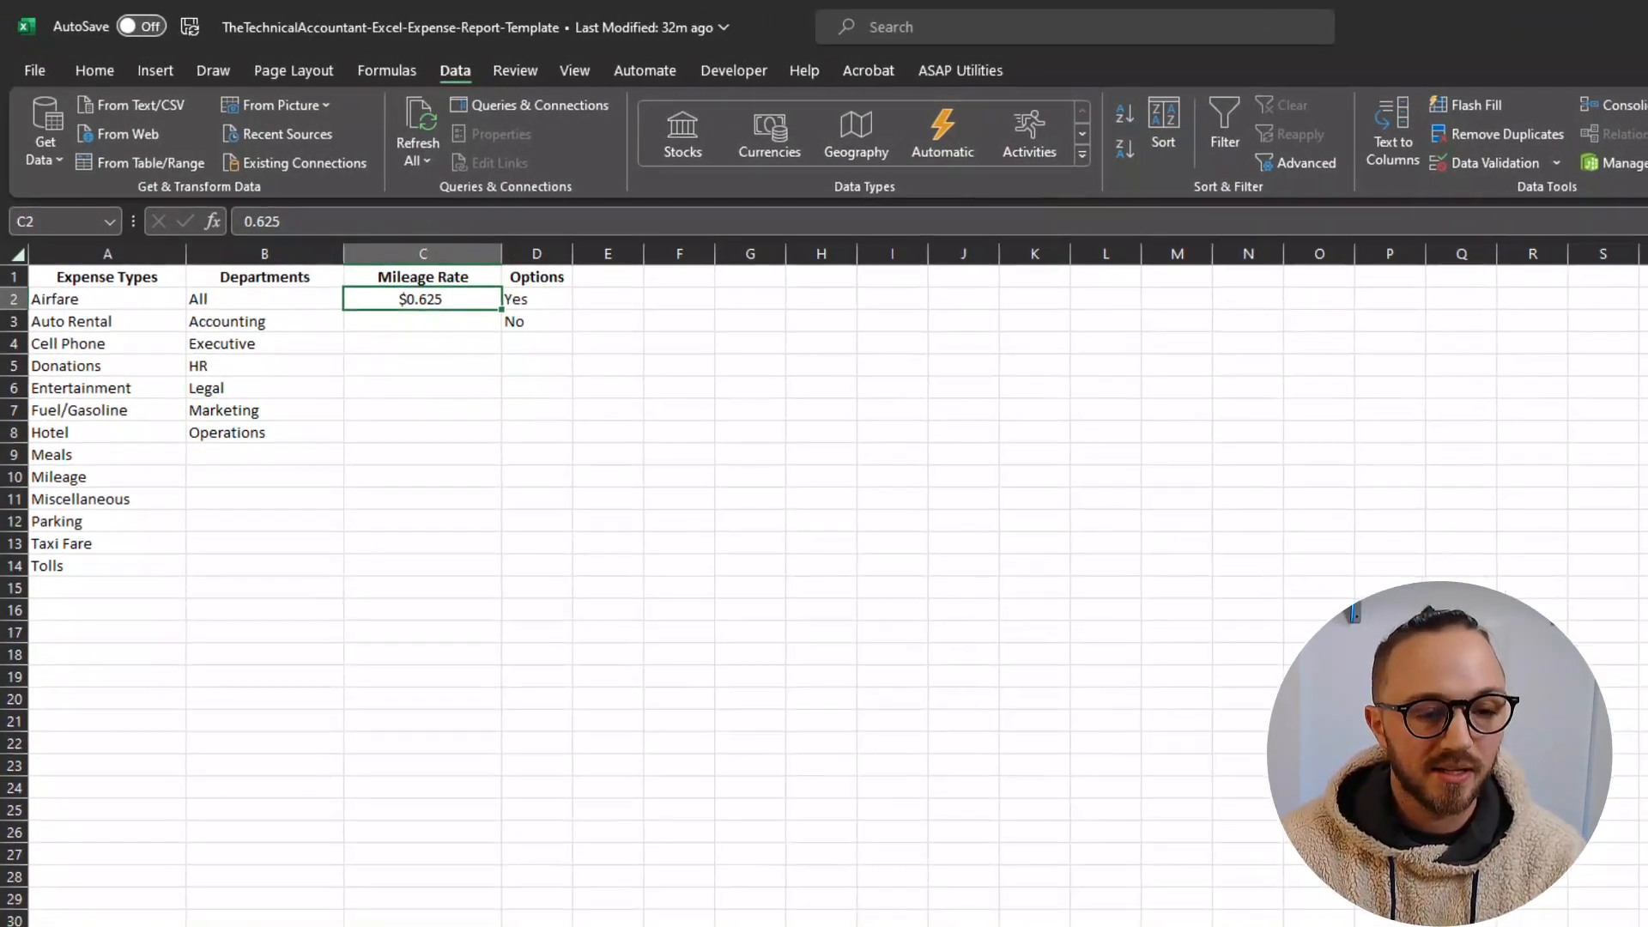
{"action": "left_click", "coordinate": [163, 894]}
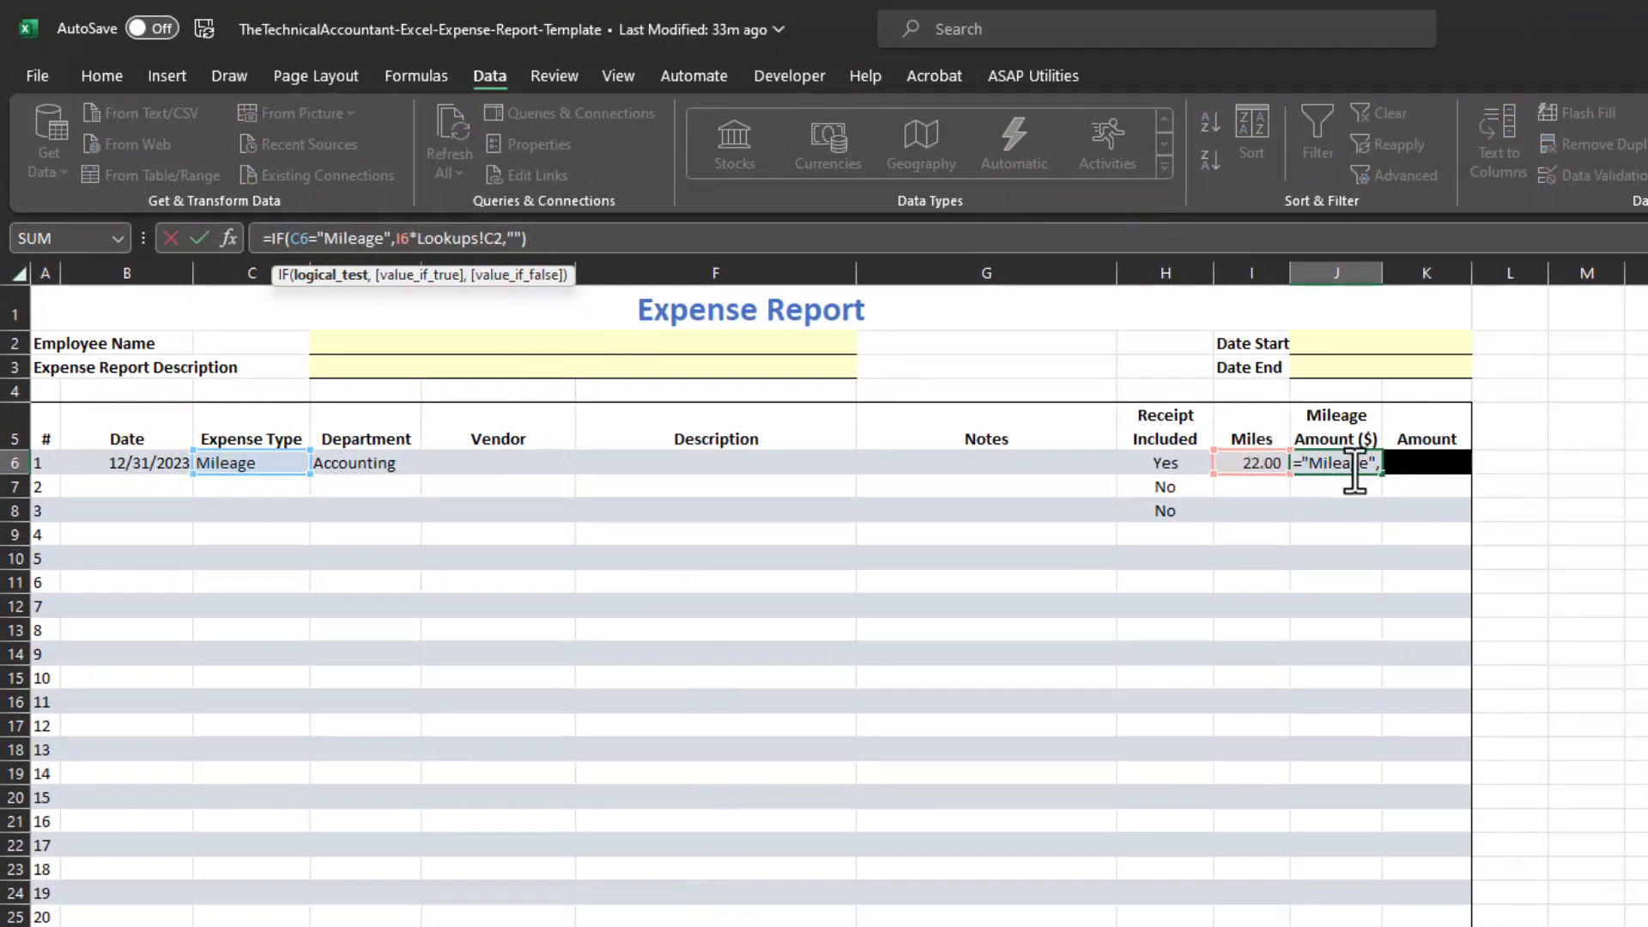
{"action": "key", "text": "Escape"}
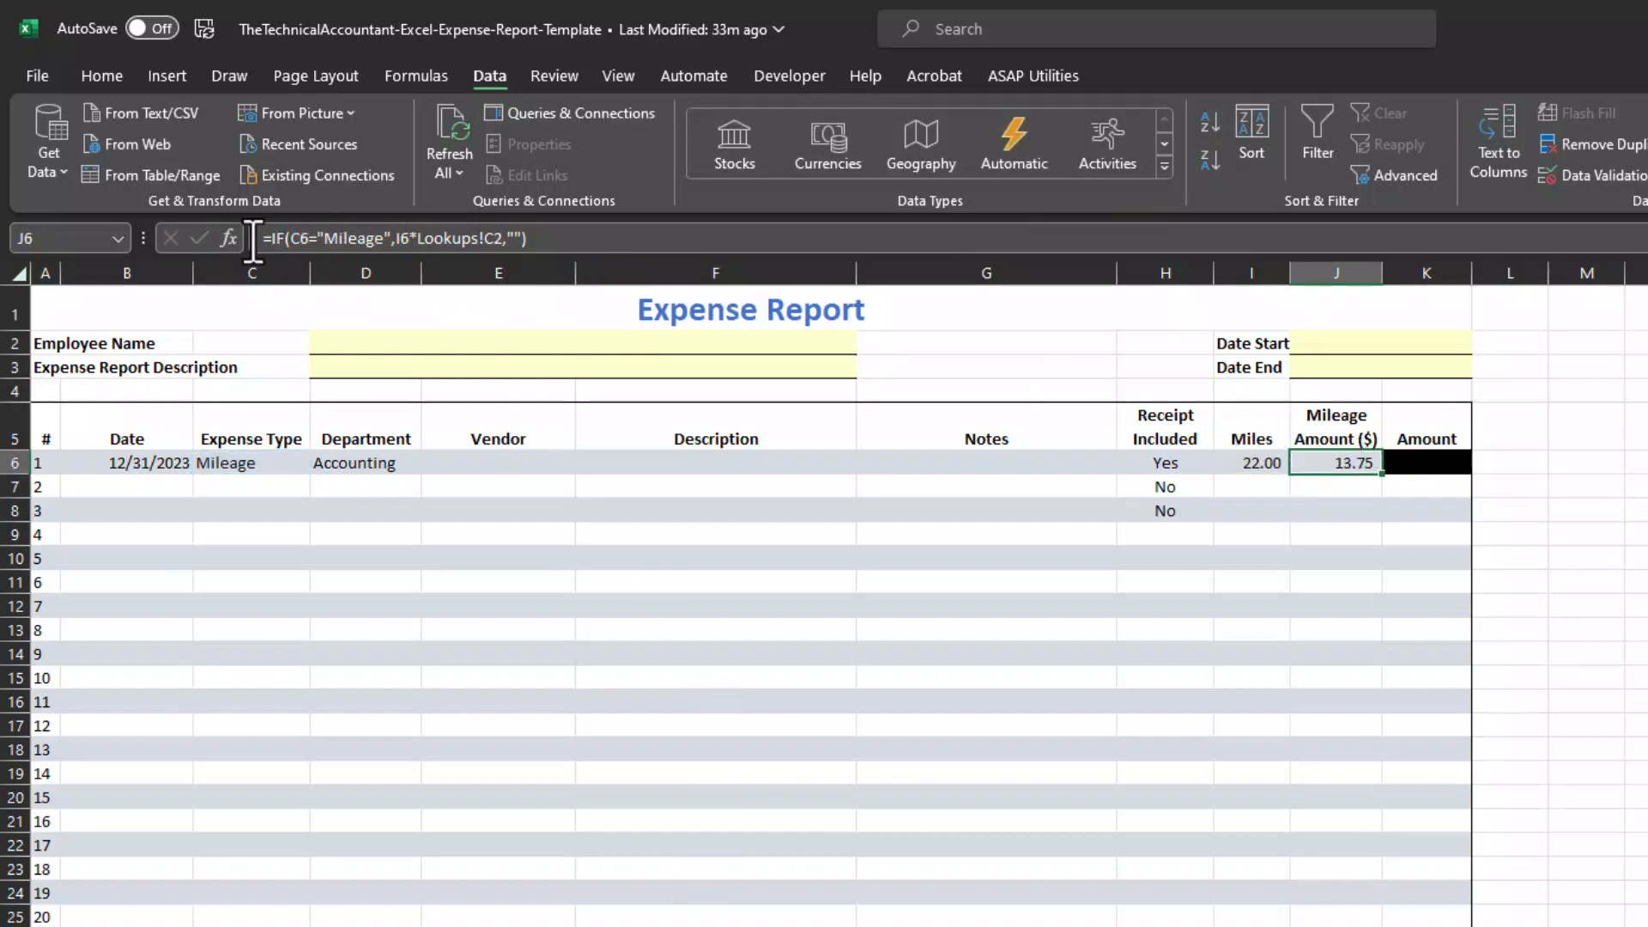
{"action": "mouse_move", "coordinate": [299, 238]}
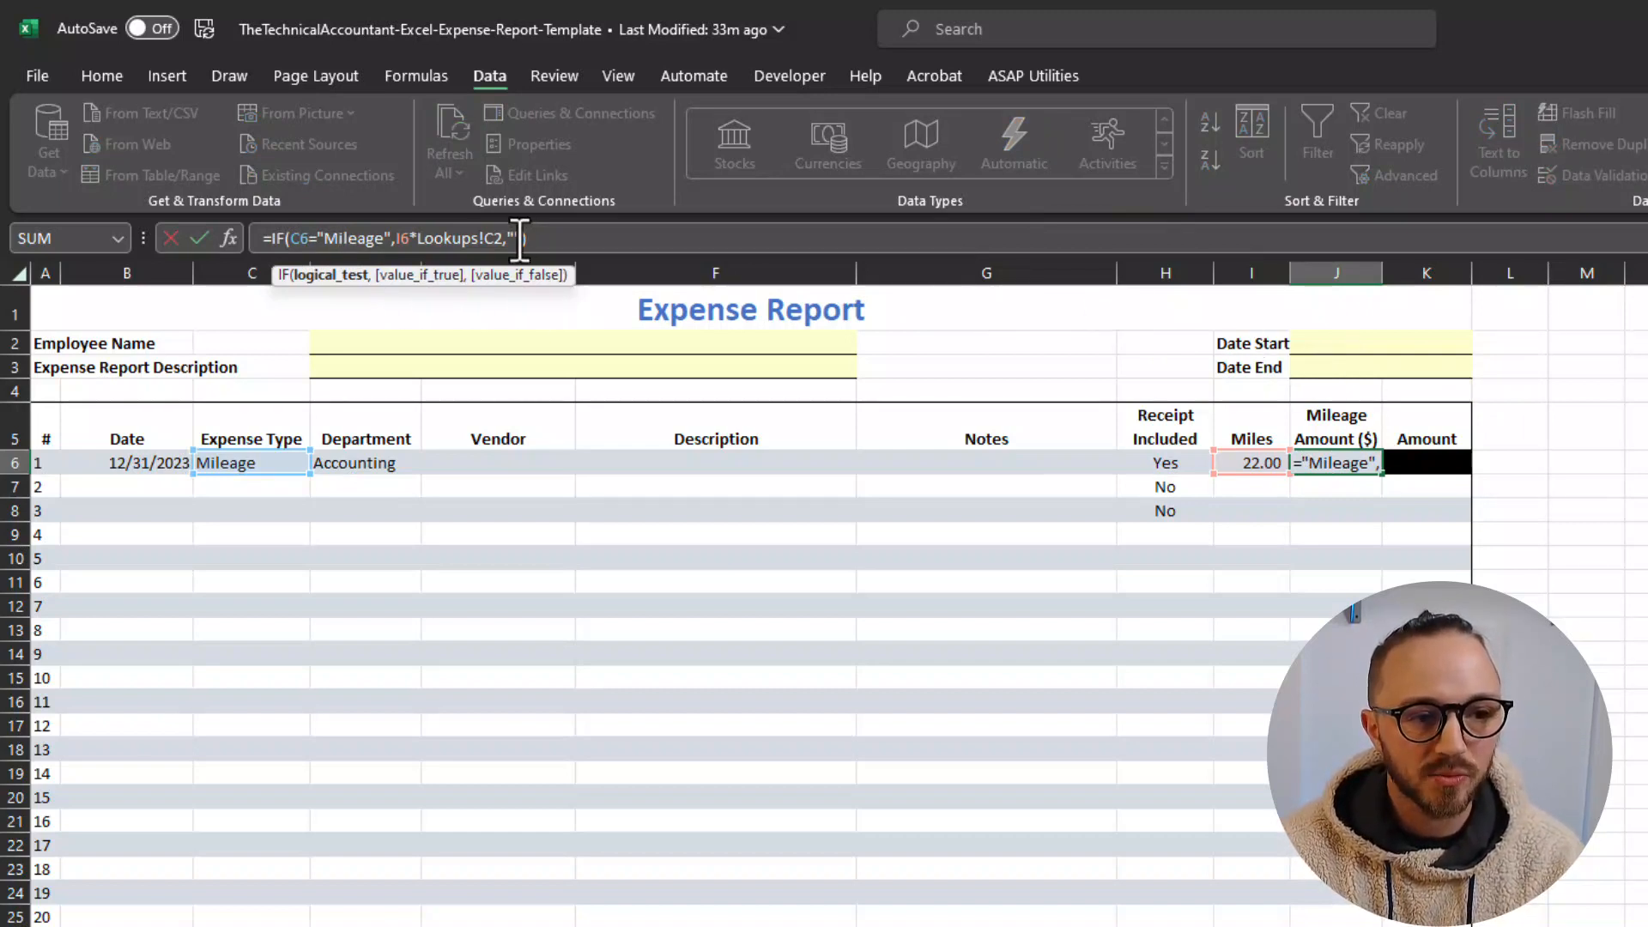
{"action": "key", "text": "Return"}
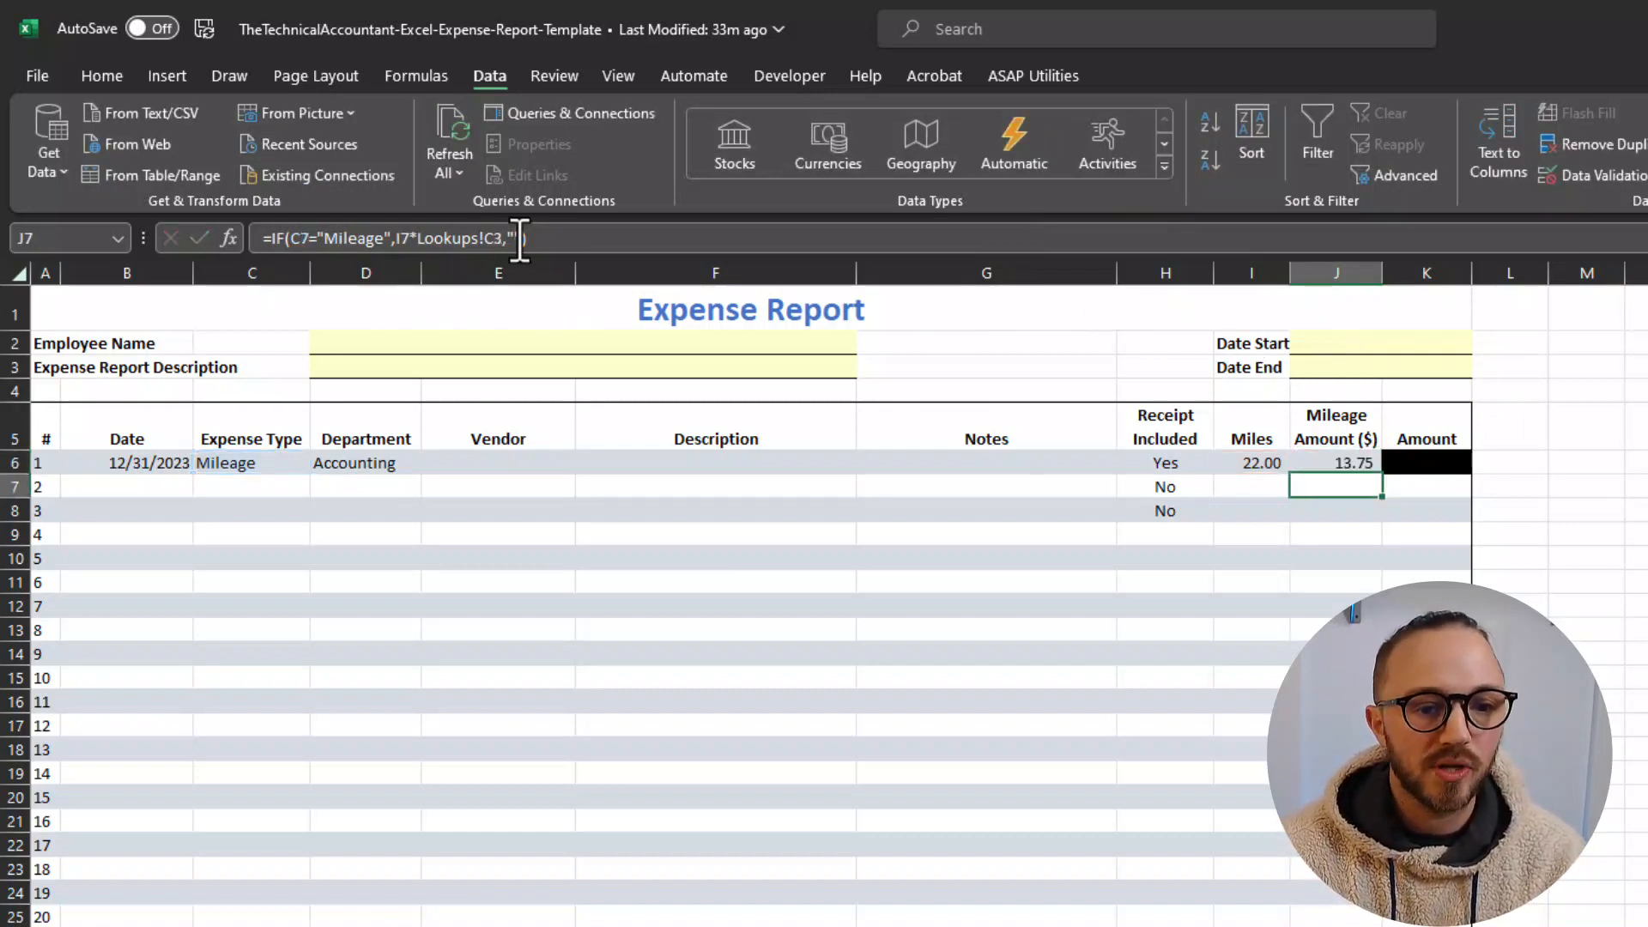
{"action": "mouse_move", "coordinate": [515, 242]}
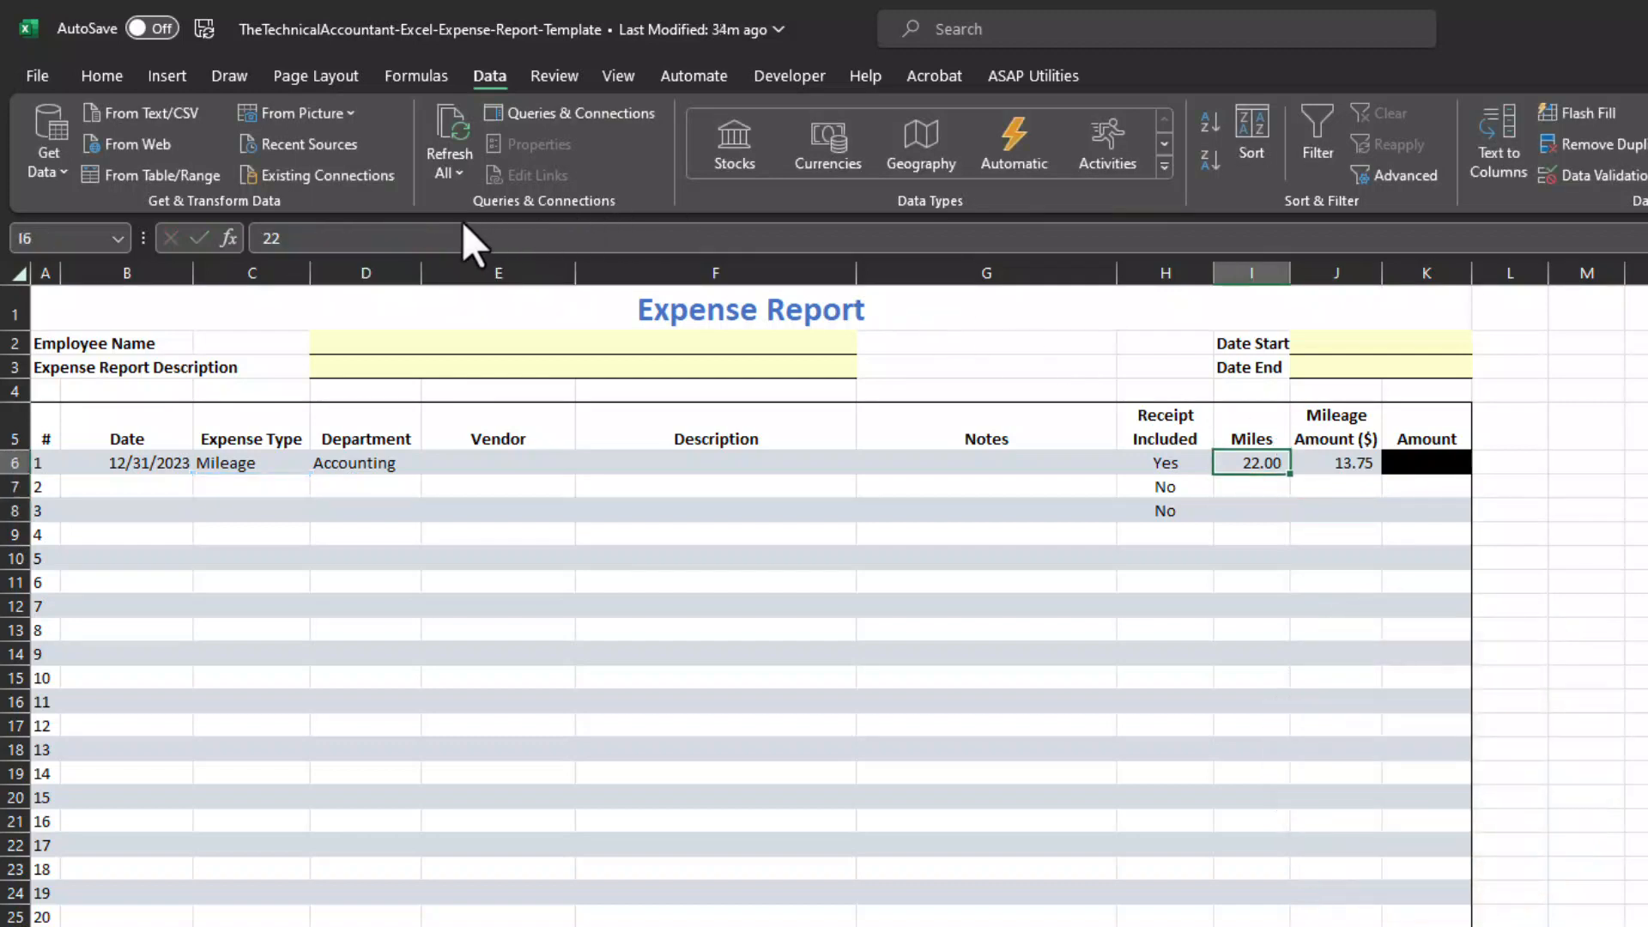
{"action": "mouse_move", "coordinate": [126, 94]}
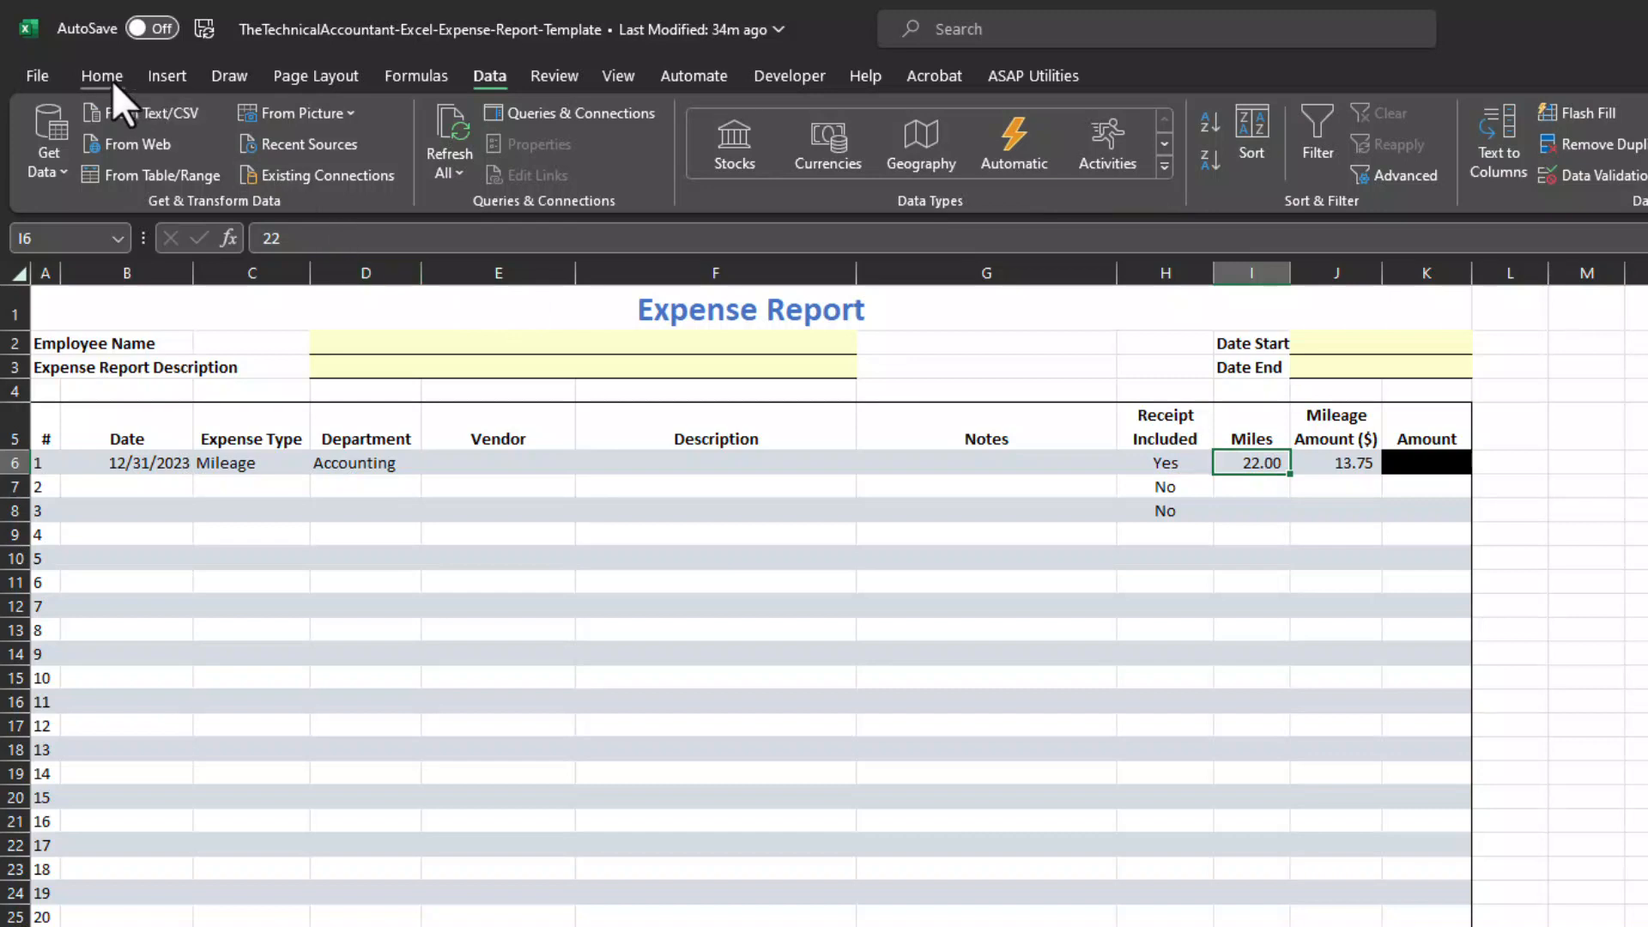
- Open the Conditional Formatting Rules Manager from the Home tab
{"action": "left_click", "coordinate": [102, 76]}
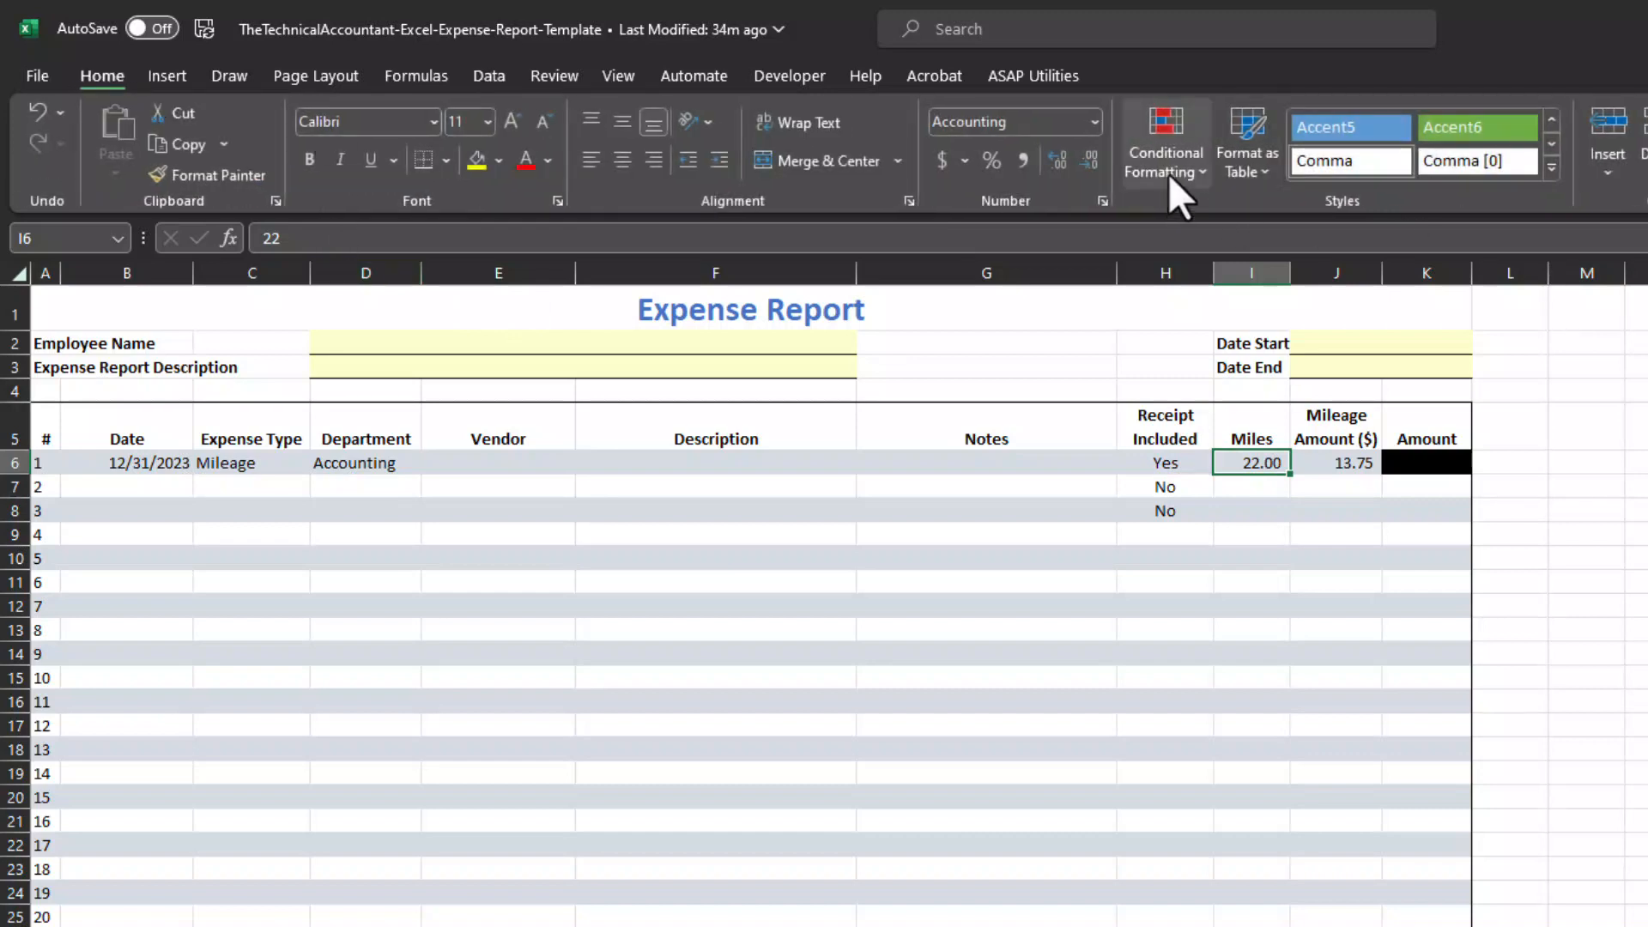
{"action": "left_click", "coordinate": [1165, 141]}
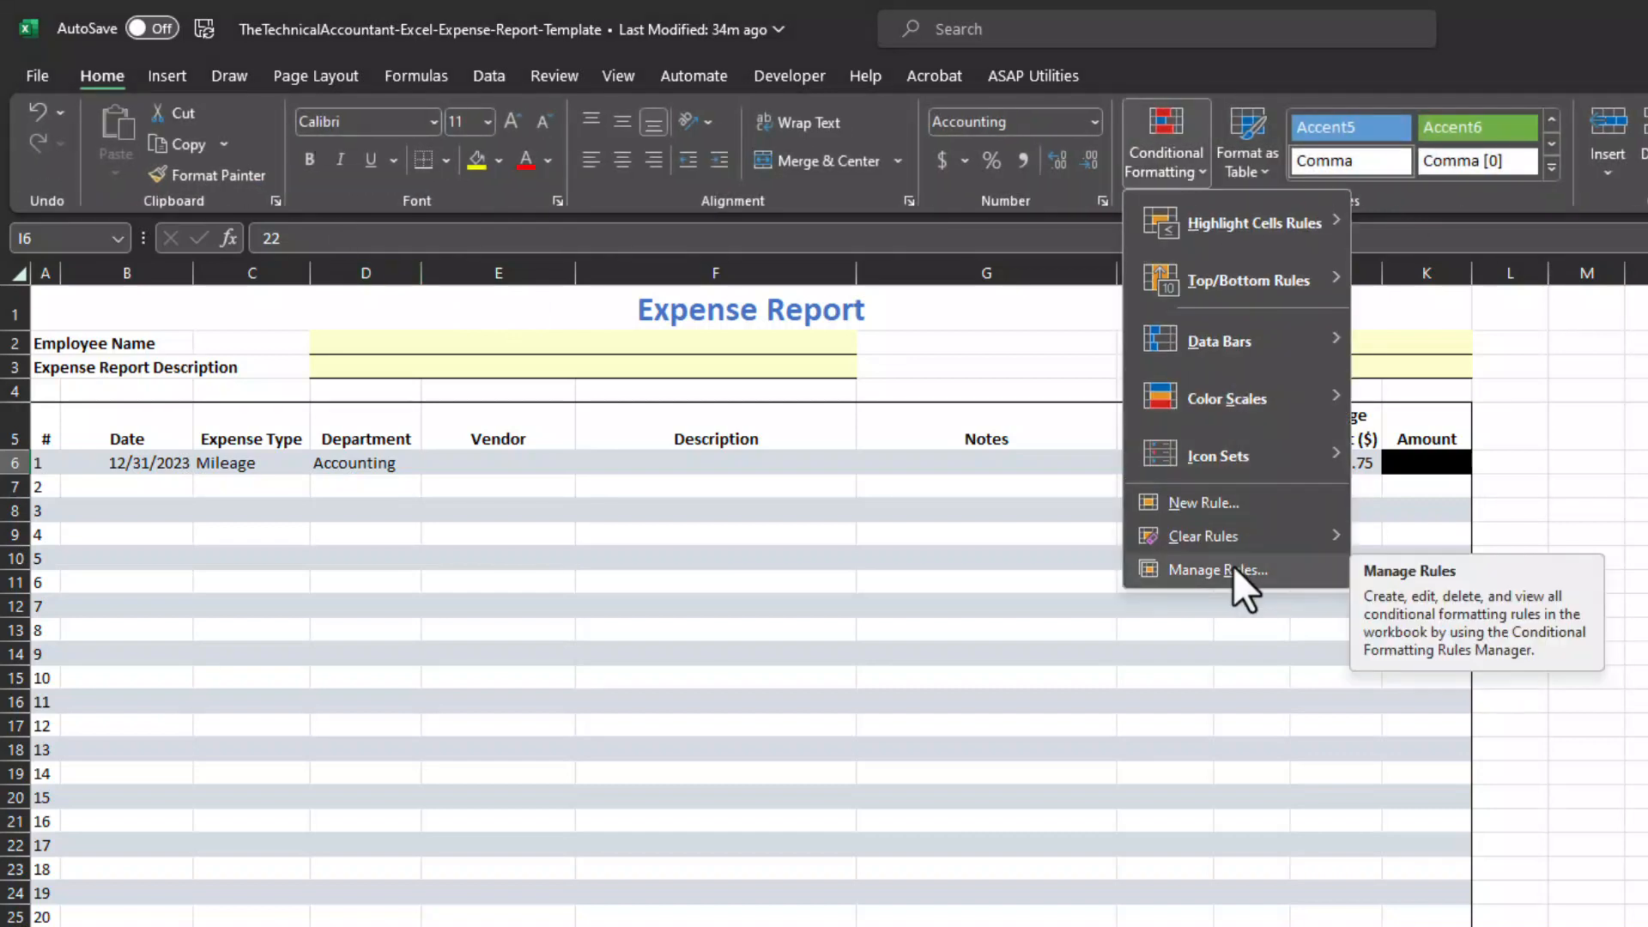
{"action": "mouse_move", "coordinate": [1254, 223]}
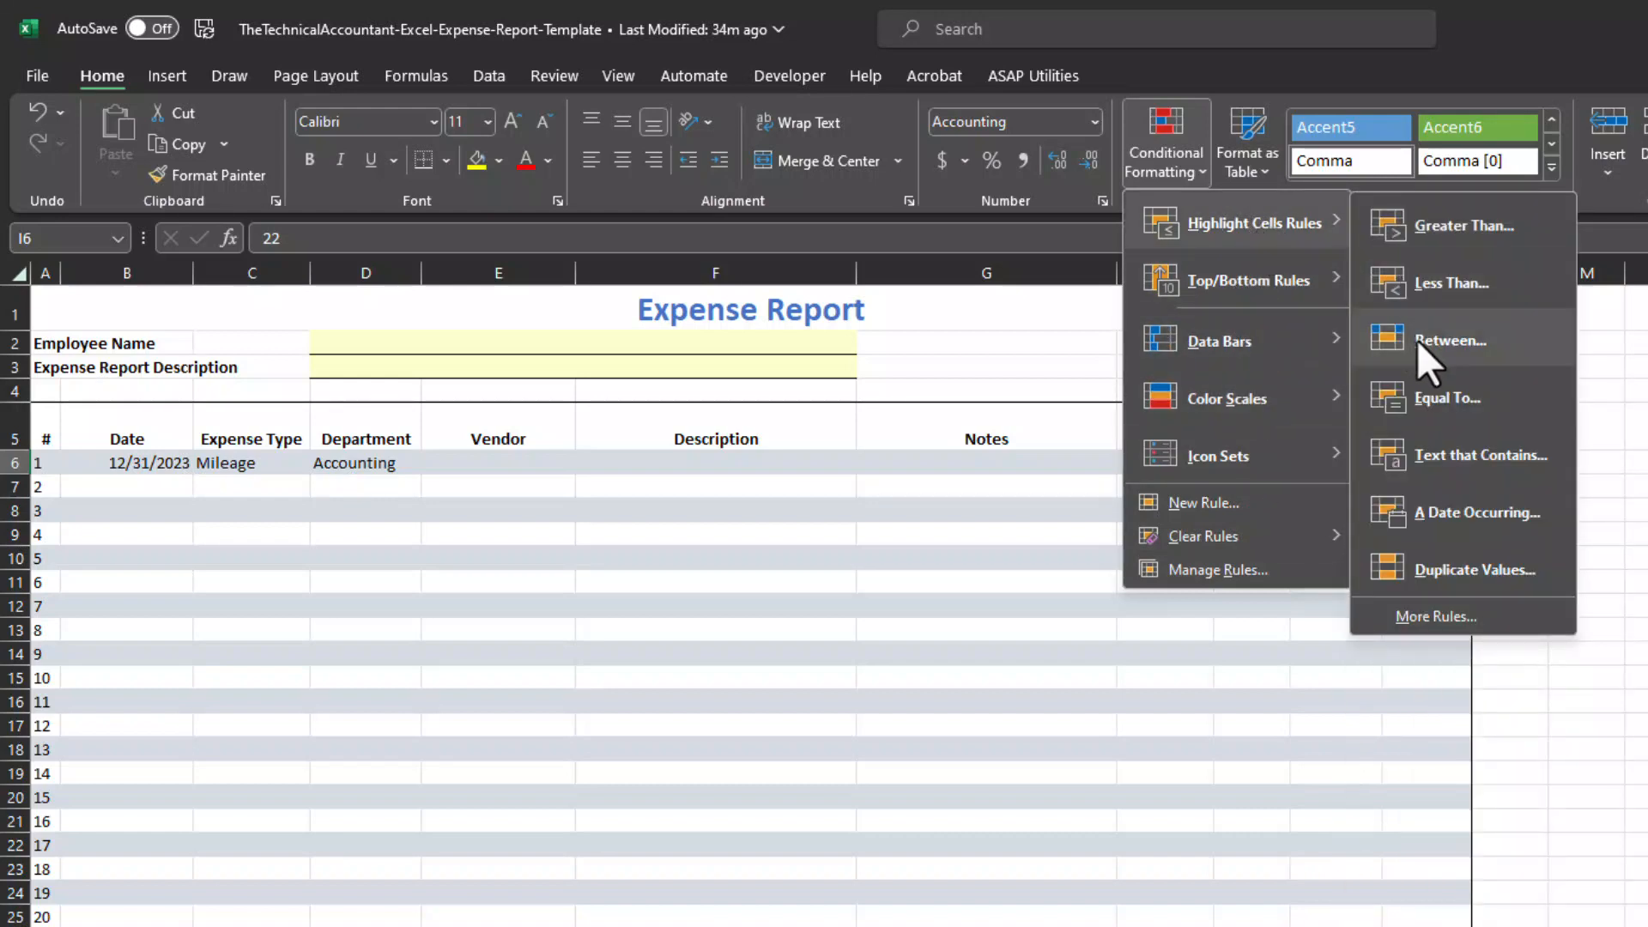
{"action": "mouse_move", "coordinate": [1387, 441]}
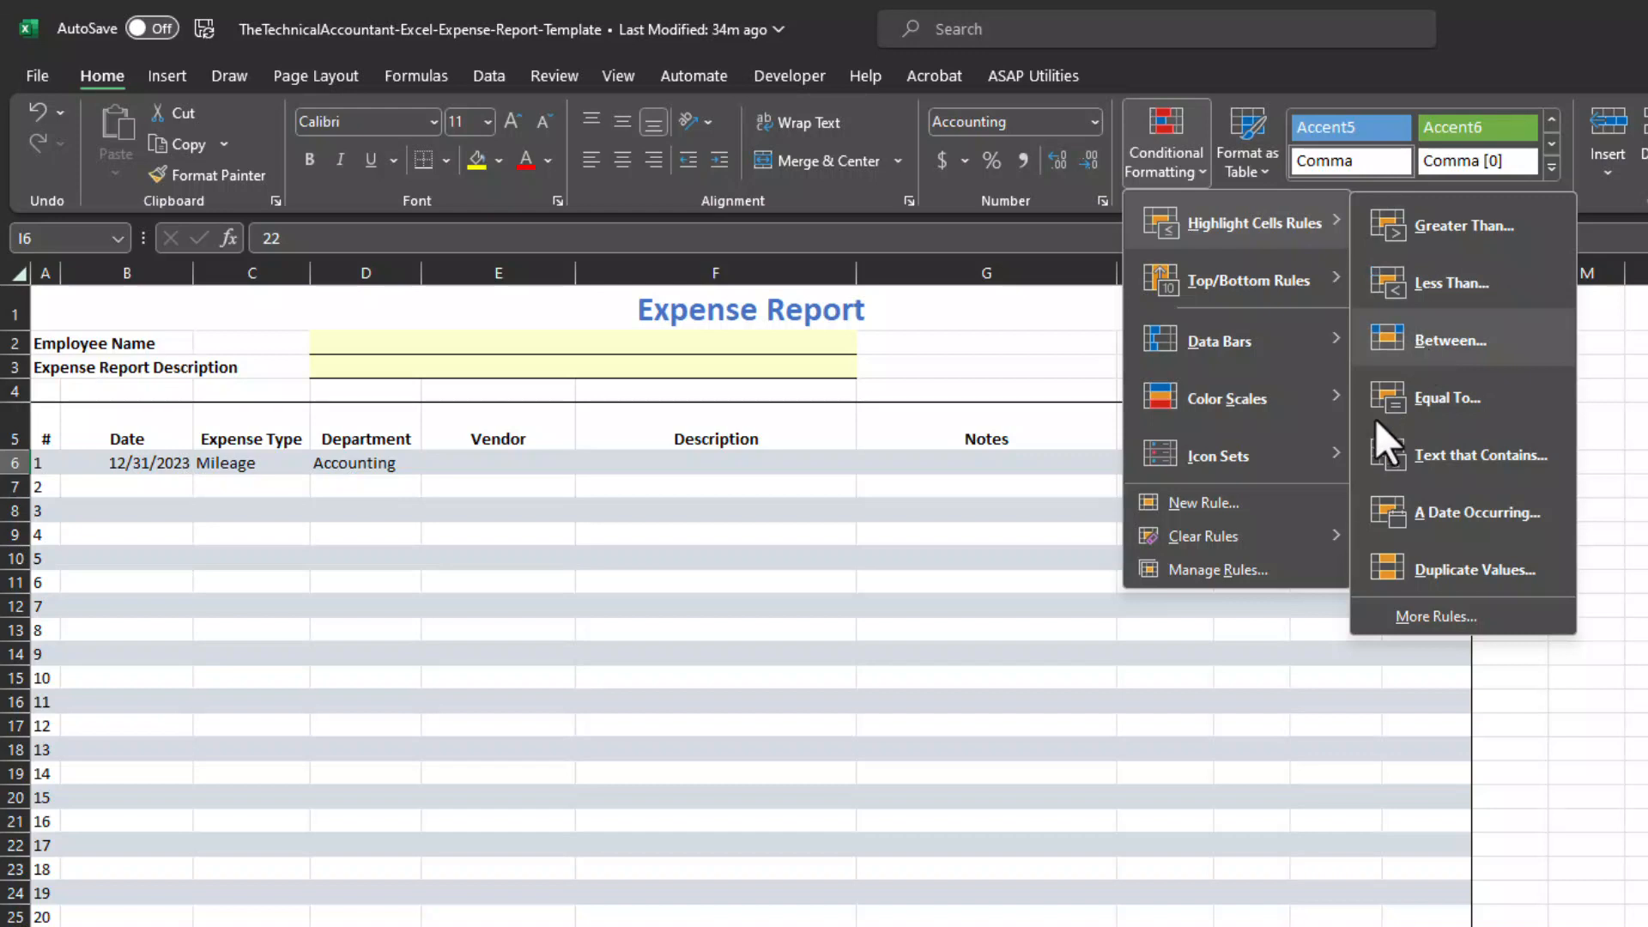
{"action": "mouse_move", "coordinate": [1219, 570]}
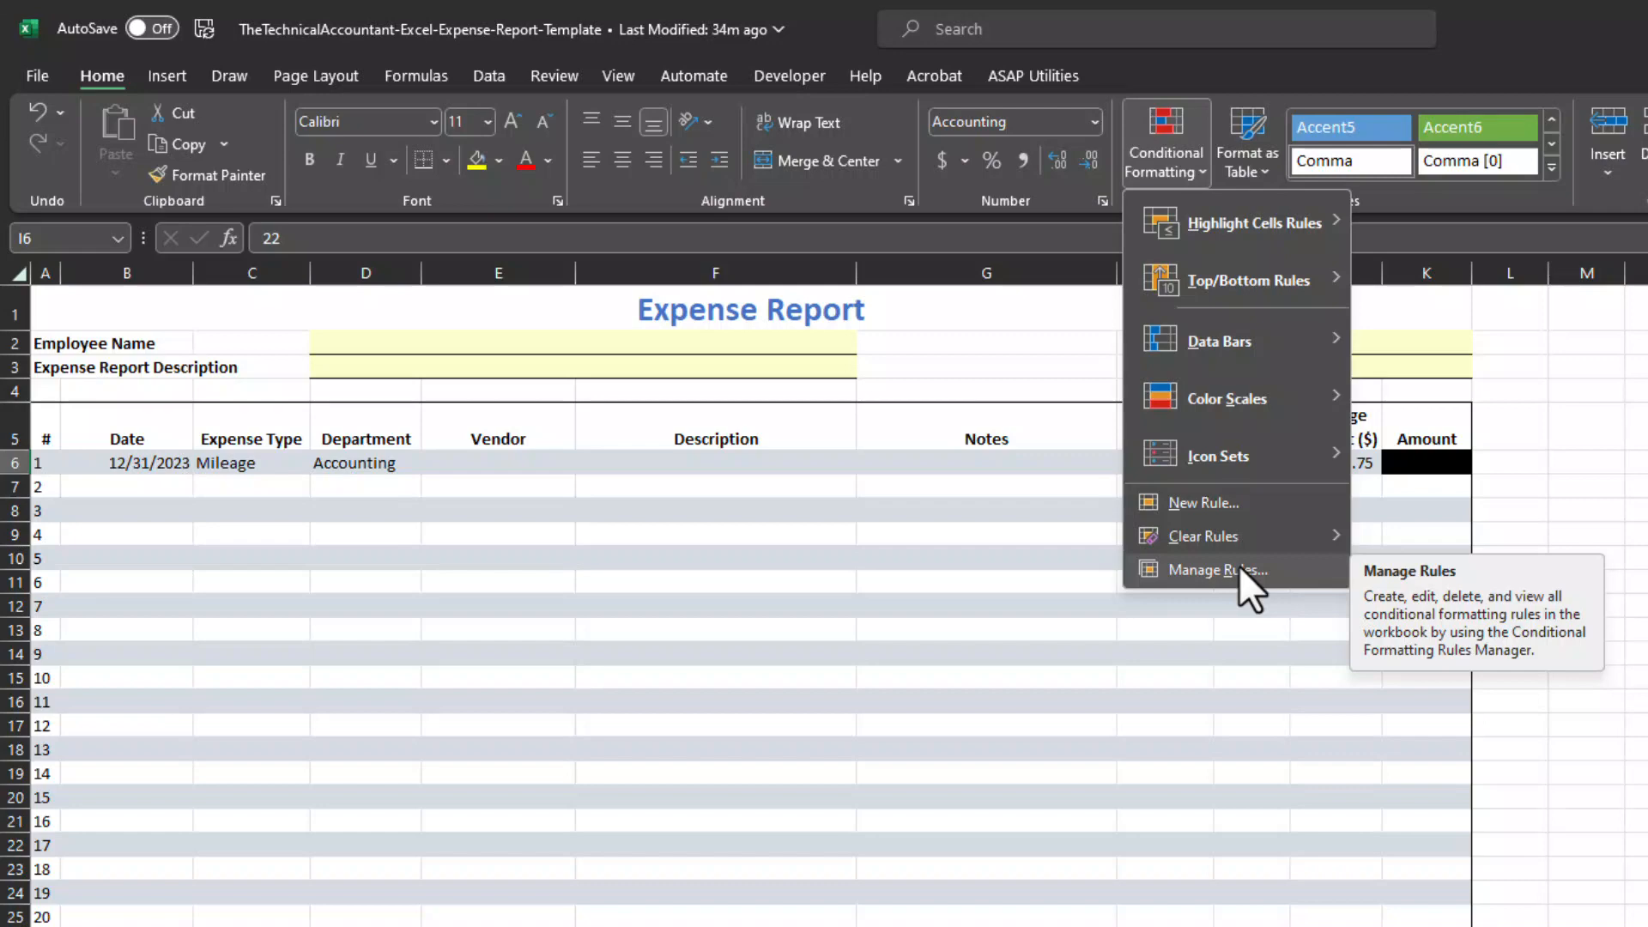
{"action": "mouse_move", "coordinate": [1230, 510]}
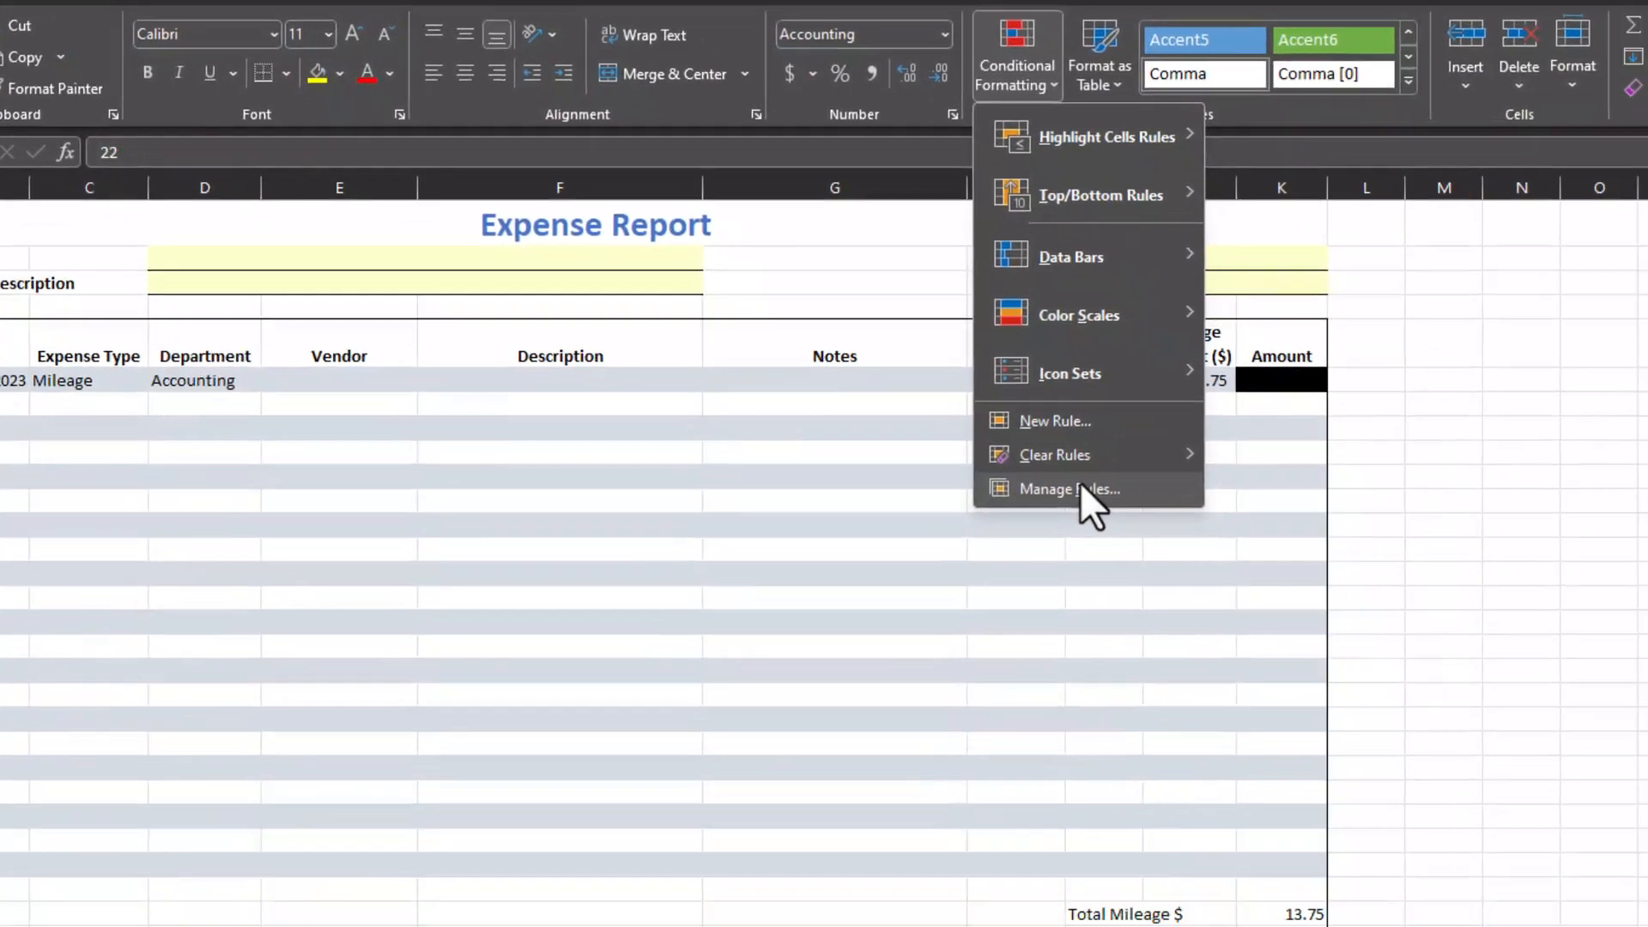
{"action": "left_click", "coordinate": [1068, 488]}
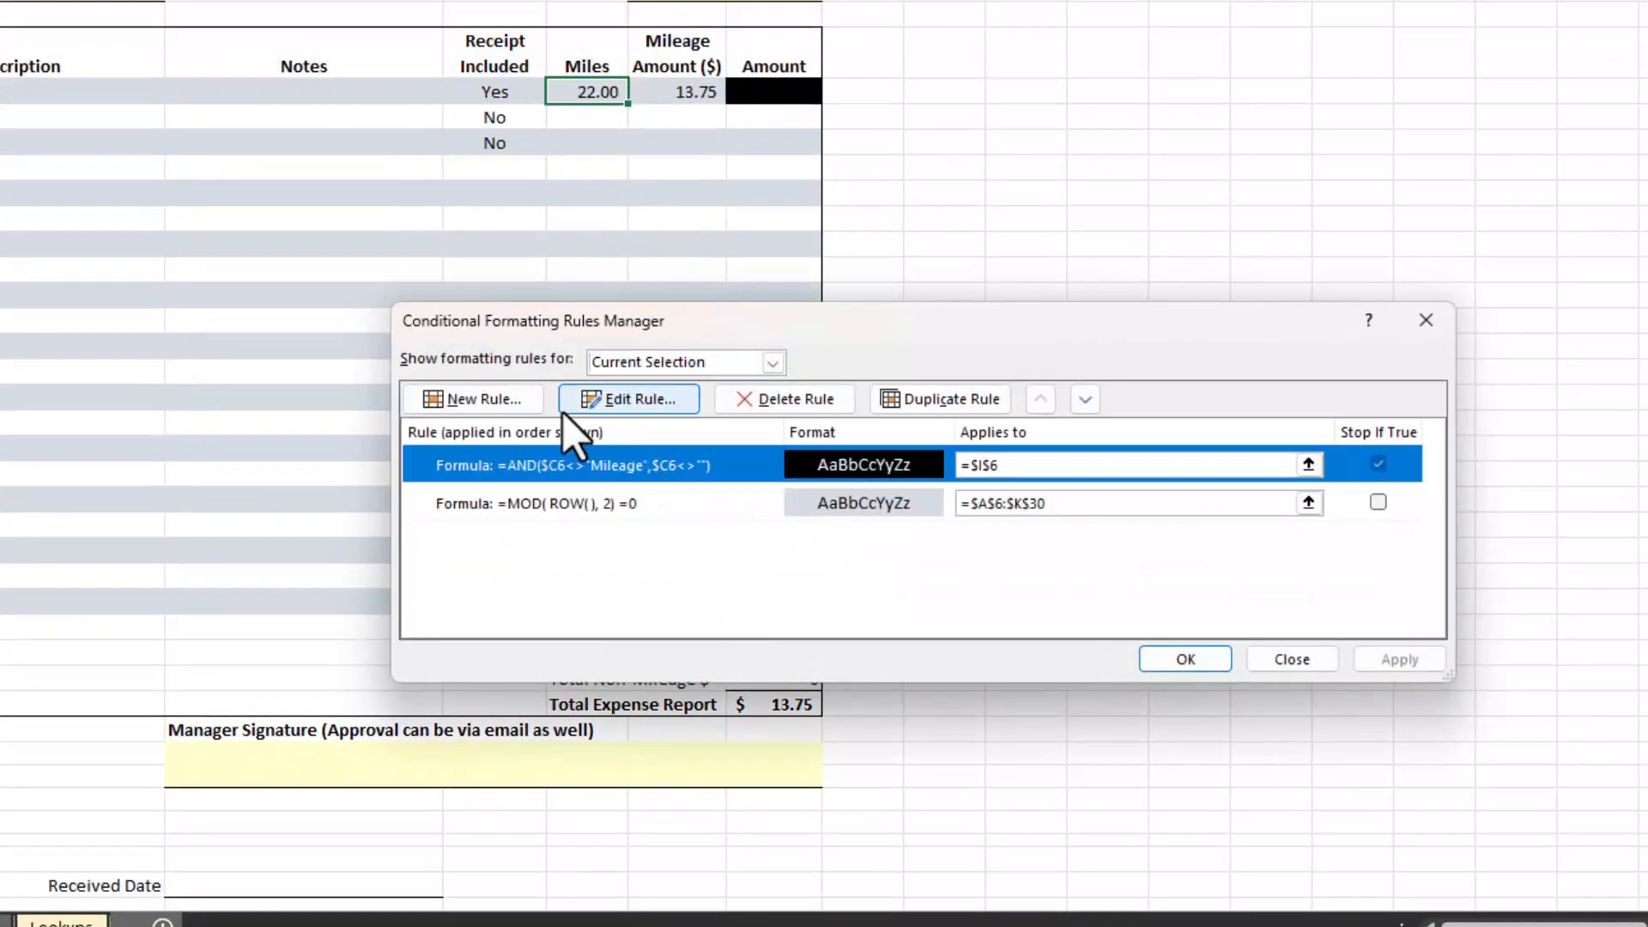
- Review the $I$6 rule =AND($C6<>"Mileage",$C6<>"") and confirm it unchanged
{"action": "left_click", "coordinate": [627, 398]}
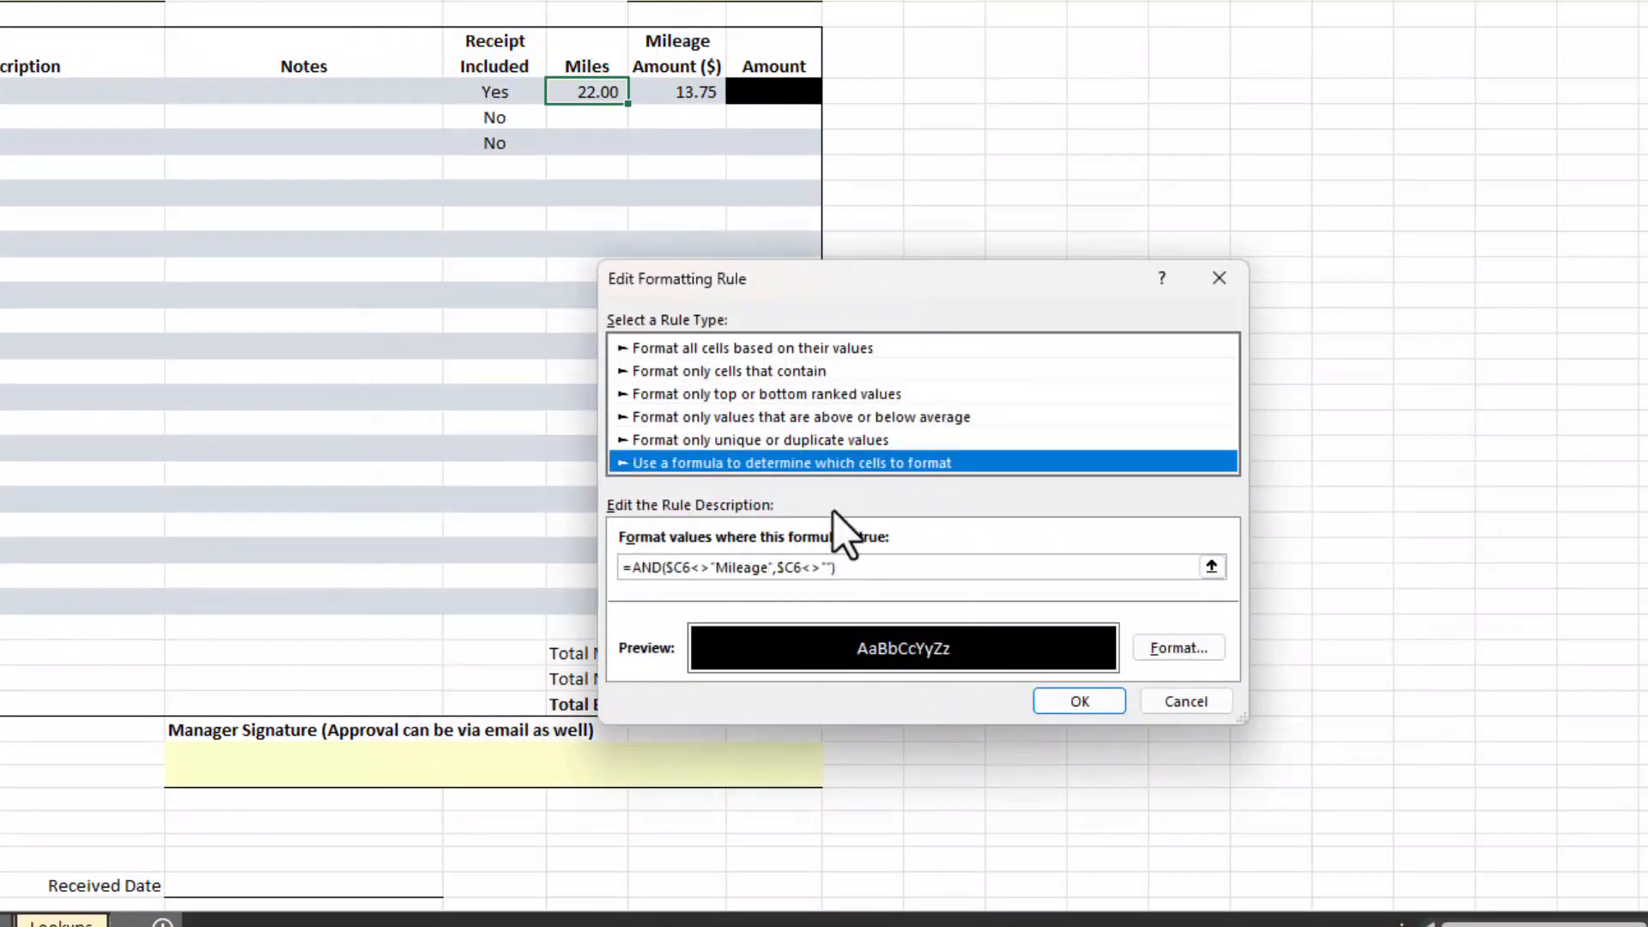
{"action": "mouse_move", "coordinate": [707, 483]}
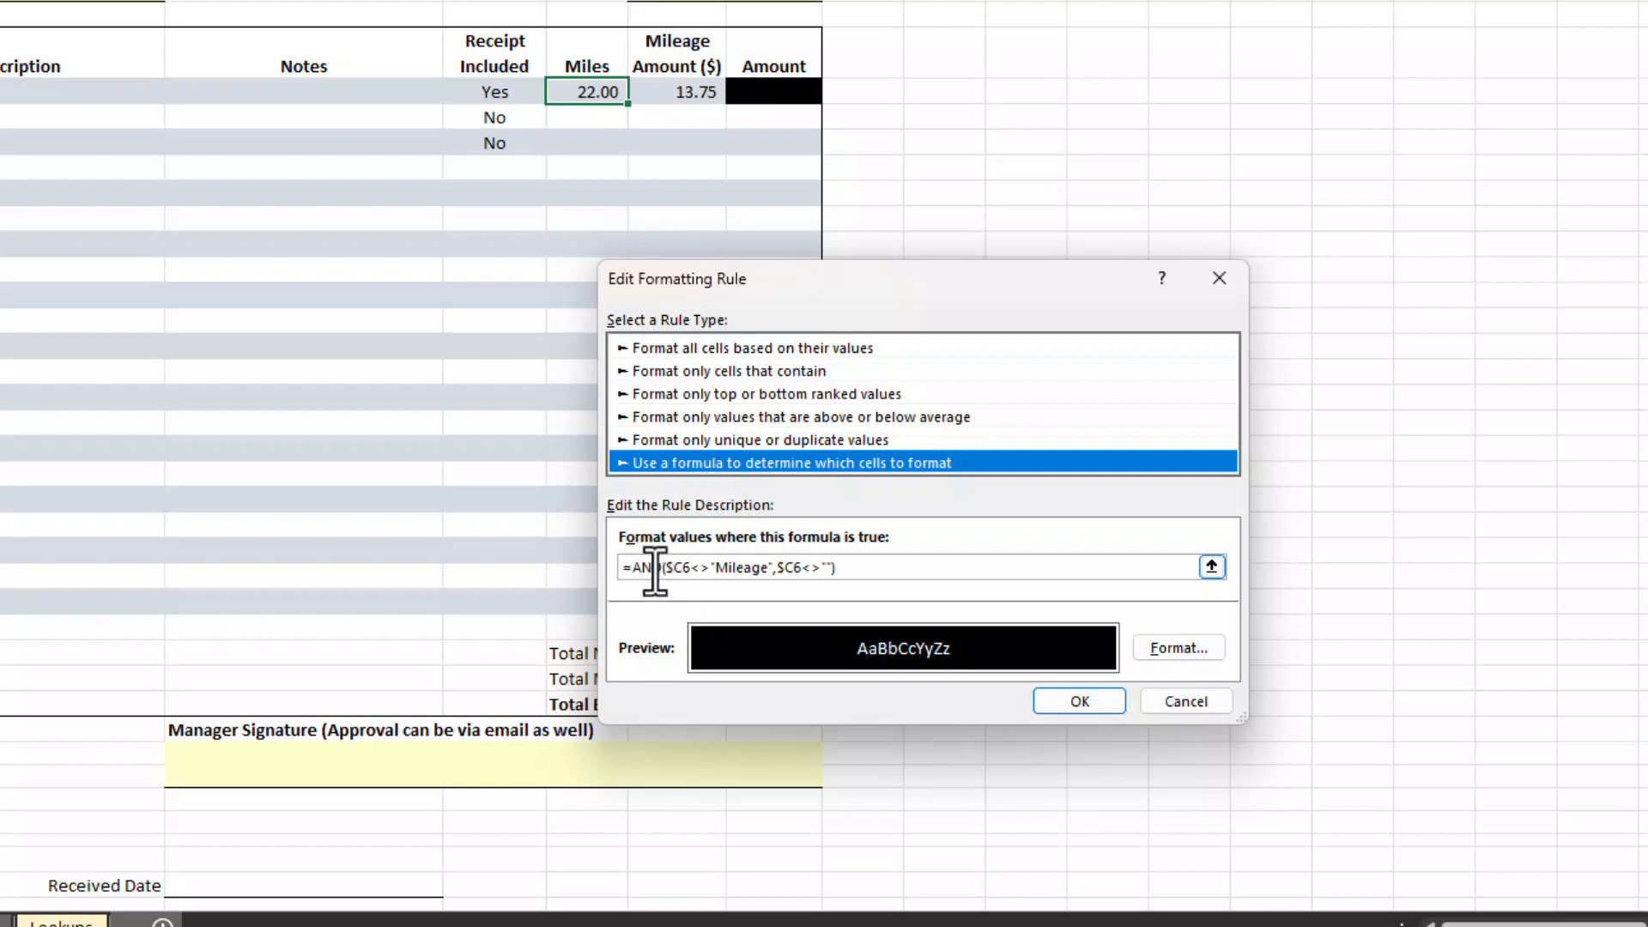
{"action": "left_click", "coordinate": [662, 567]}
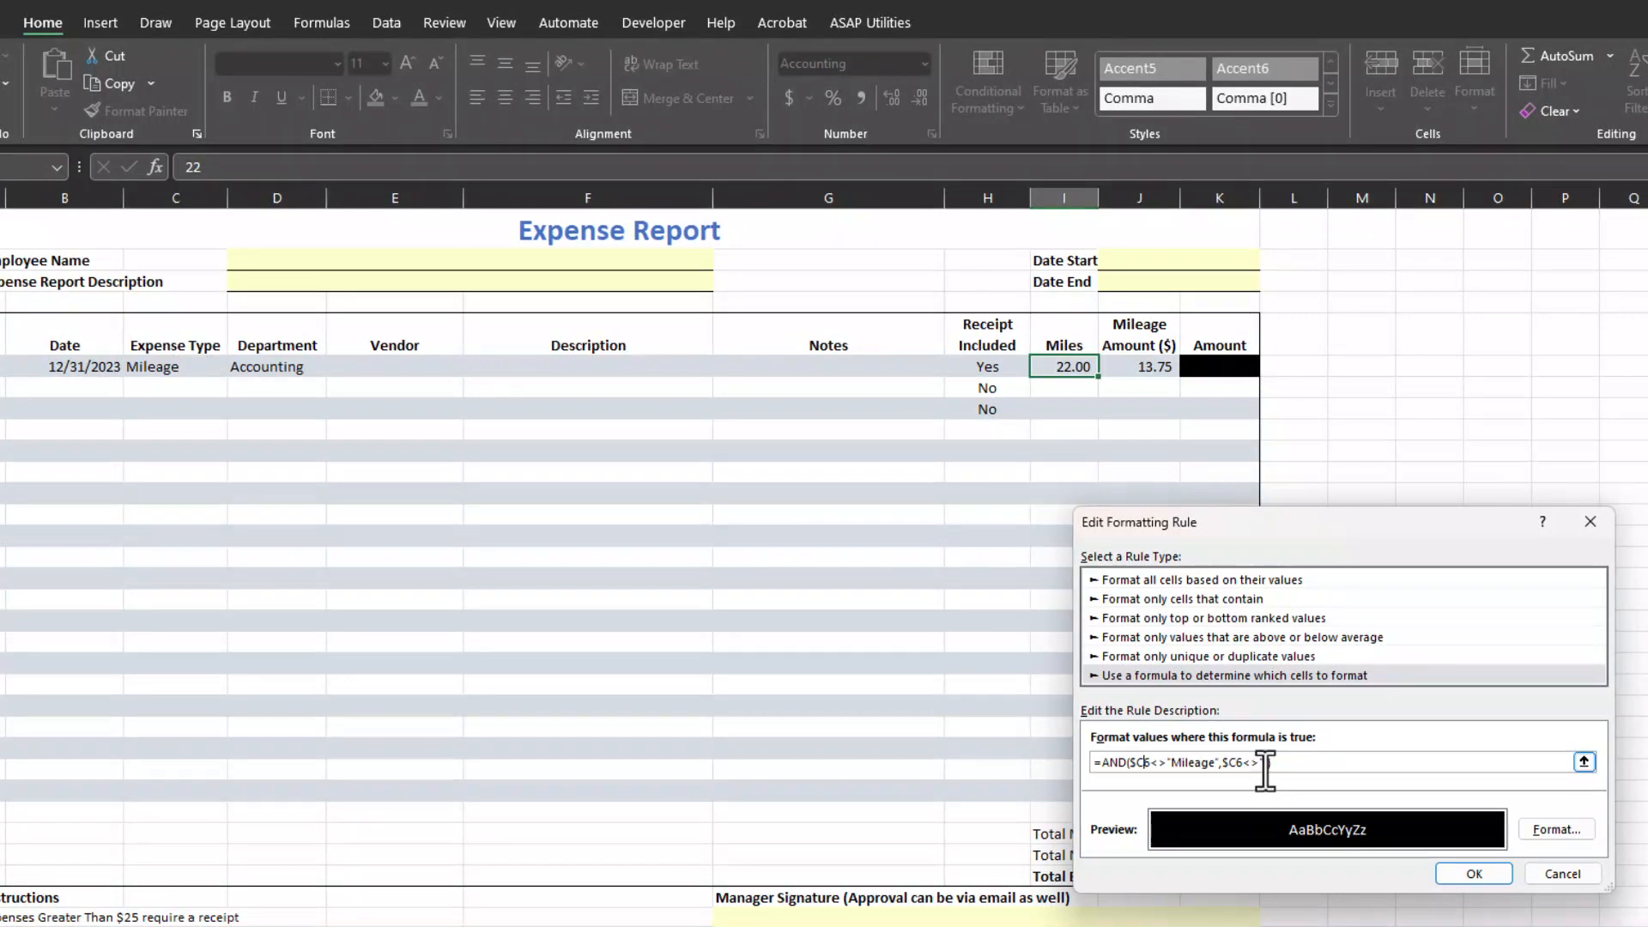
{"action": "type", "text": "\"\")"}
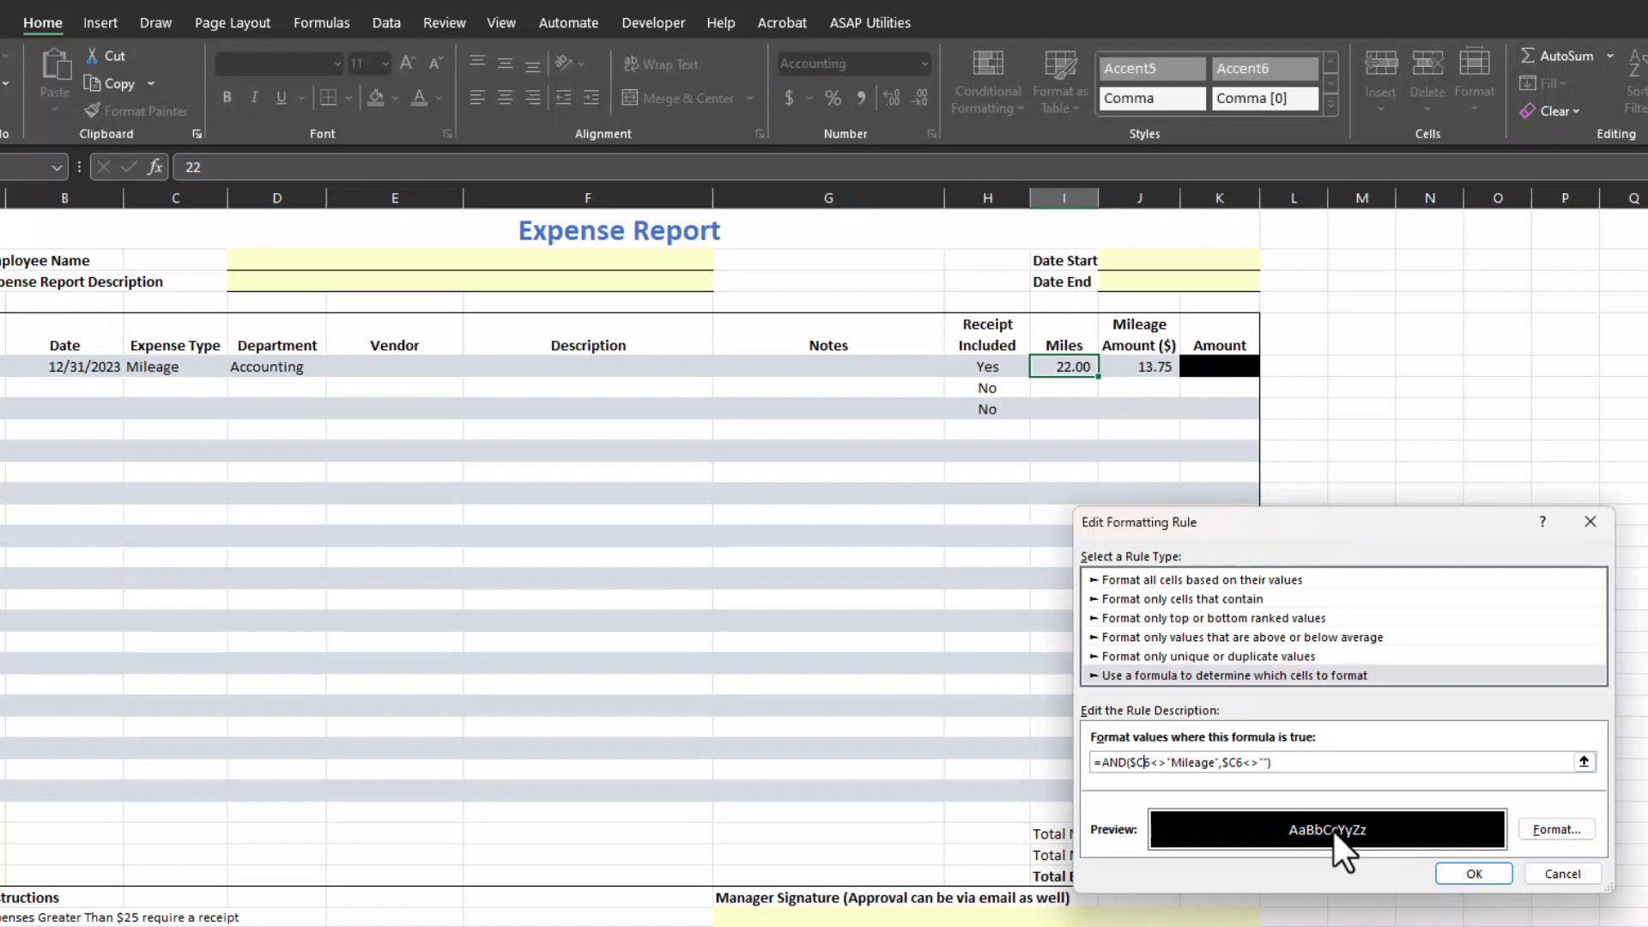
{"action": "mouse_move", "coordinate": [1385, 846]}
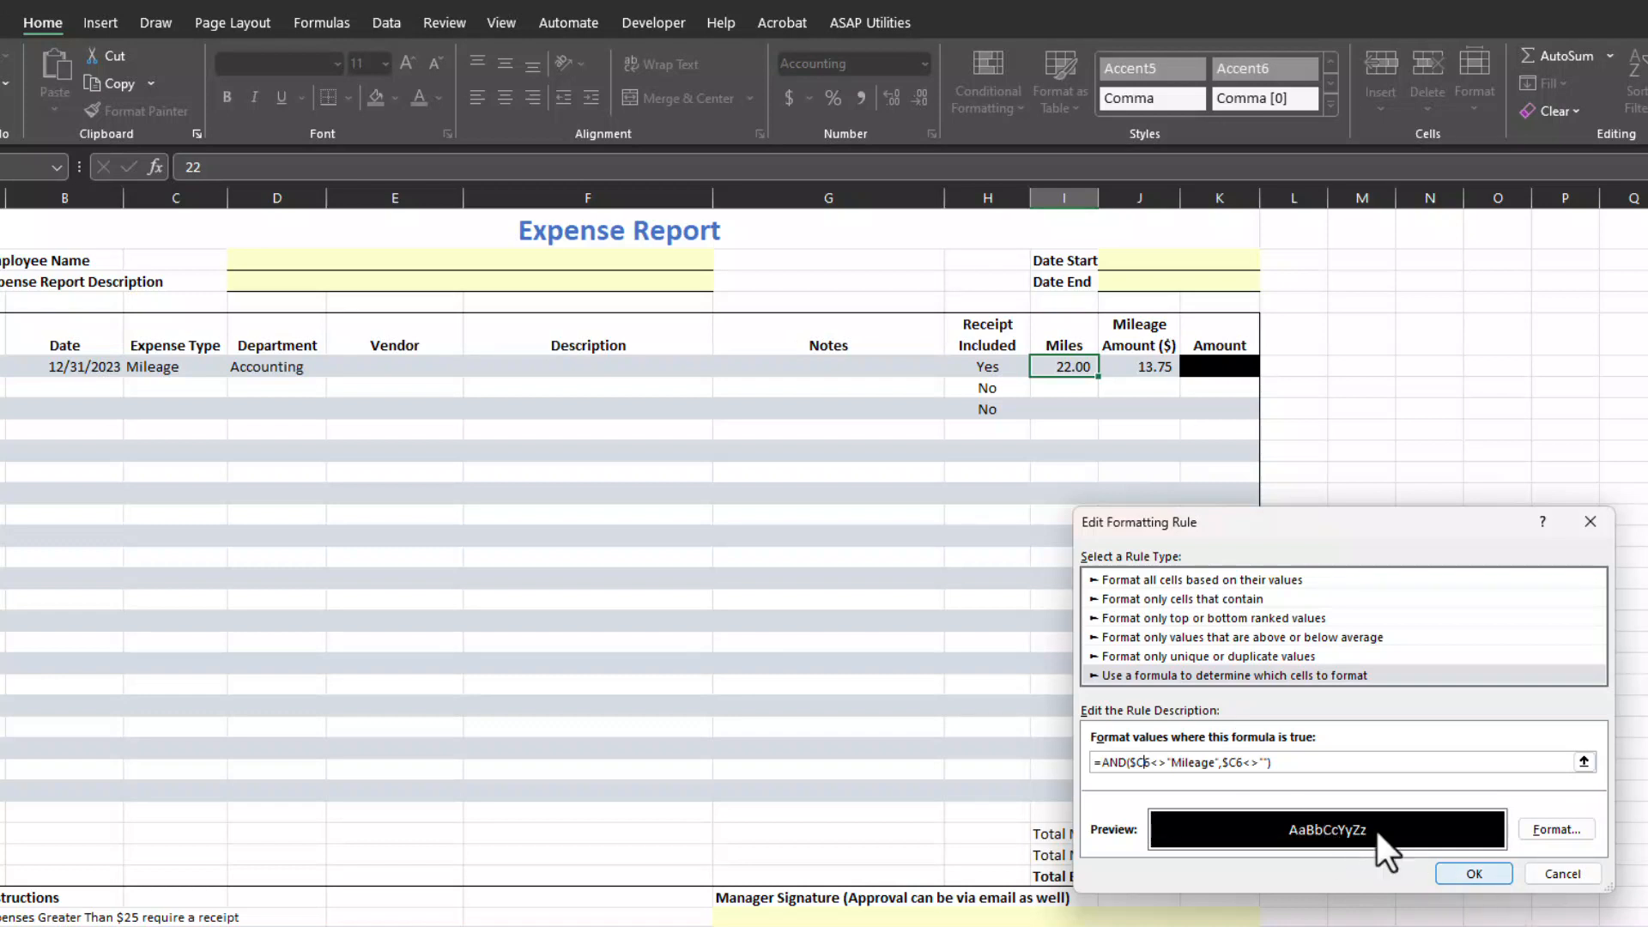
{"action": "left_click", "coordinate": [1471, 874]}
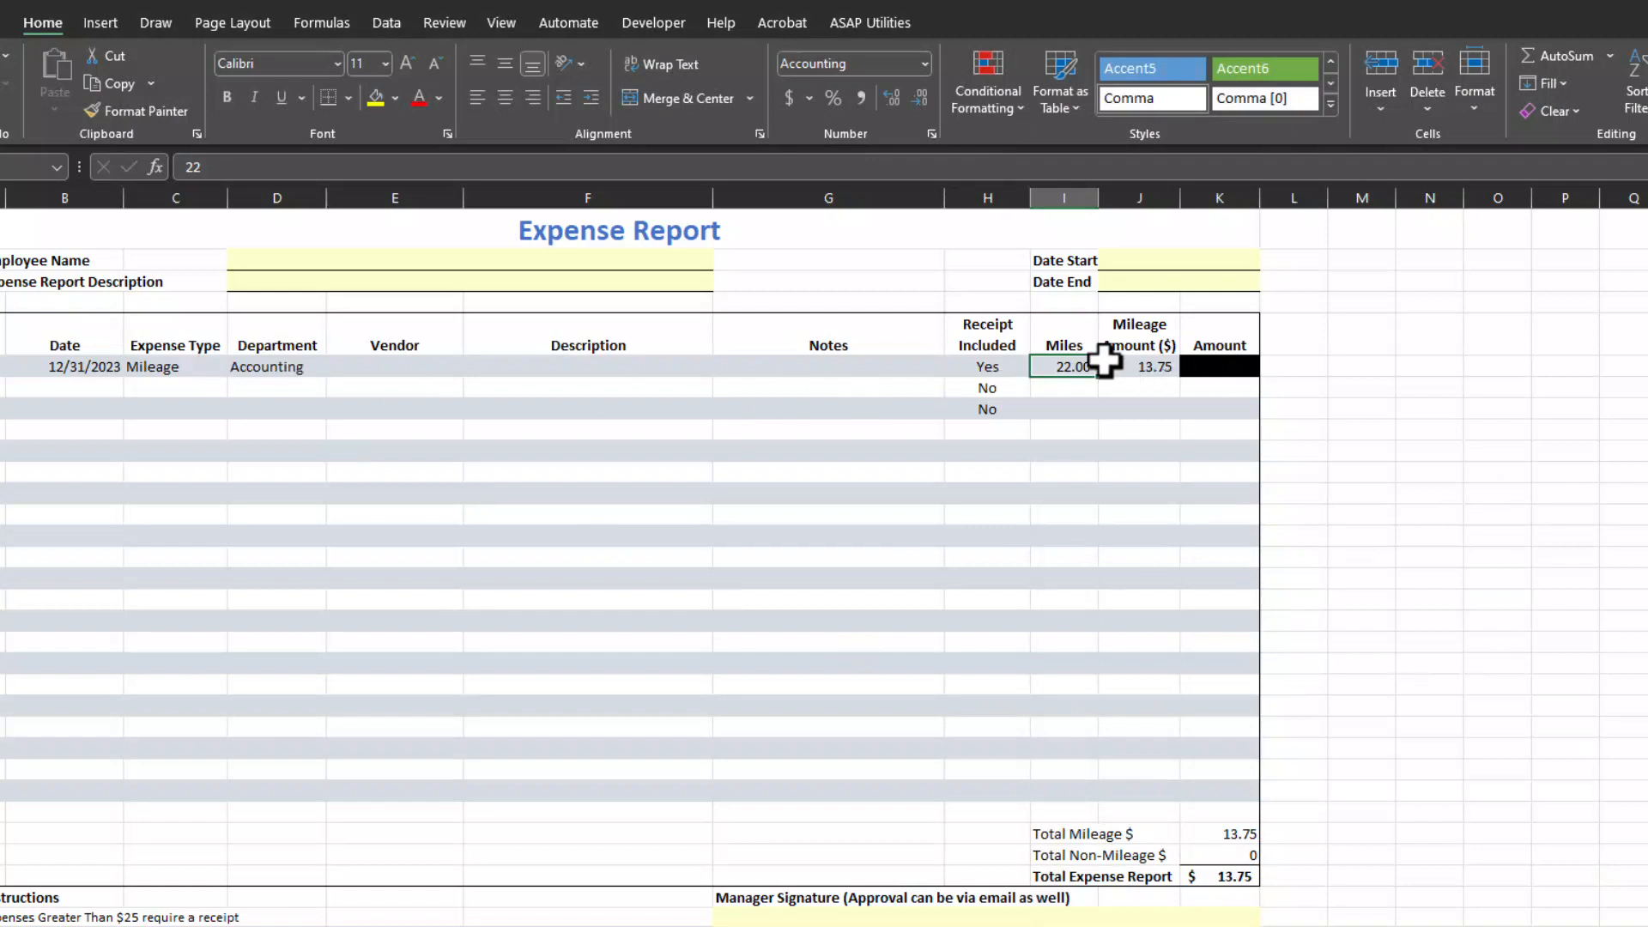
- Clear row 1's miles, set its expense type to Mileage, and check the Amount cell
{"action": "left_click", "coordinate": [174, 366]}
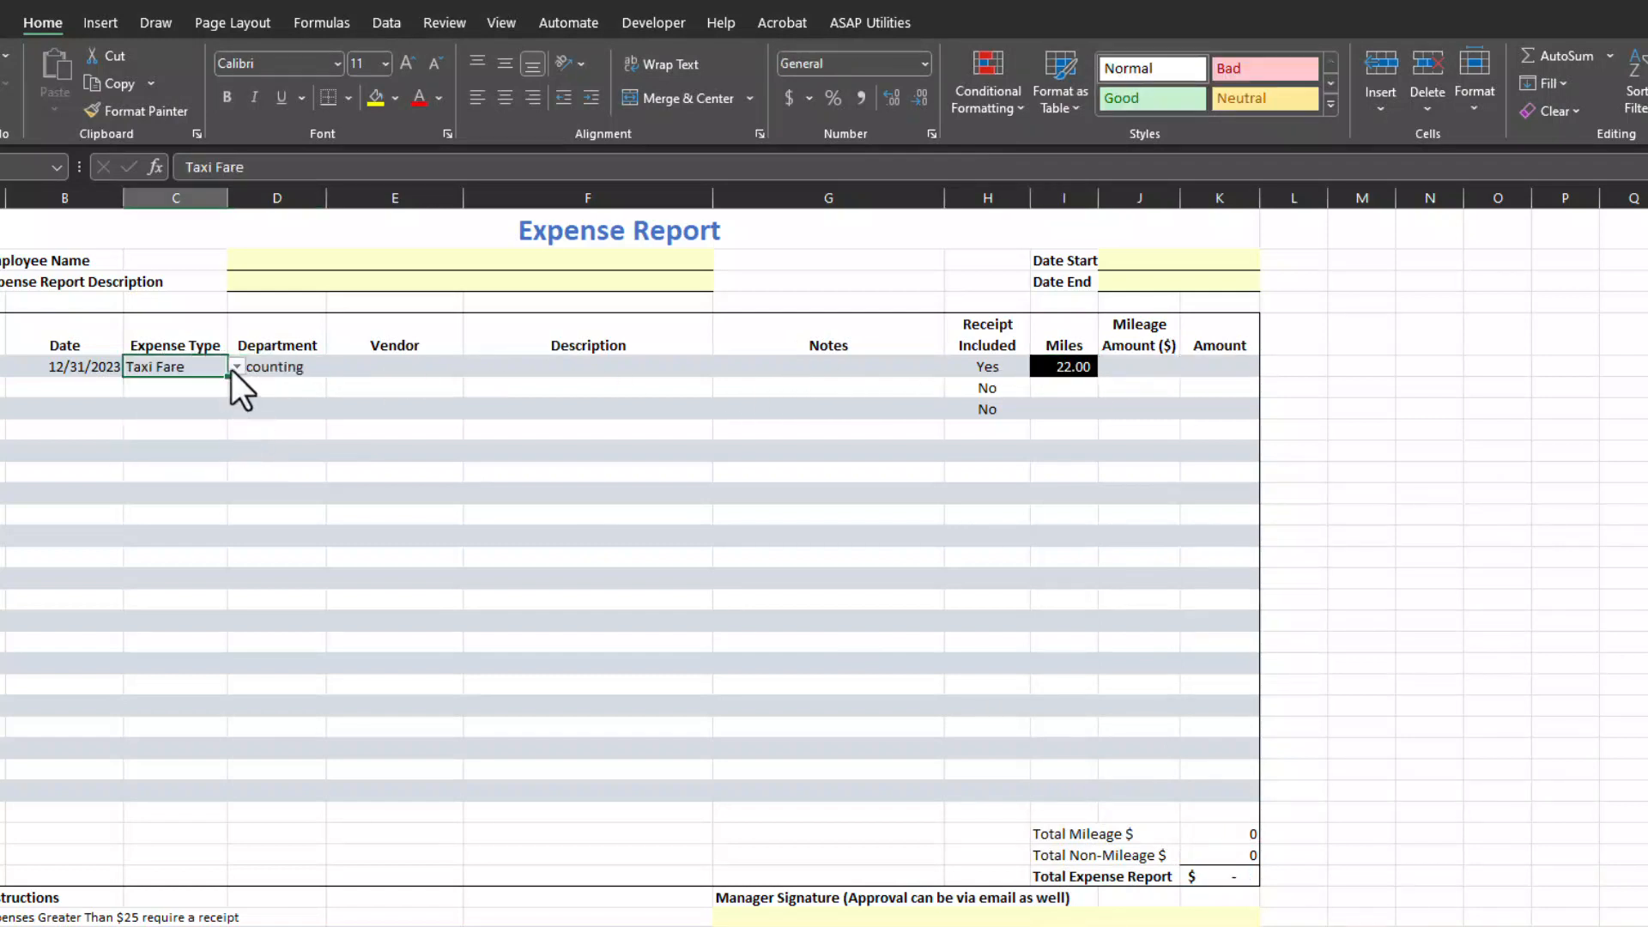
{"action": "mouse_move", "coordinate": [1063, 366]}
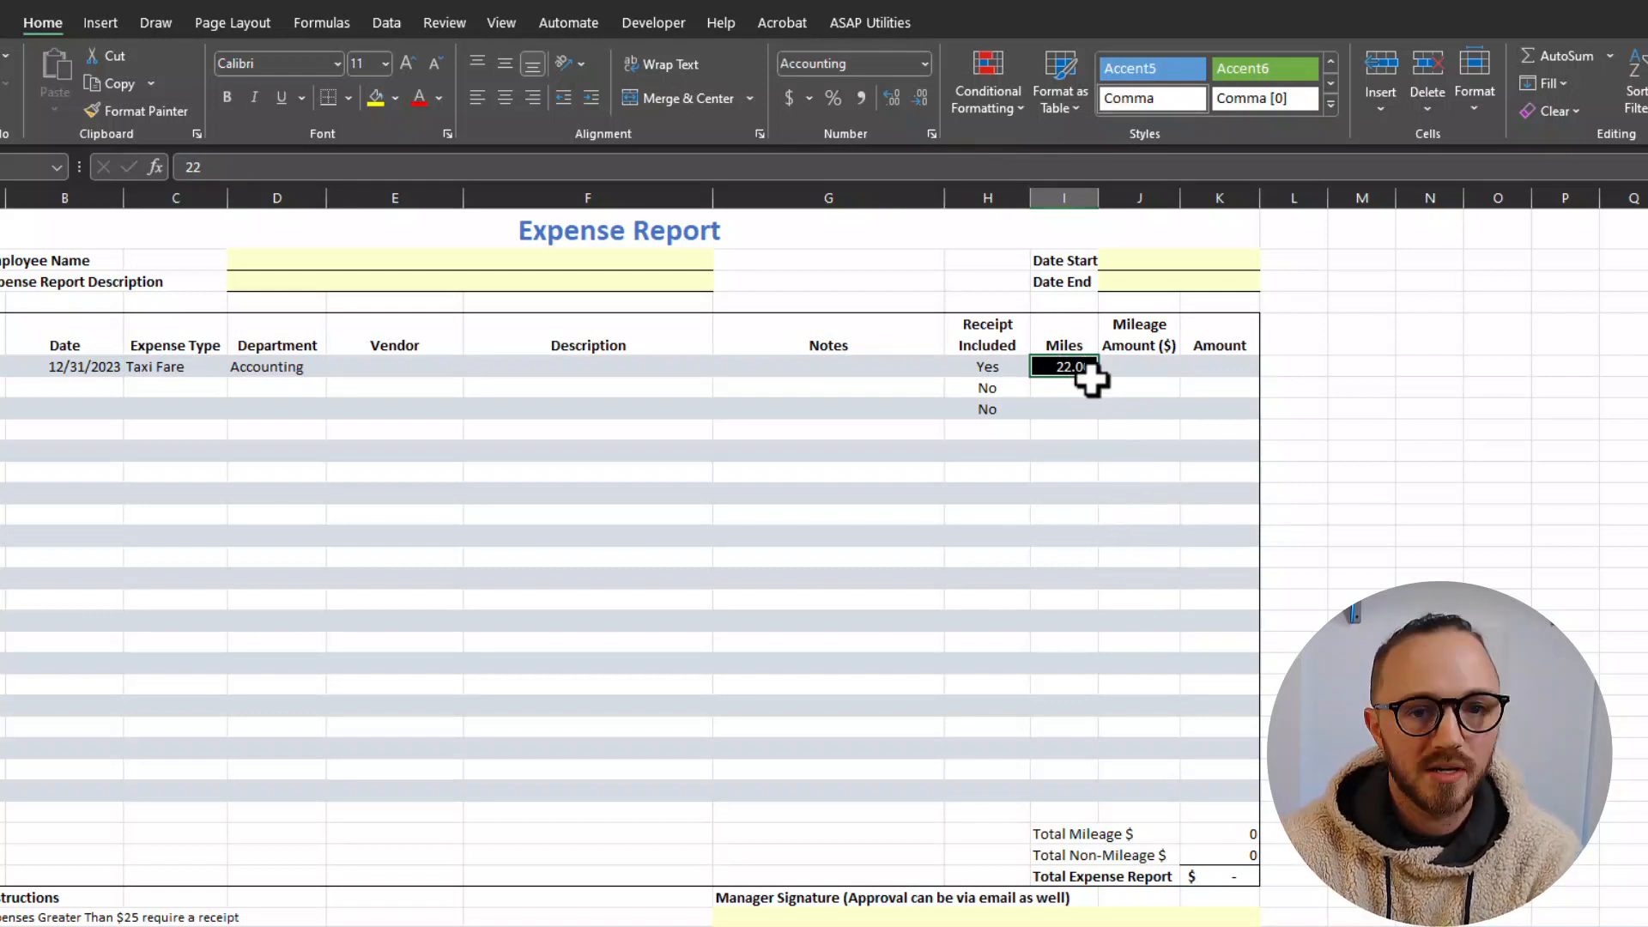
{"action": "left_click", "coordinate": [1138, 367]}
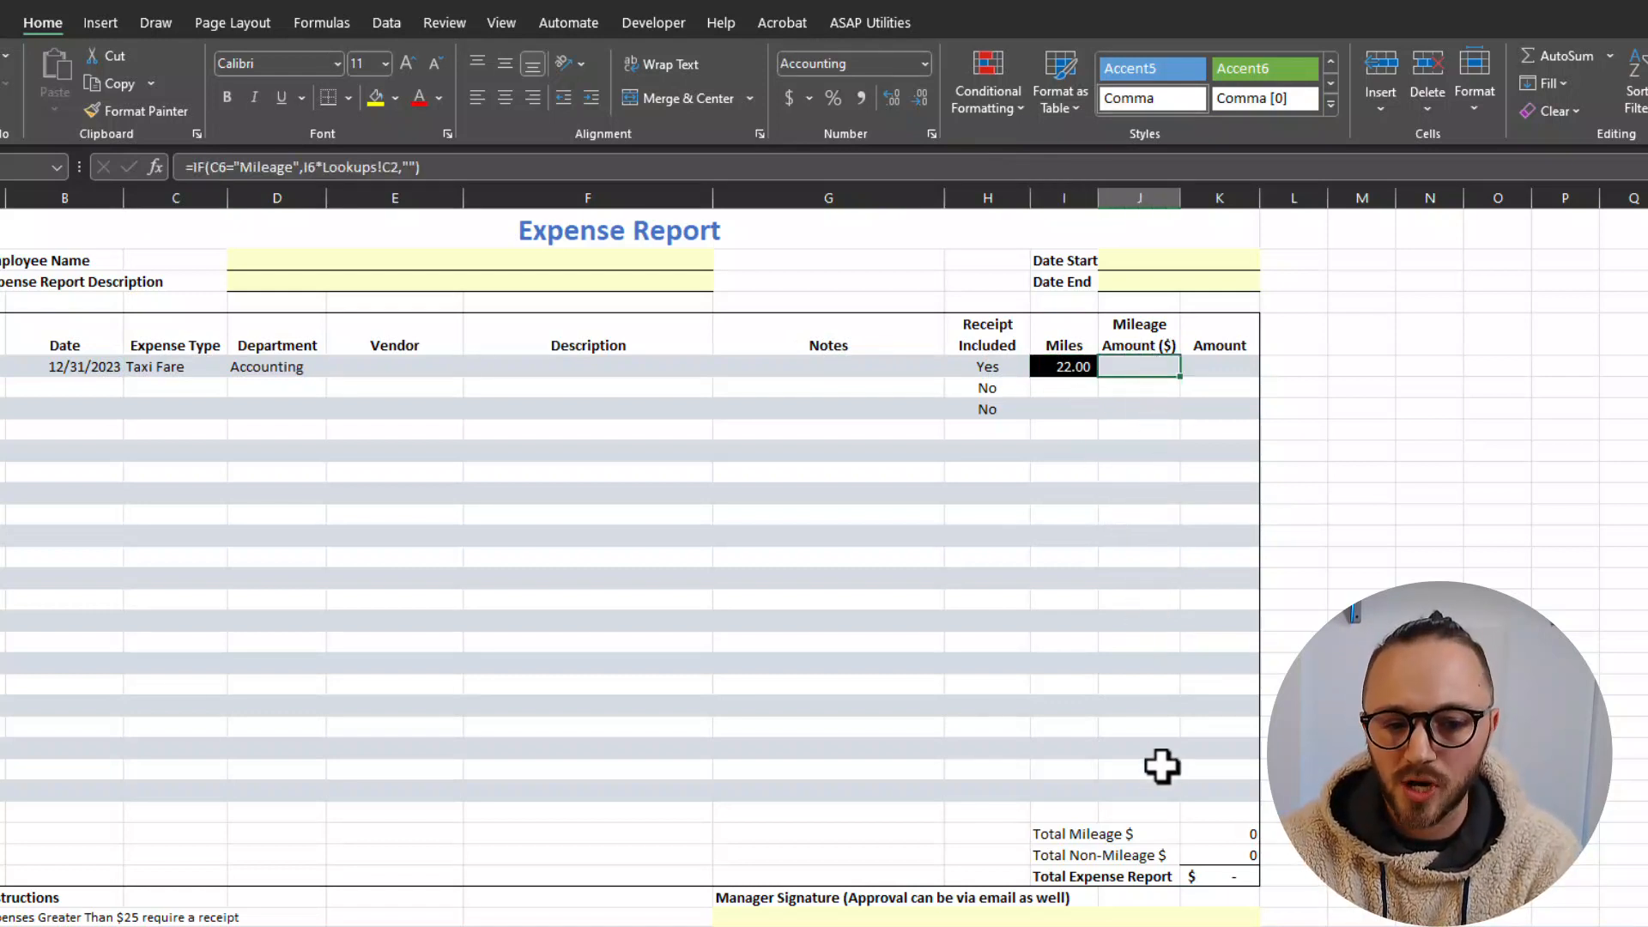
{"action": "mouse_move", "coordinate": [1156, 828]}
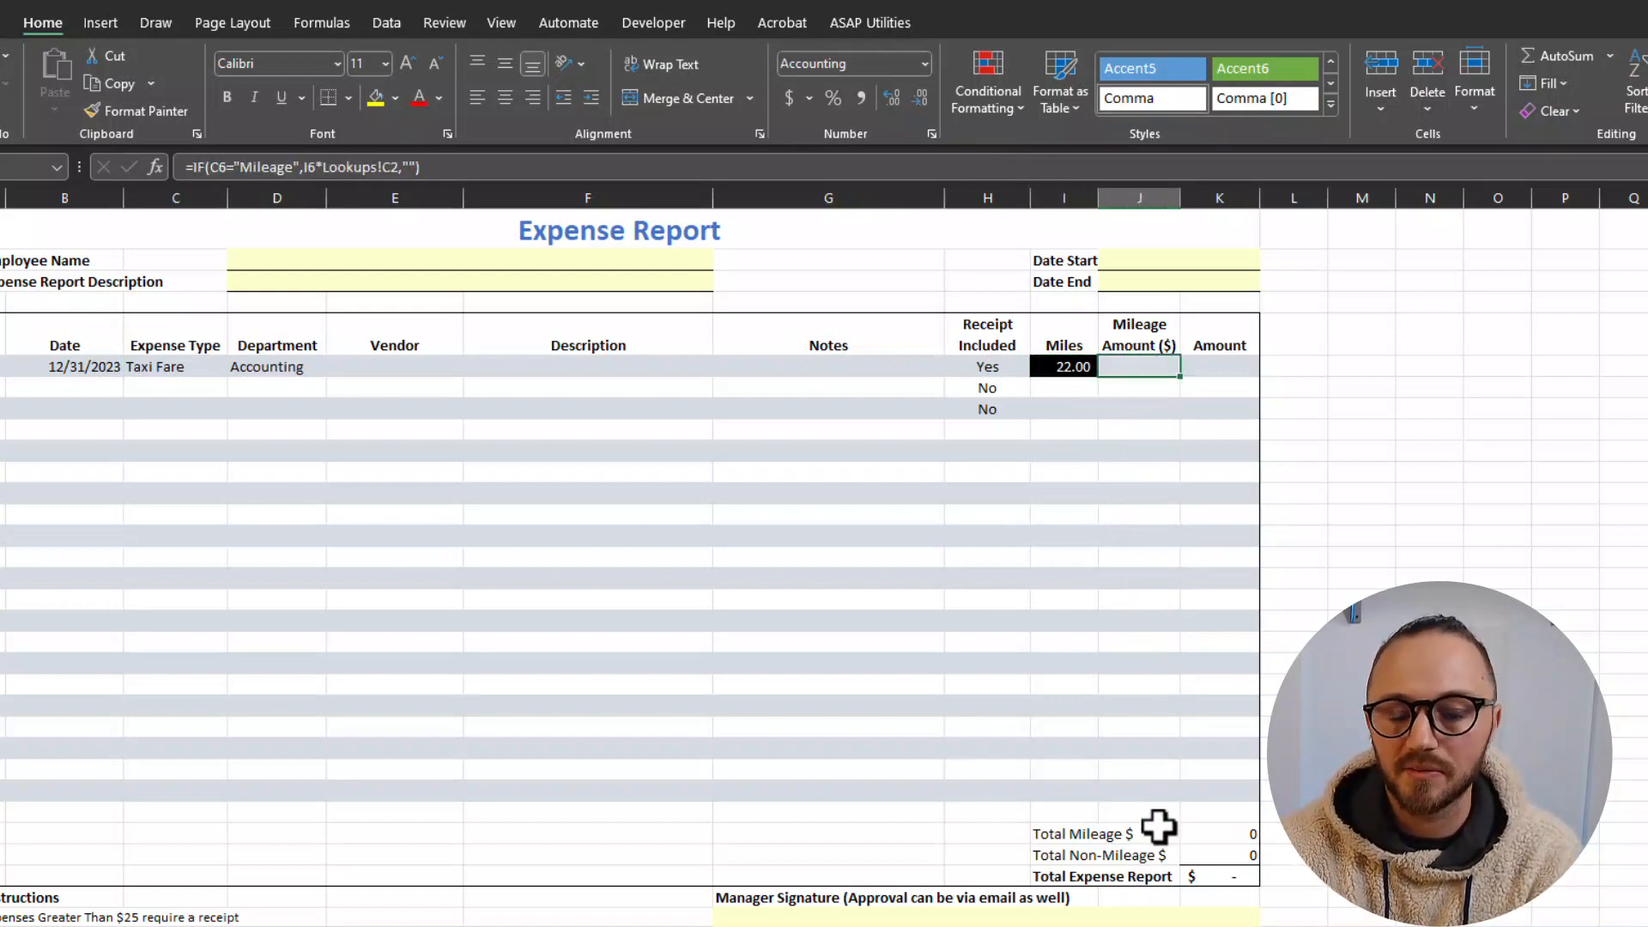
{"action": "left_click", "coordinate": [1062, 366]}
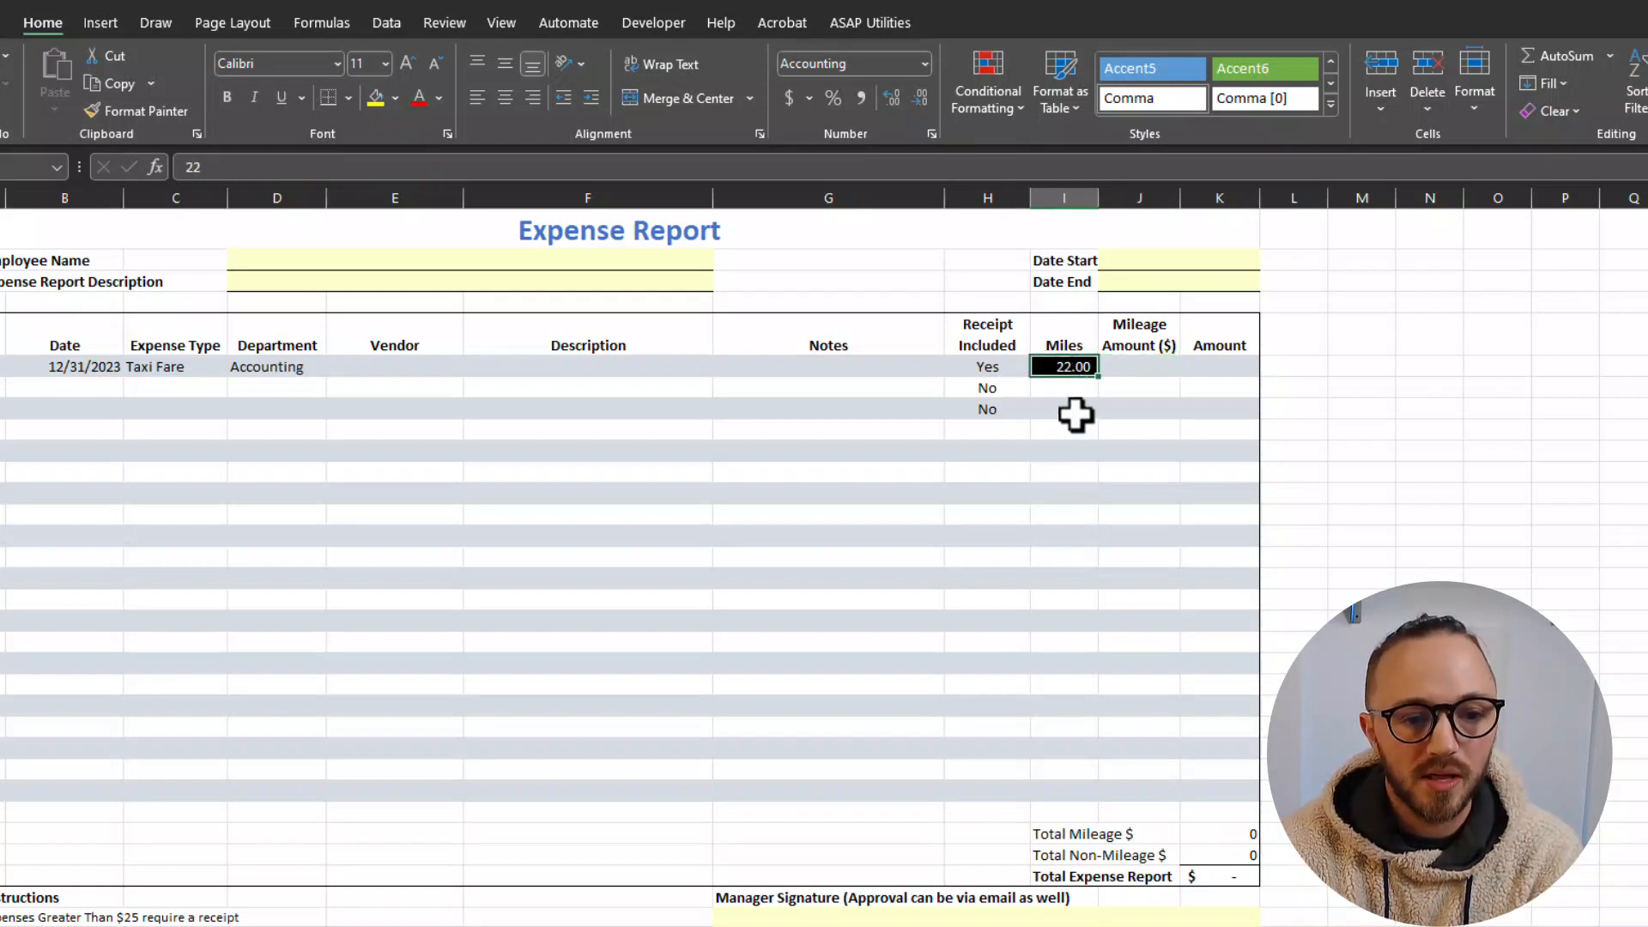
{"action": "key", "text": "Delete"}
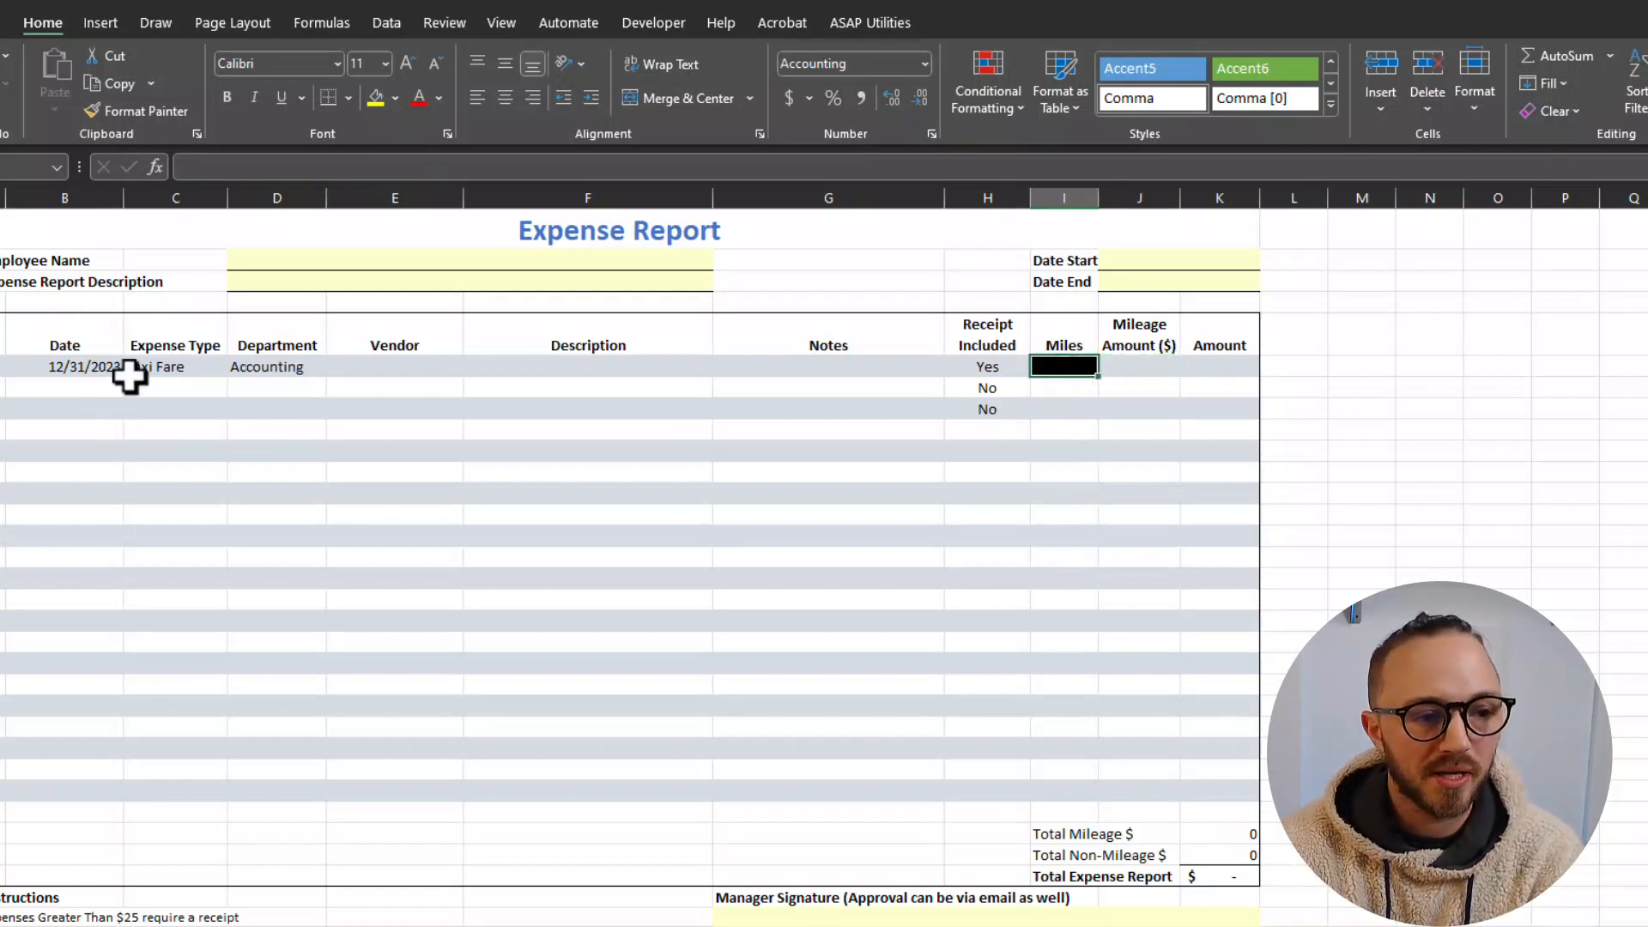
{"action": "left_click", "coordinate": [237, 367]}
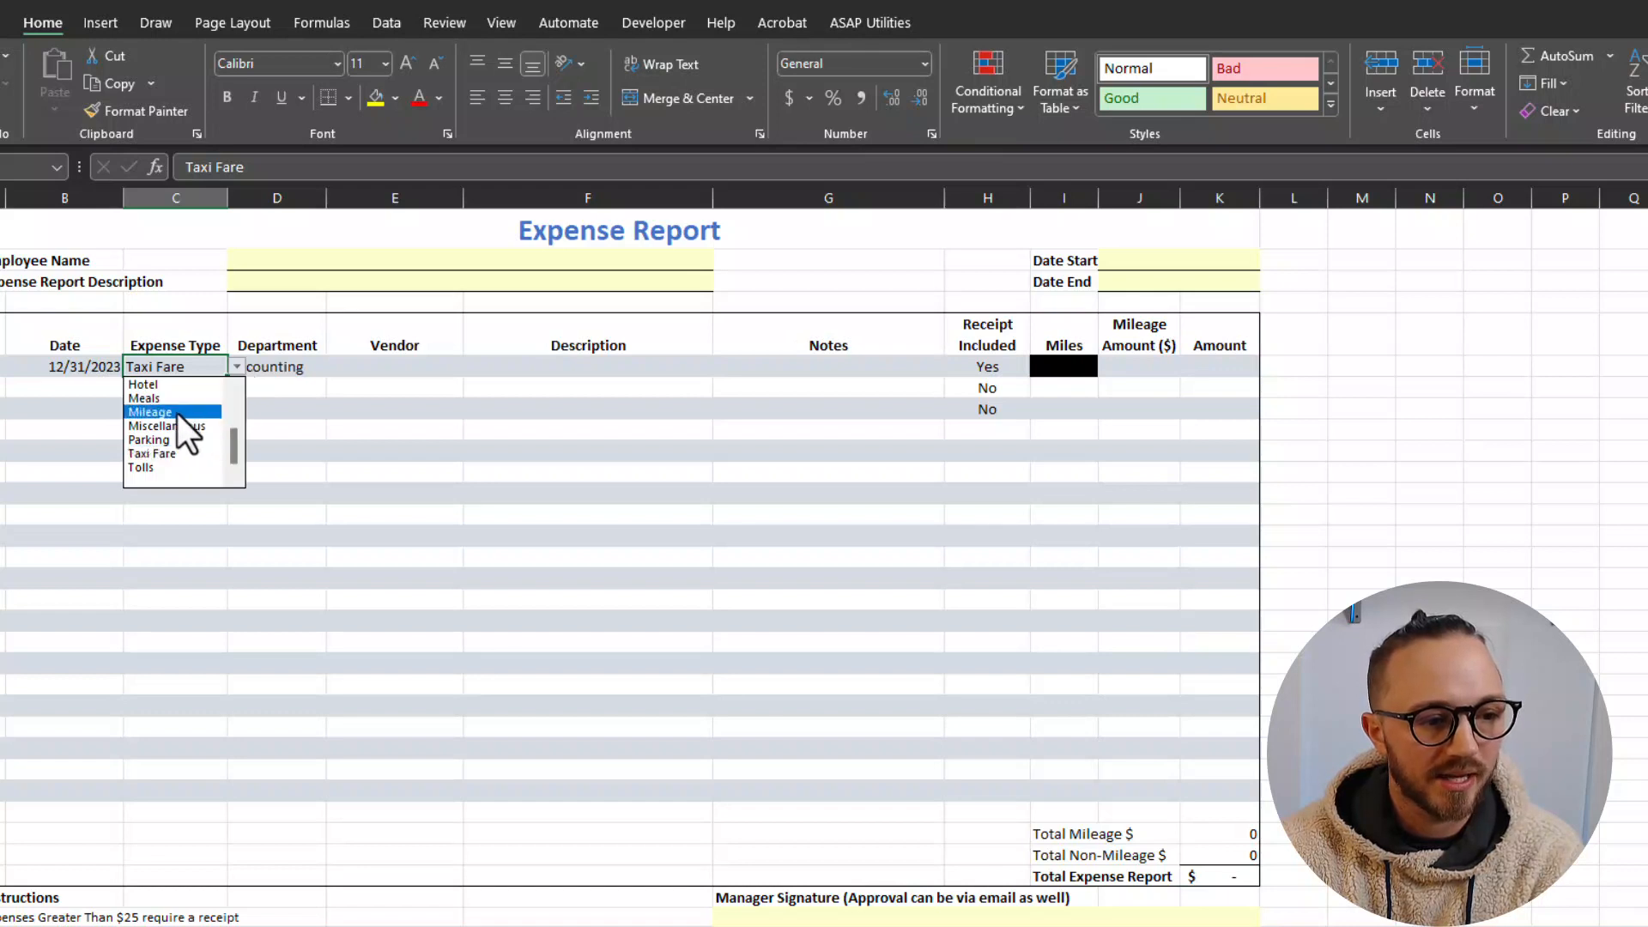
{"action": "left_click", "coordinate": [150, 411]}
{"action": "type", "text": "20"}
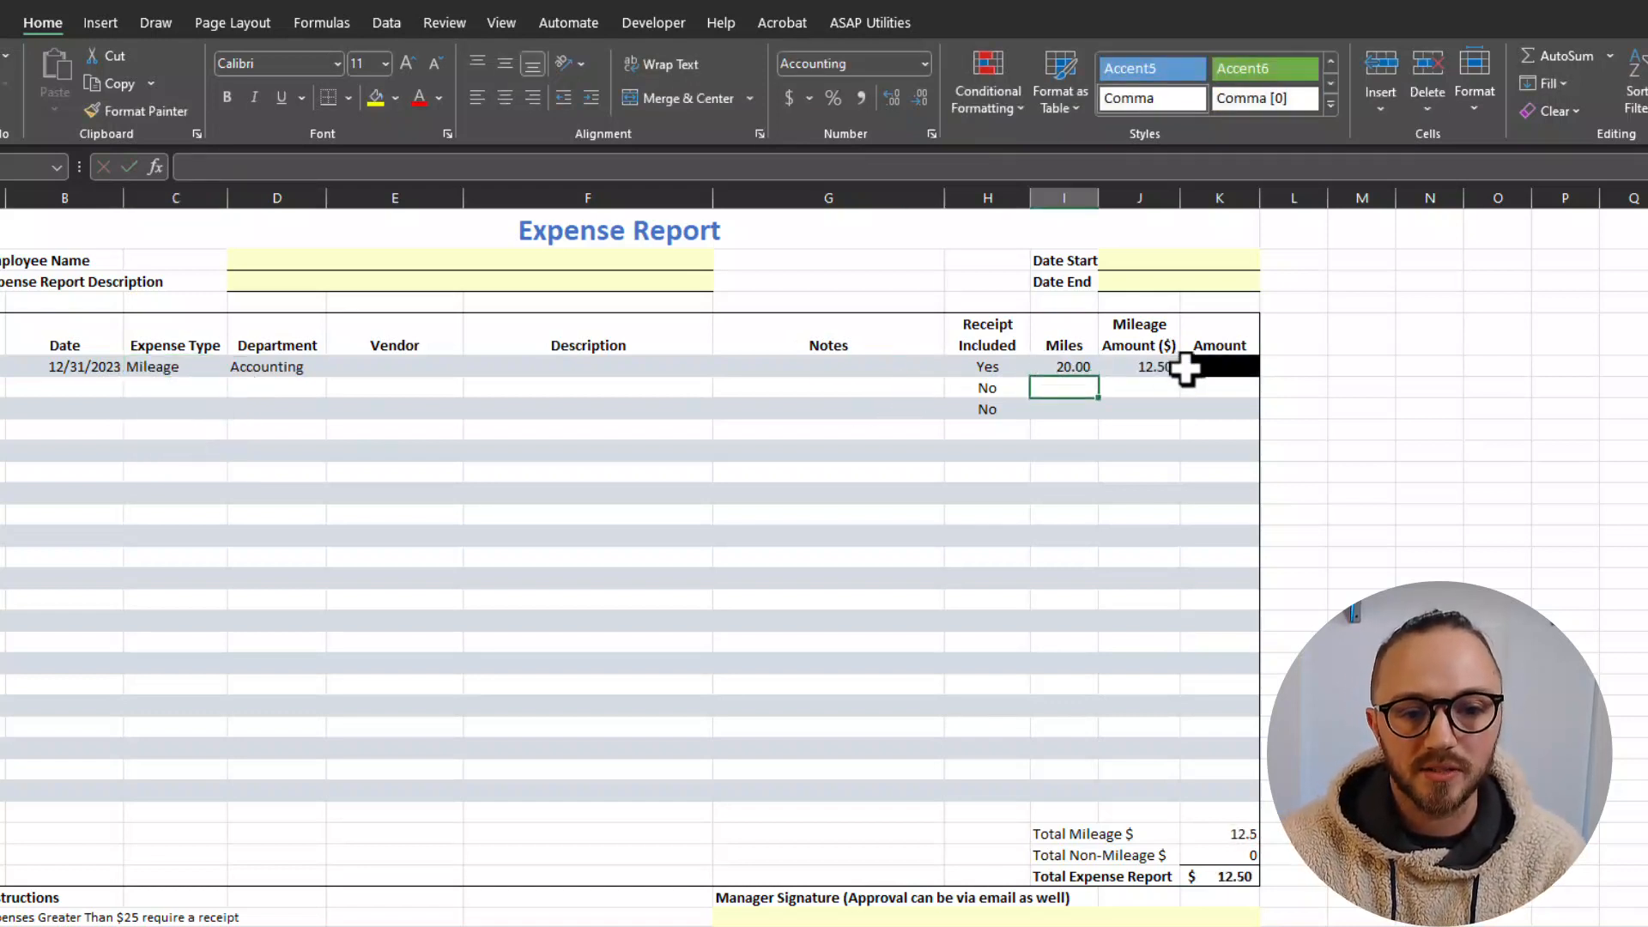
{"action": "left_click", "coordinate": [1218, 366]}
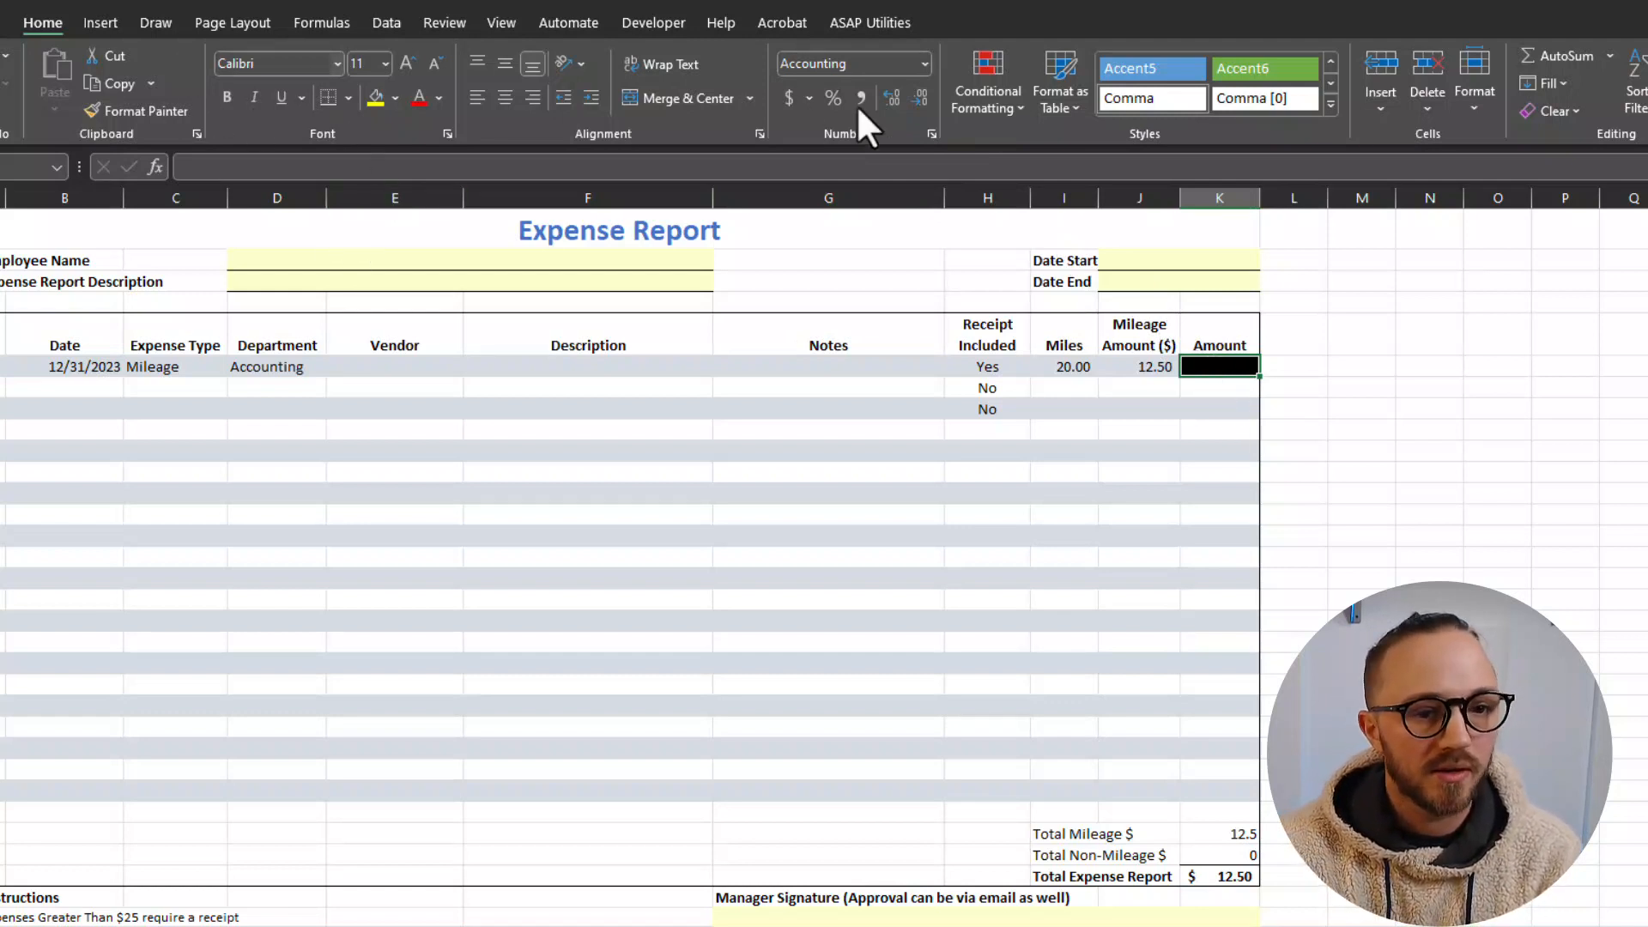
{"action": "left_click", "coordinate": [985, 85]}
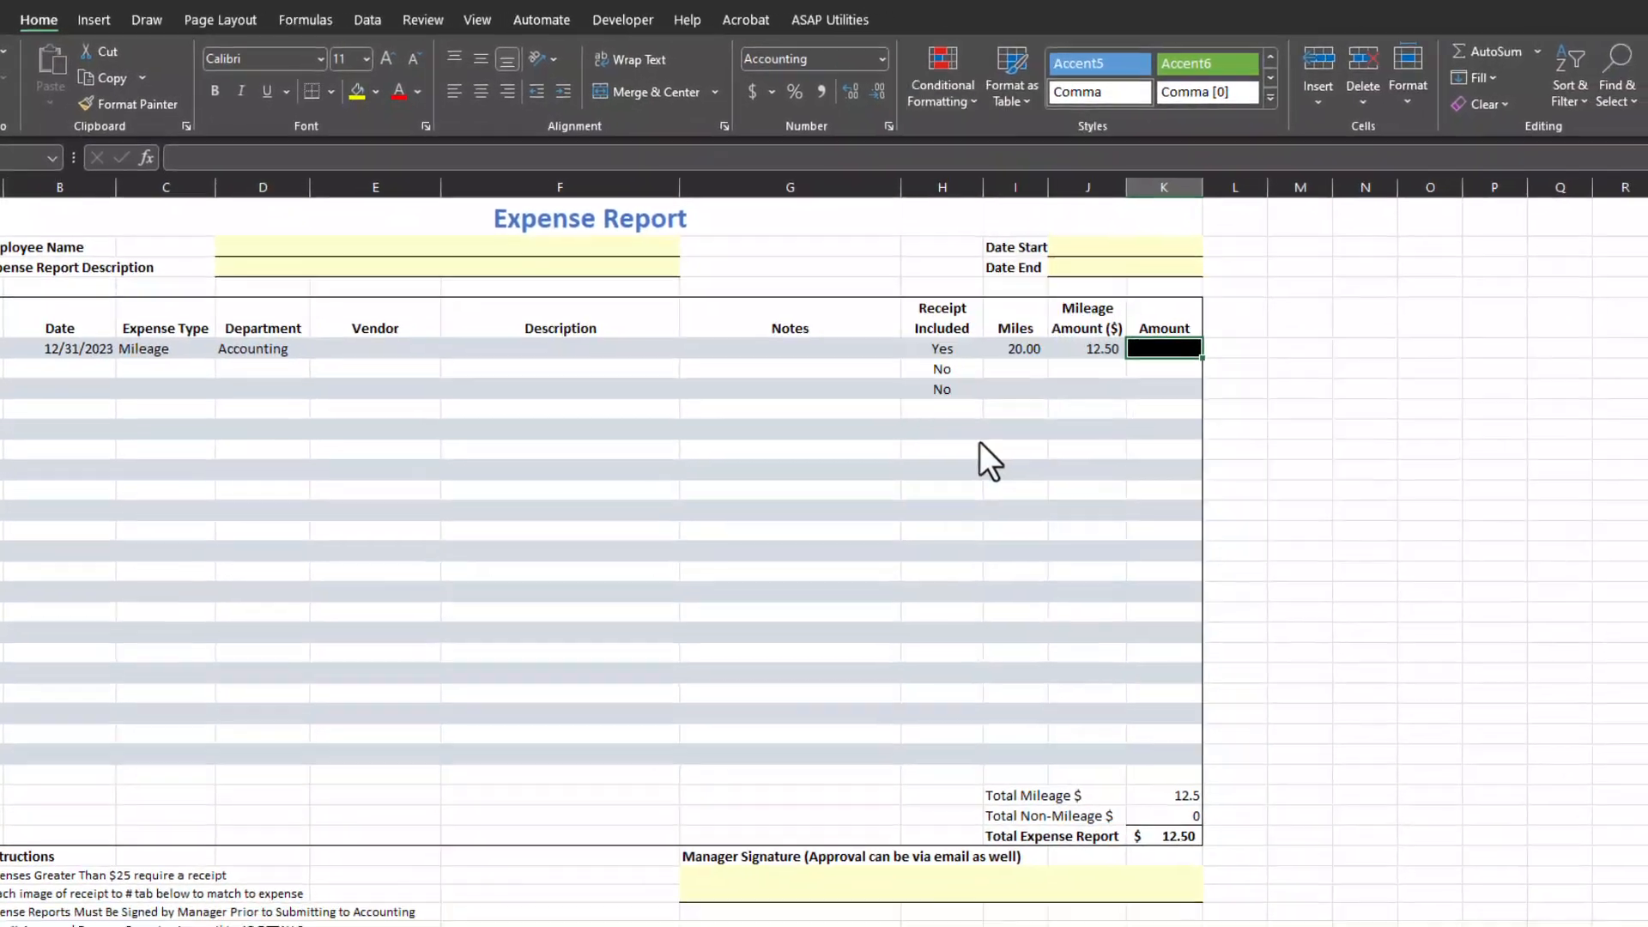
{"action": "left_click", "coordinate": [933, 76]}
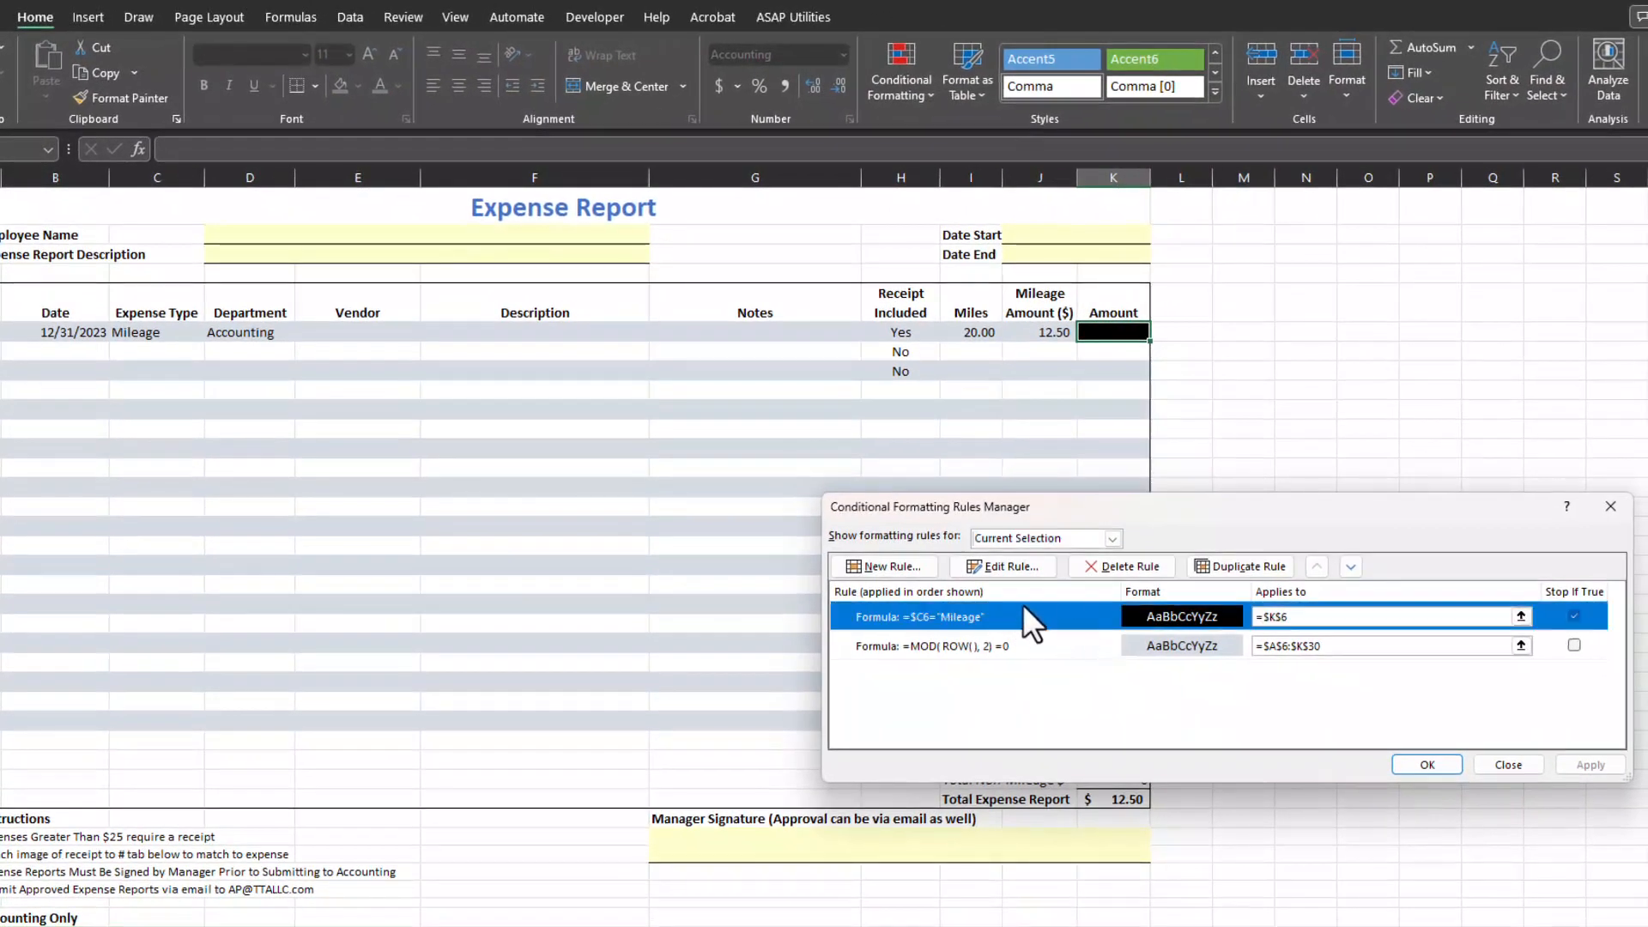
{"action": "left_click", "coordinate": [1002, 565]}
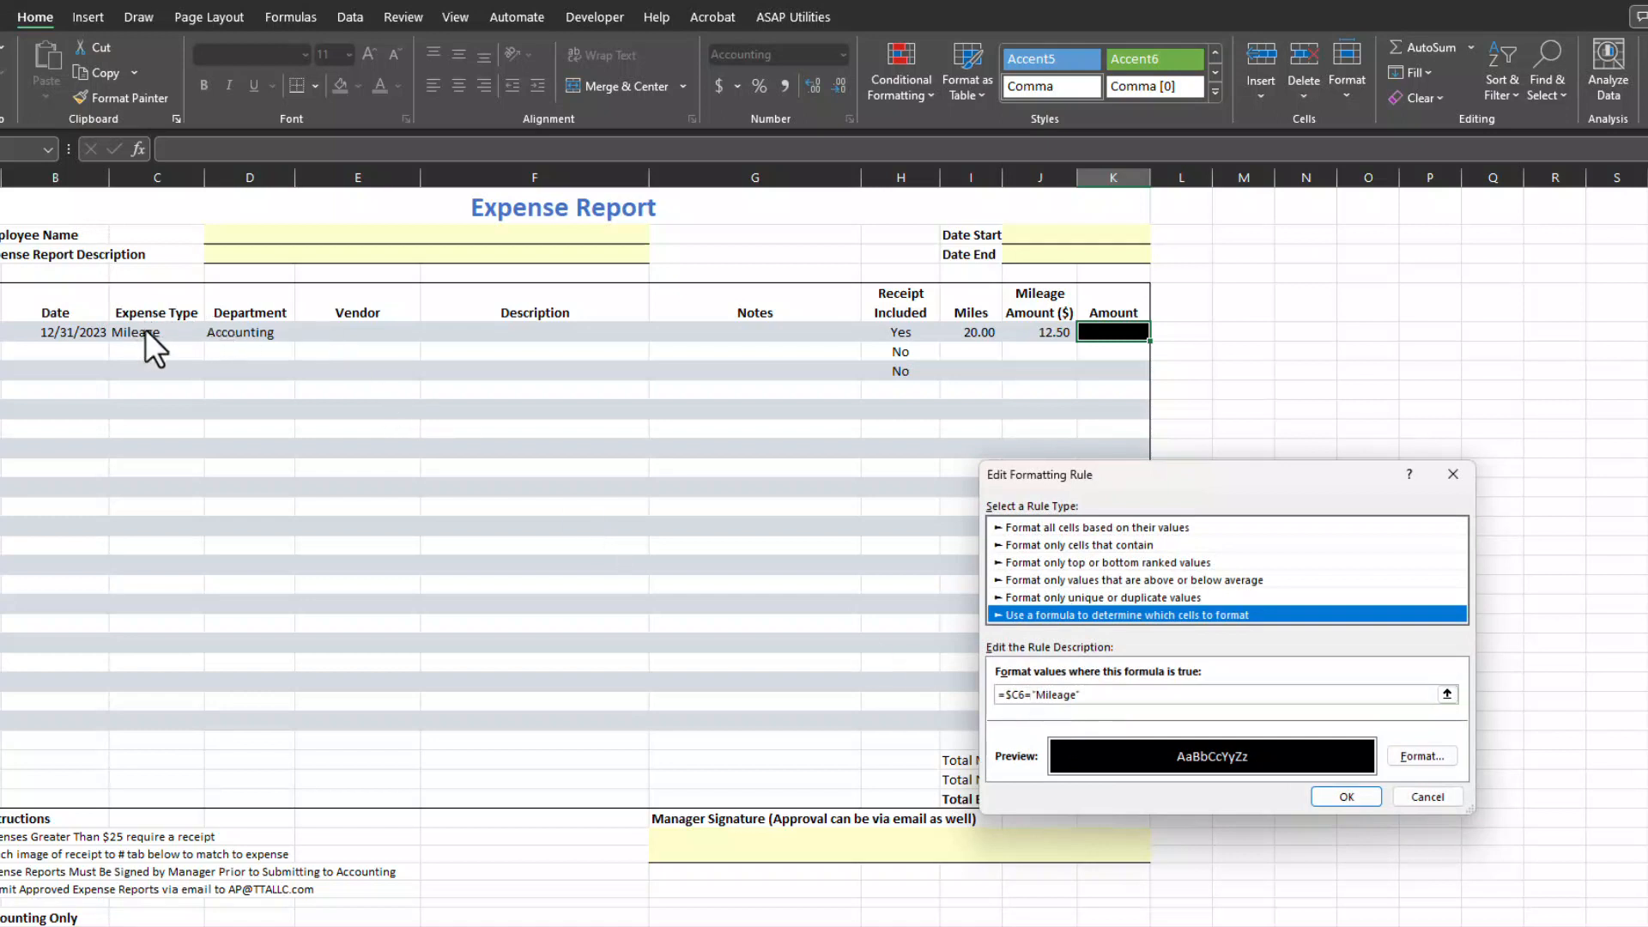
{"action": "mouse_move", "coordinate": [1096, 495]}
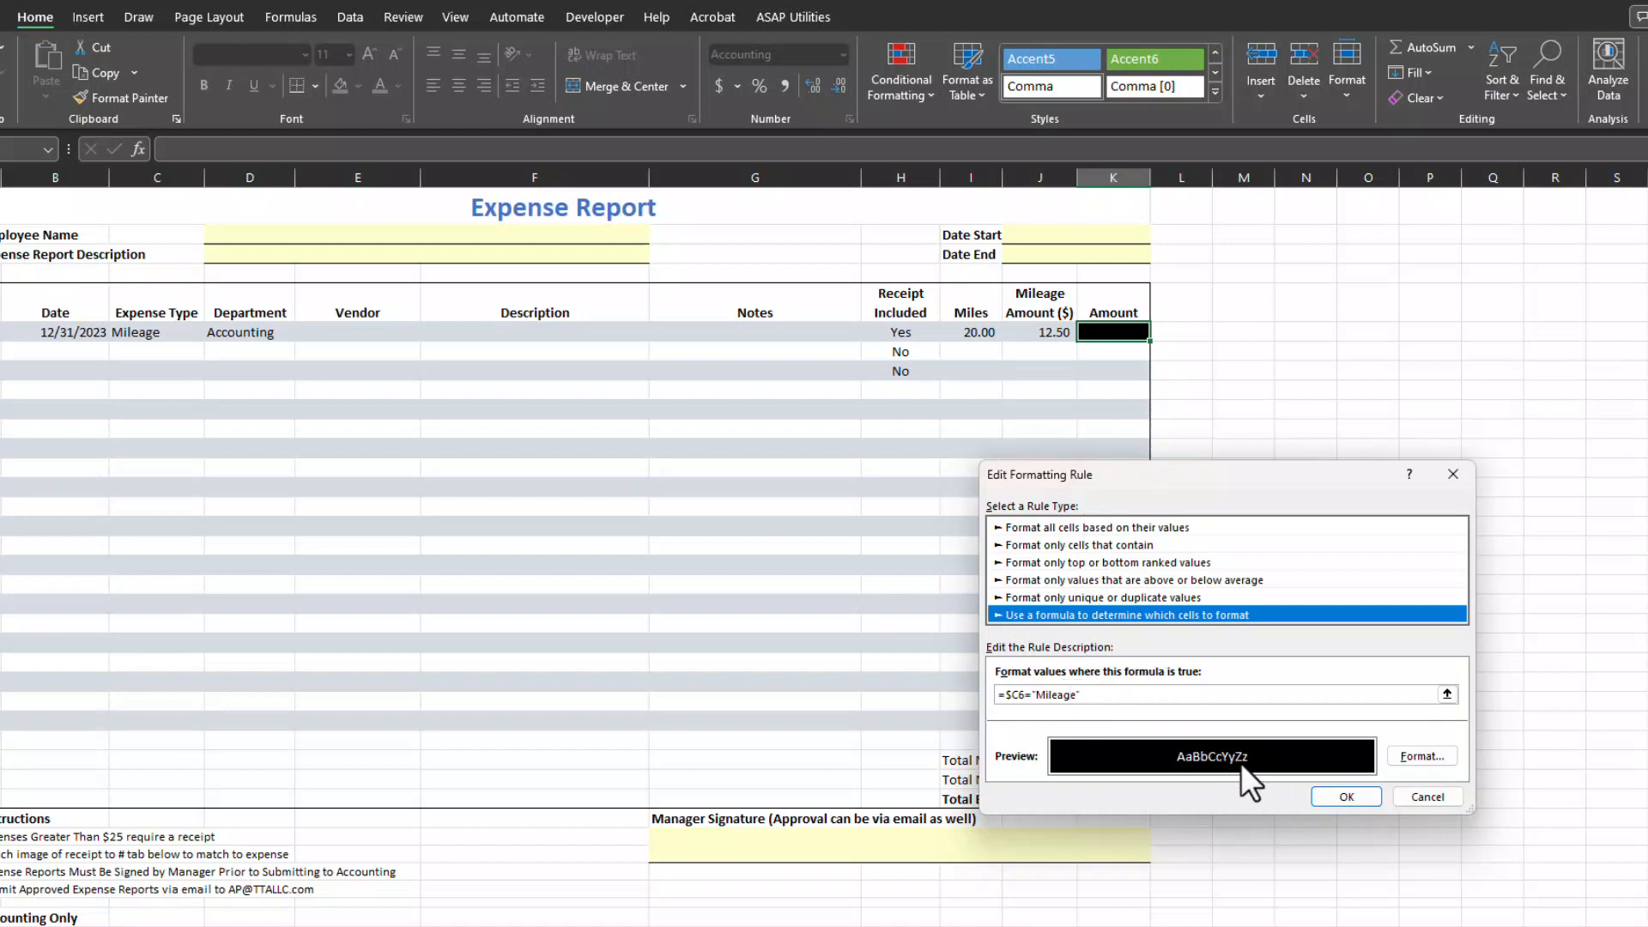
{"action": "mouse_move", "coordinate": [1308, 807]}
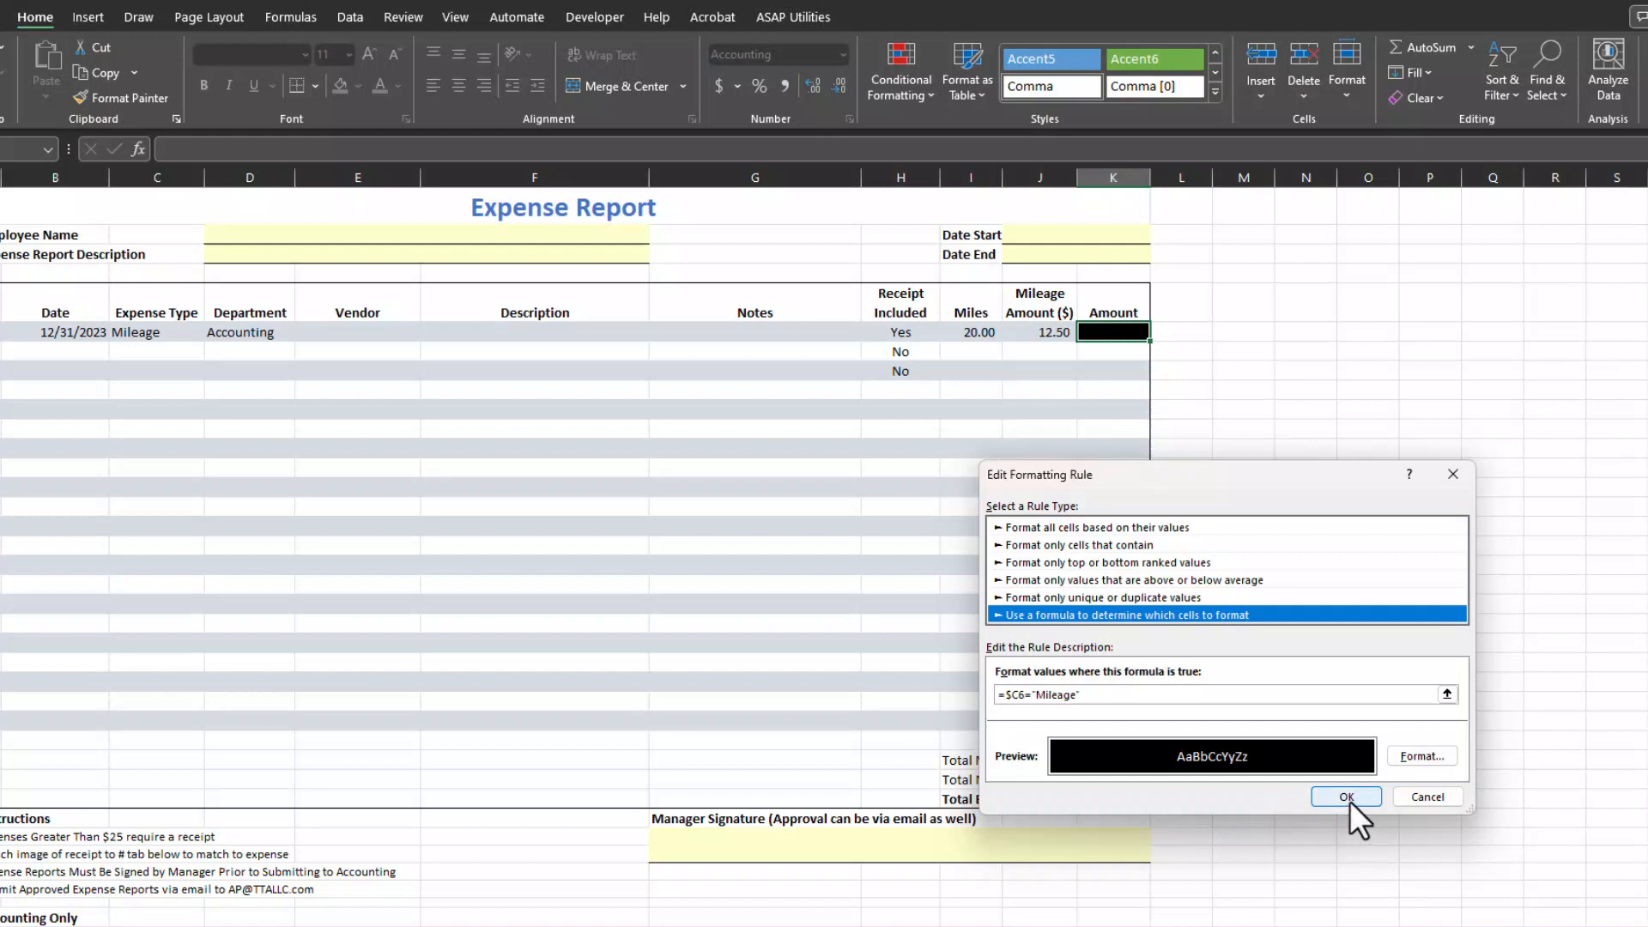
{"action": "left_click", "coordinate": [1345, 795]}
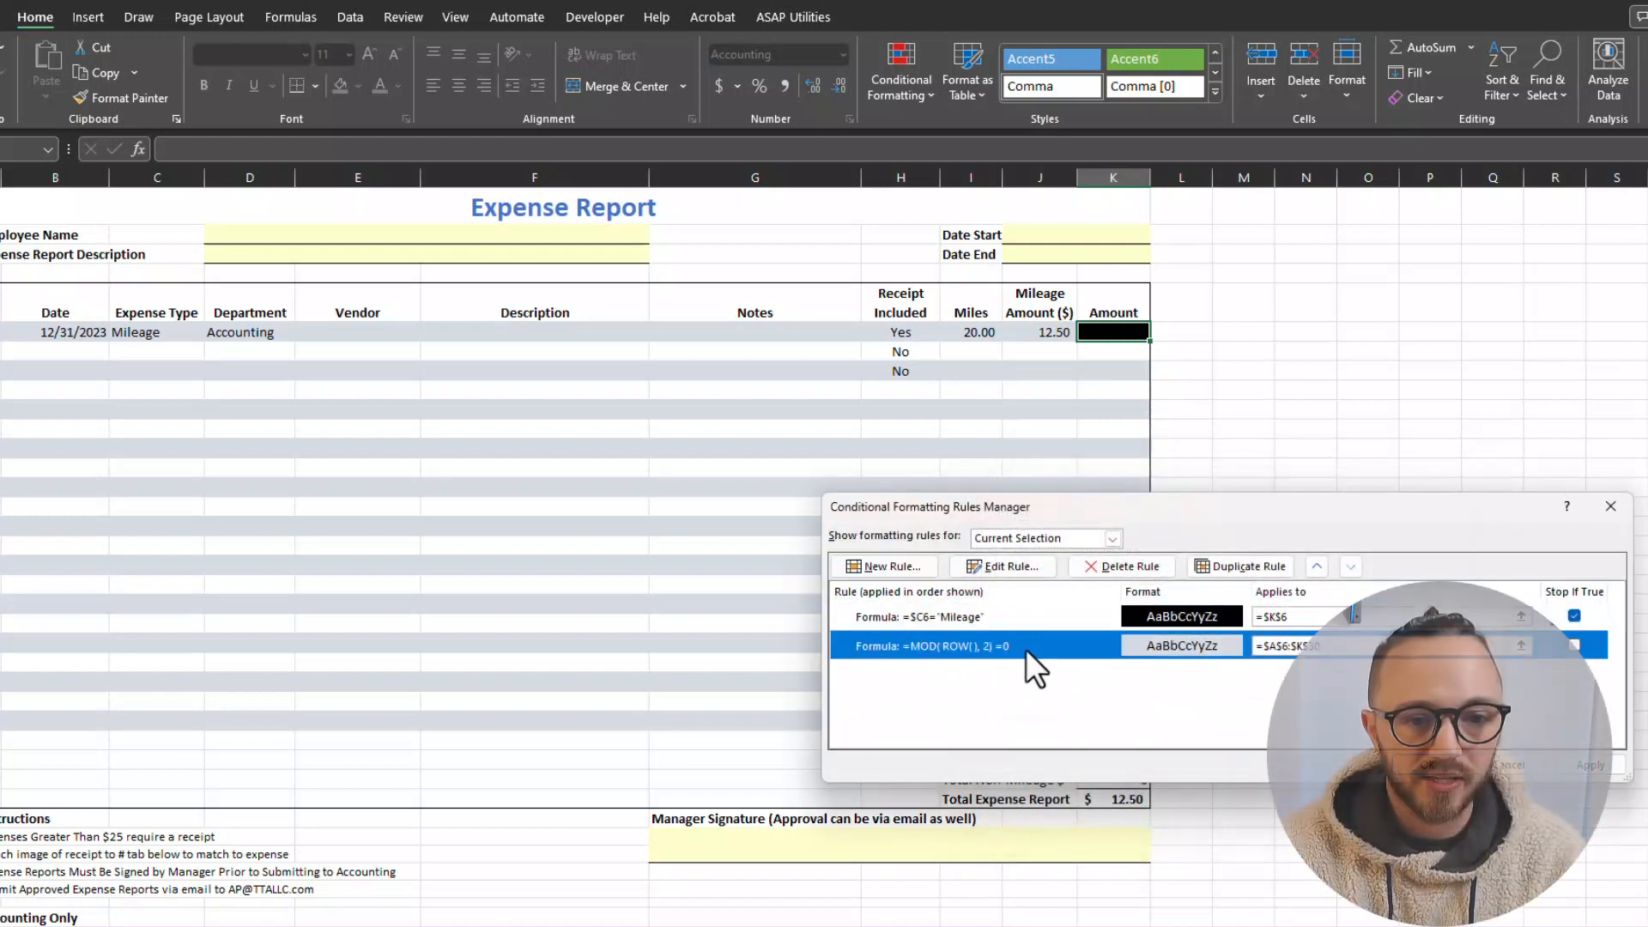
{"action": "mouse_move", "coordinate": [66, 680]}
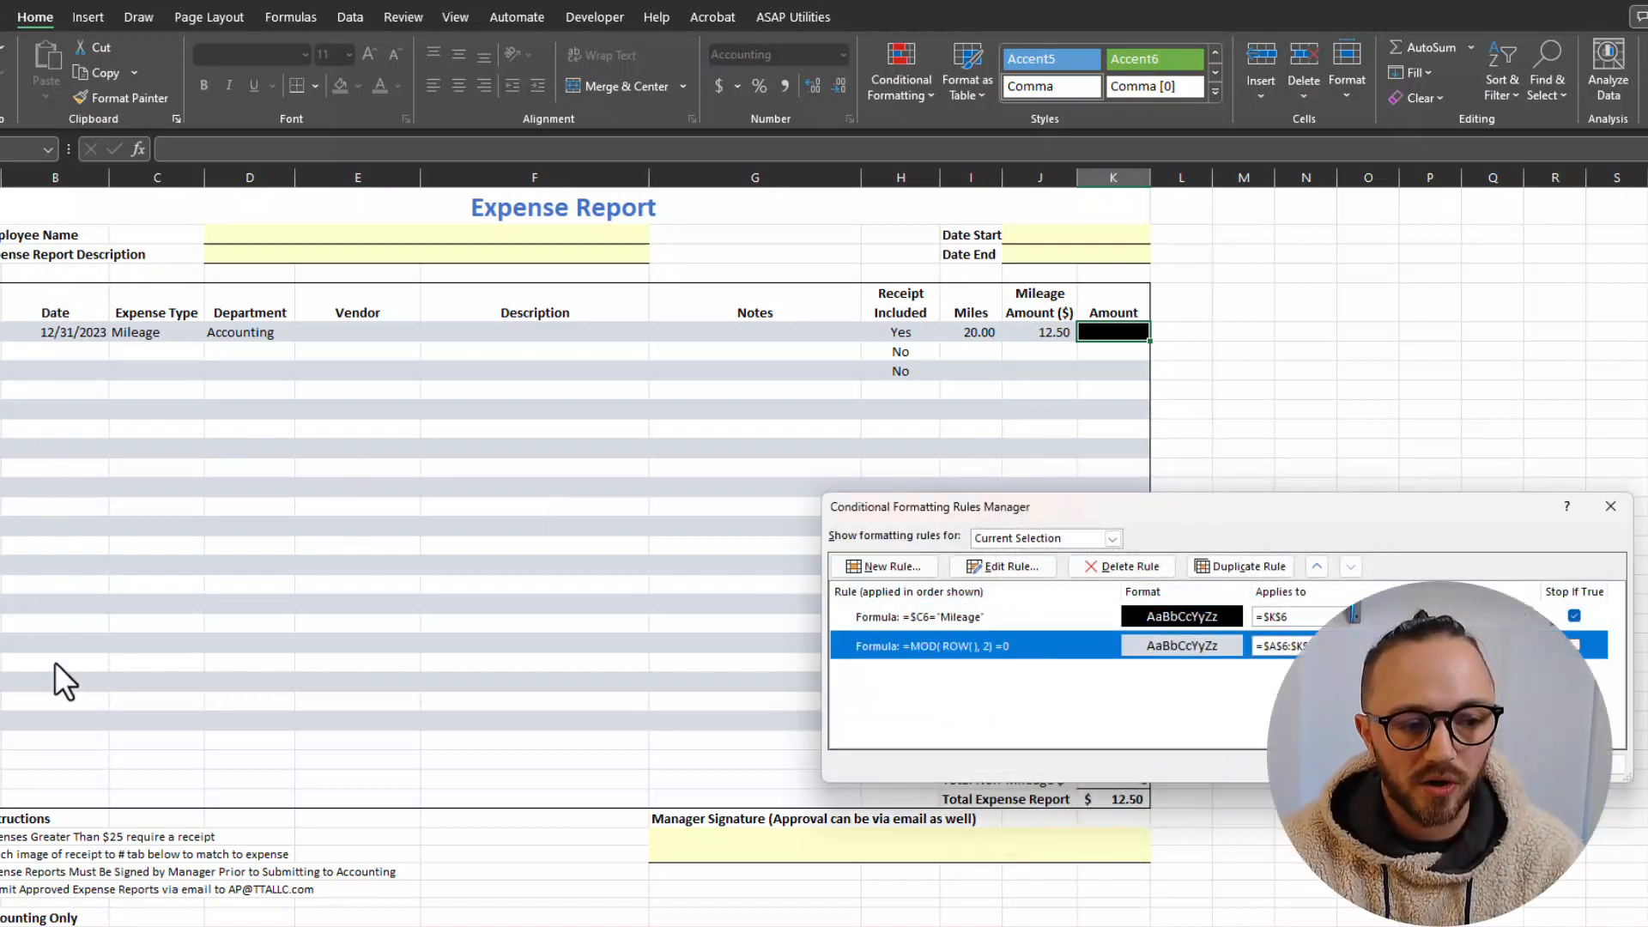
{"action": "mouse_move", "coordinate": [84, 473]}
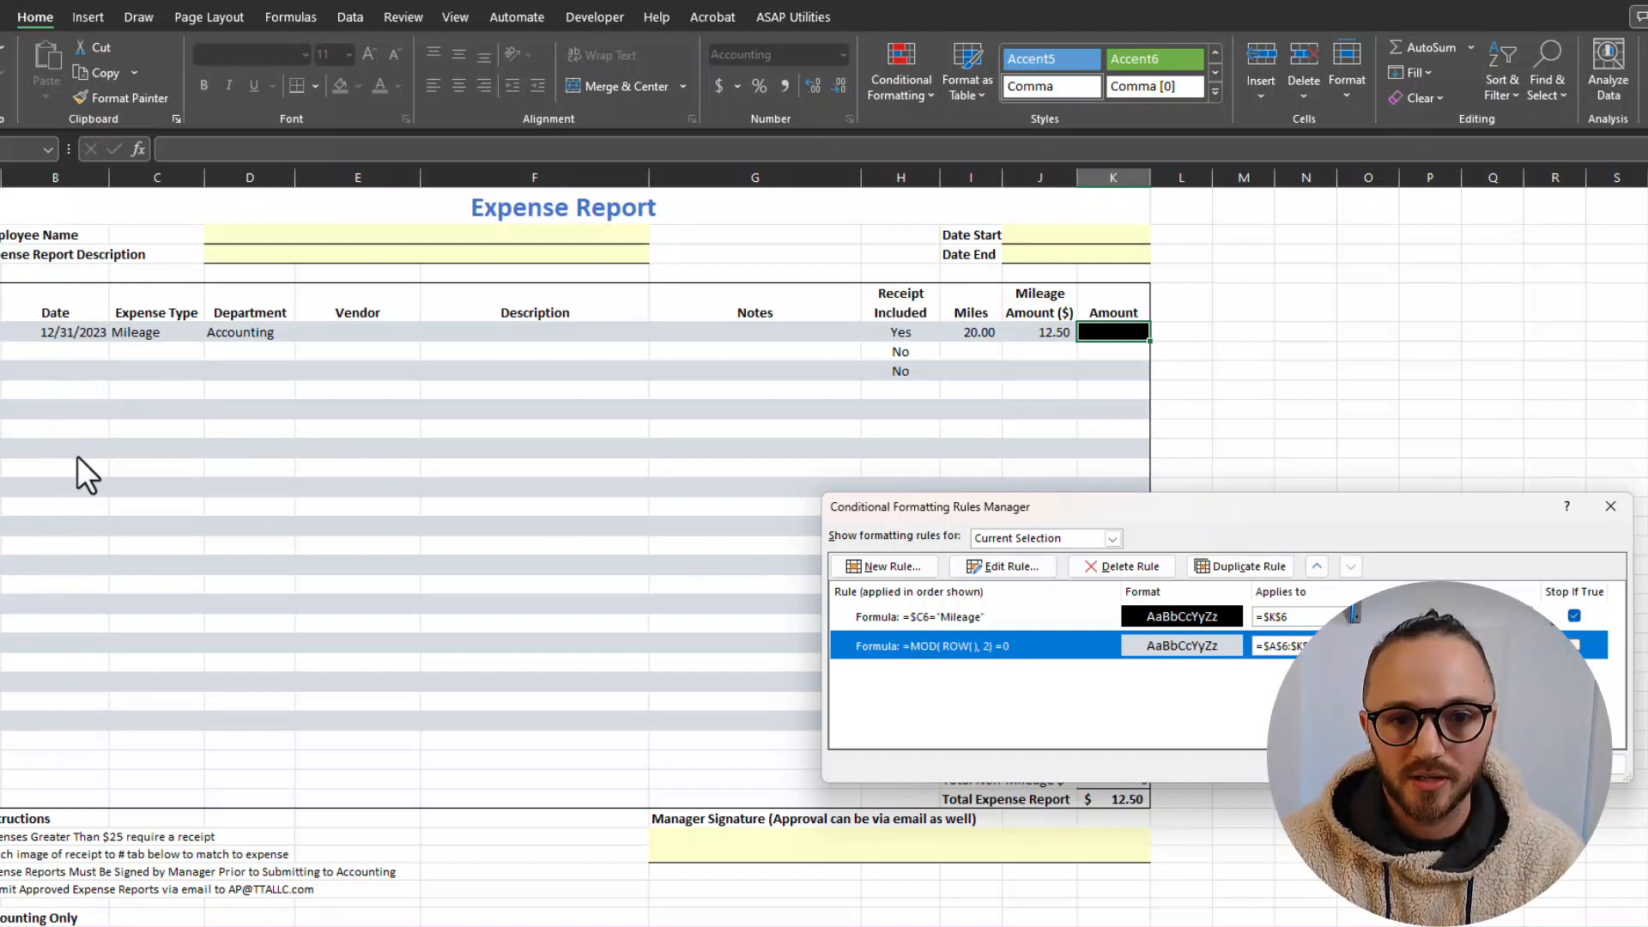
{"action": "mouse_move", "coordinate": [298, 381]}
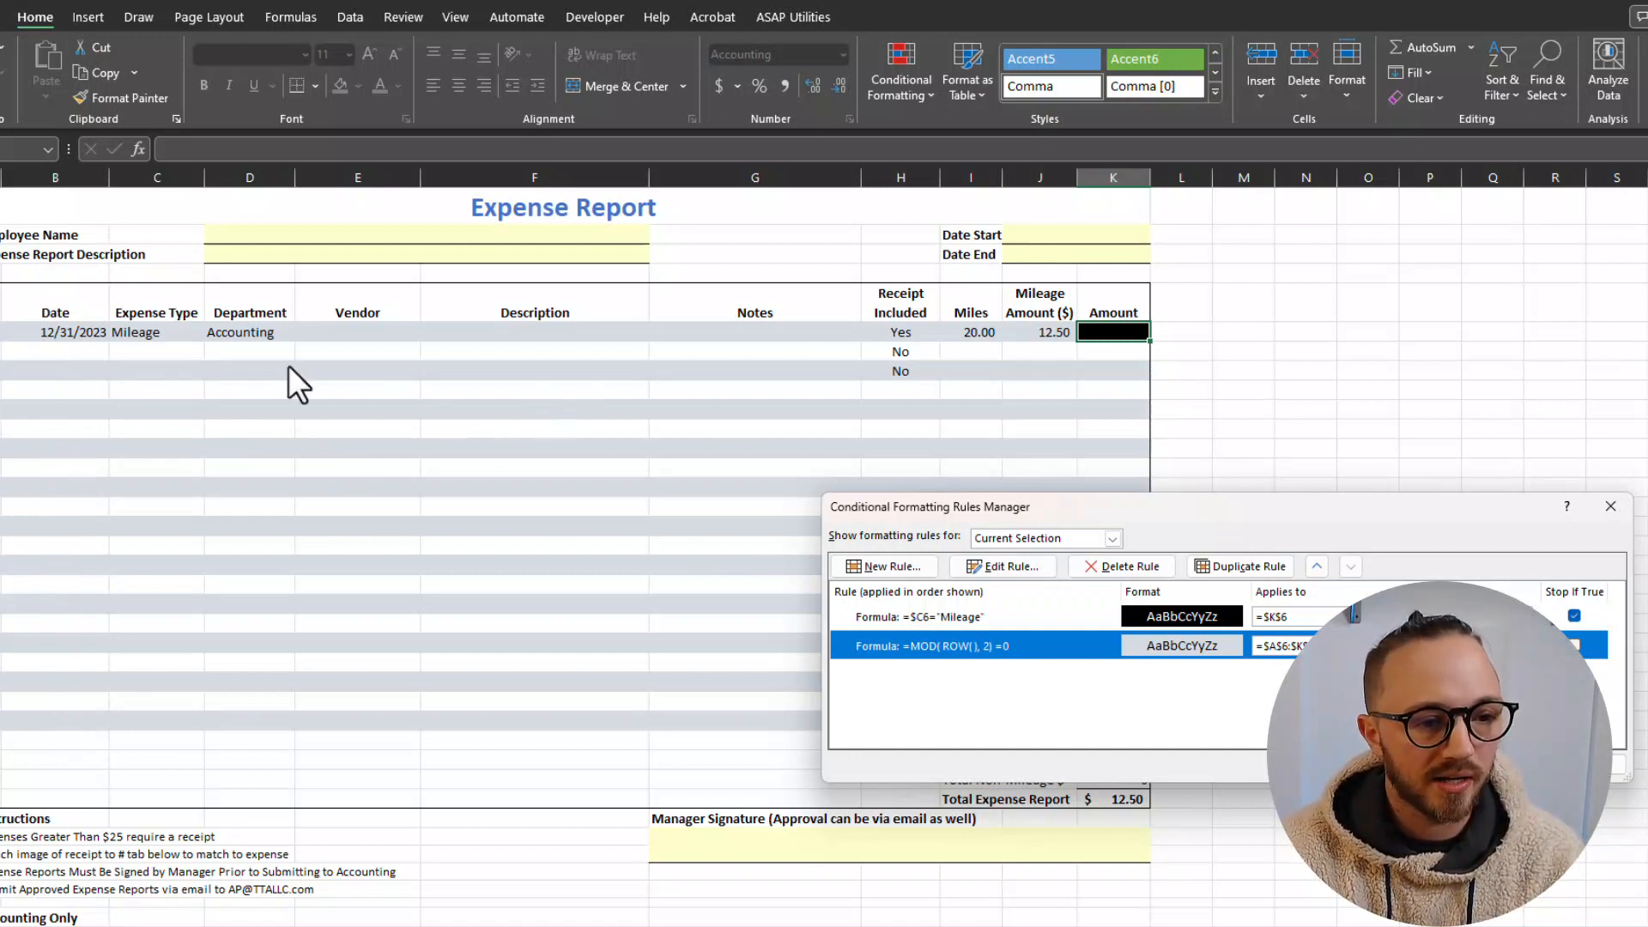
{"action": "left_click", "coordinate": [1609, 506]}
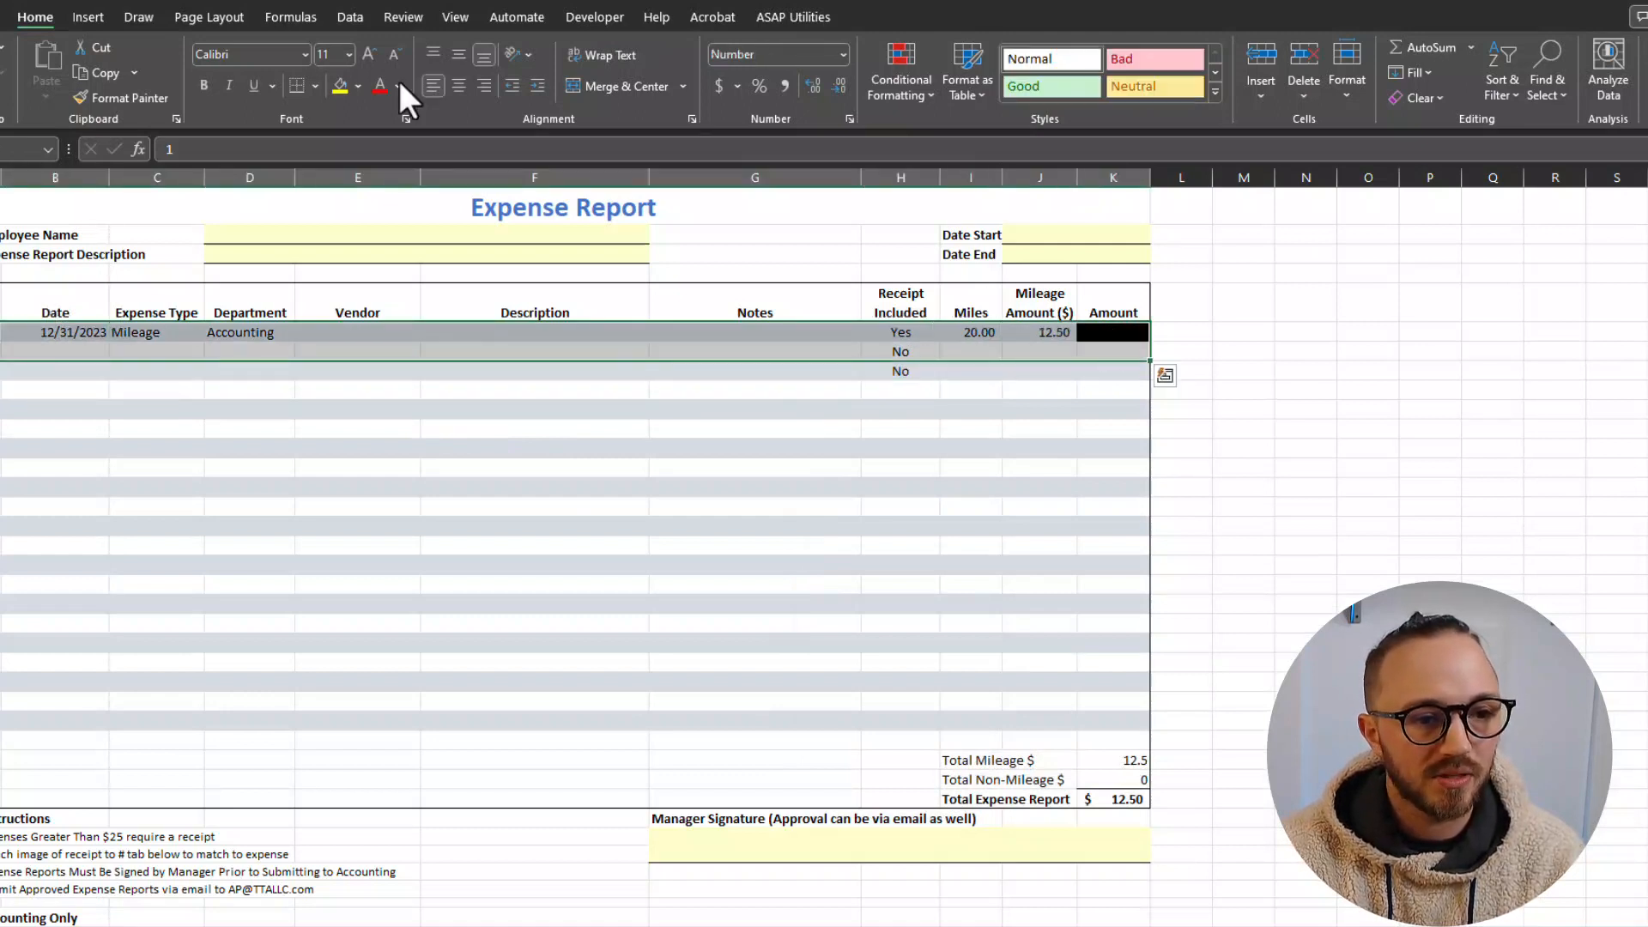
{"action": "left_click", "coordinate": [356, 86]}
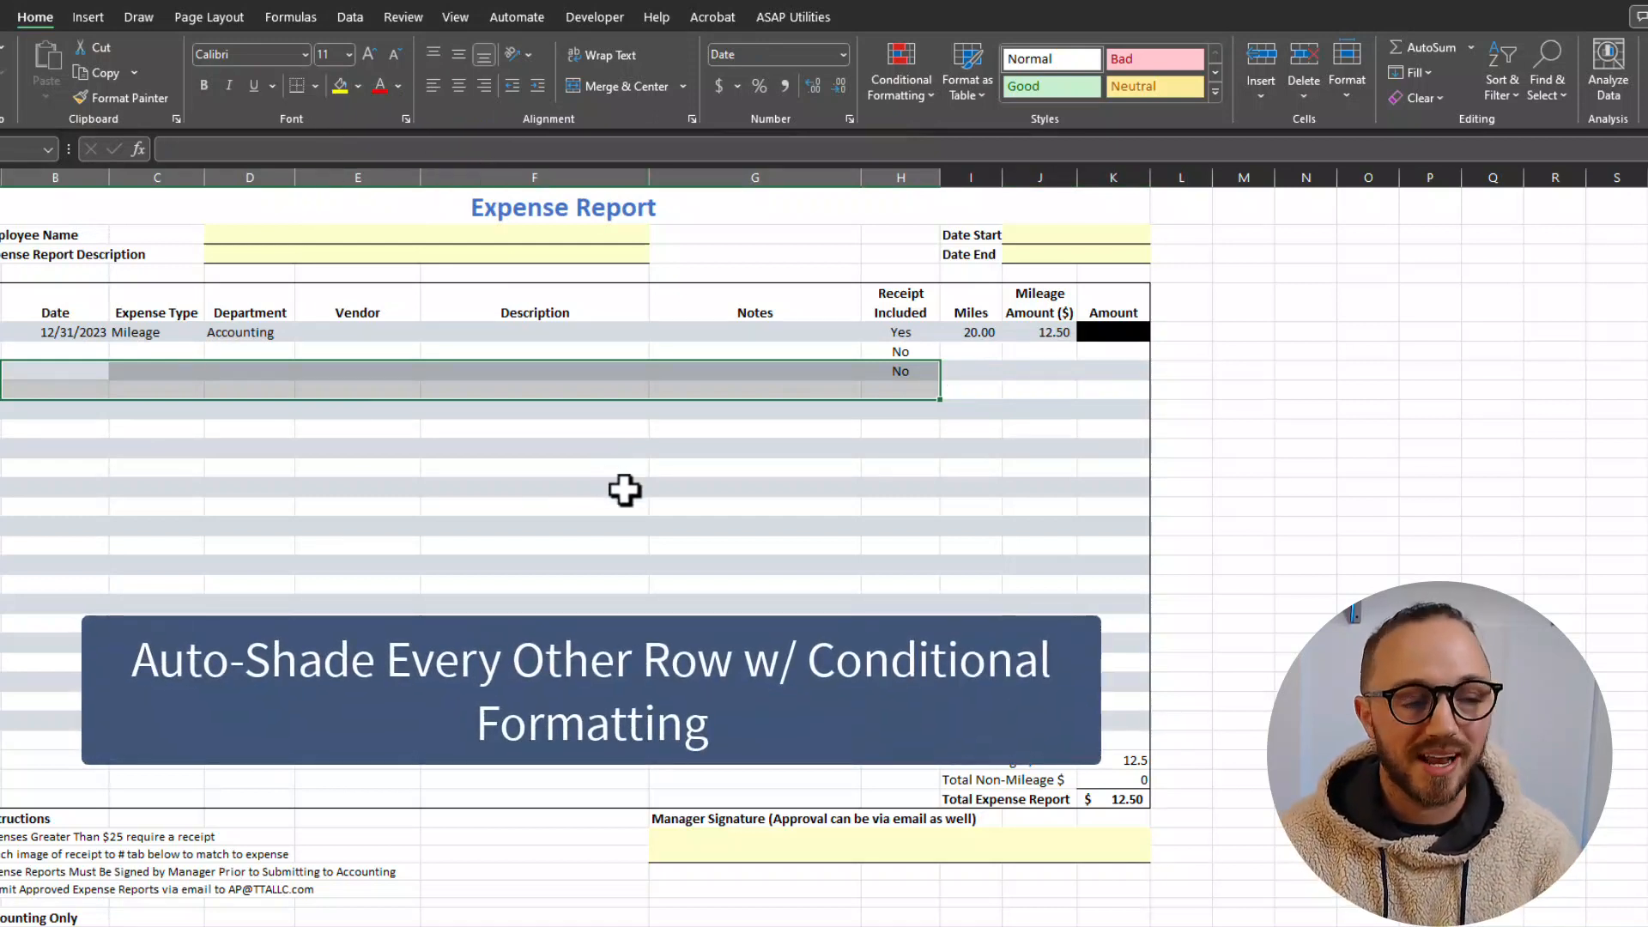
{"action": "mouse_move", "coordinate": [14, 343]}
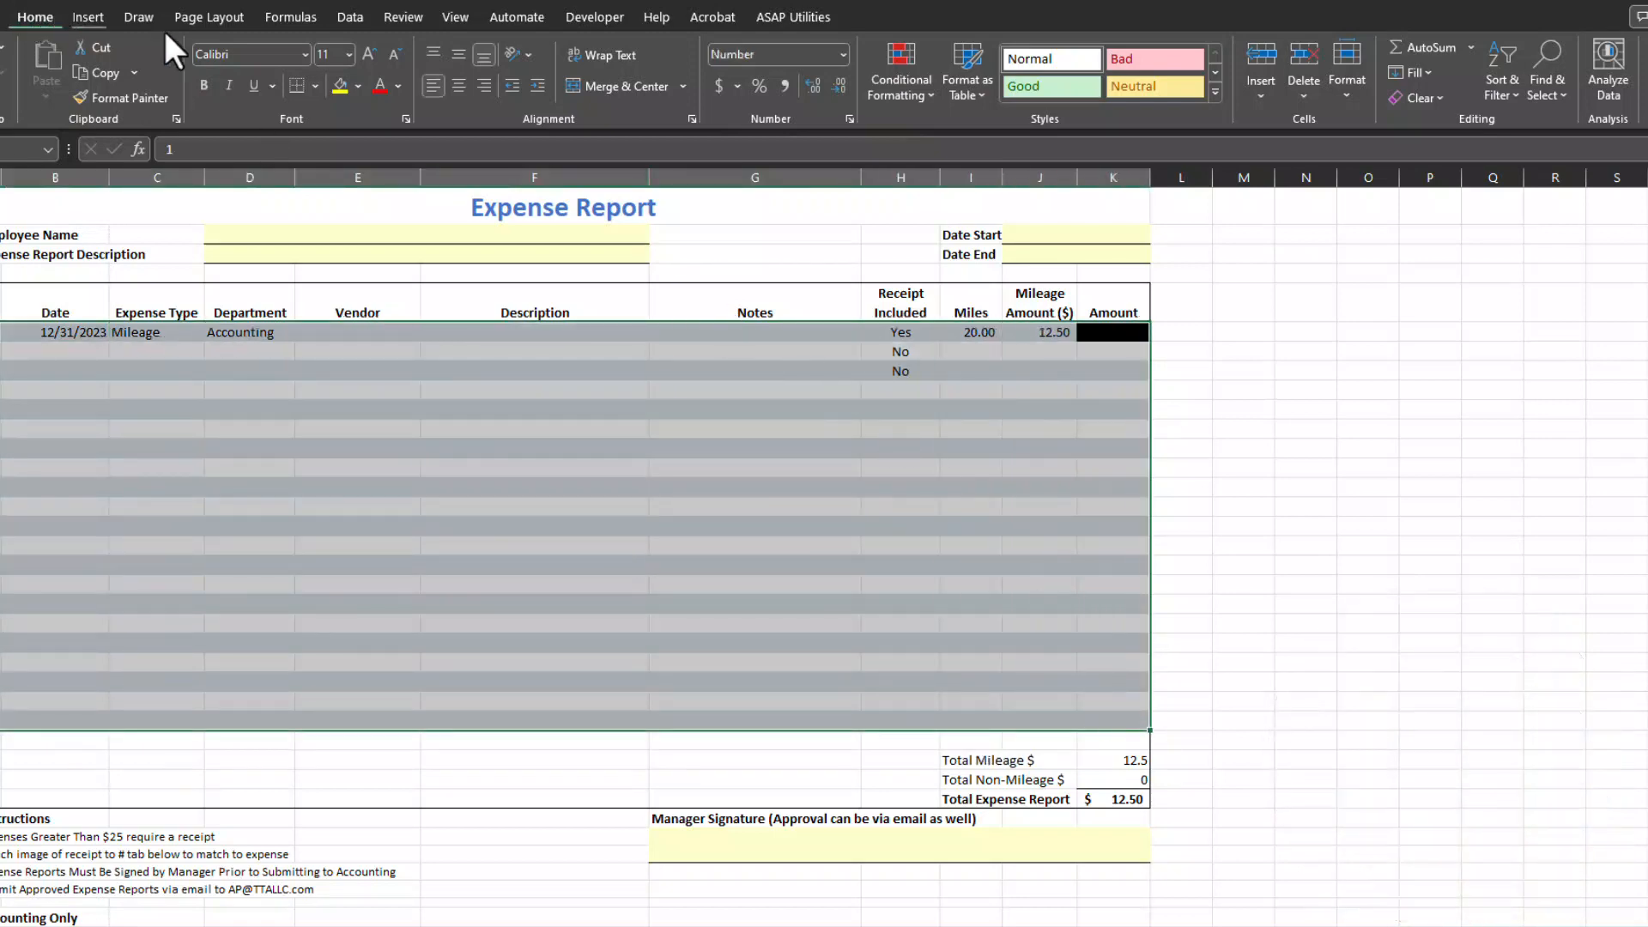
{"action": "left_click", "coordinate": [899, 71]}
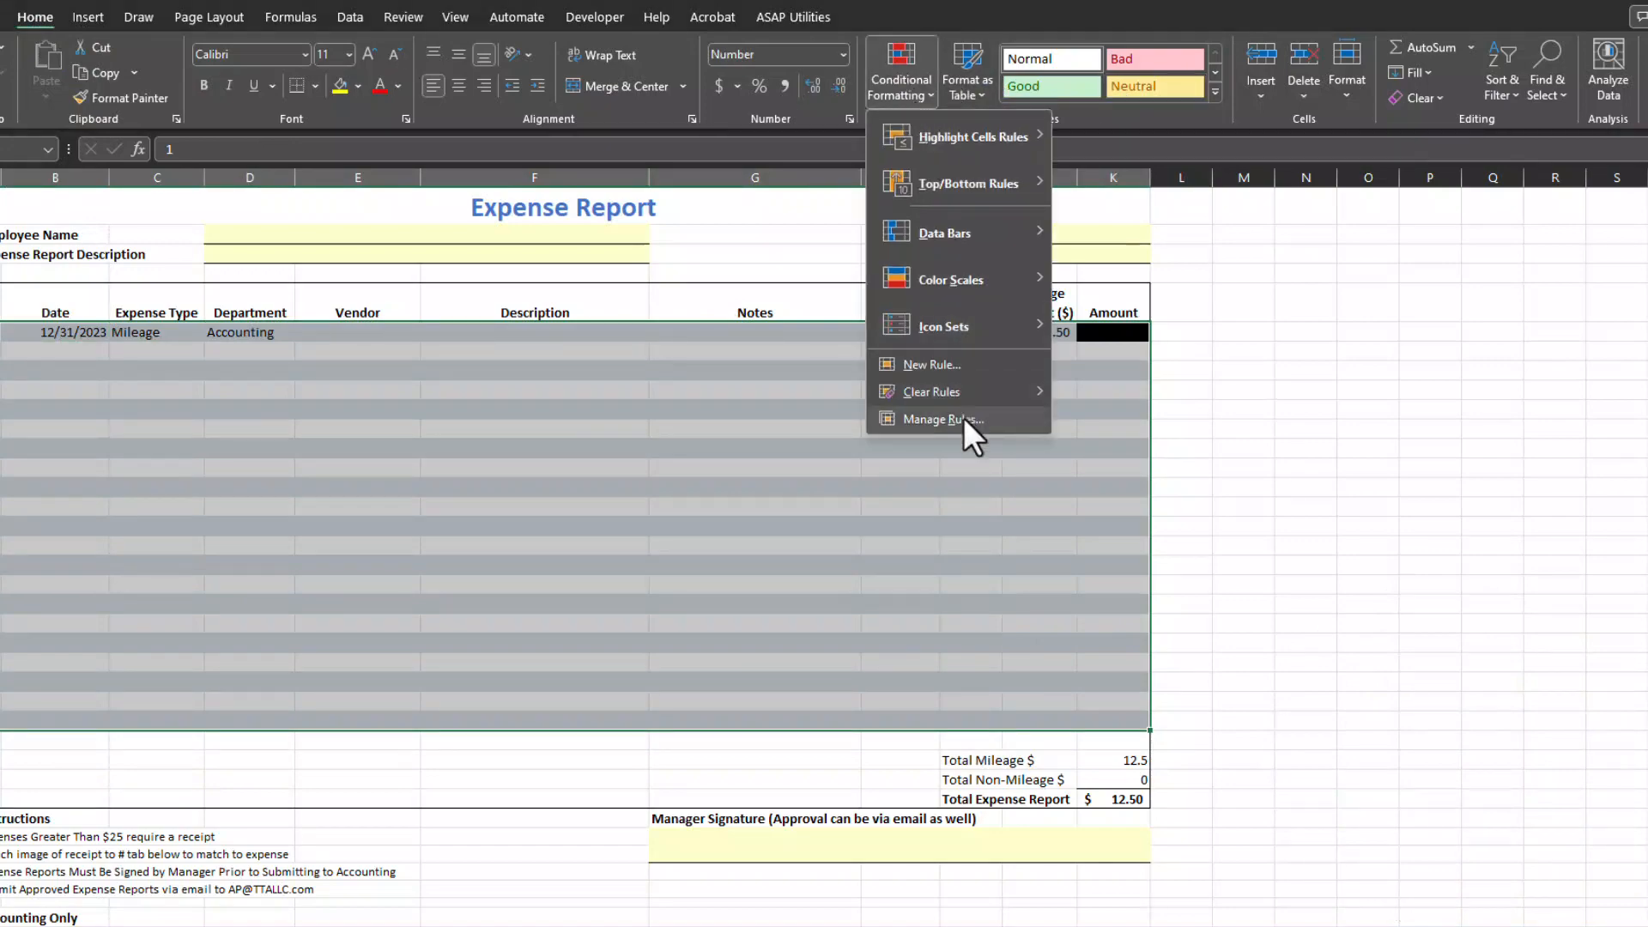
{"action": "left_click", "coordinate": [942, 418]}
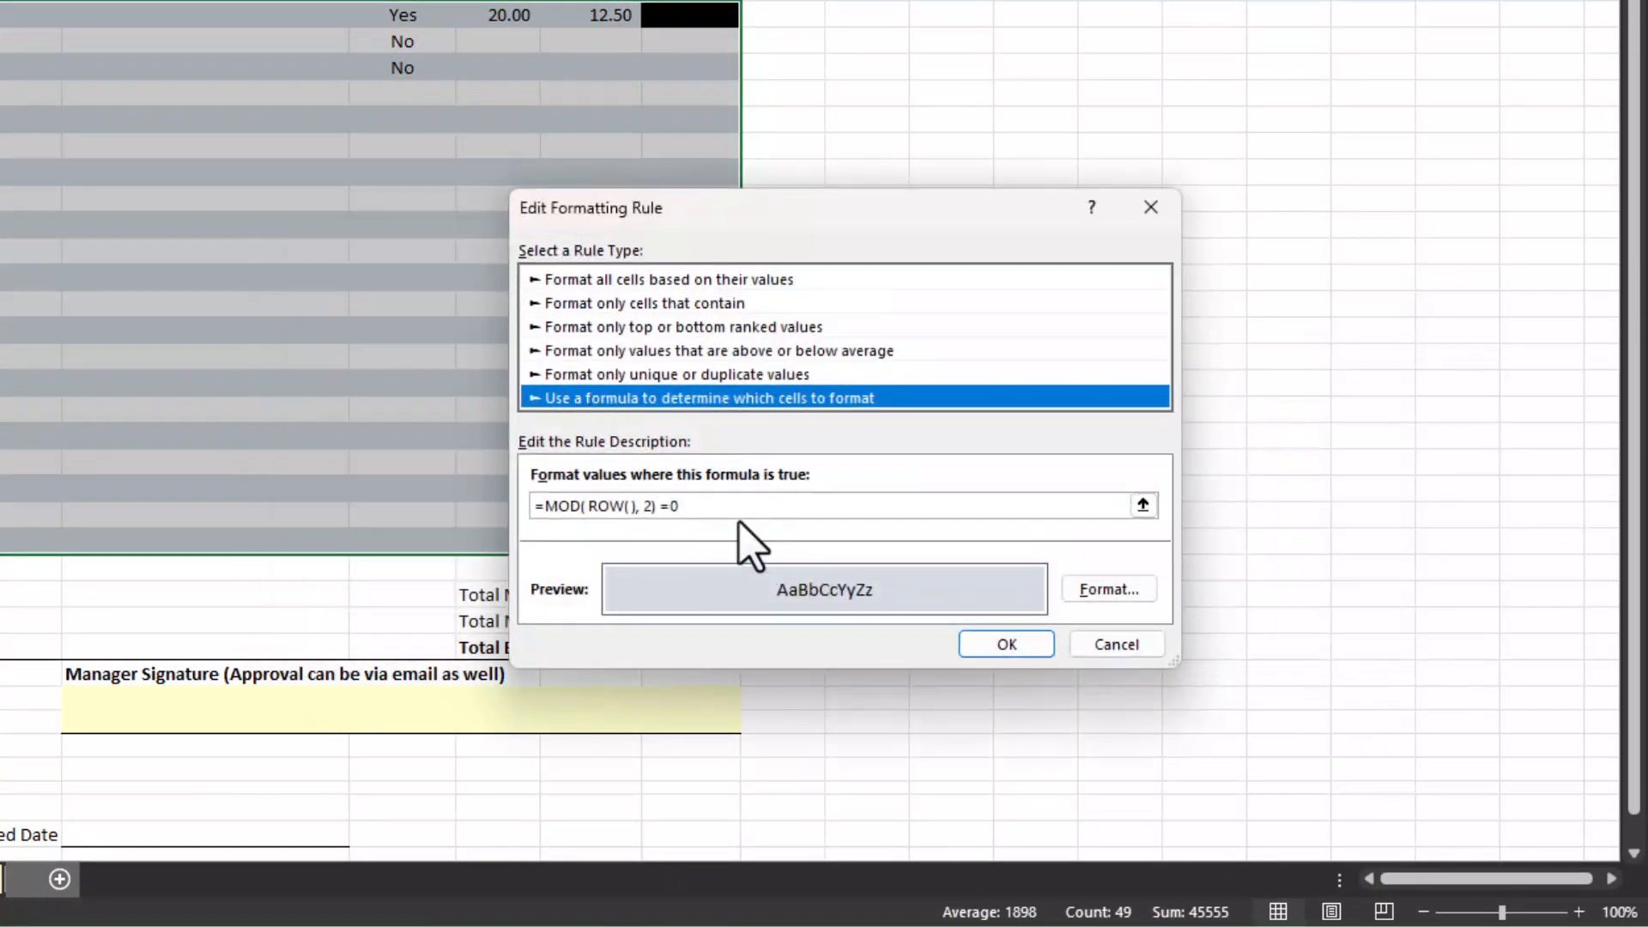
{"action": "mouse_move", "coordinate": [754, 542]}
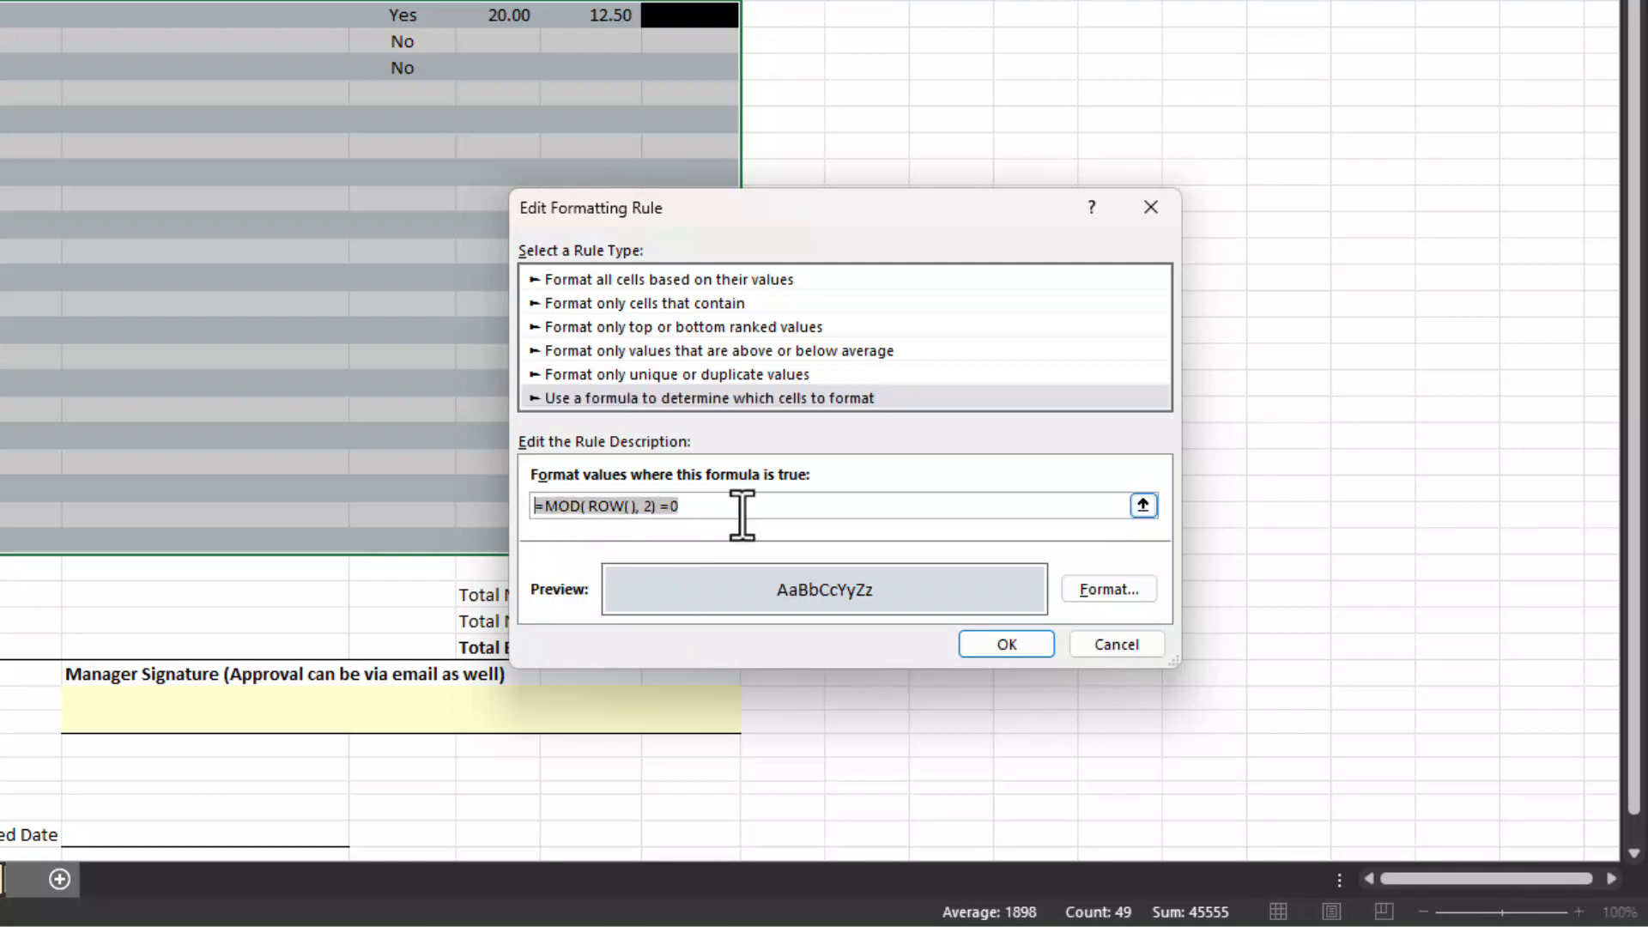
{"action": "mouse_move", "coordinate": [746, 515]}
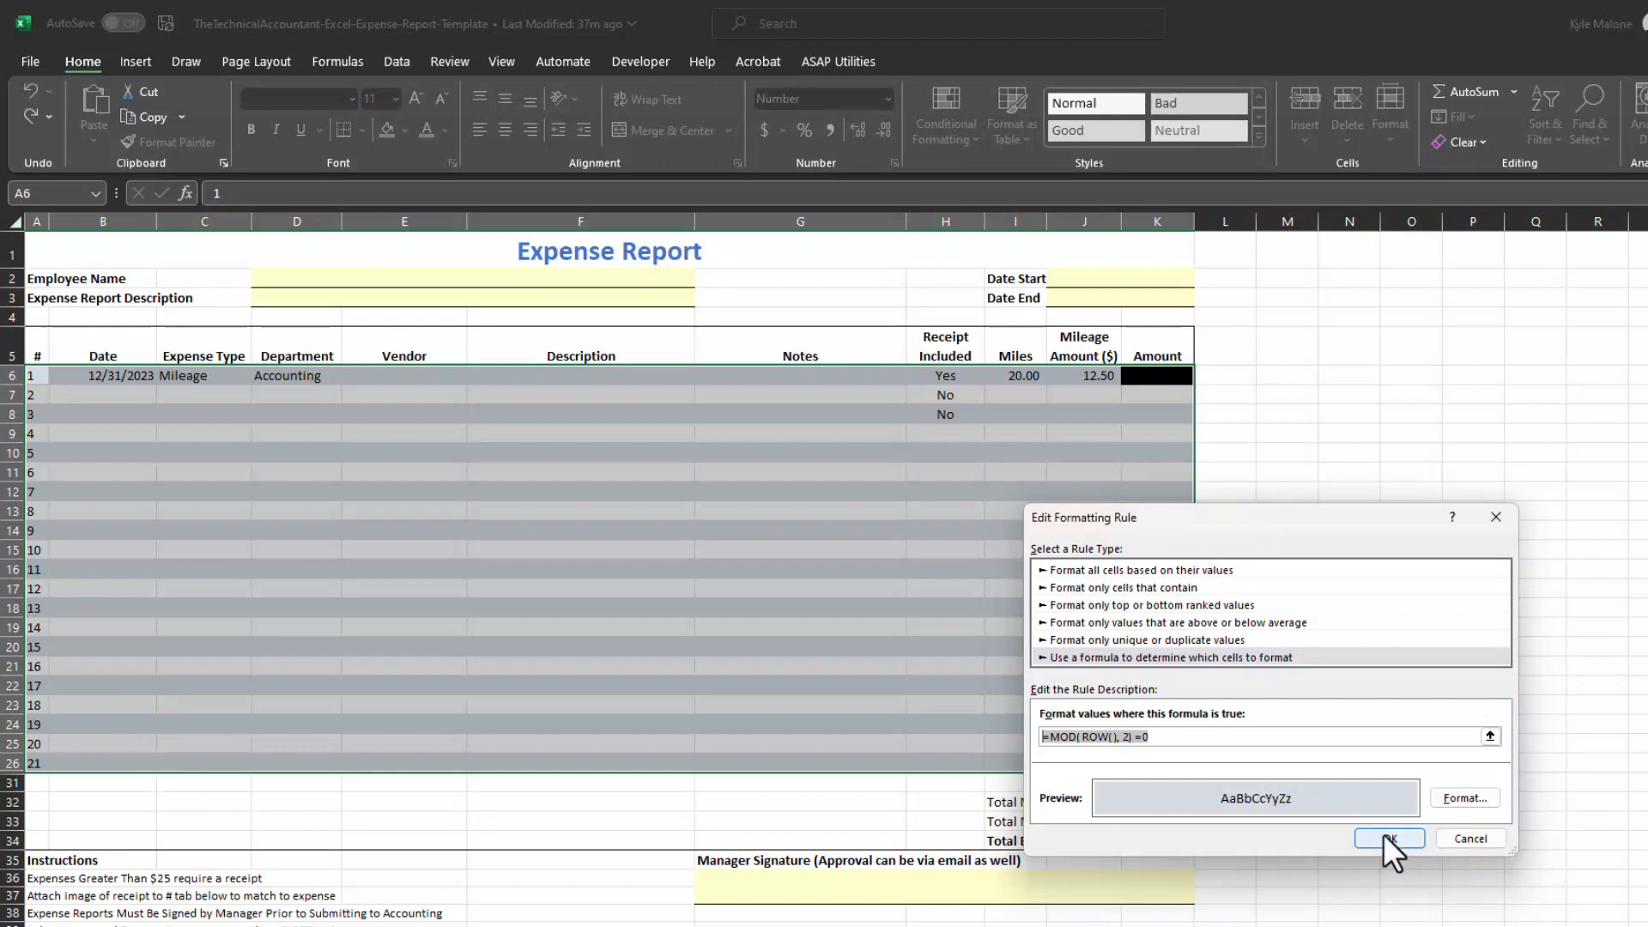
{"action": "left_click", "coordinate": [1389, 838]}
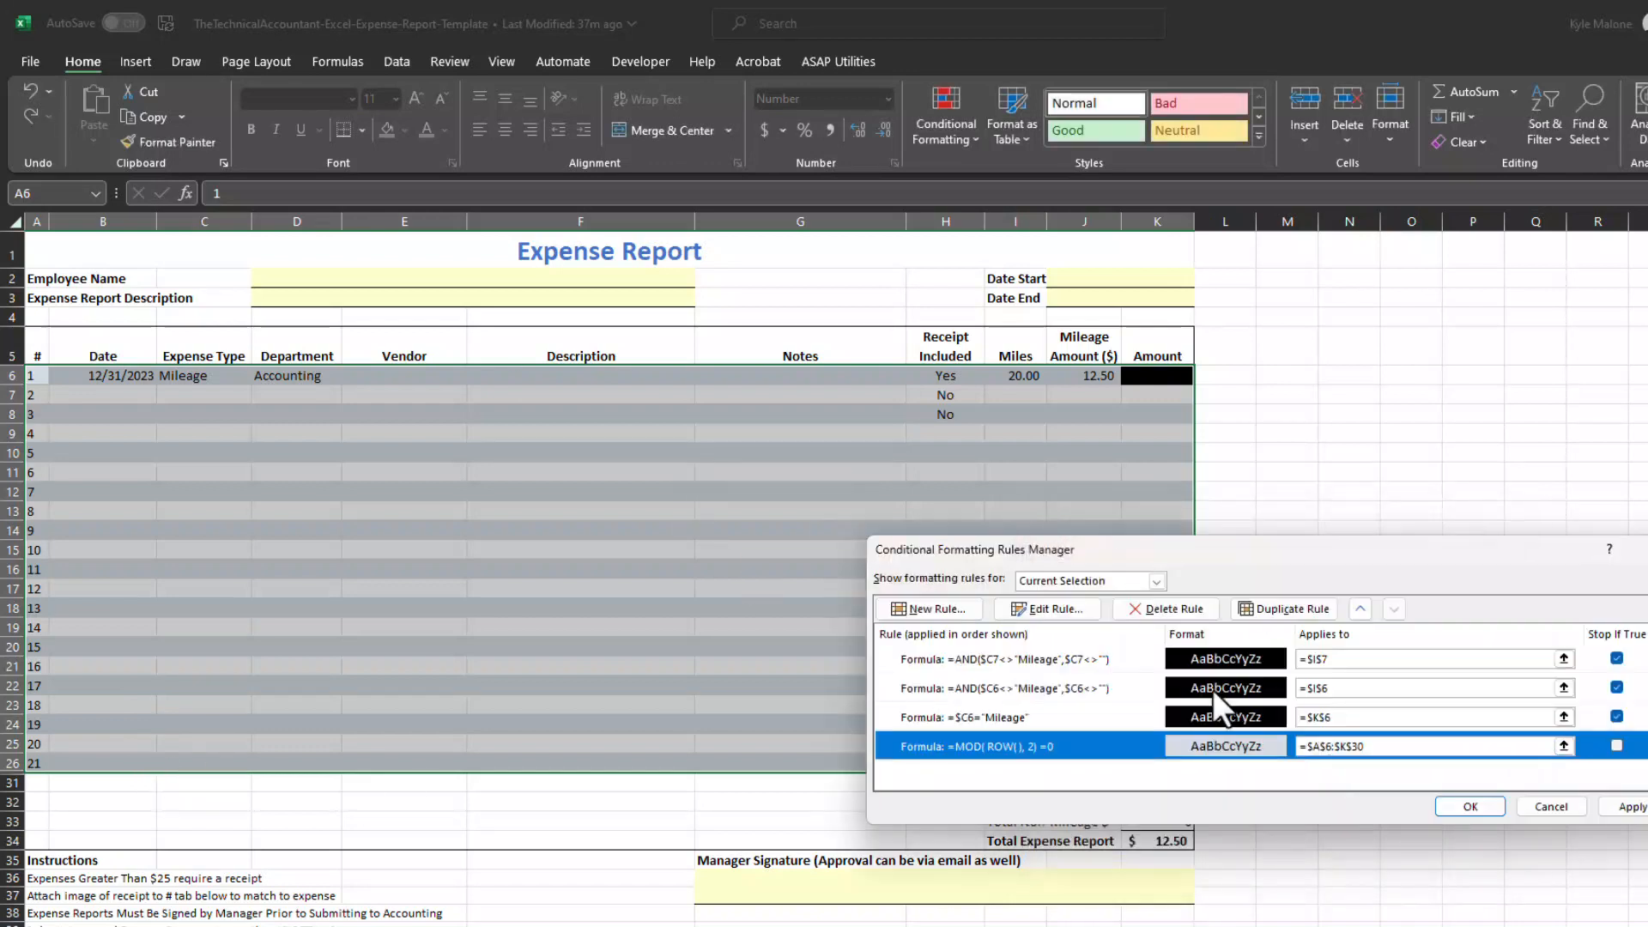
{"action": "left_click", "coordinate": [1469, 806]}
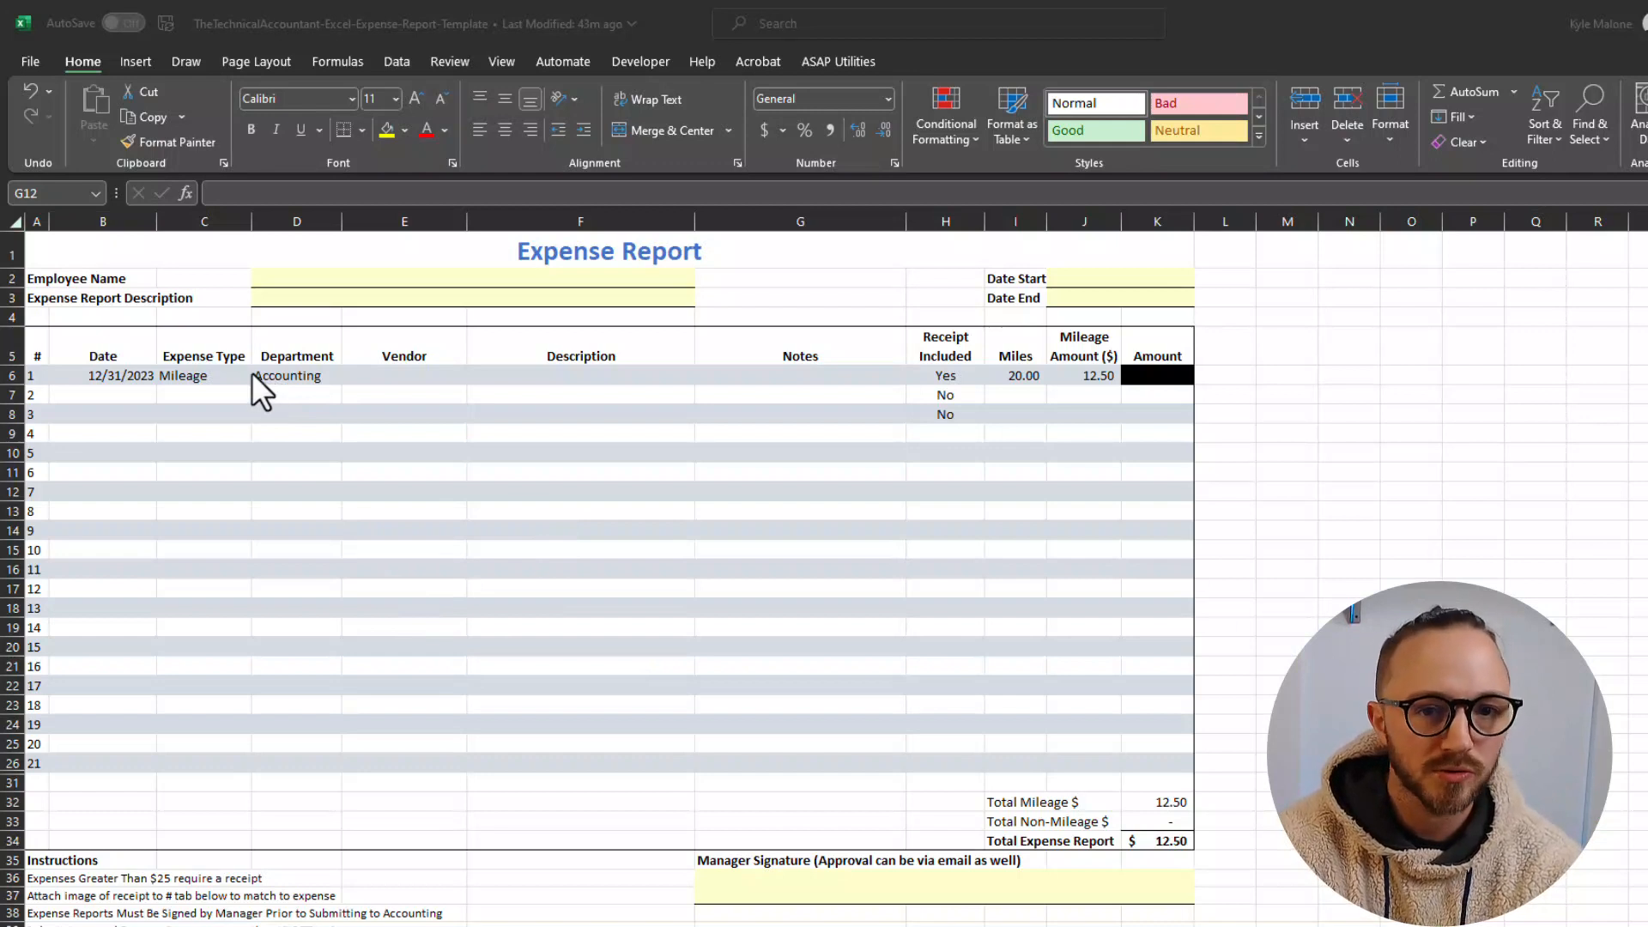
{"action": "mouse_move", "coordinate": [993, 431]}
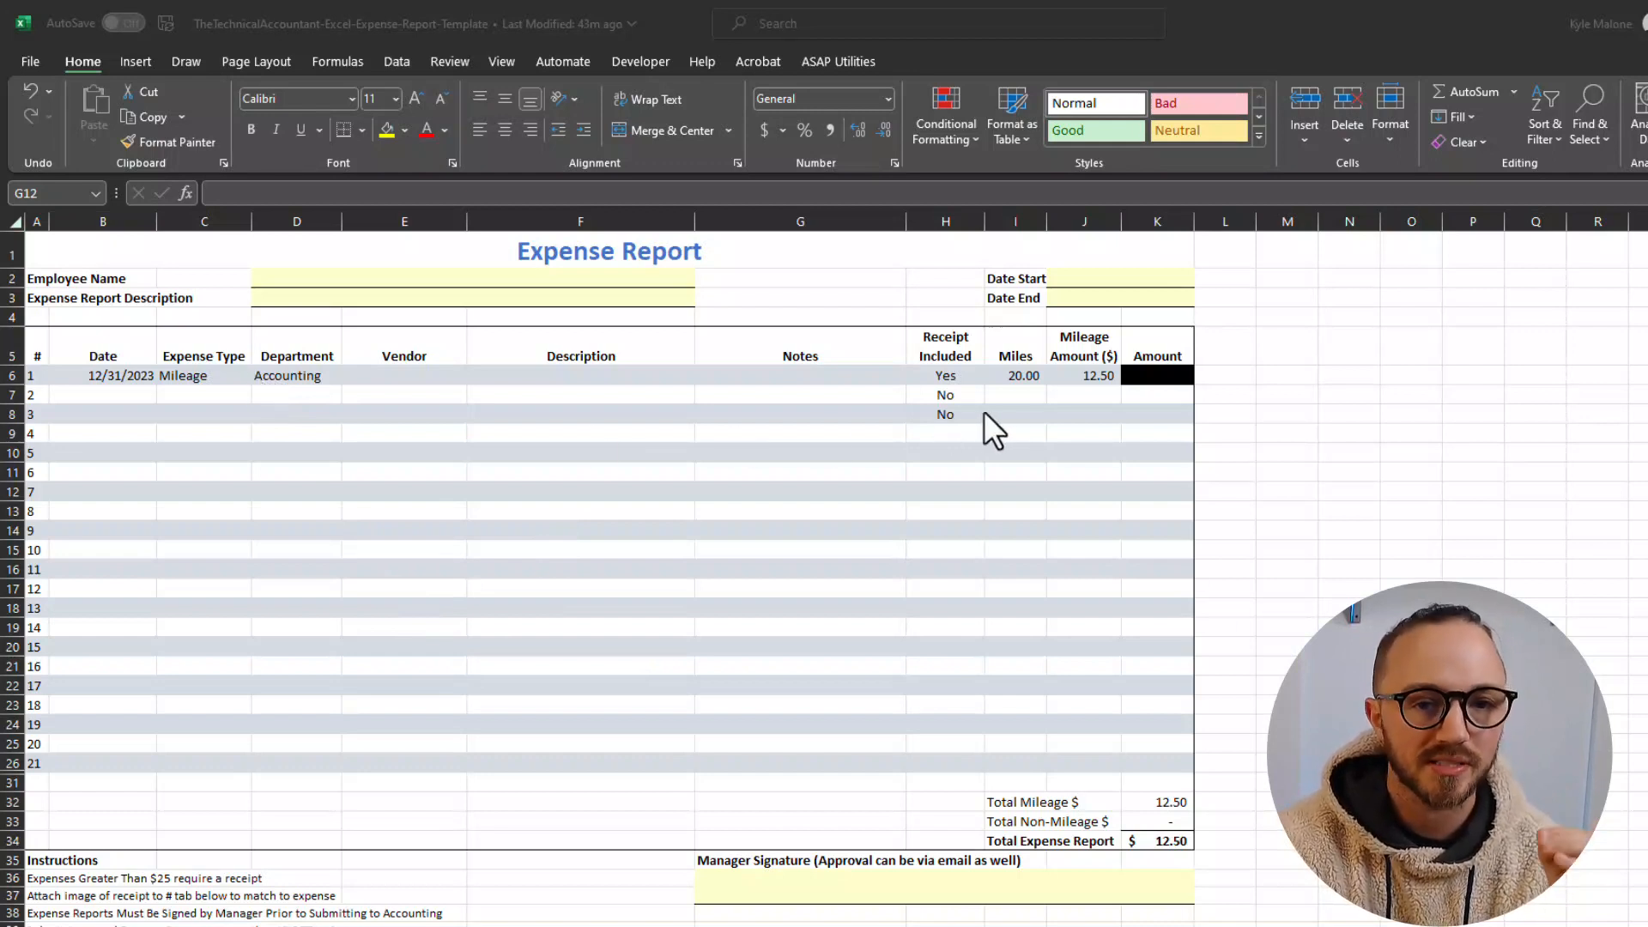
{"action": "mouse_move", "coordinate": [931, 437]}
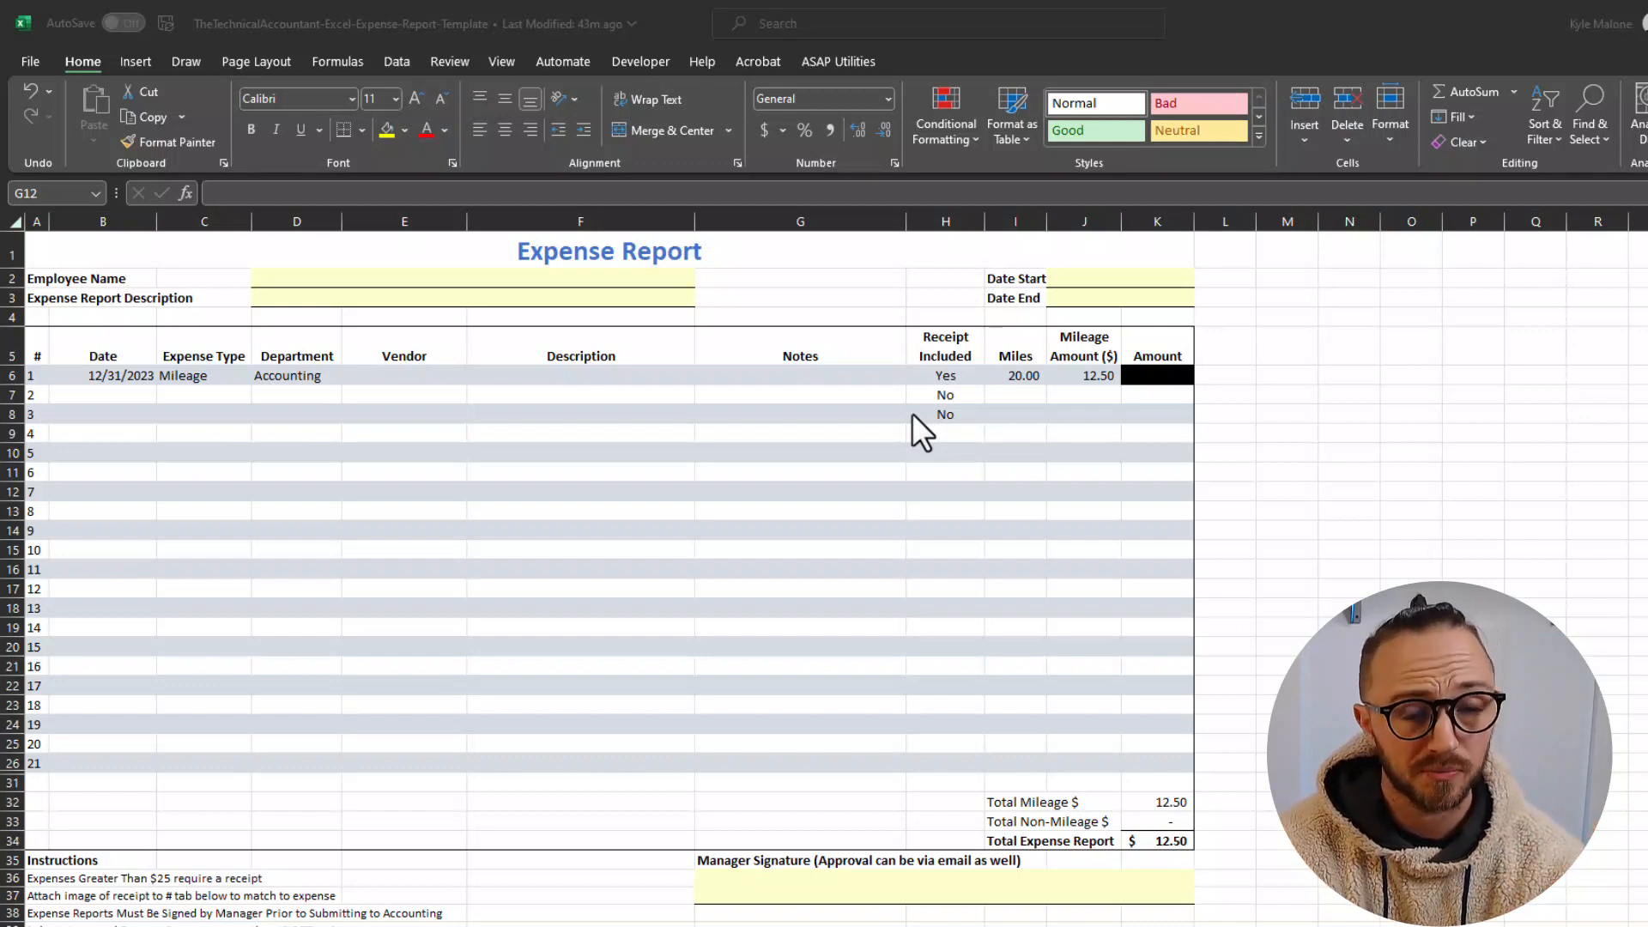
{"action": "mouse_move", "coordinate": [810, 547]}
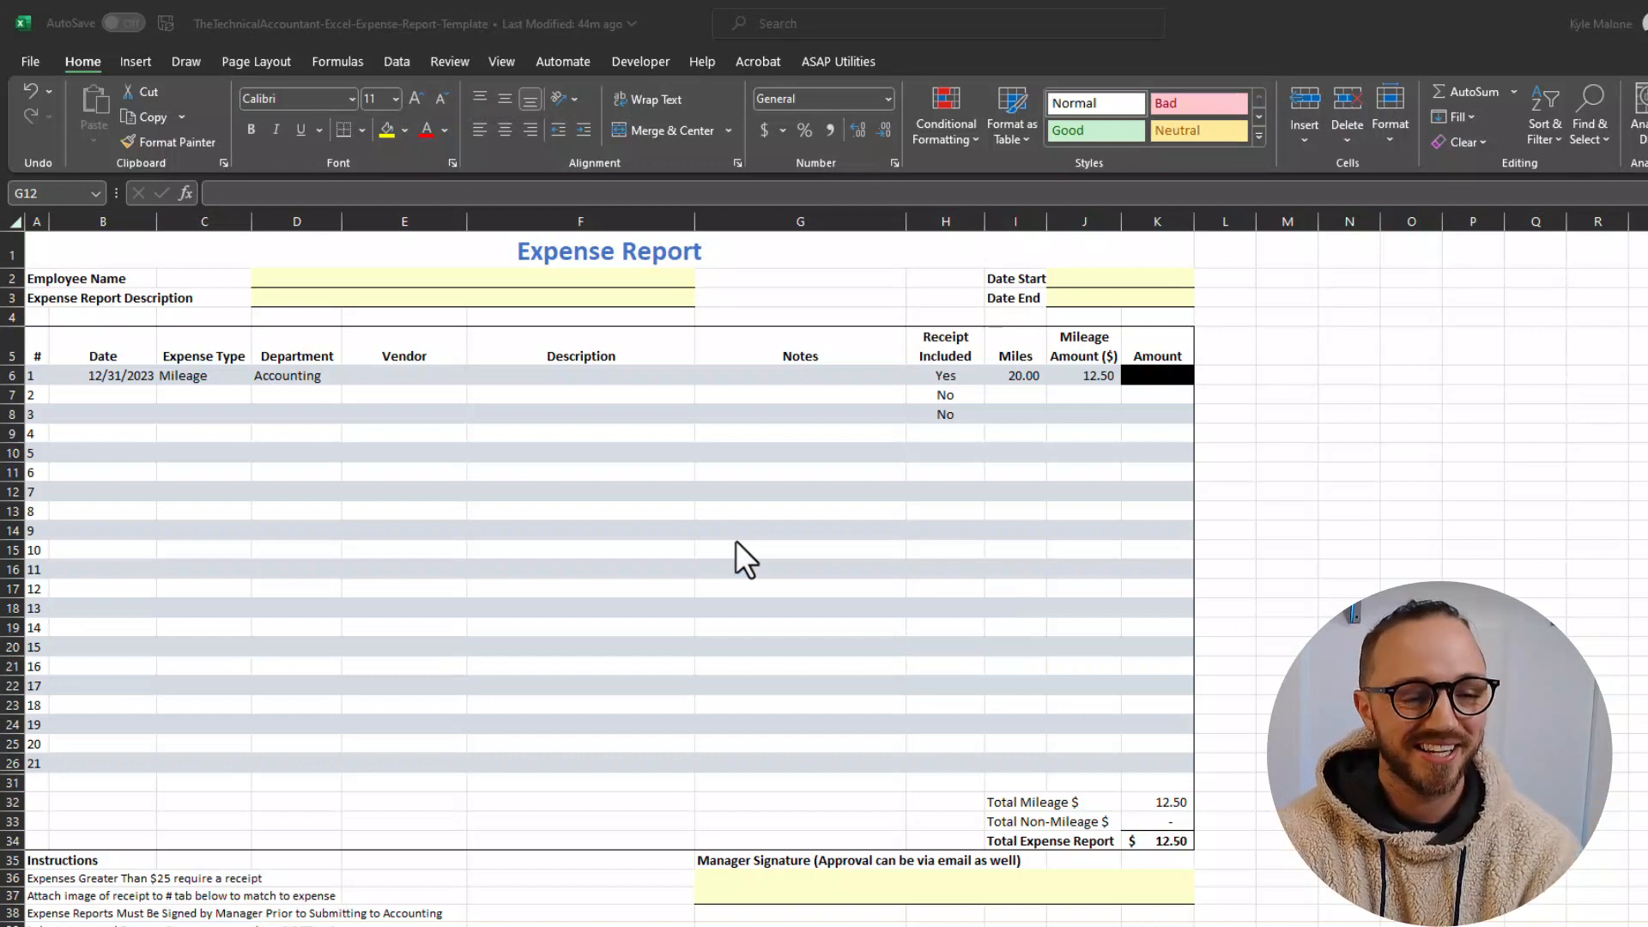
{"action": "mouse_move", "coordinate": [754, 555]}
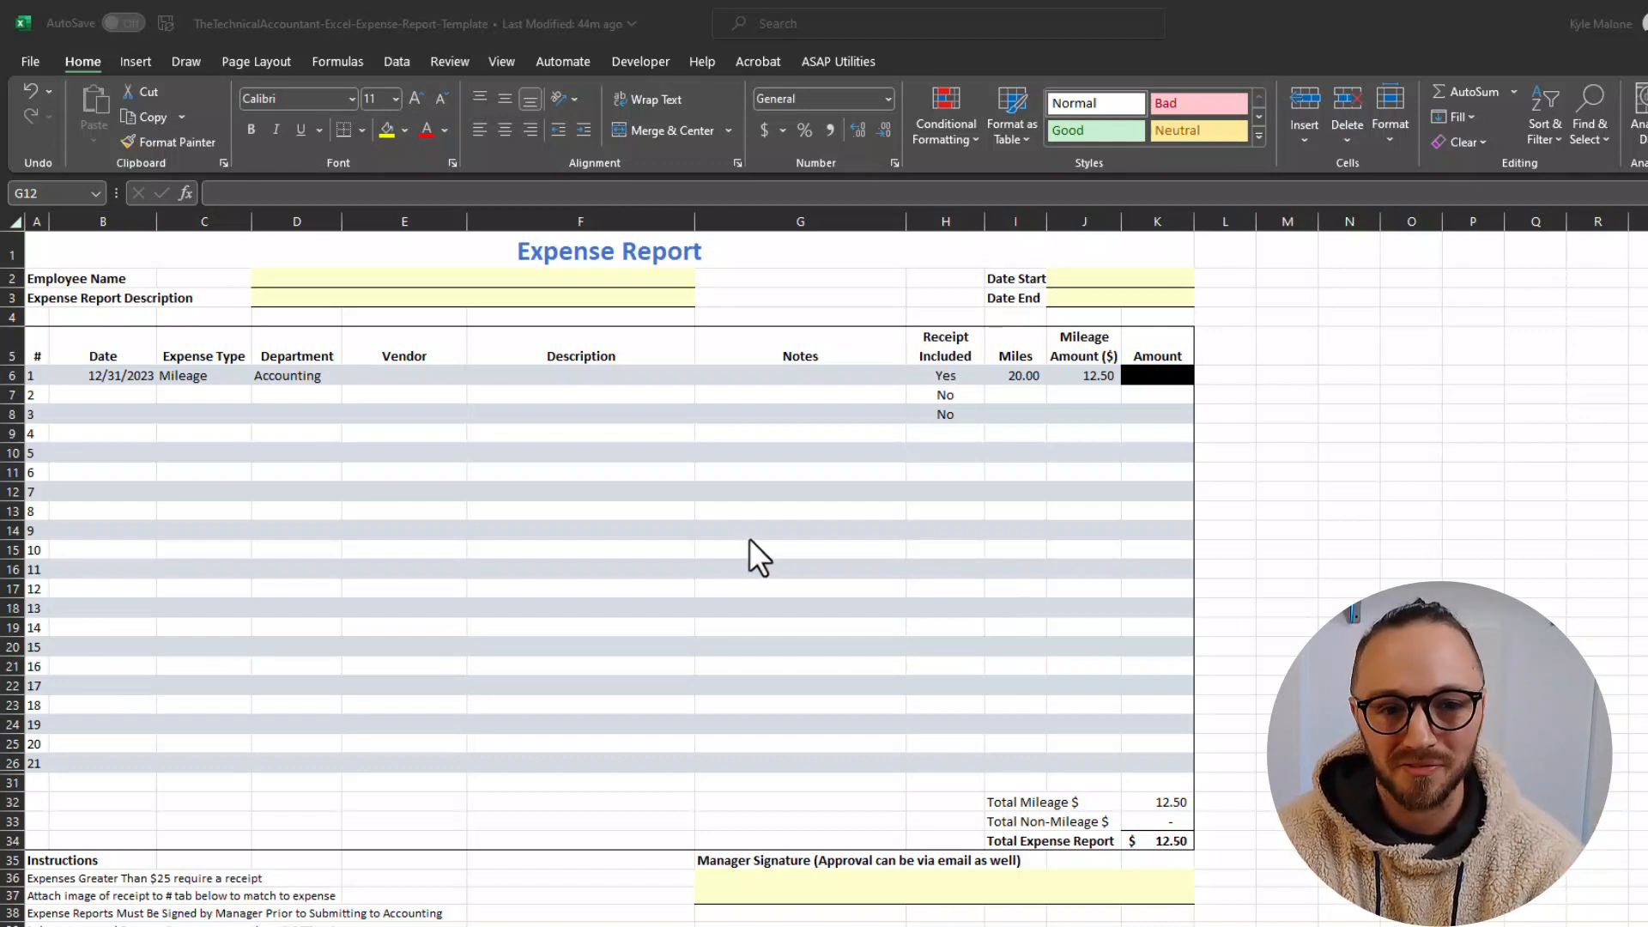
{"action": "left_click", "coordinate": [799, 491]}
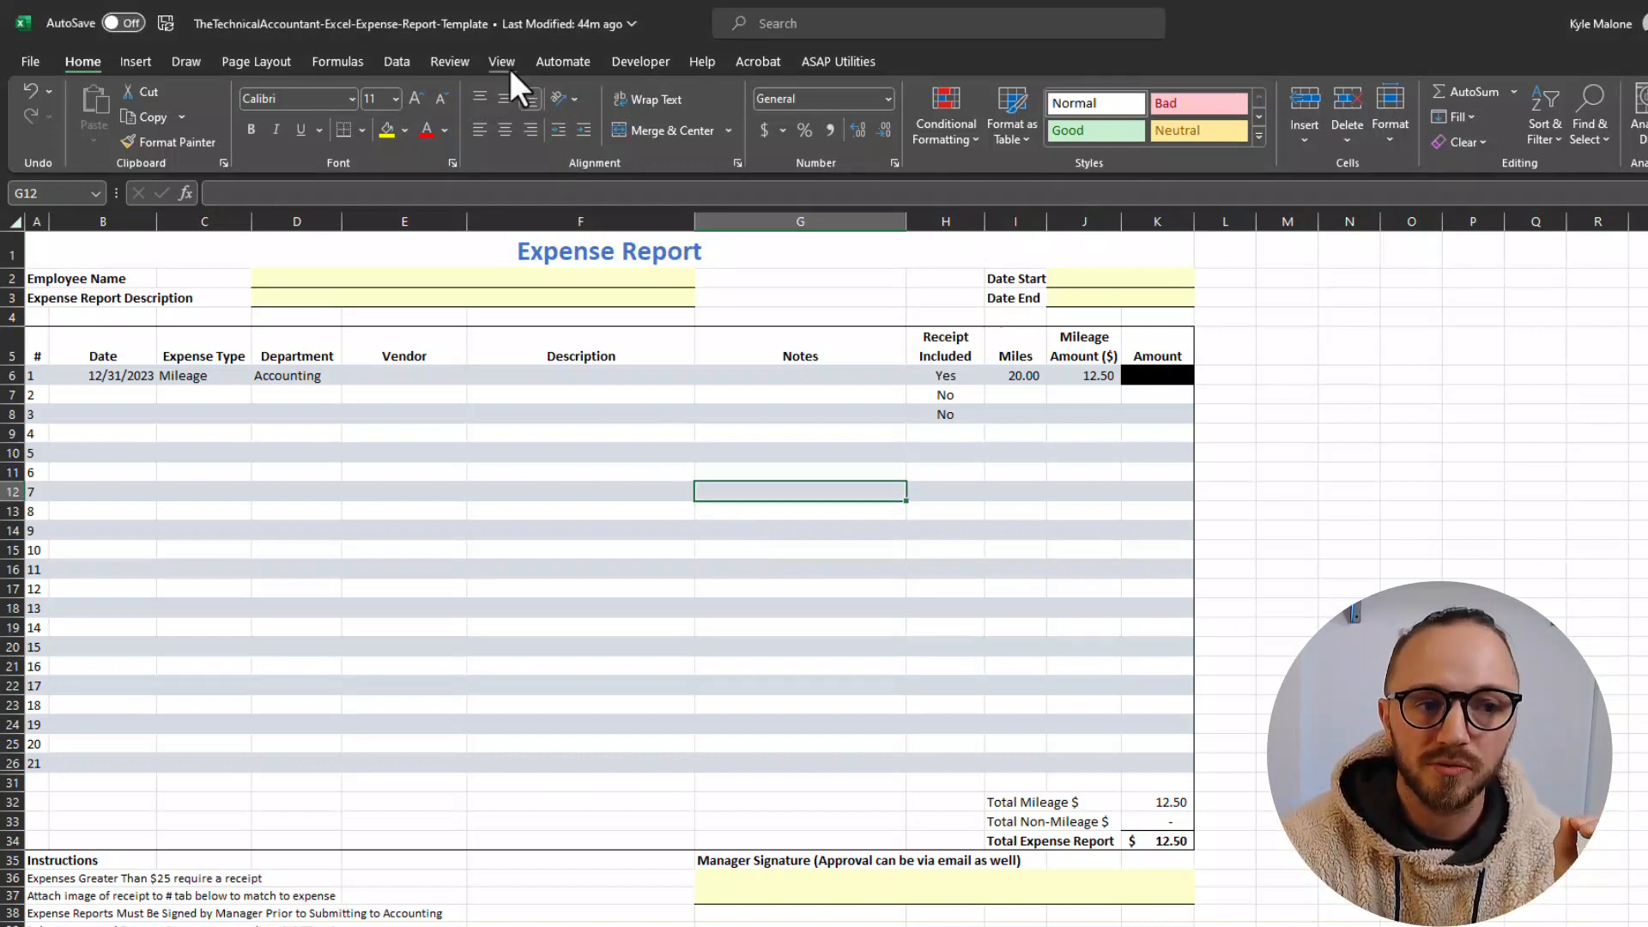
- Hide gridlines, headings and formula bar, then enter walmart as row 1's vendor
{"action": "left_click", "coordinate": [501, 60]}
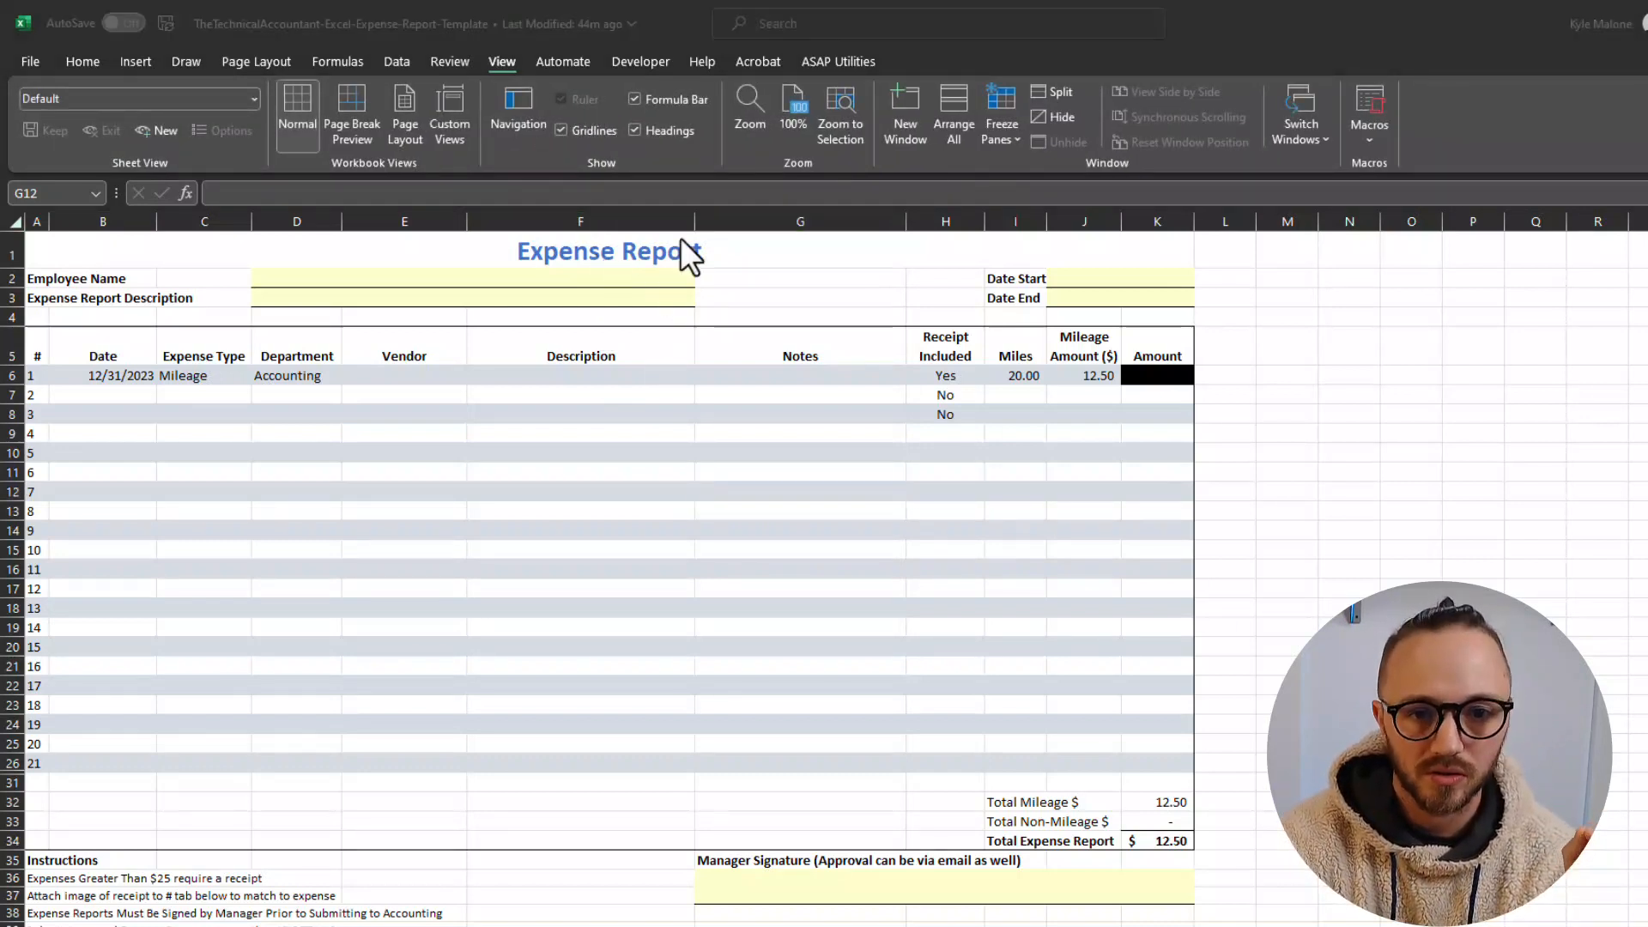
{"action": "mouse_move", "coordinate": [619, 123]}
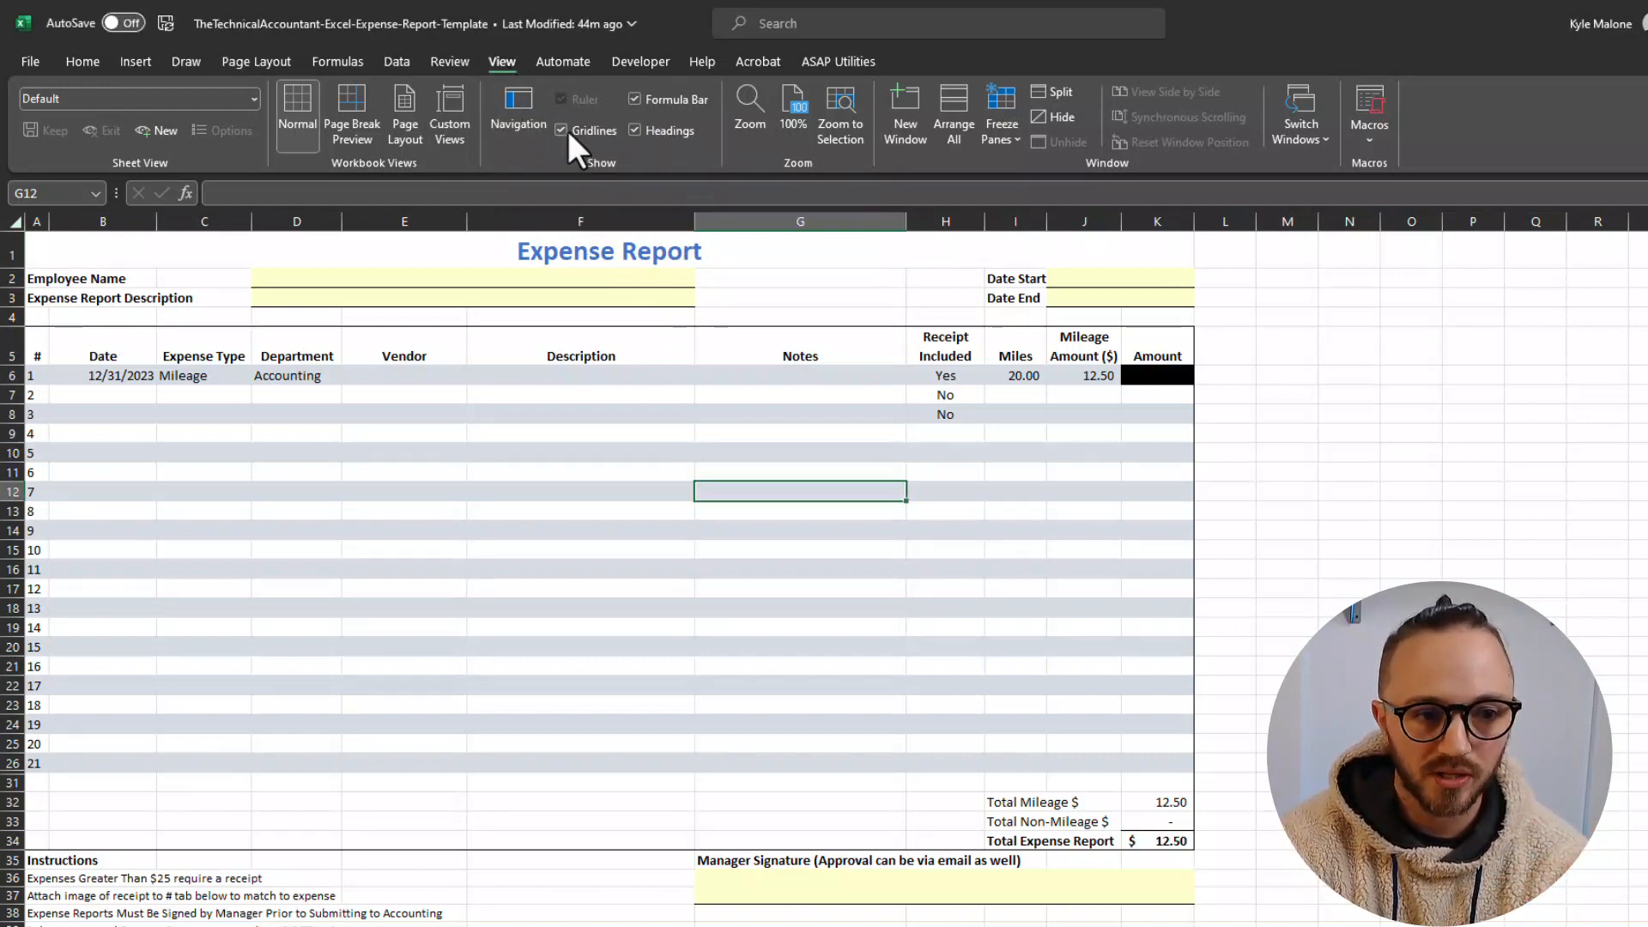
{"action": "left_click", "coordinate": [561, 131]}
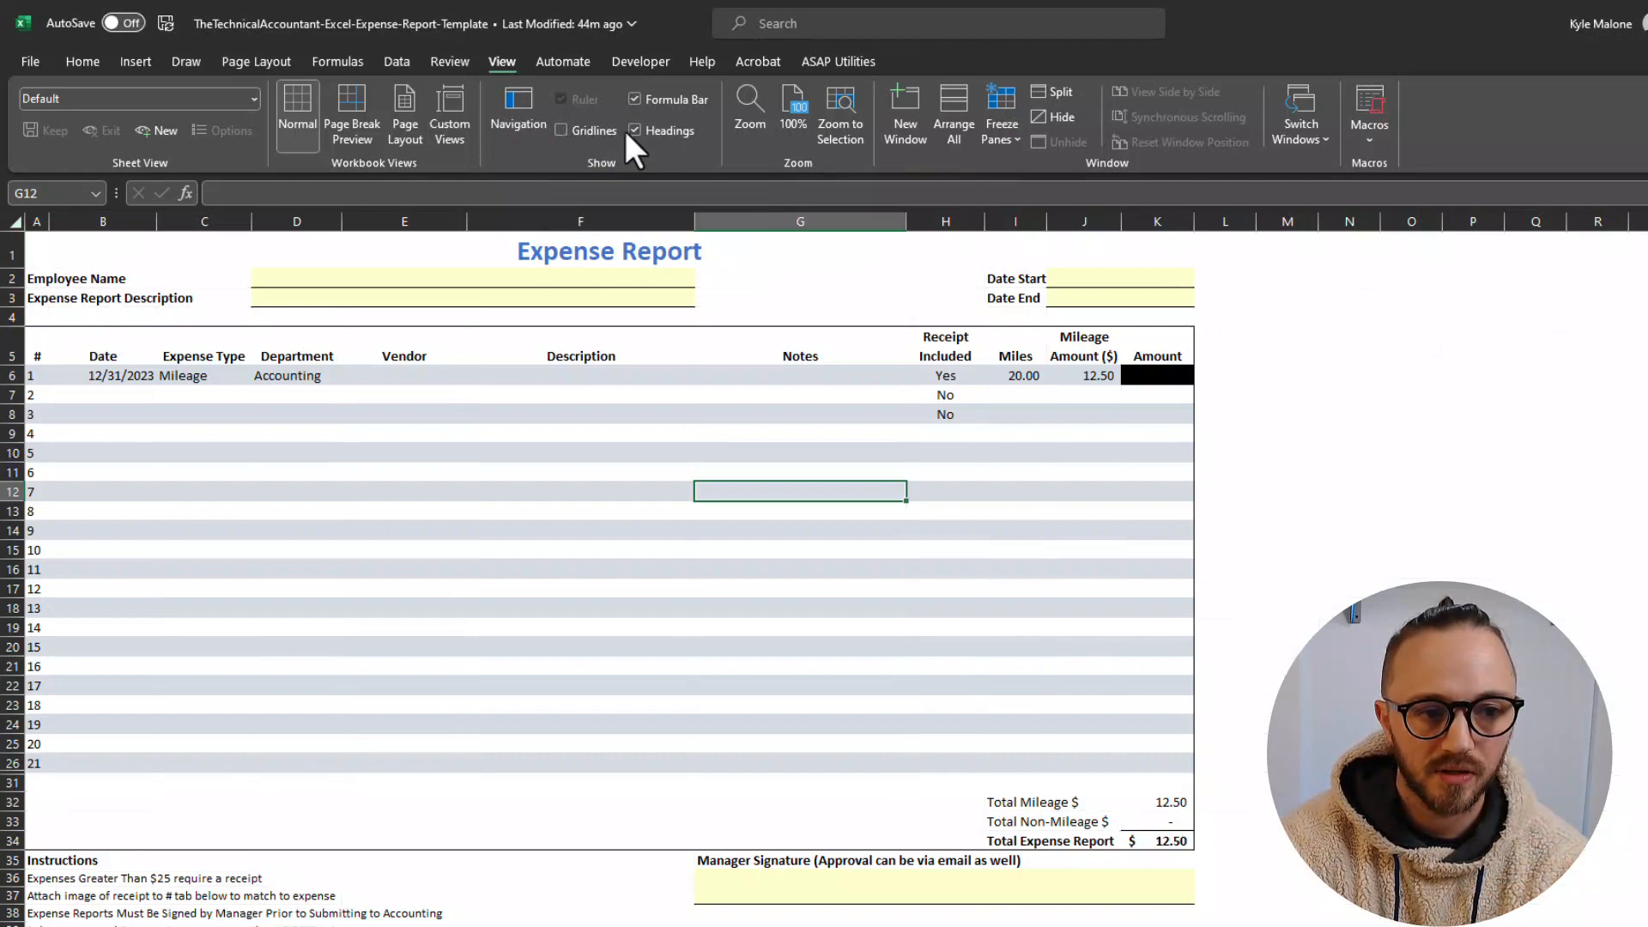
{"action": "left_click", "coordinate": [636, 131]}
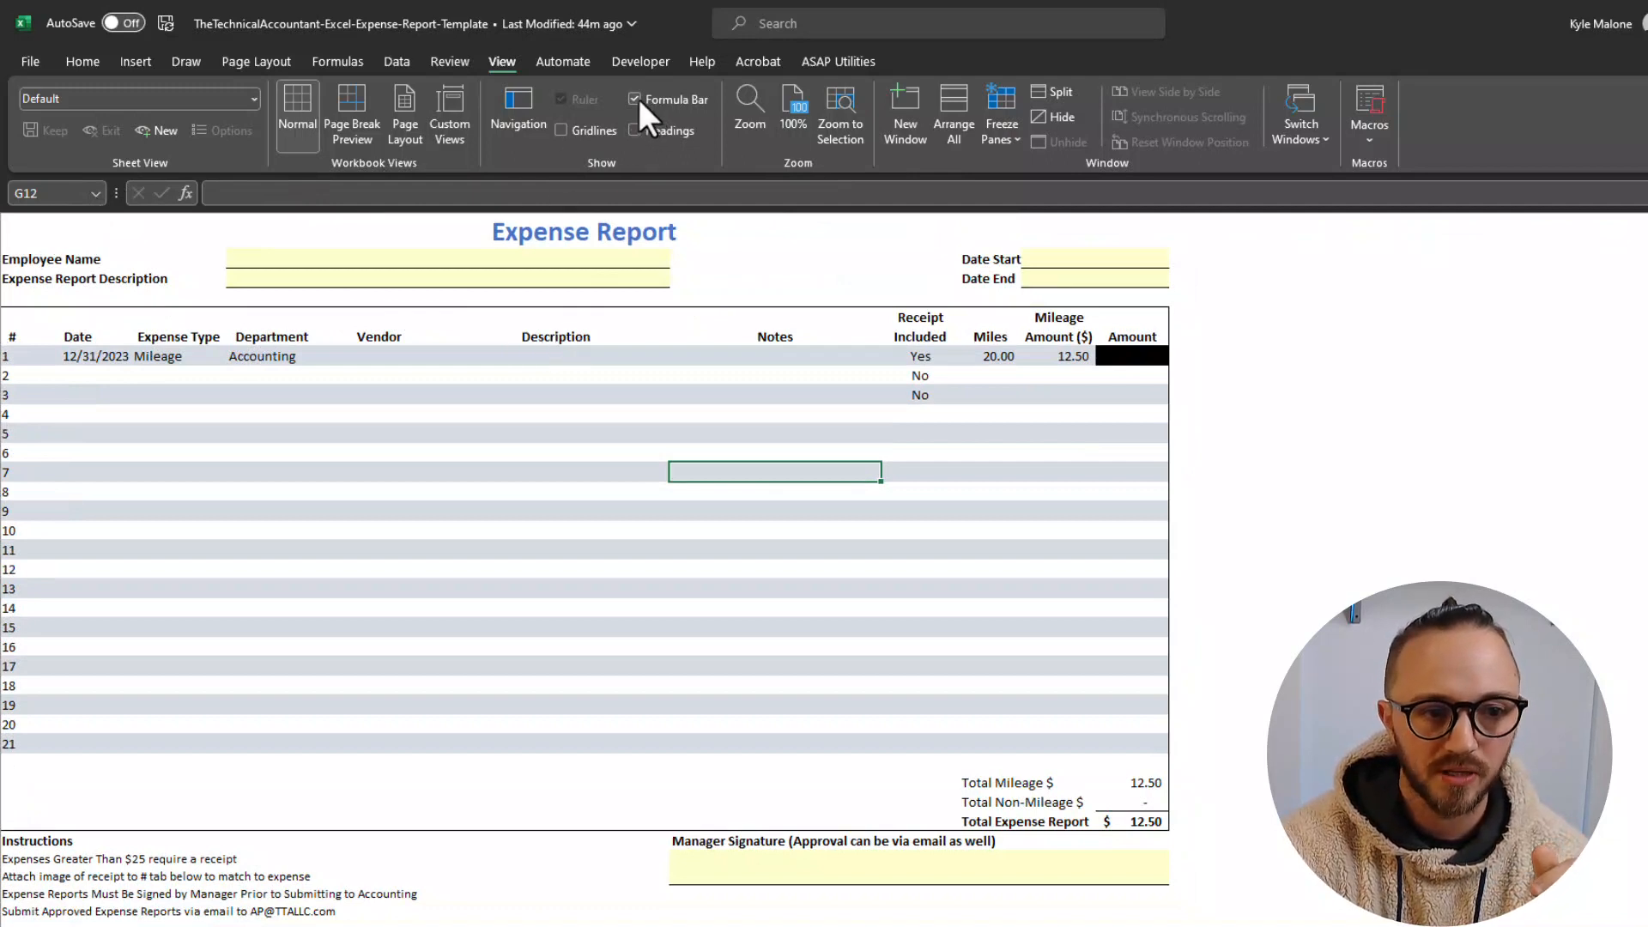
{"action": "left_click", "coordinate": [635, 99]}
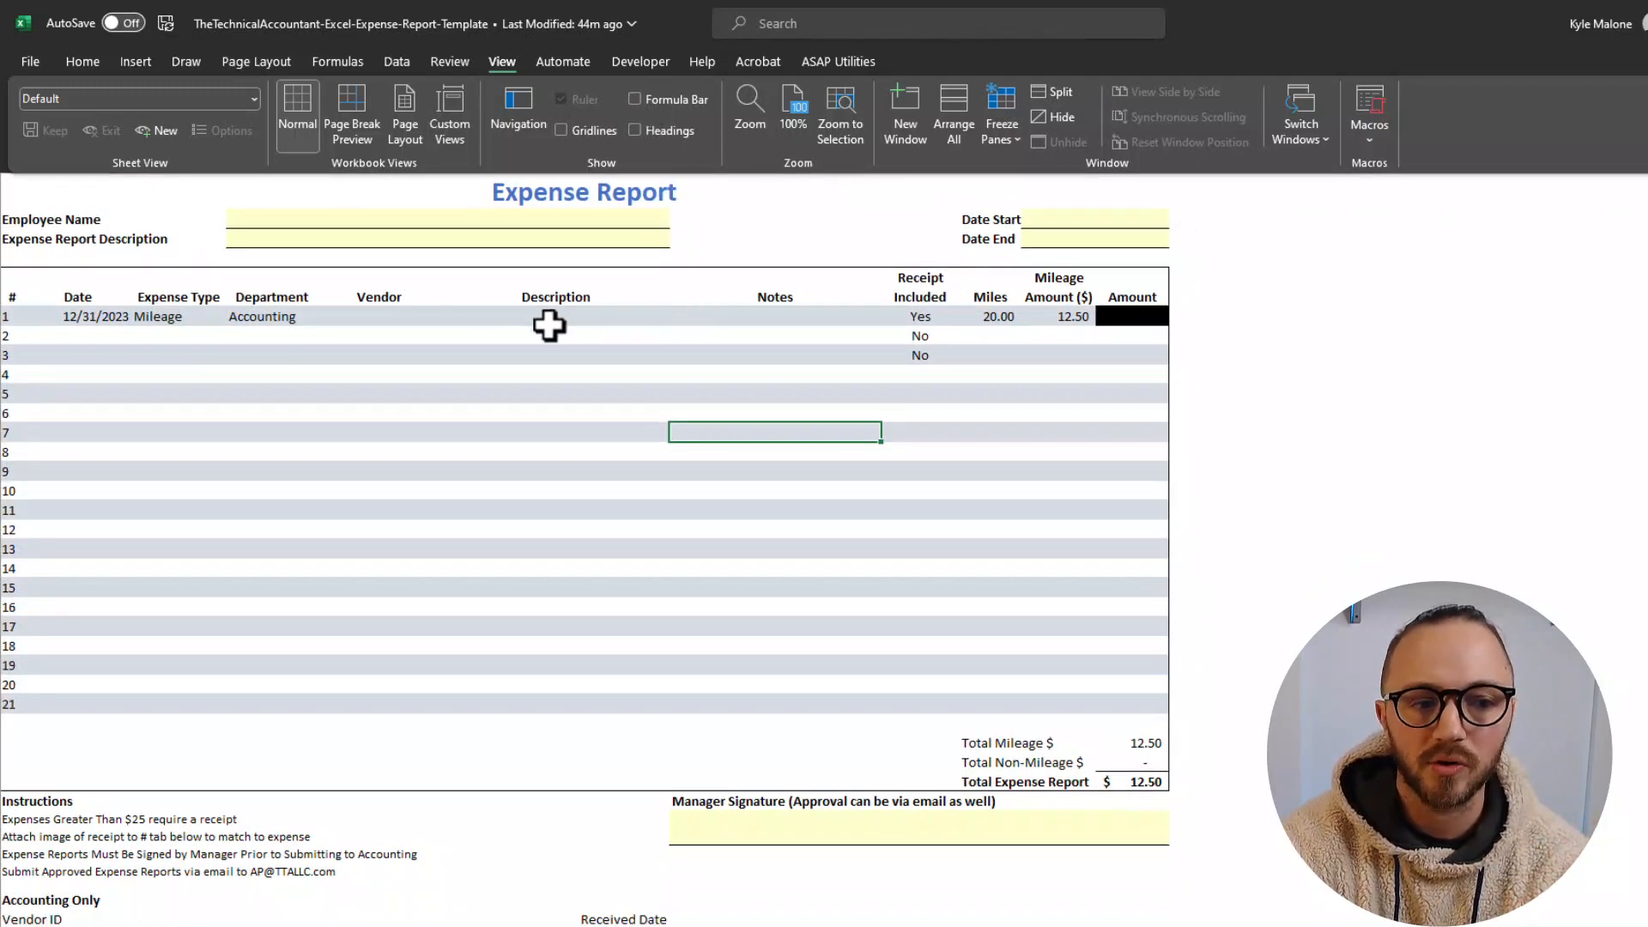
{"action": "left_click", "coordinate": [378, 317]}
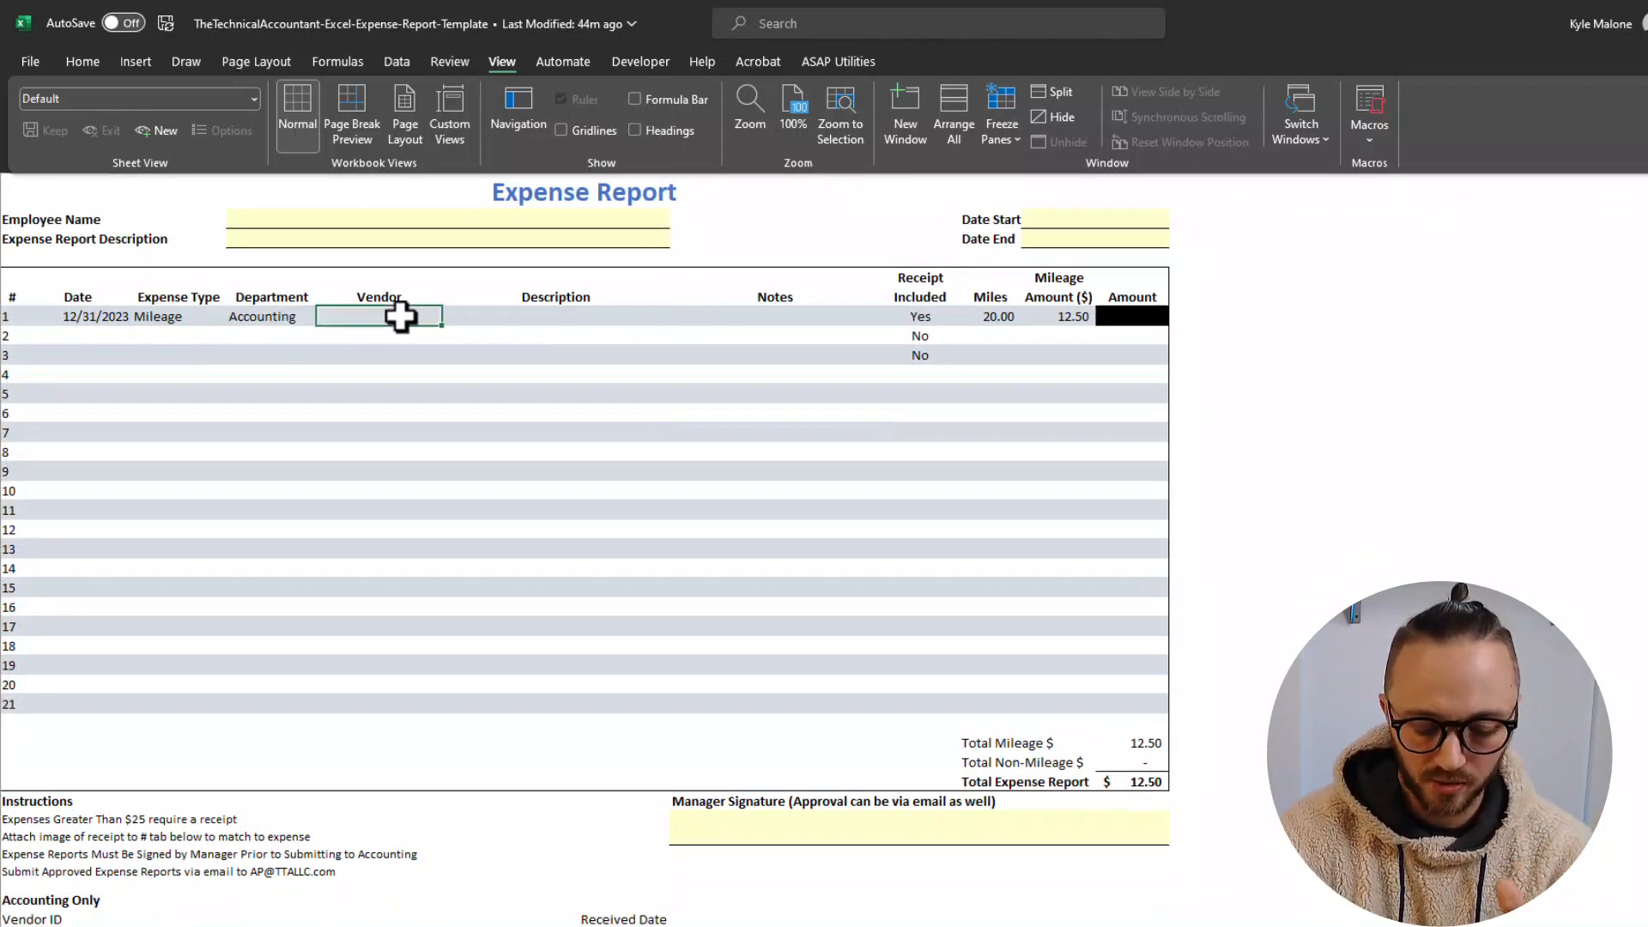
{"action": "type", "text": "walmart"}
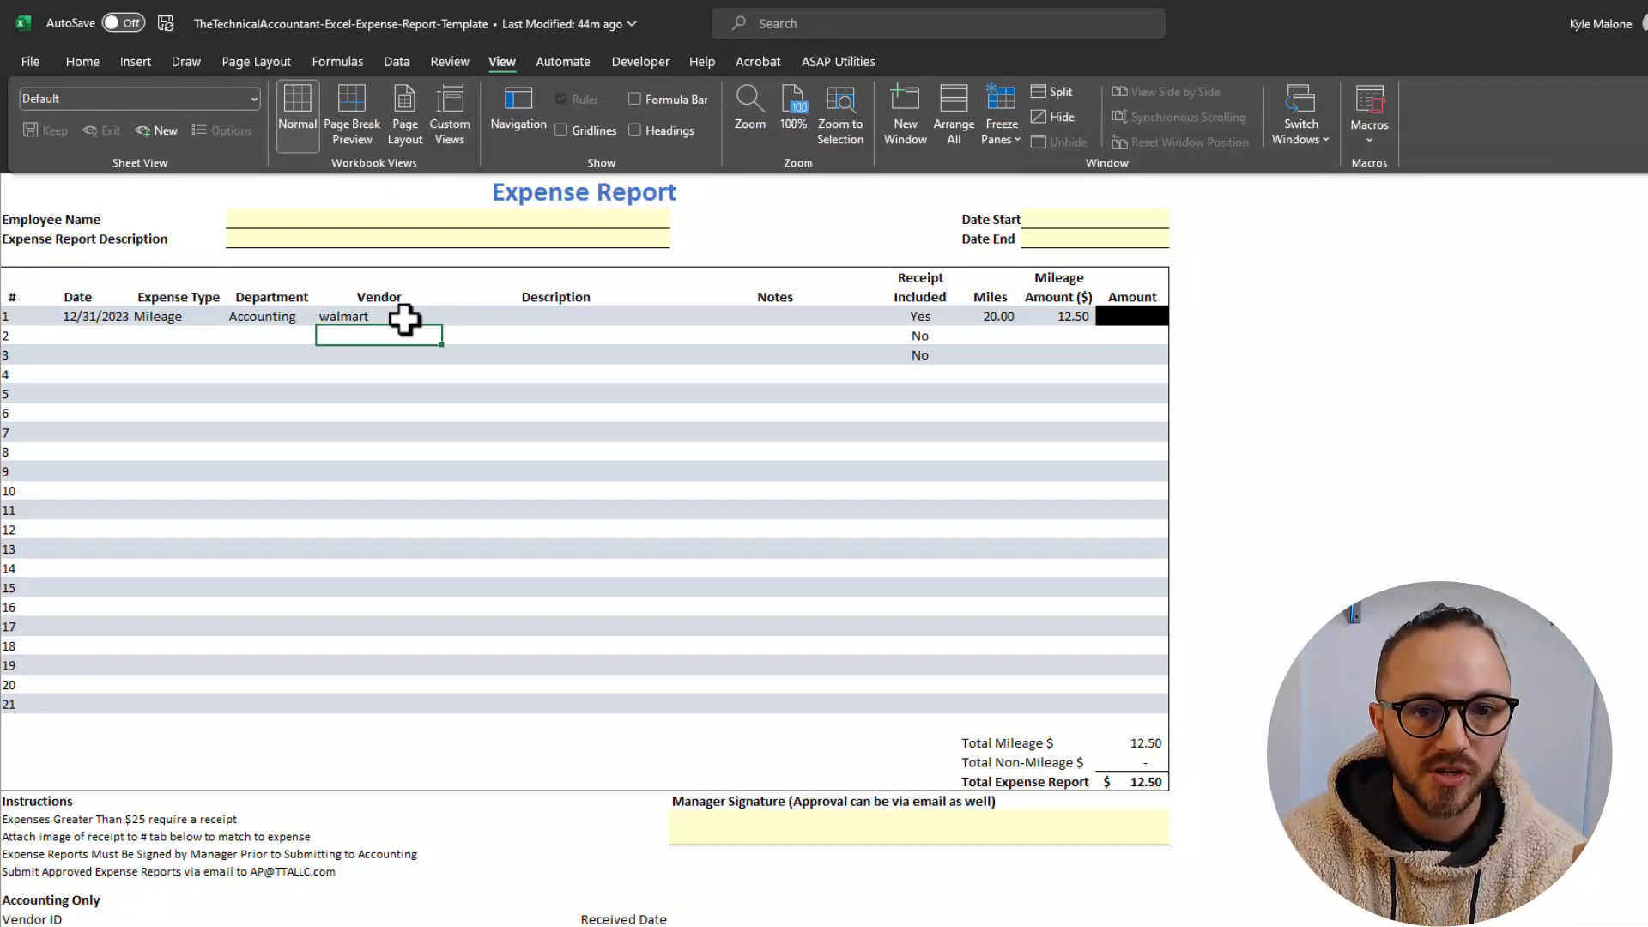
{"action": "mouse_move", "coordinate": [589, 173]}
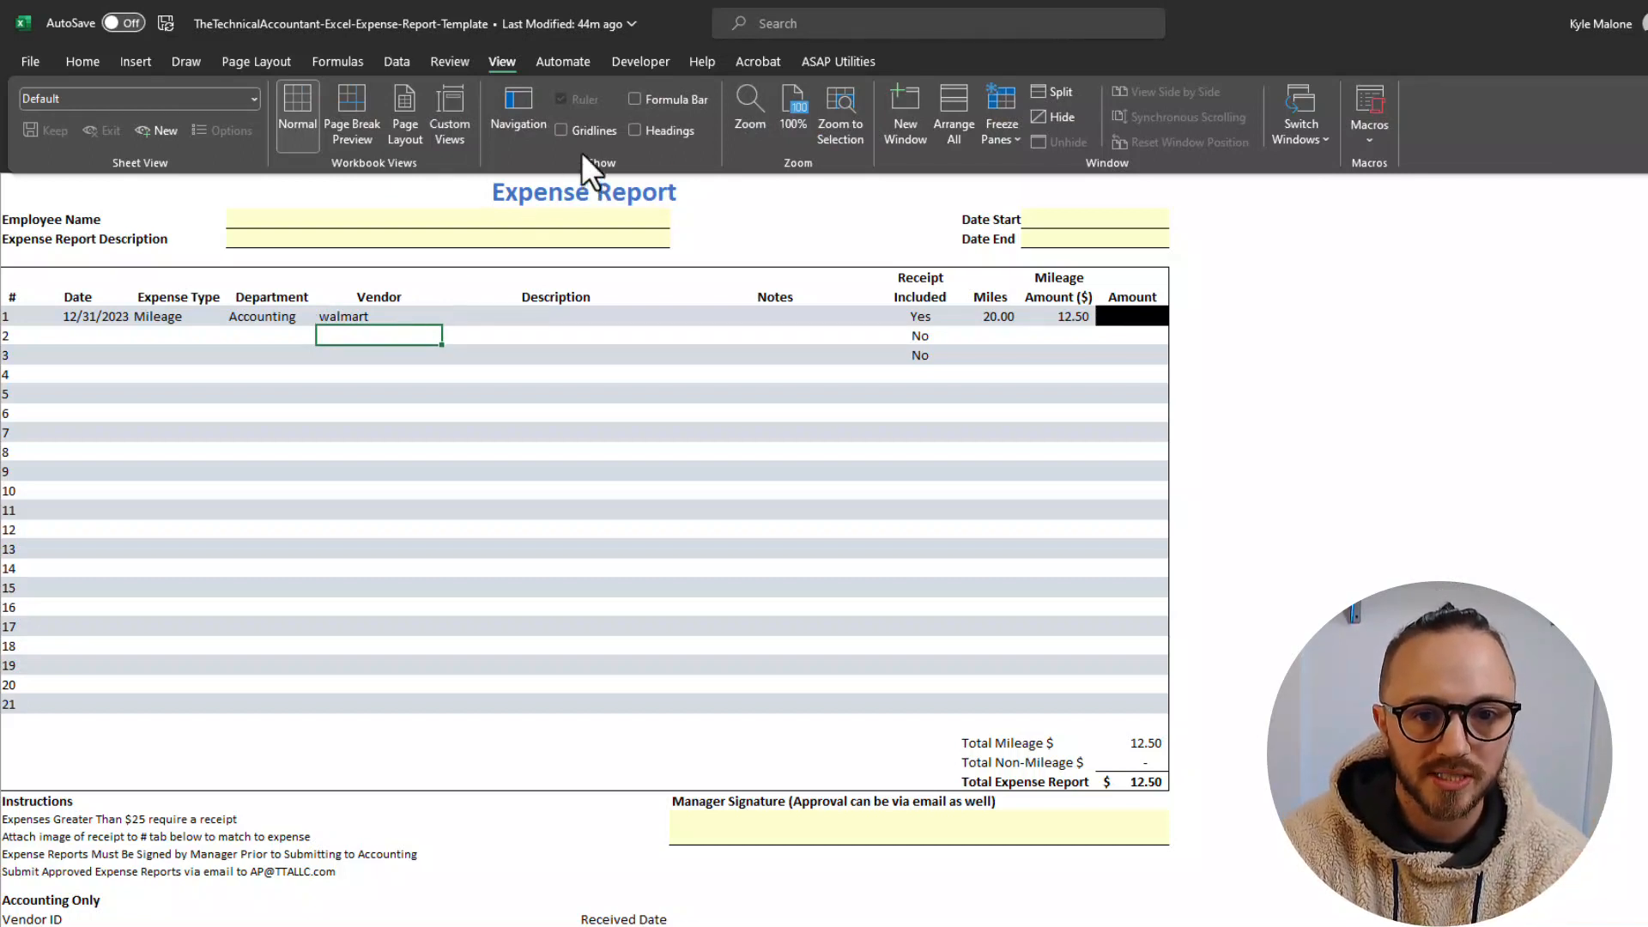
{"action": "mouse_move", "coordinate": [603, 291]}
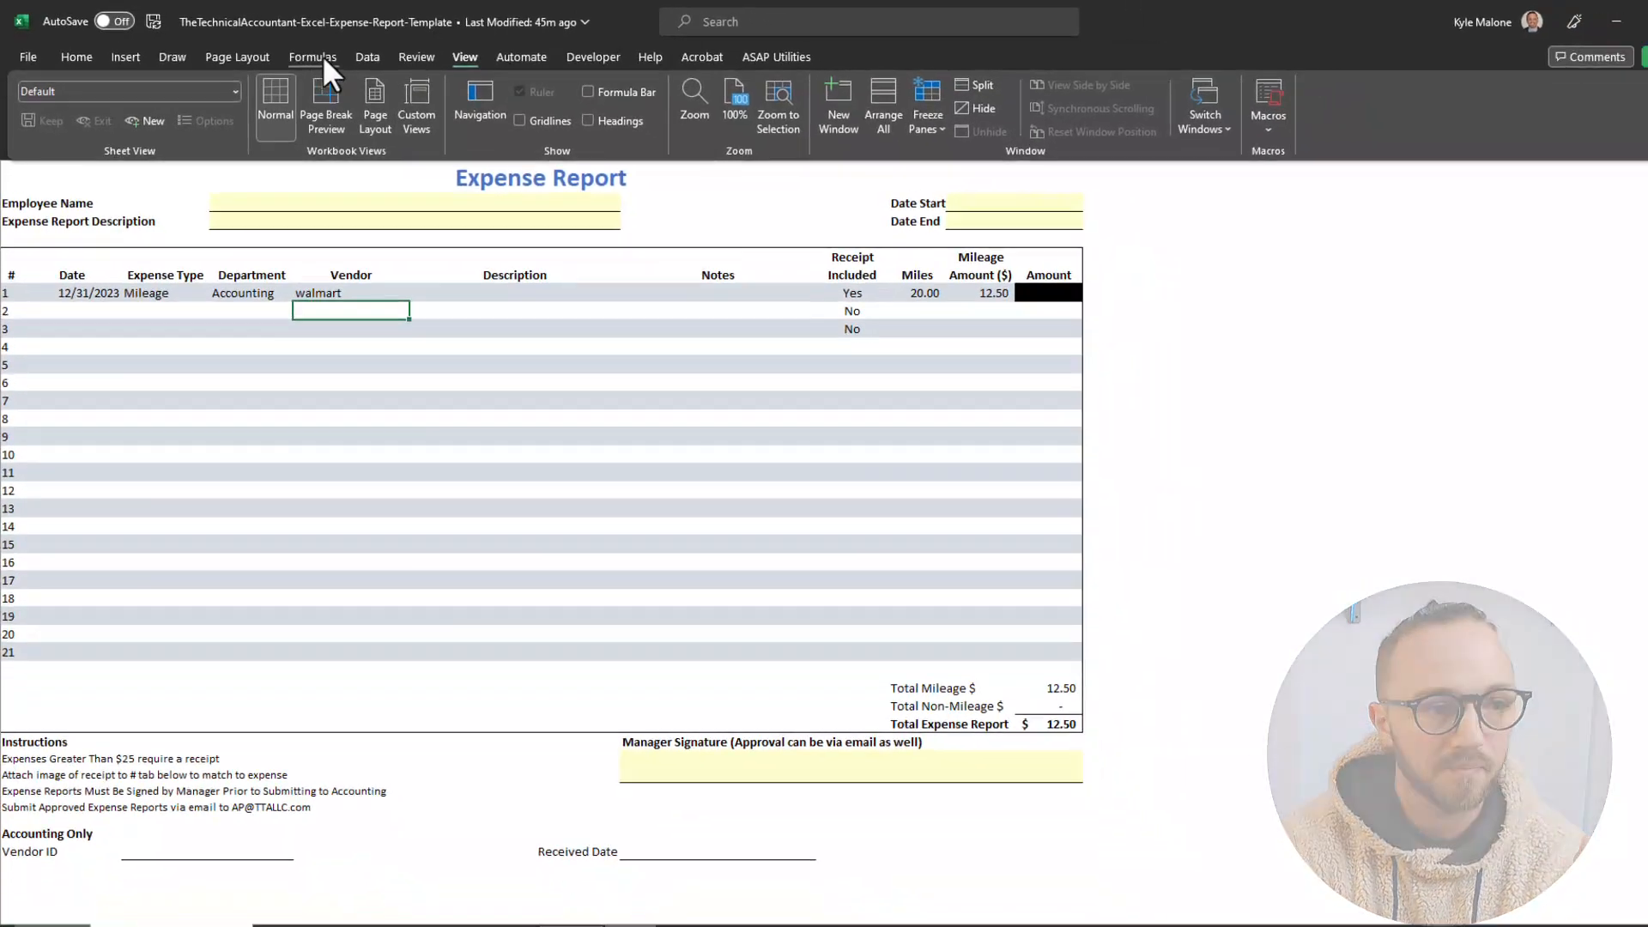
- Review the Portrait/Landscape orientation choices under Page Layout, then check Page Break Preview
{"action": "left_click", "coordinate": [225, 53]}
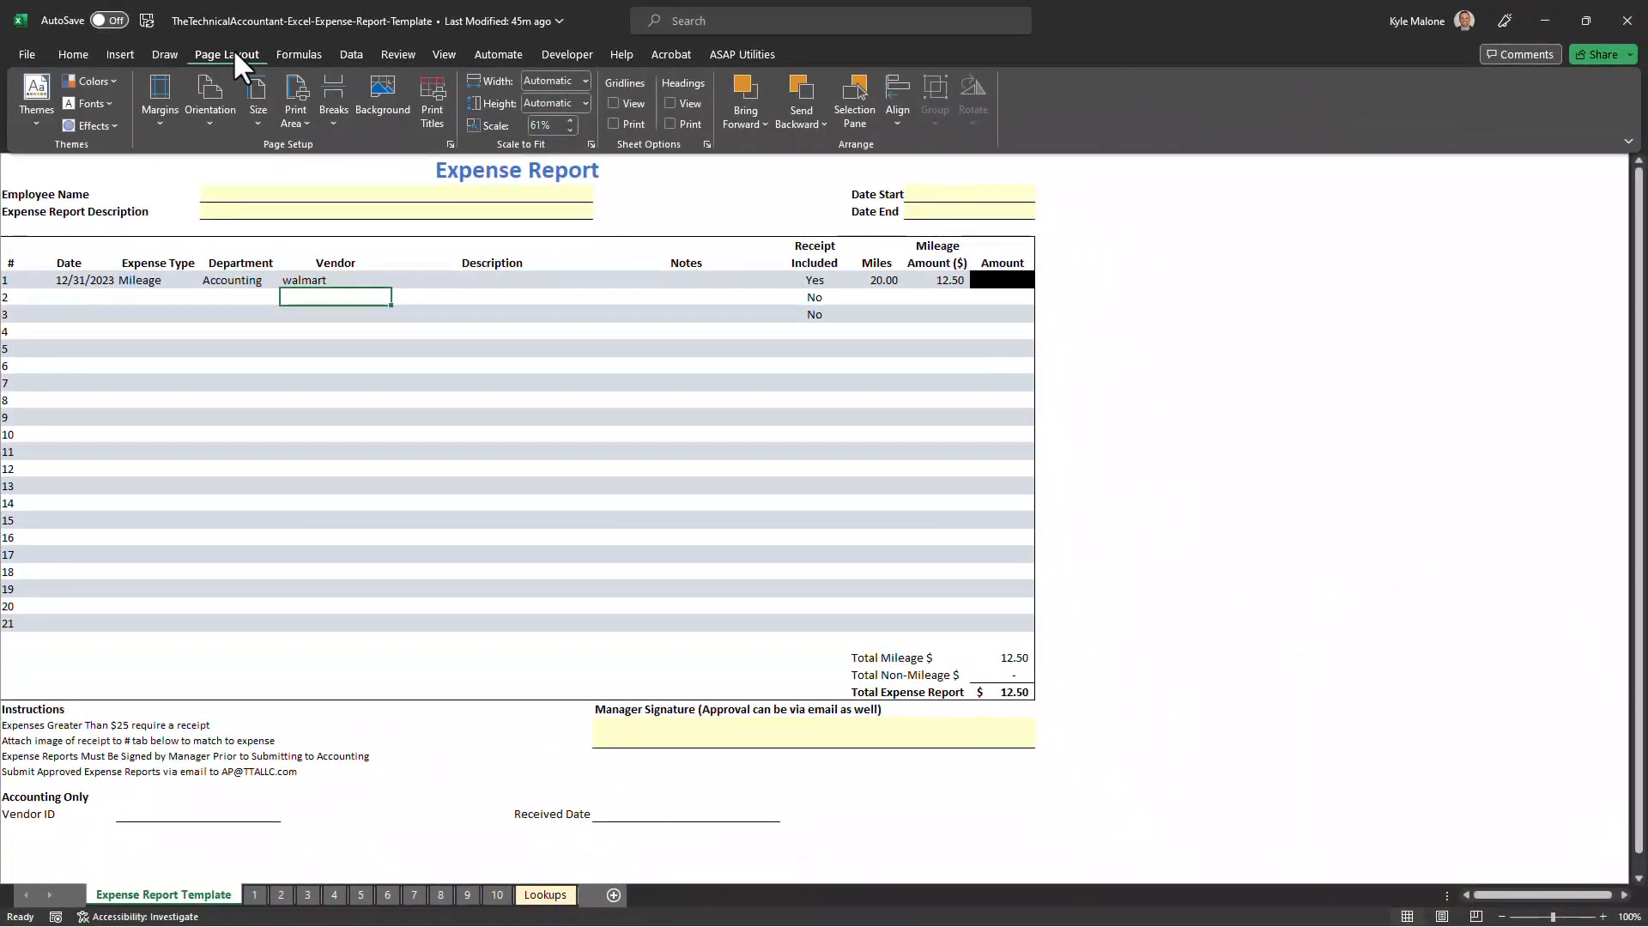
{"action": "left_click", "coordinate": [159, 100]}
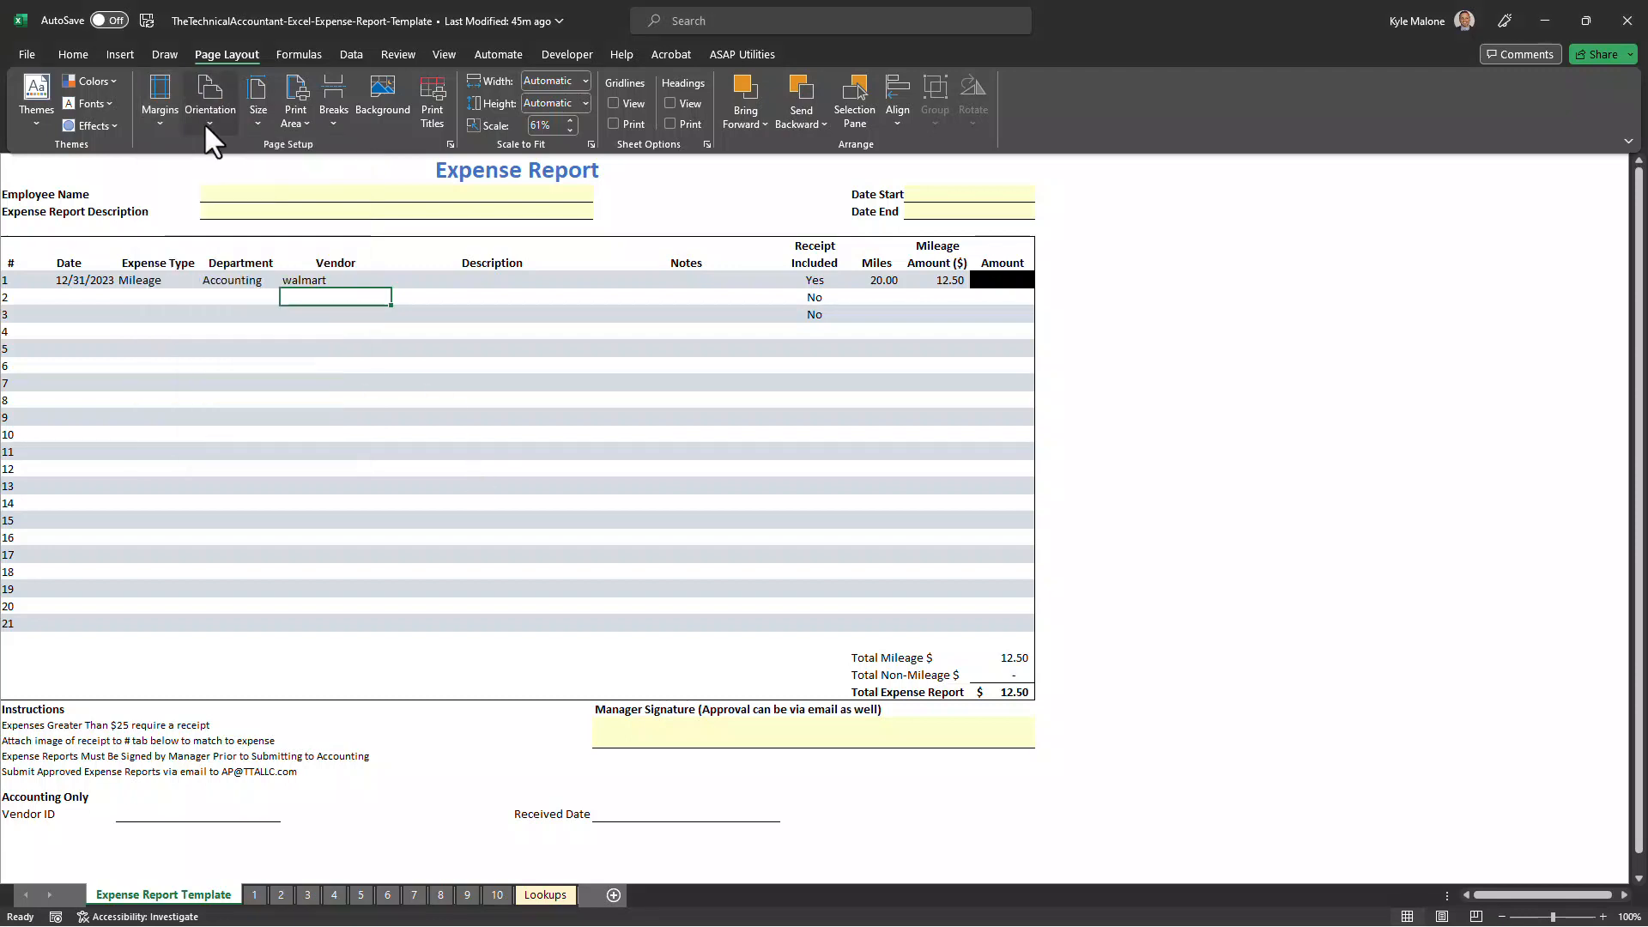
{"action": "left_click", "coordinate": [210, 98]}
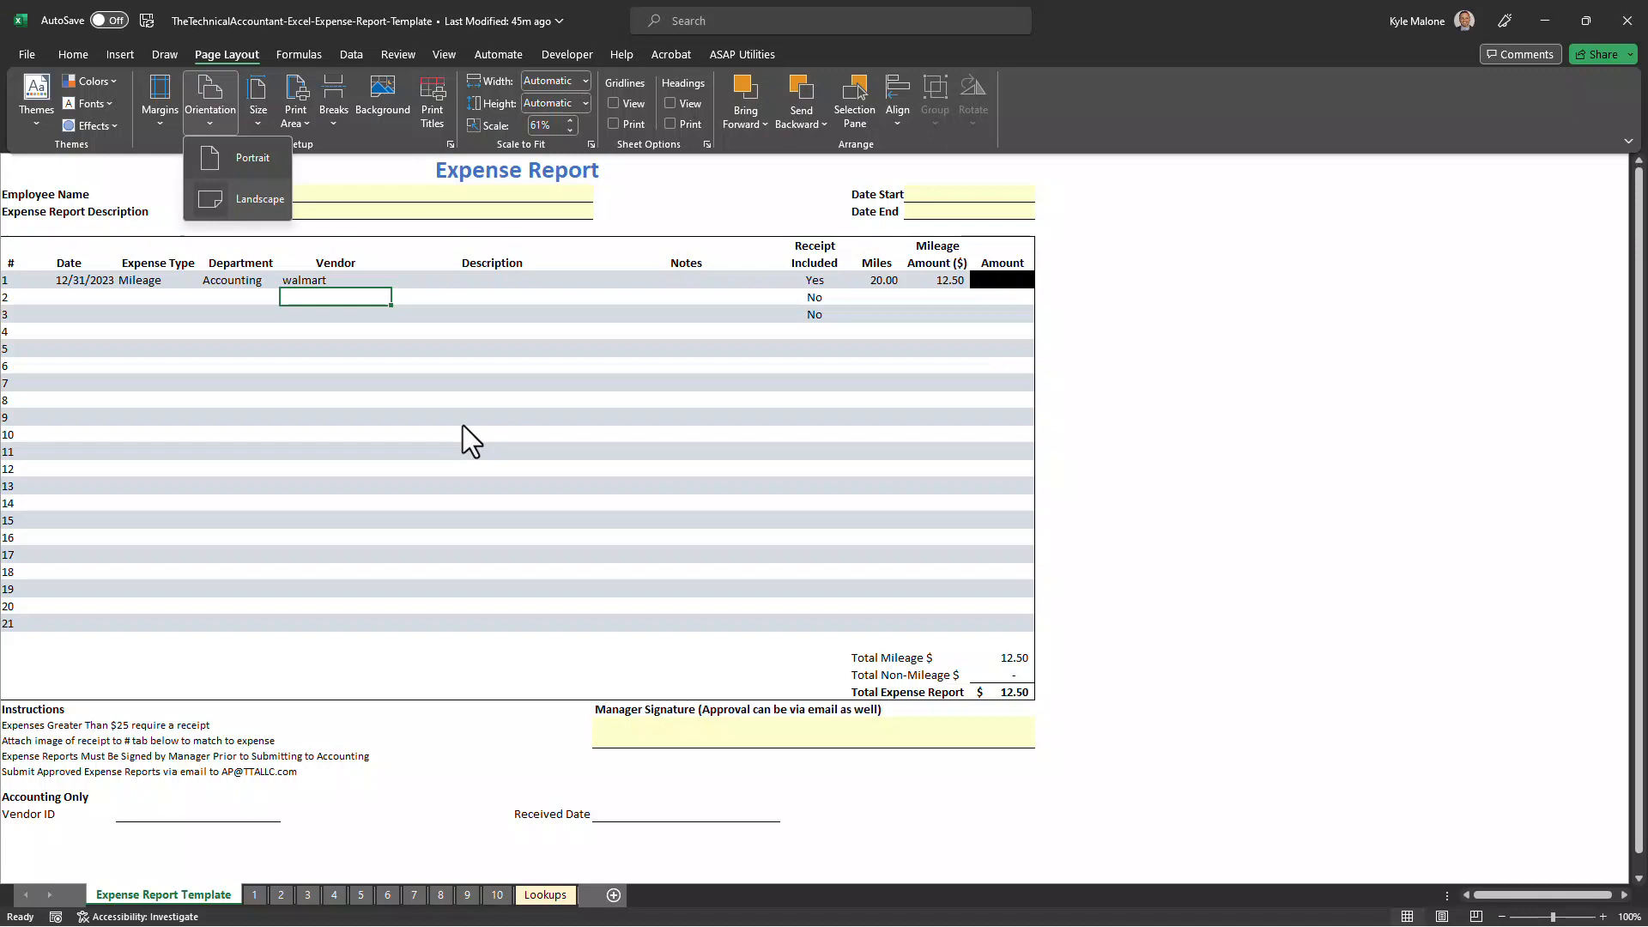
{"action": "mouse_move", "coordinate": [961, 557]}
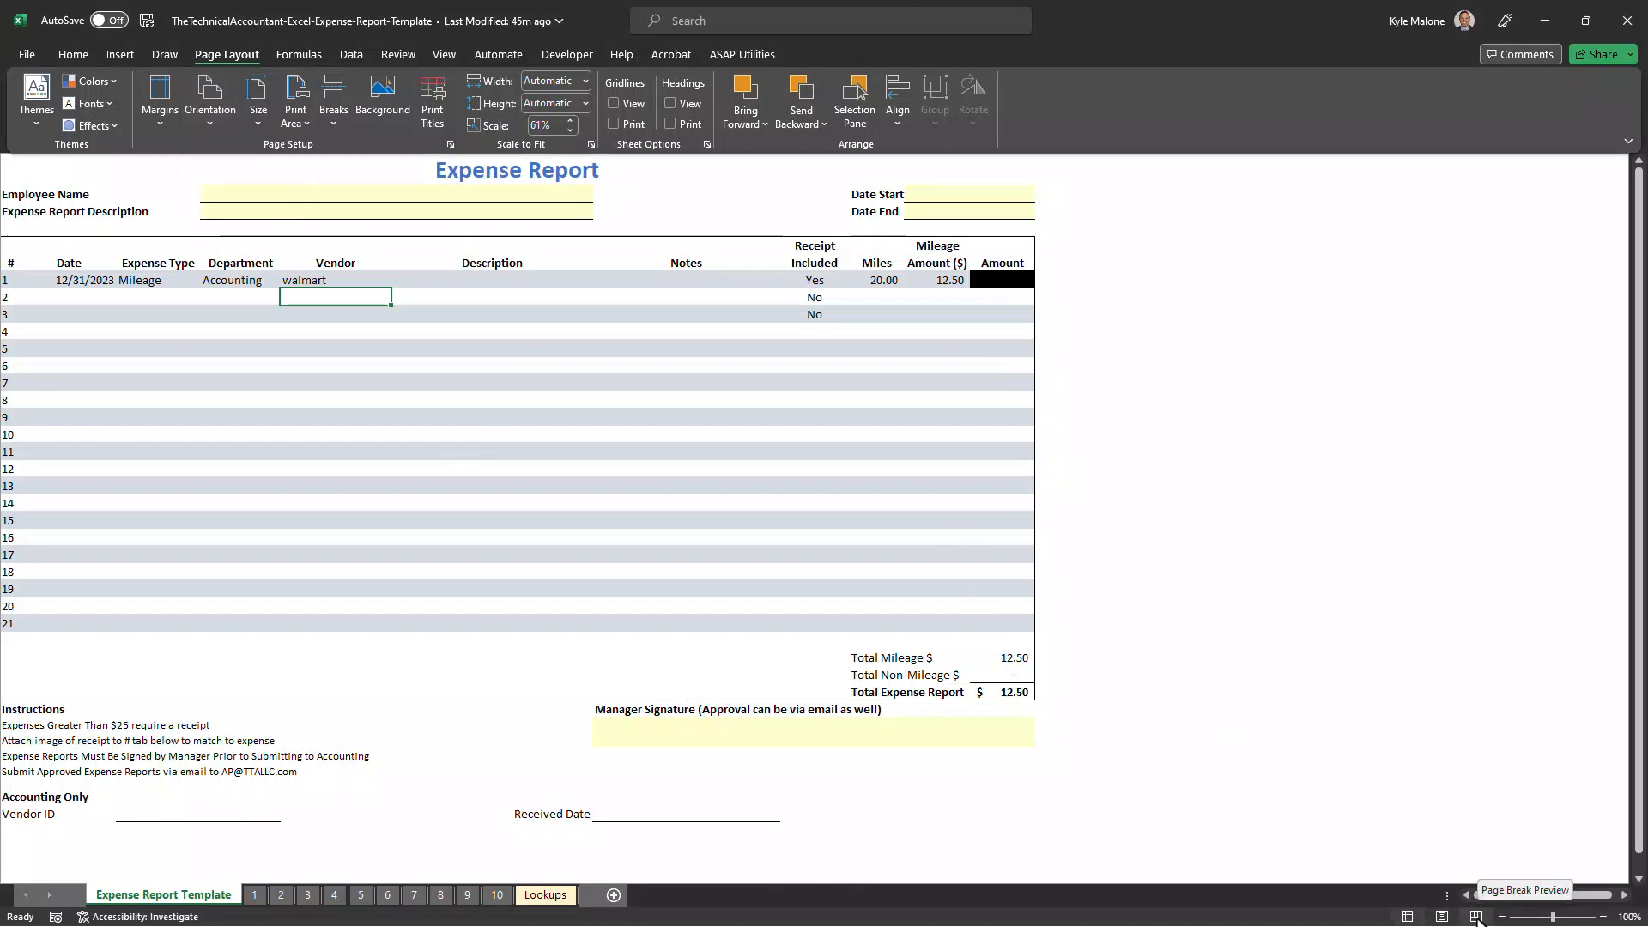
{"action": "left_click", "coordinate": [1471, 916]}
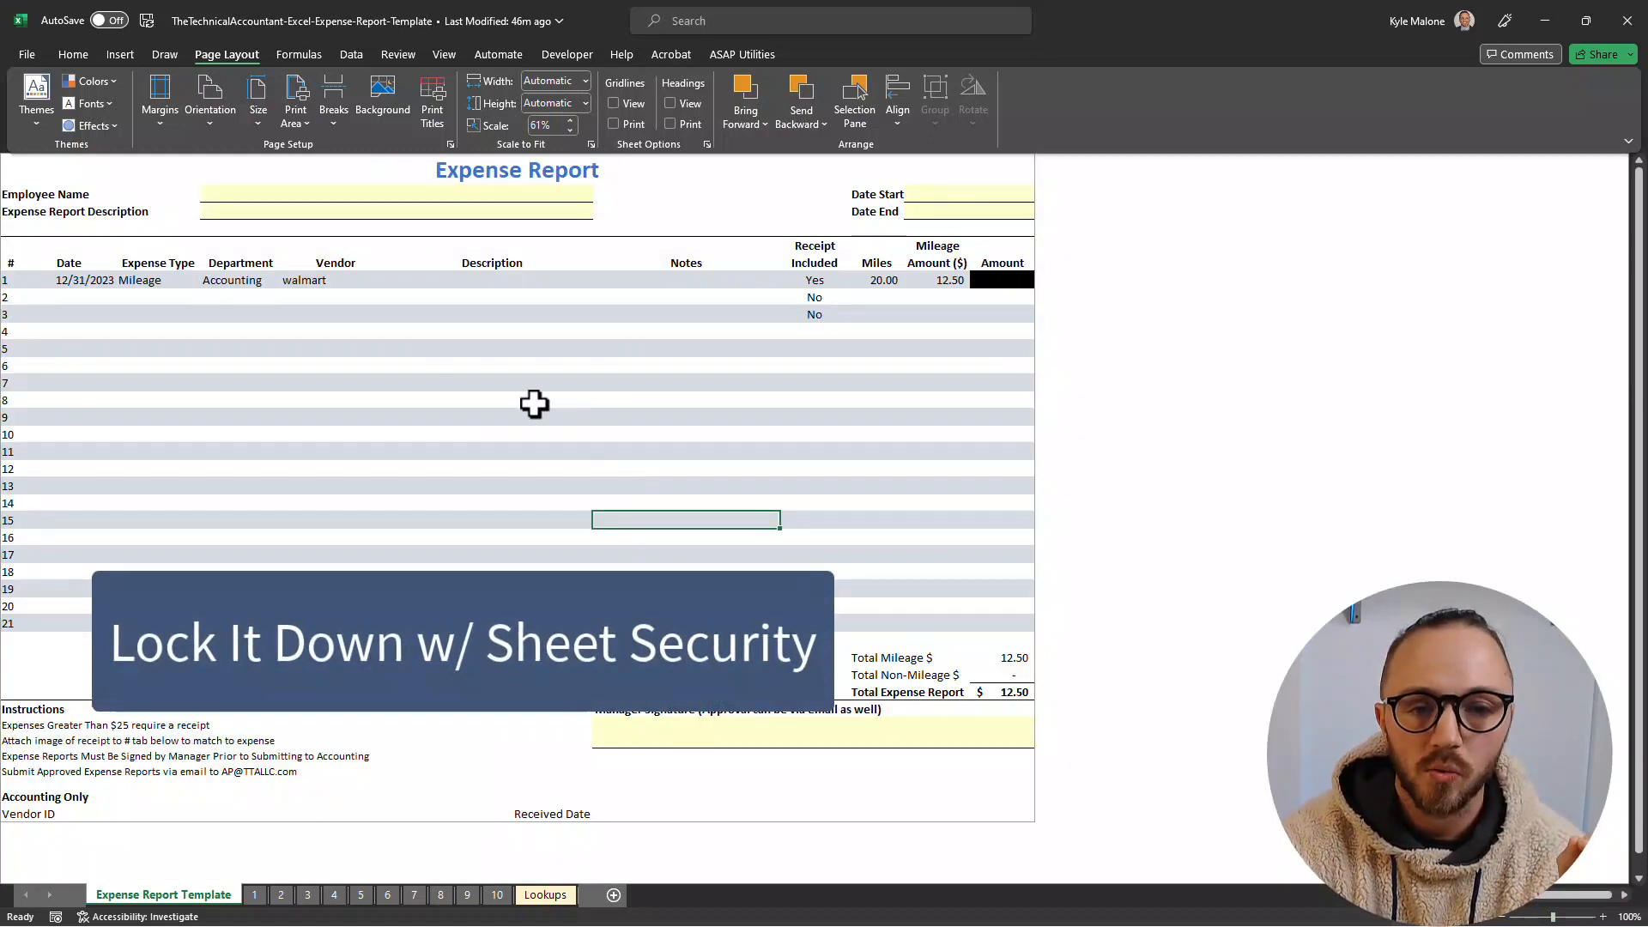
{"action": "mouse_move", "coordinate": [557, 392]}
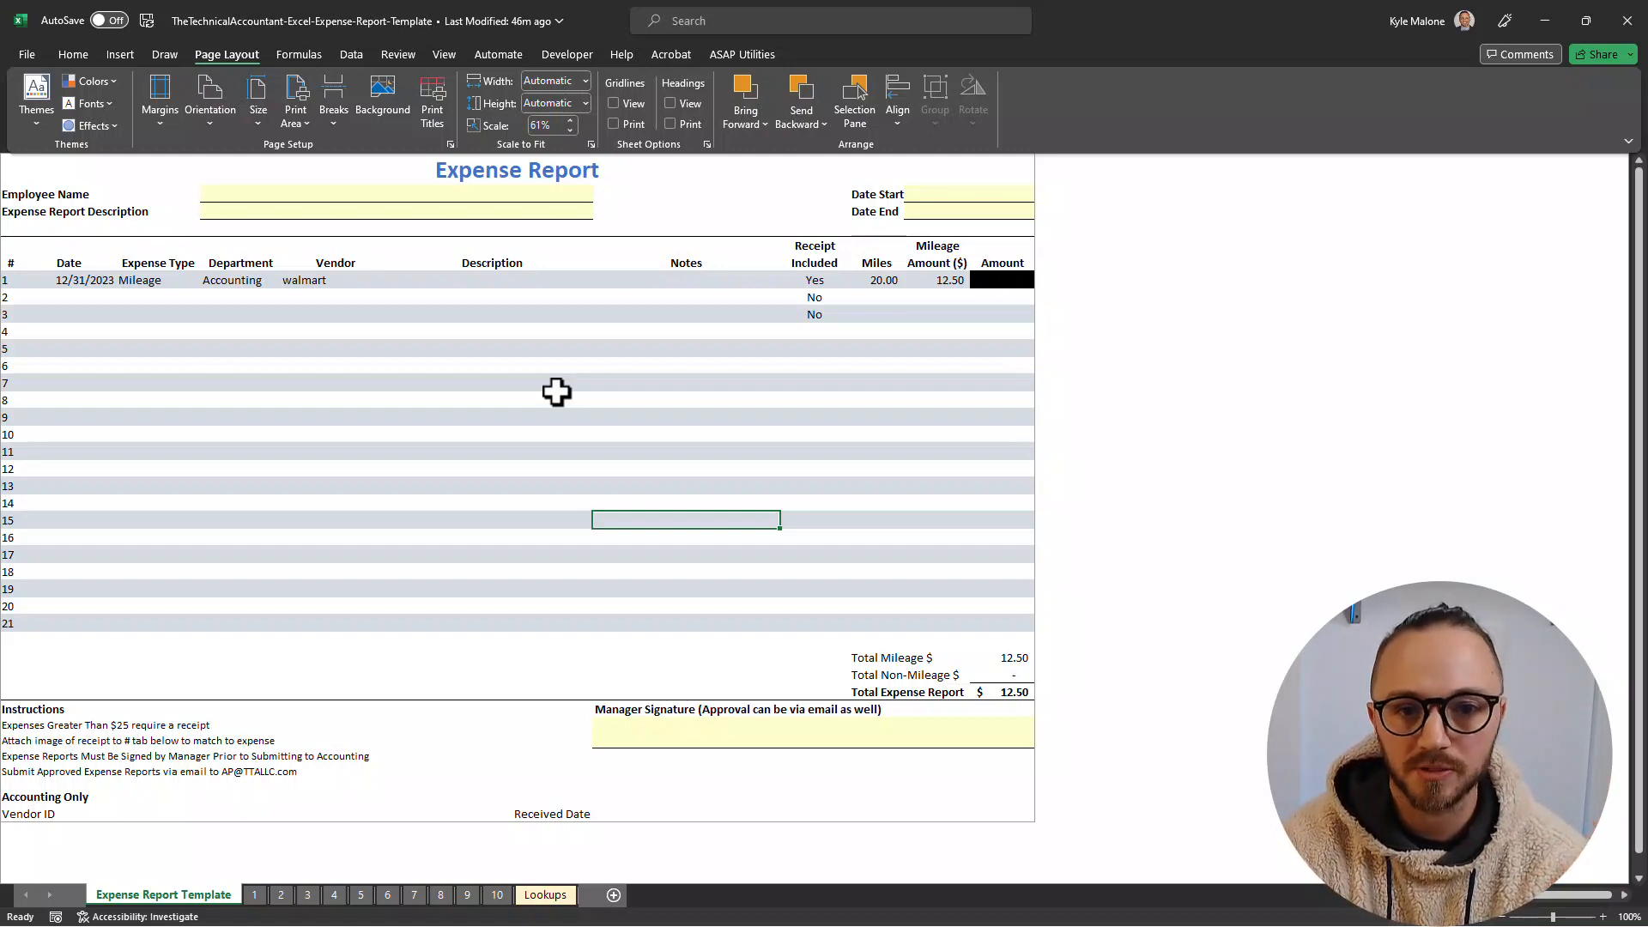
{"action": "mouse_move", "coordinate": [488, 381]}
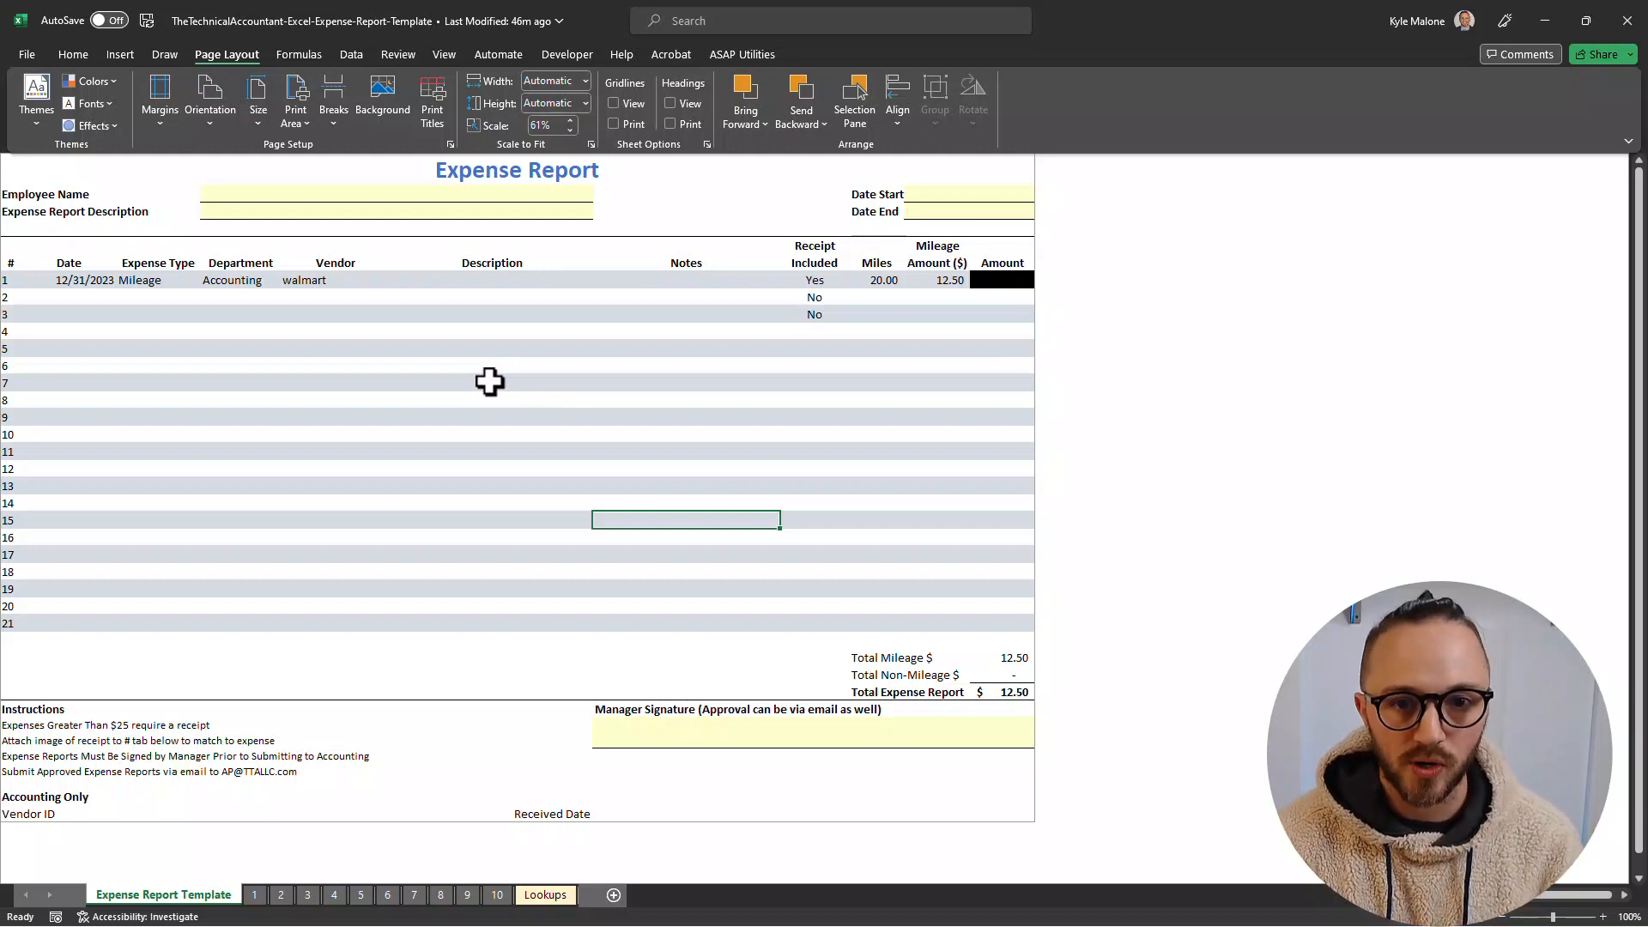
{"action": "mouse_move", "coordinate": [907, 301]}
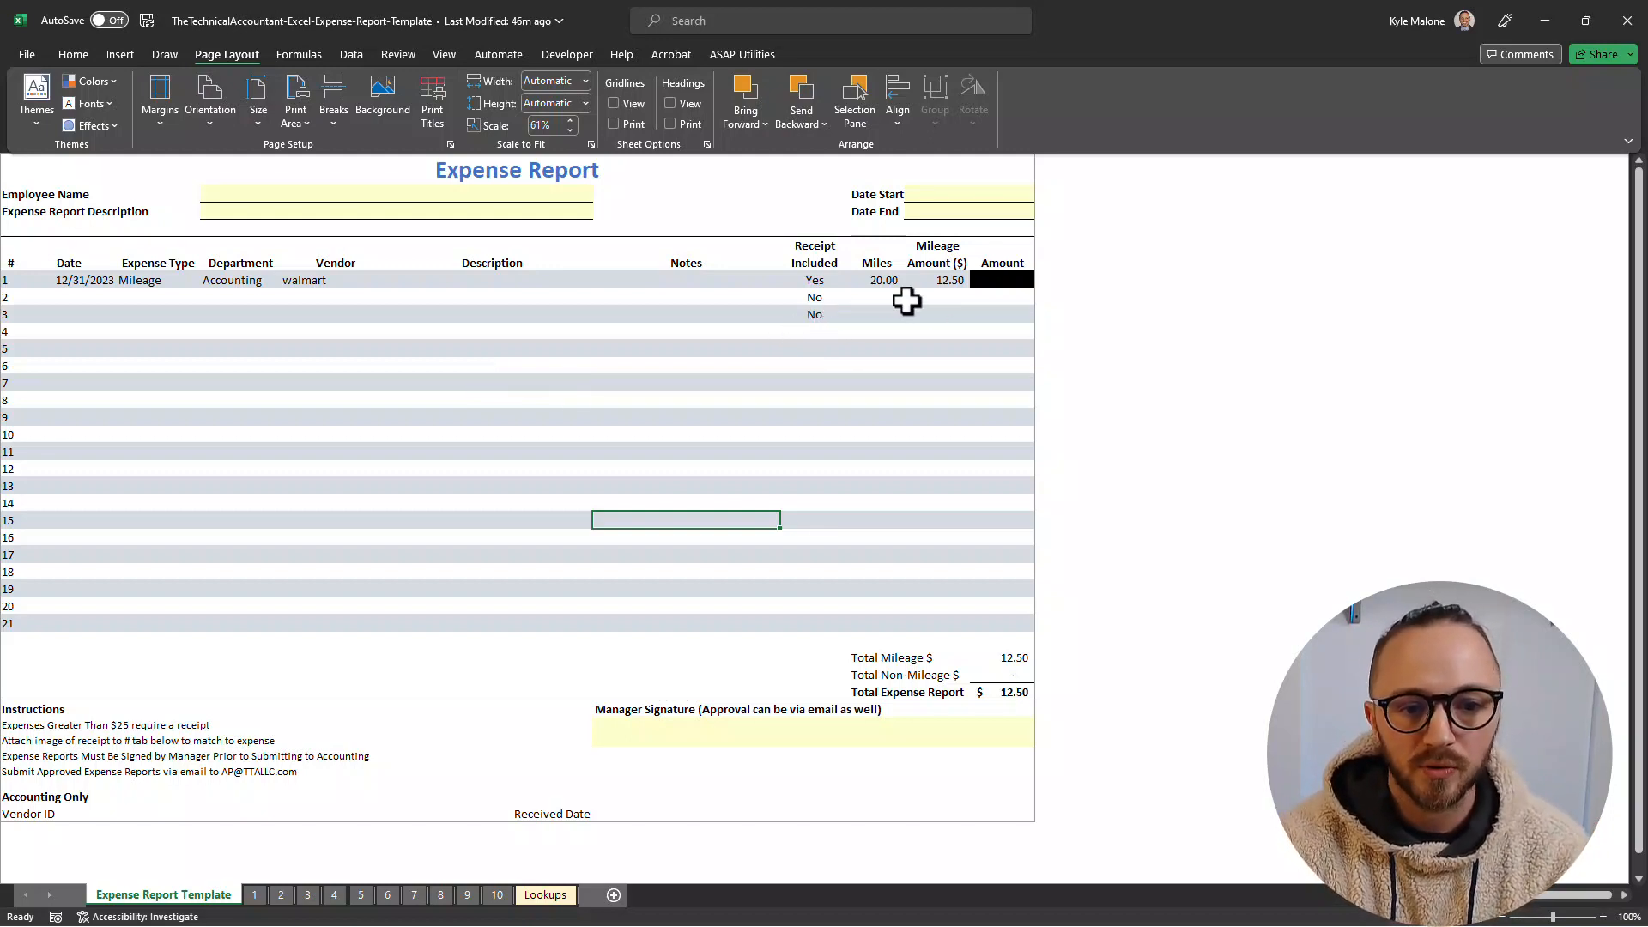
{"action": "mouse_move", "coordinate": [887, 315]}
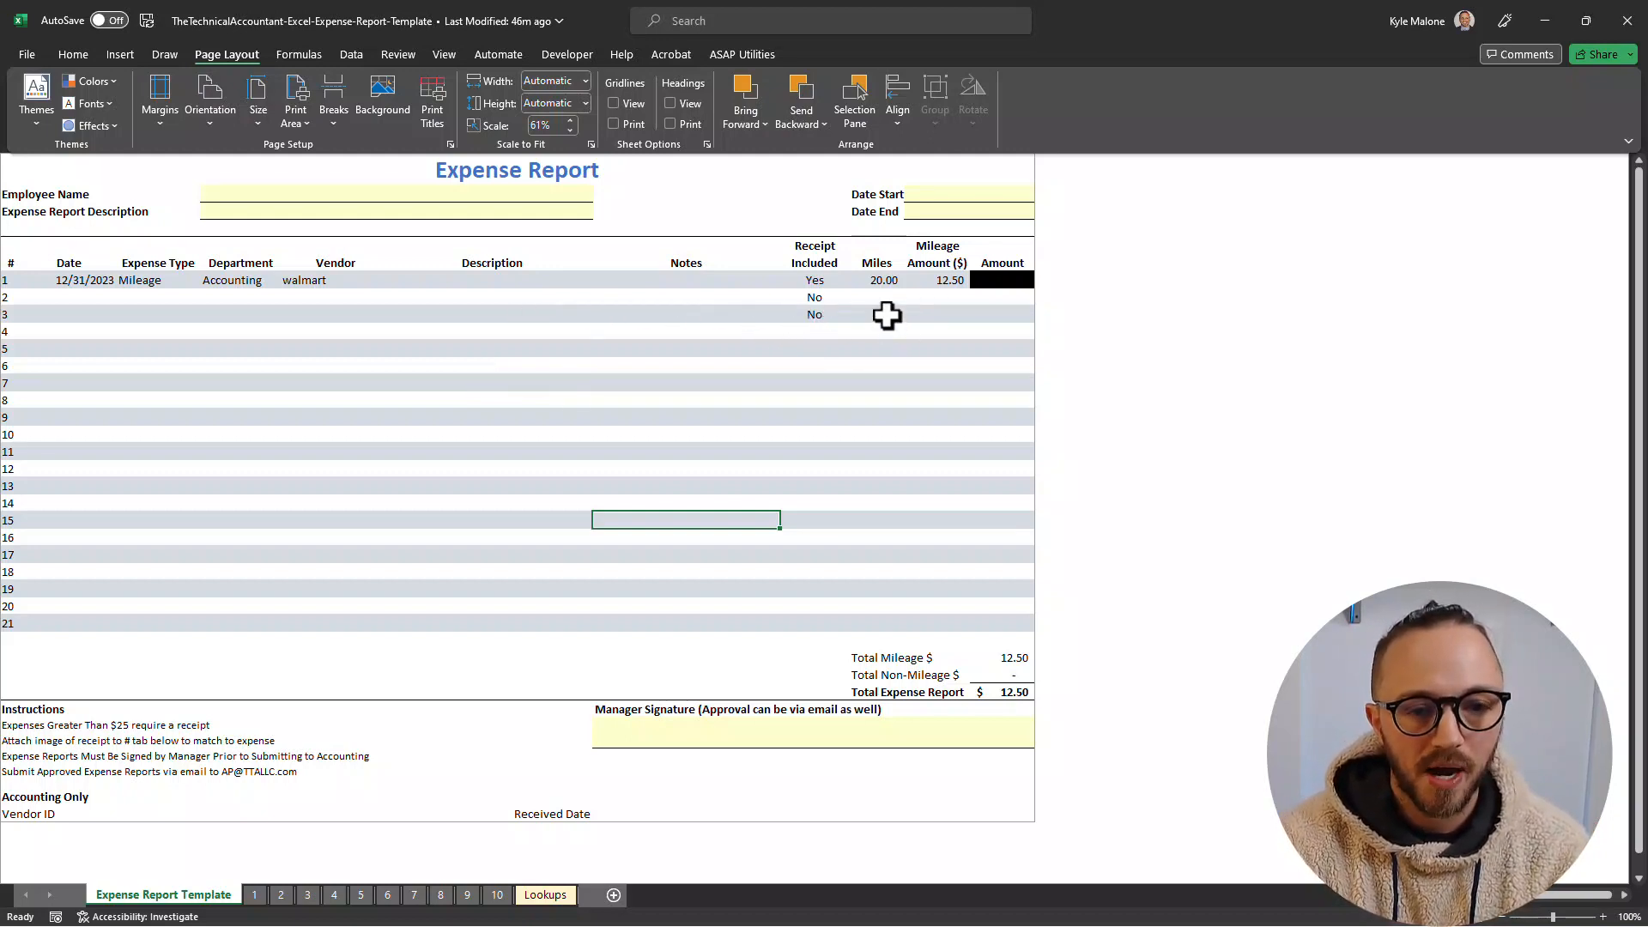
{"action": "right_click", "coordinate": [936, 296]}
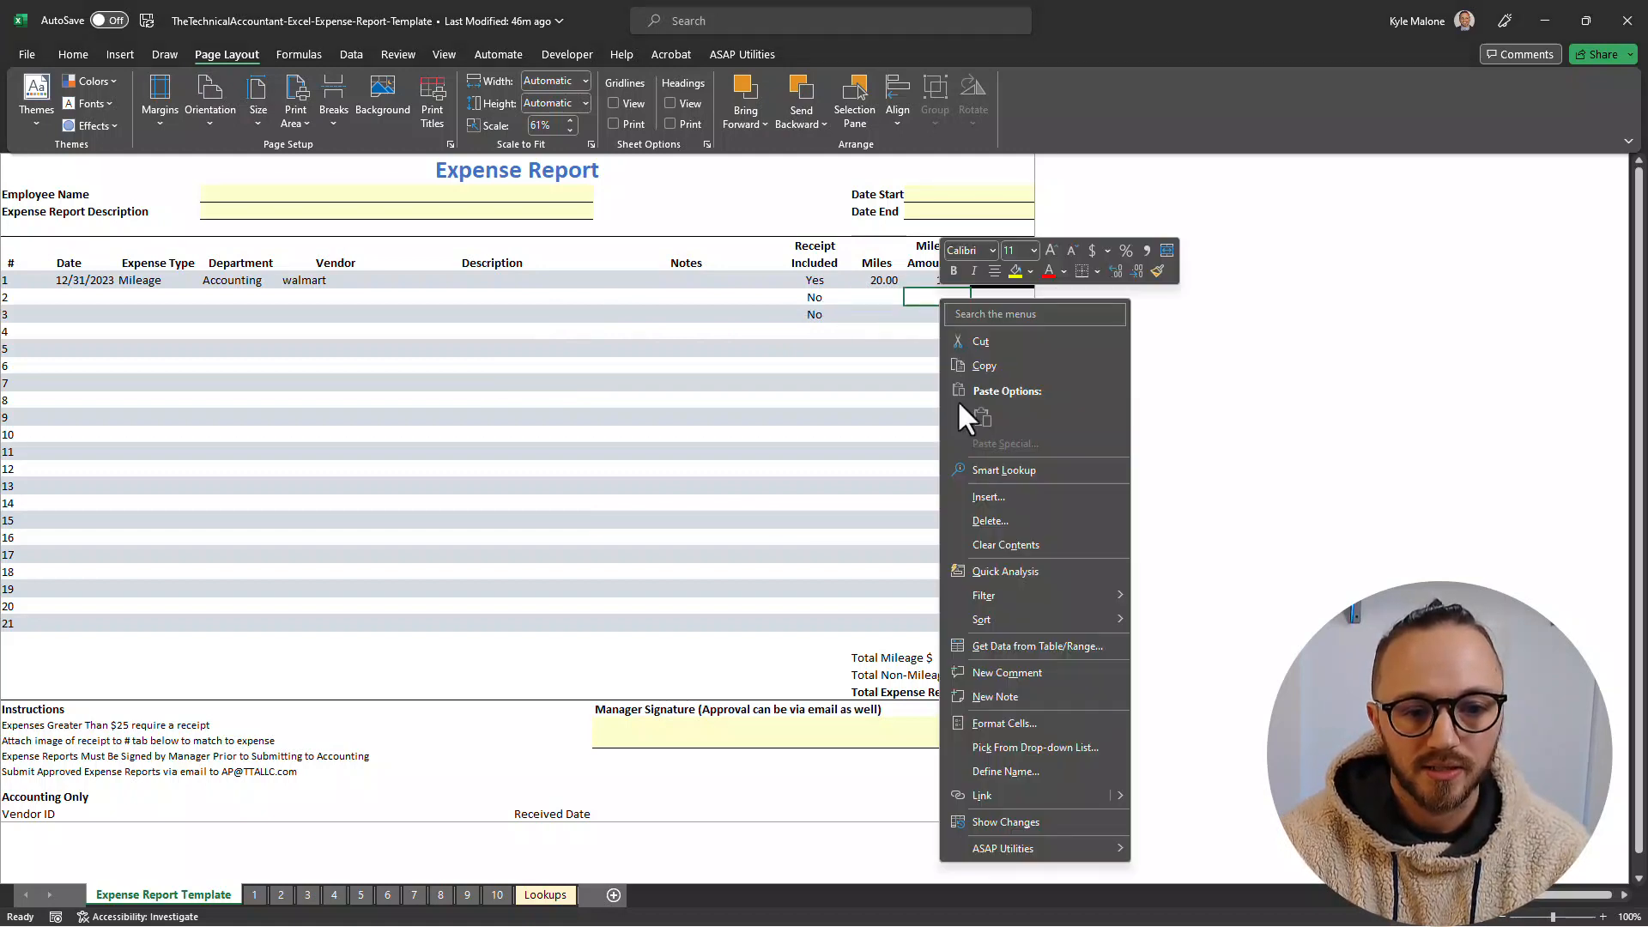
{"action": "mouse_move", "coordinate": [968, 502]}
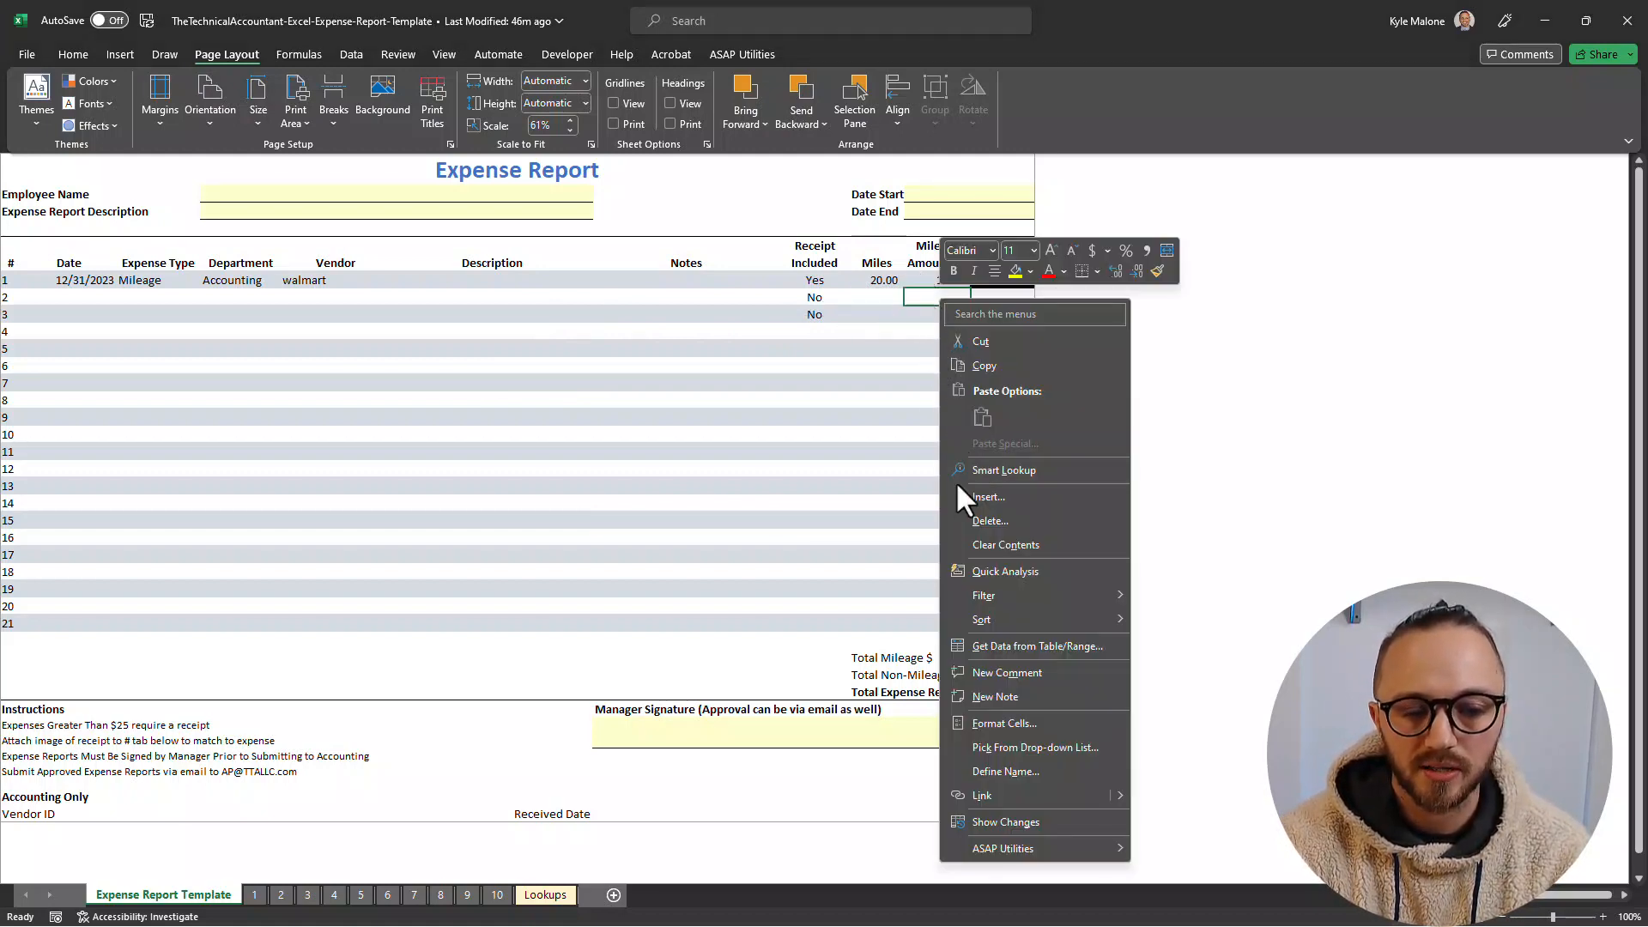
{"action": "left_click", "coordinate": [1003, 723]}
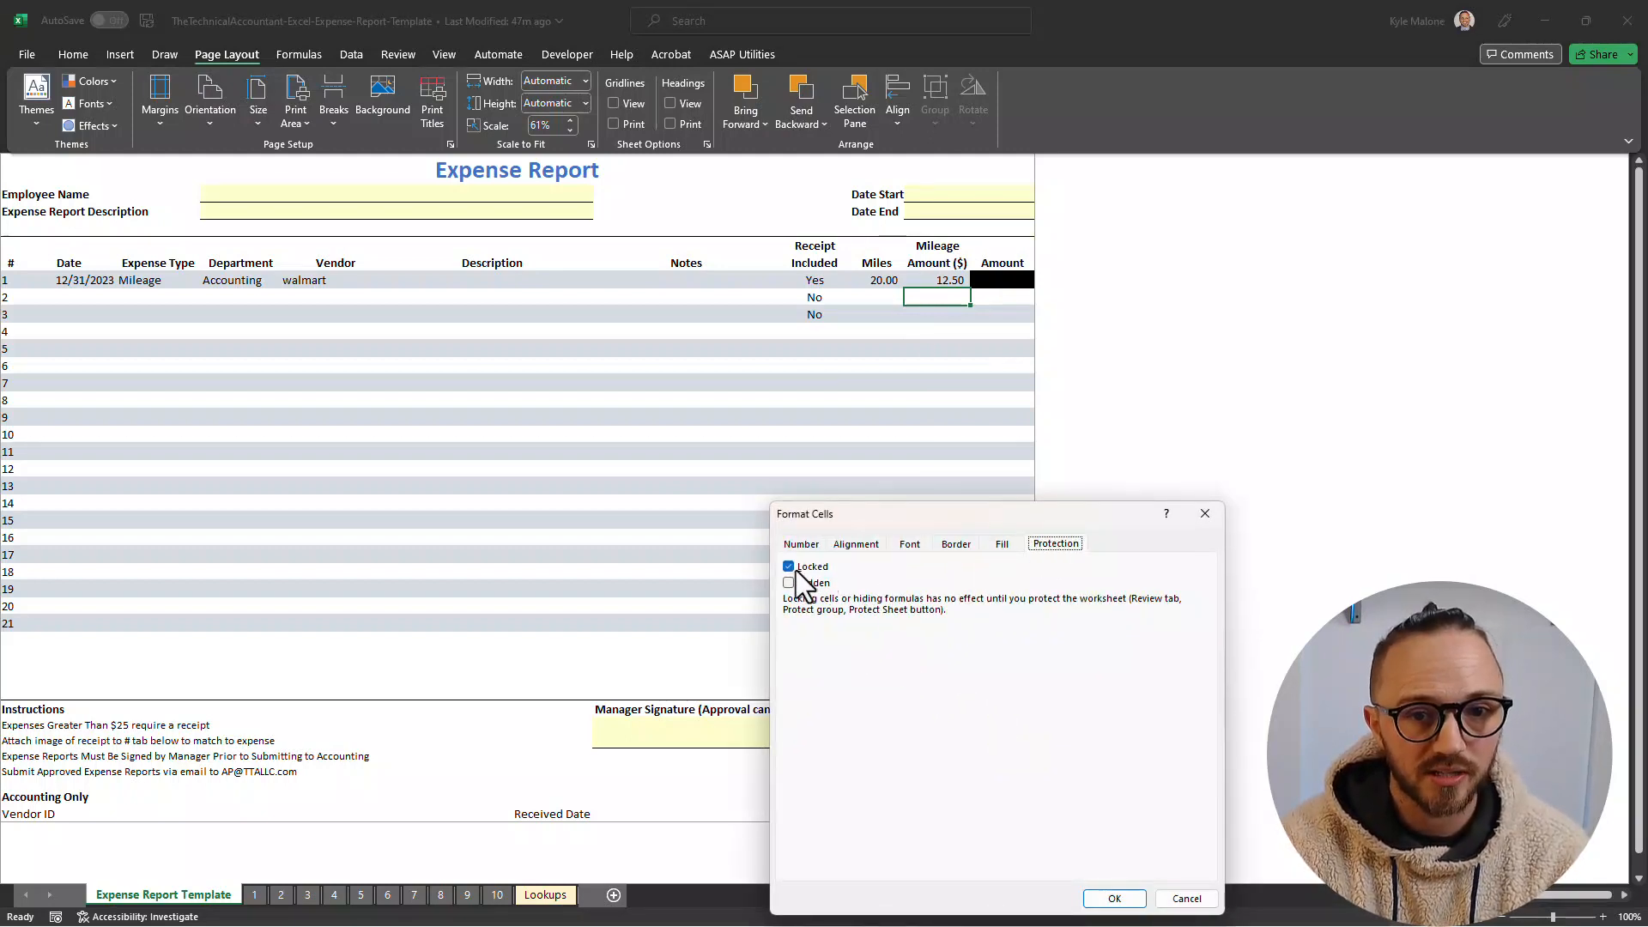
{"action": "mouse_move", "coordinate": [1115, 899]}
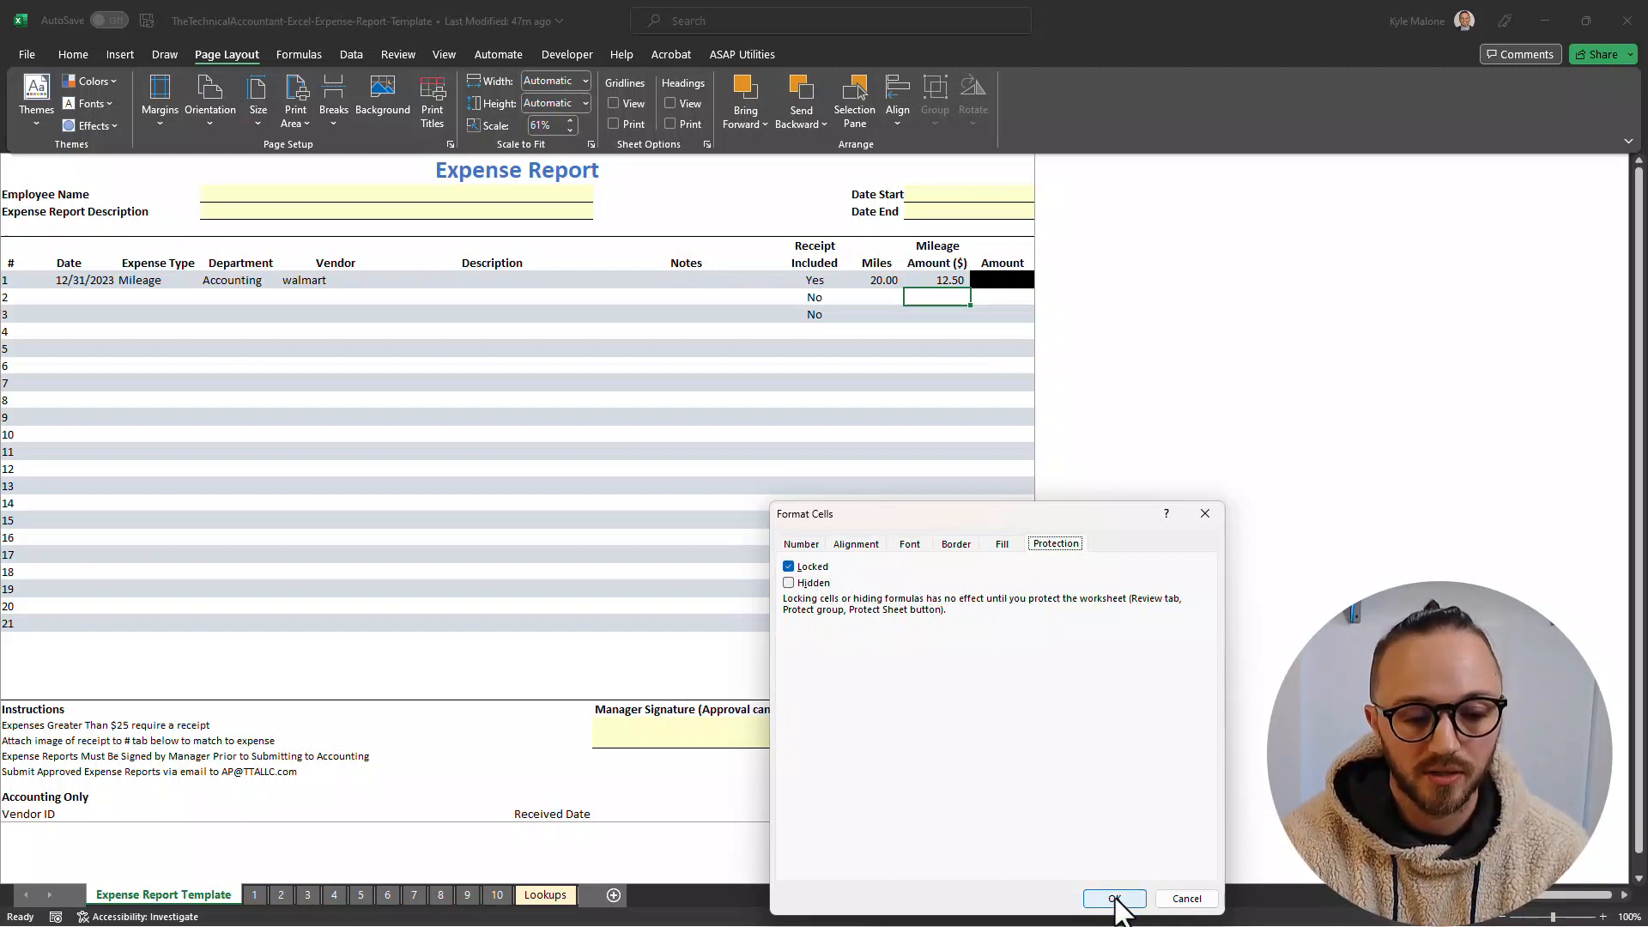
{"action": "left_click", "coordinate": [1114, 899]}
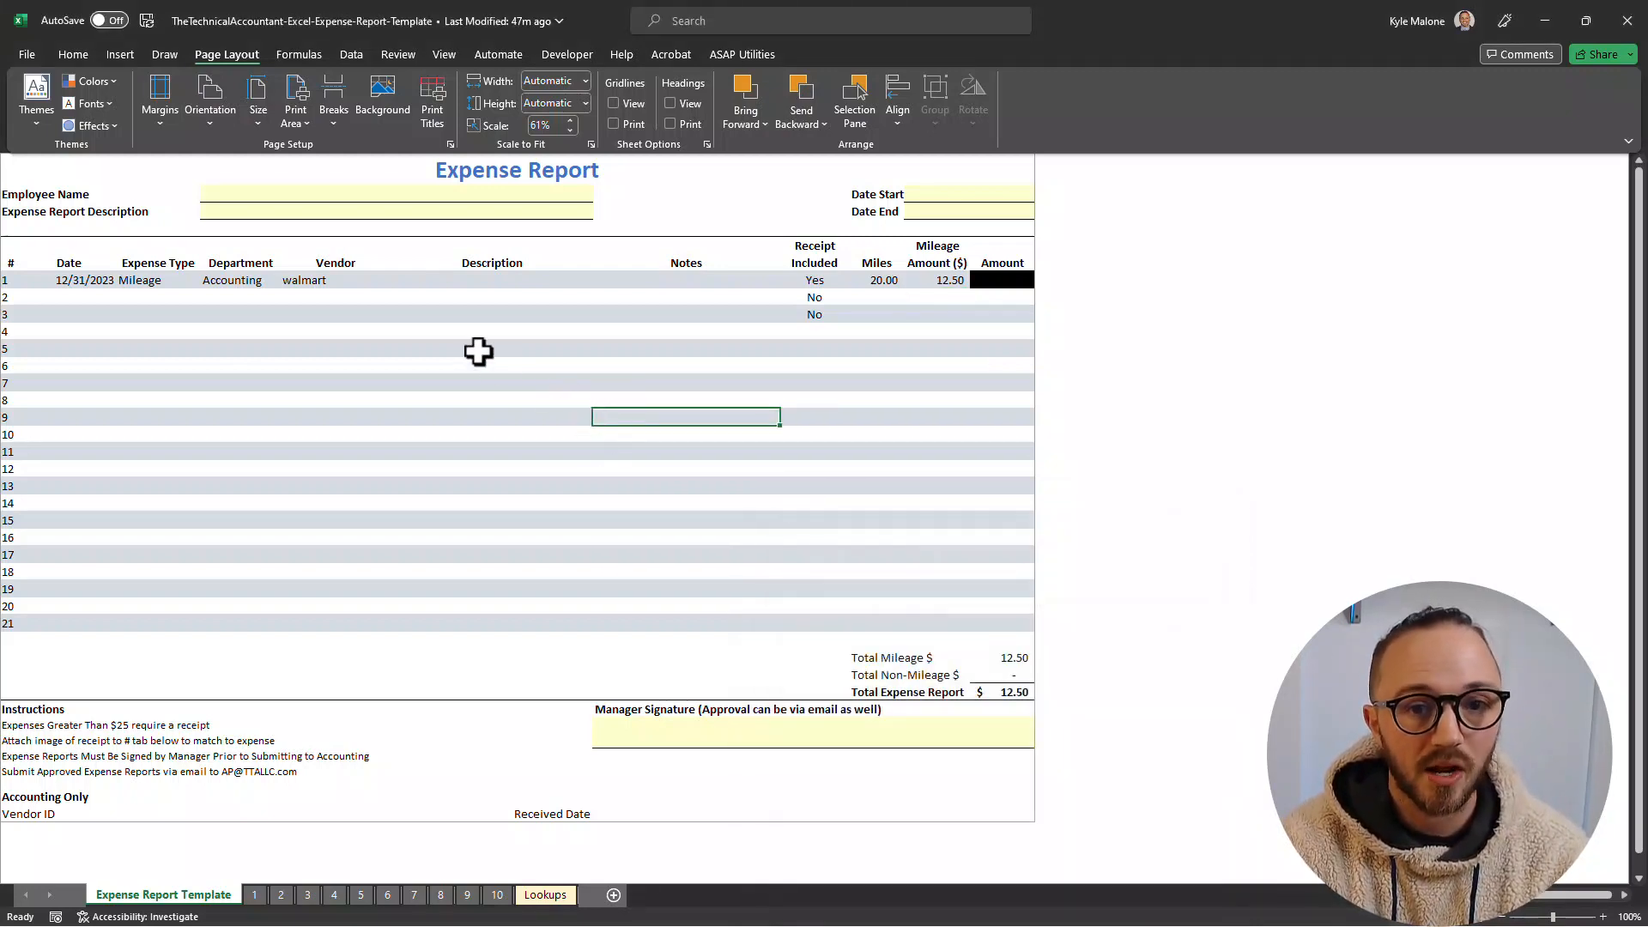
{"action": "left_click", "coordinate": [207, 313]}
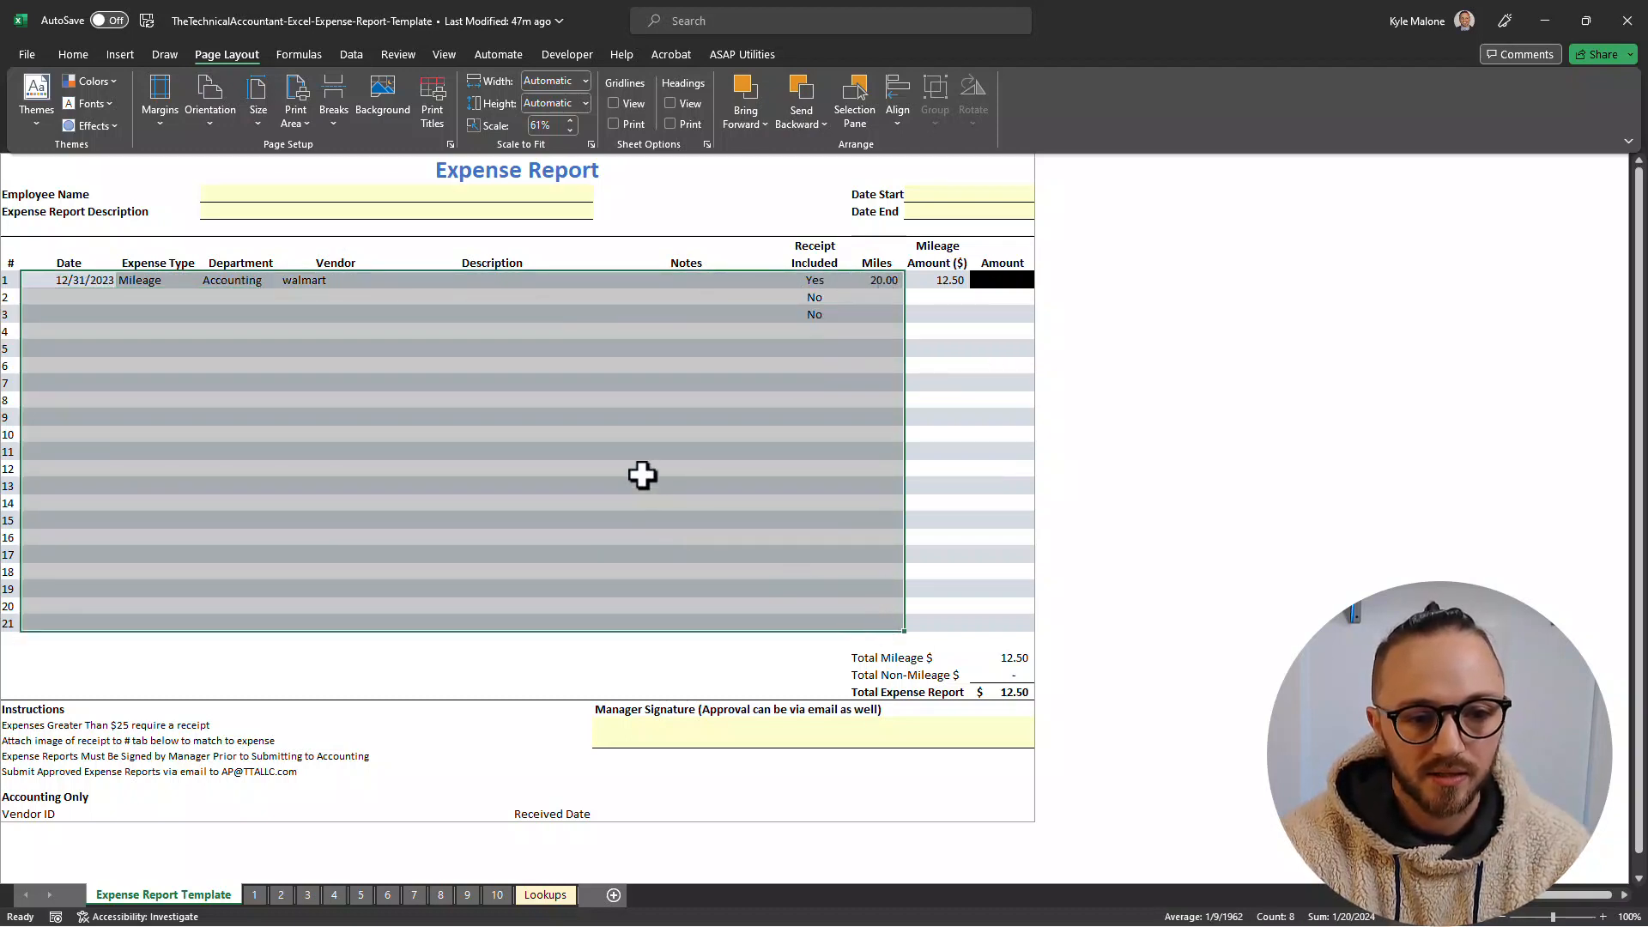
{"action": "mouse_move", "coordinate": [572, 473]}
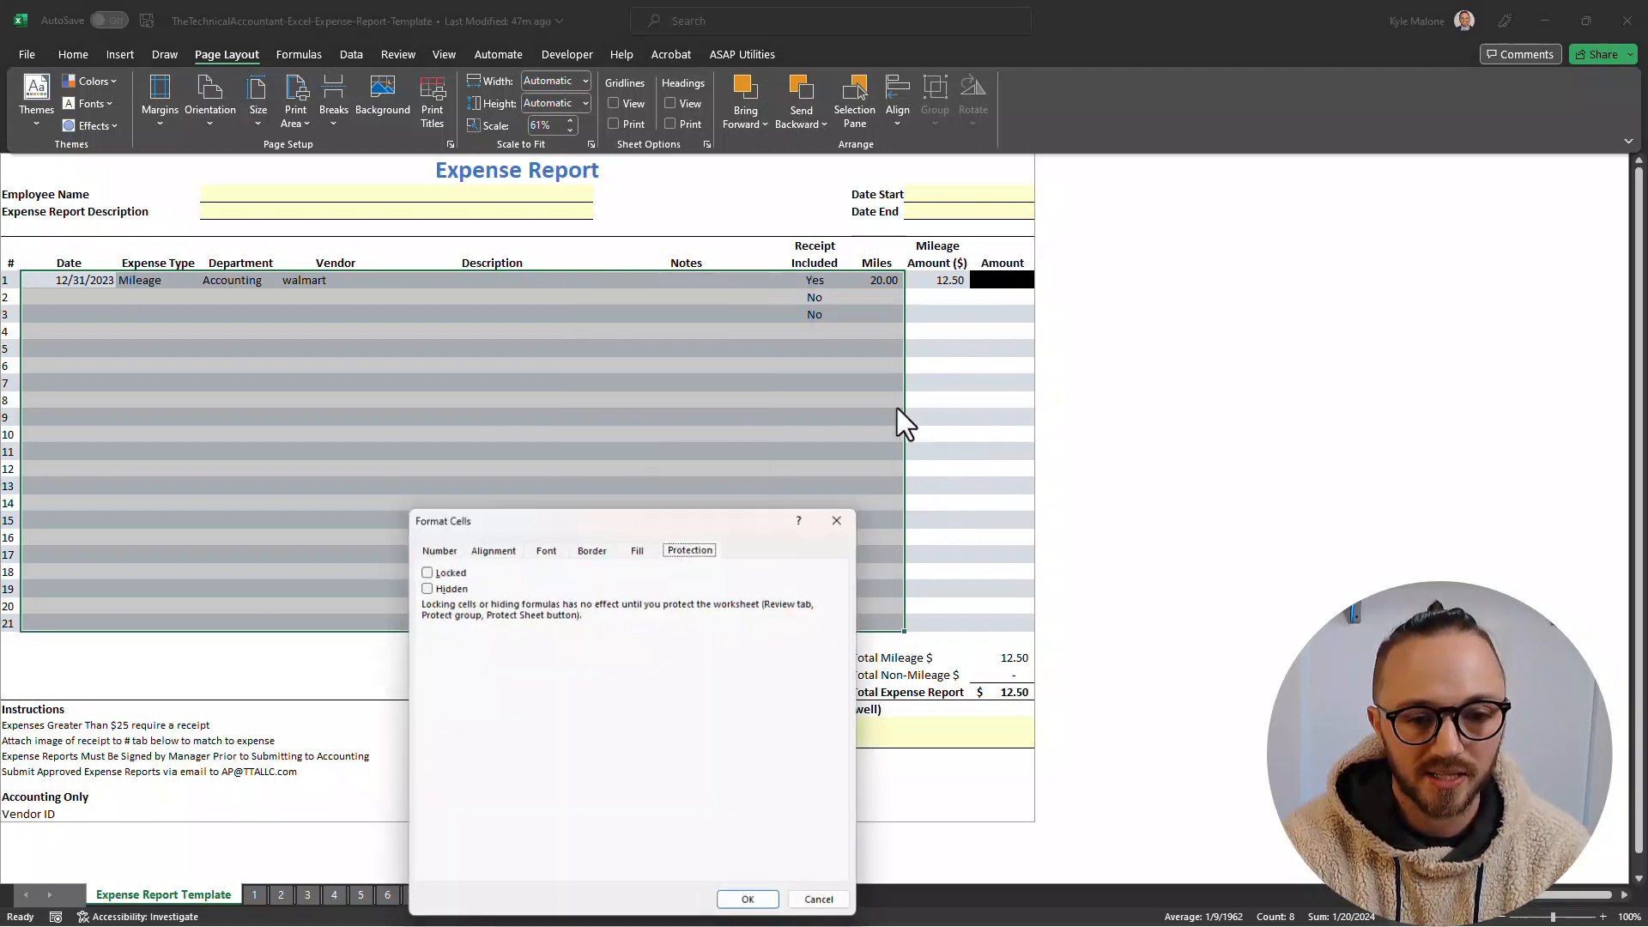
{"action": "left_click", "coordinate": [427, 570]}
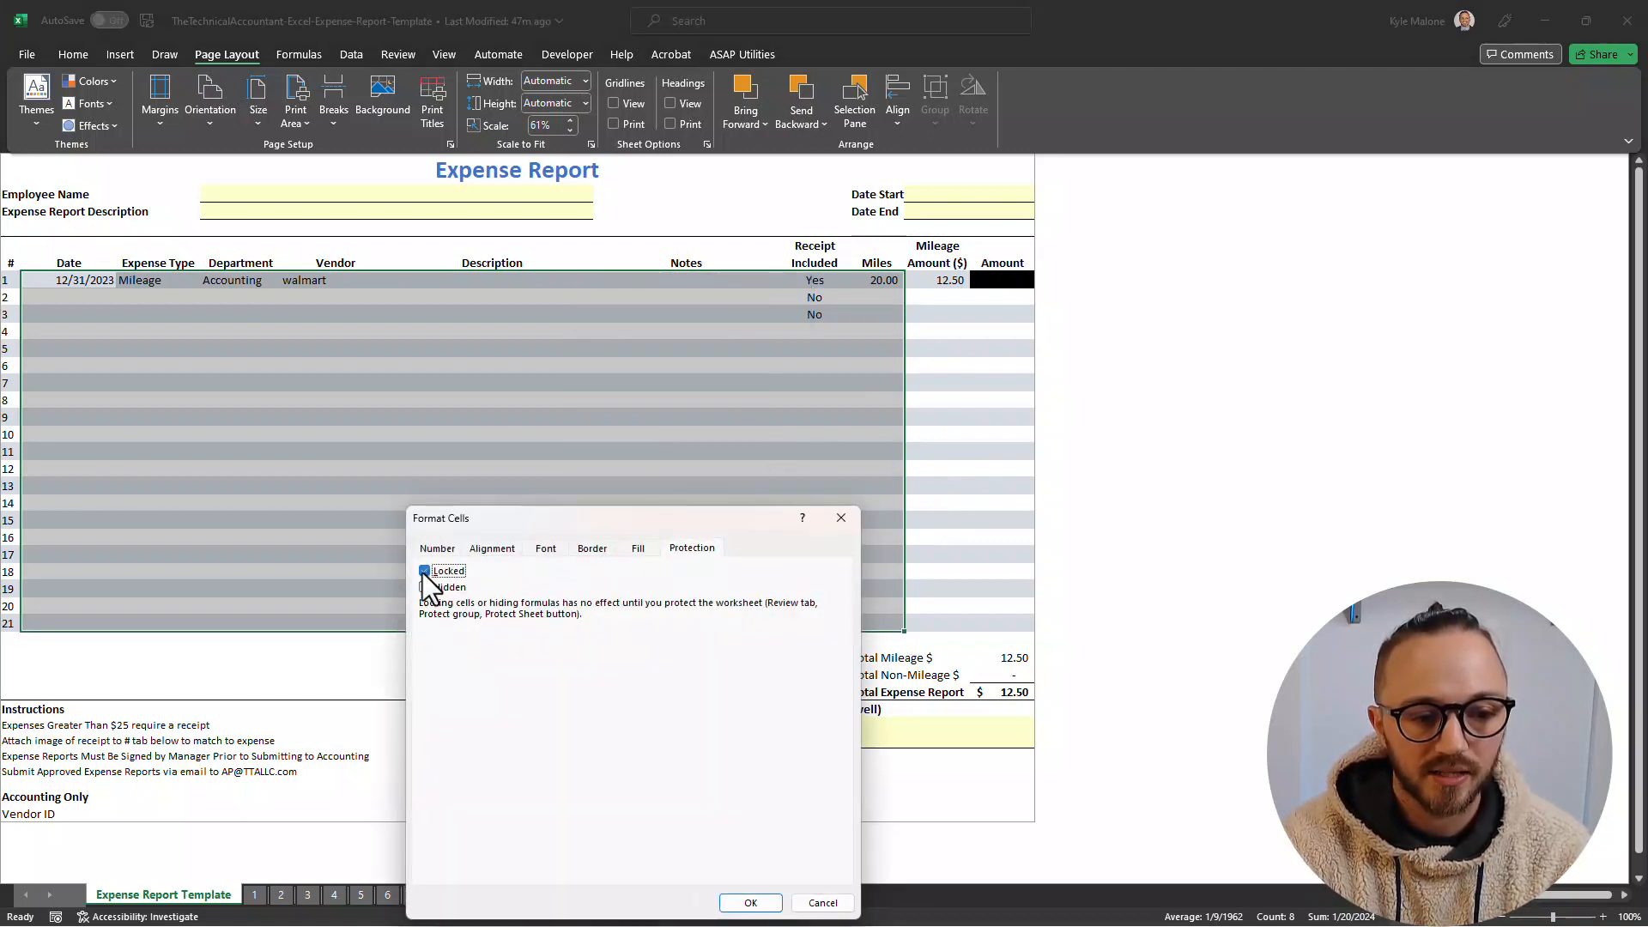
{"action": "left_click", "coordinate": [424, 570]}
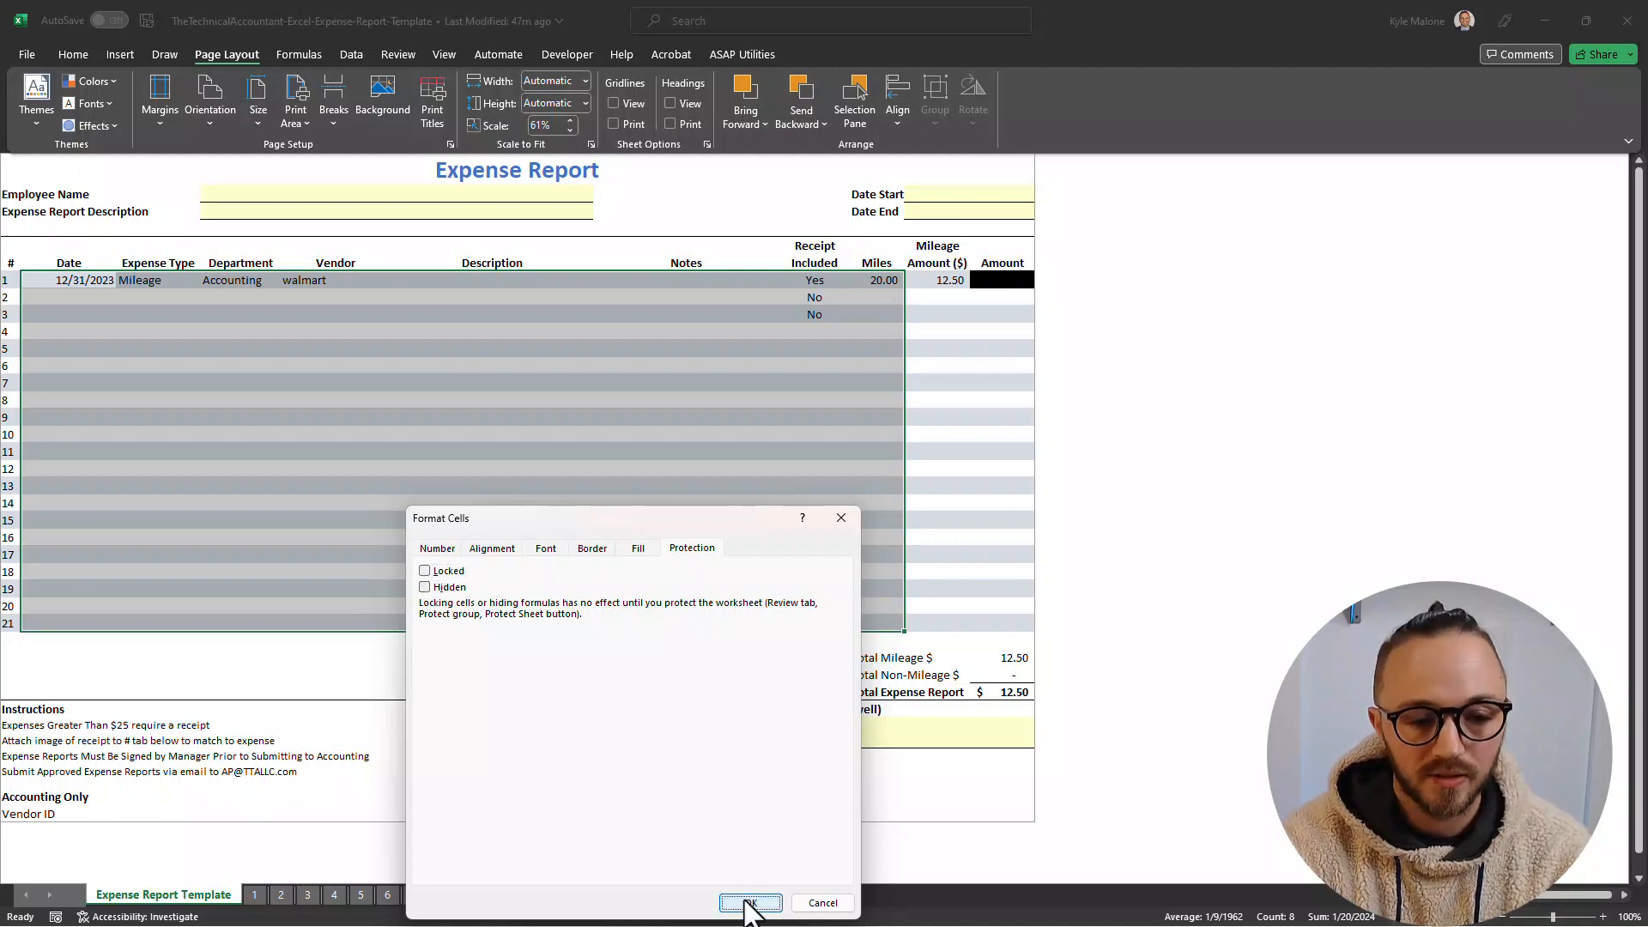
{"action": "left_click", "coordinate": [750, 903]}
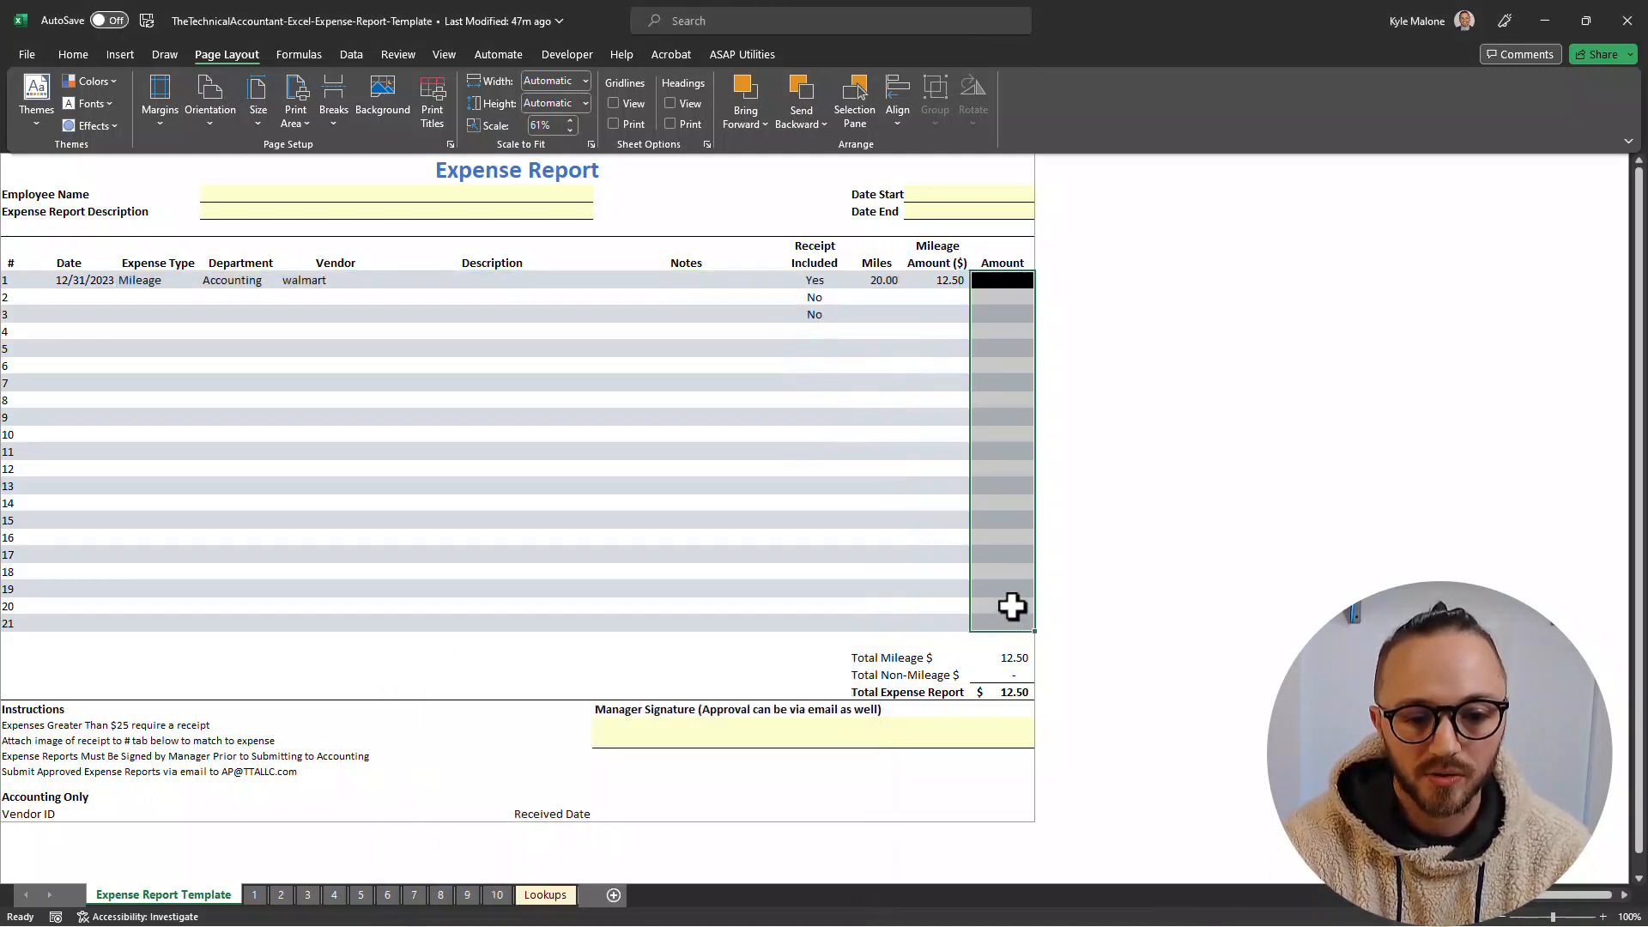
{"action": "mouse_move", "coordinate": [622, 401]}
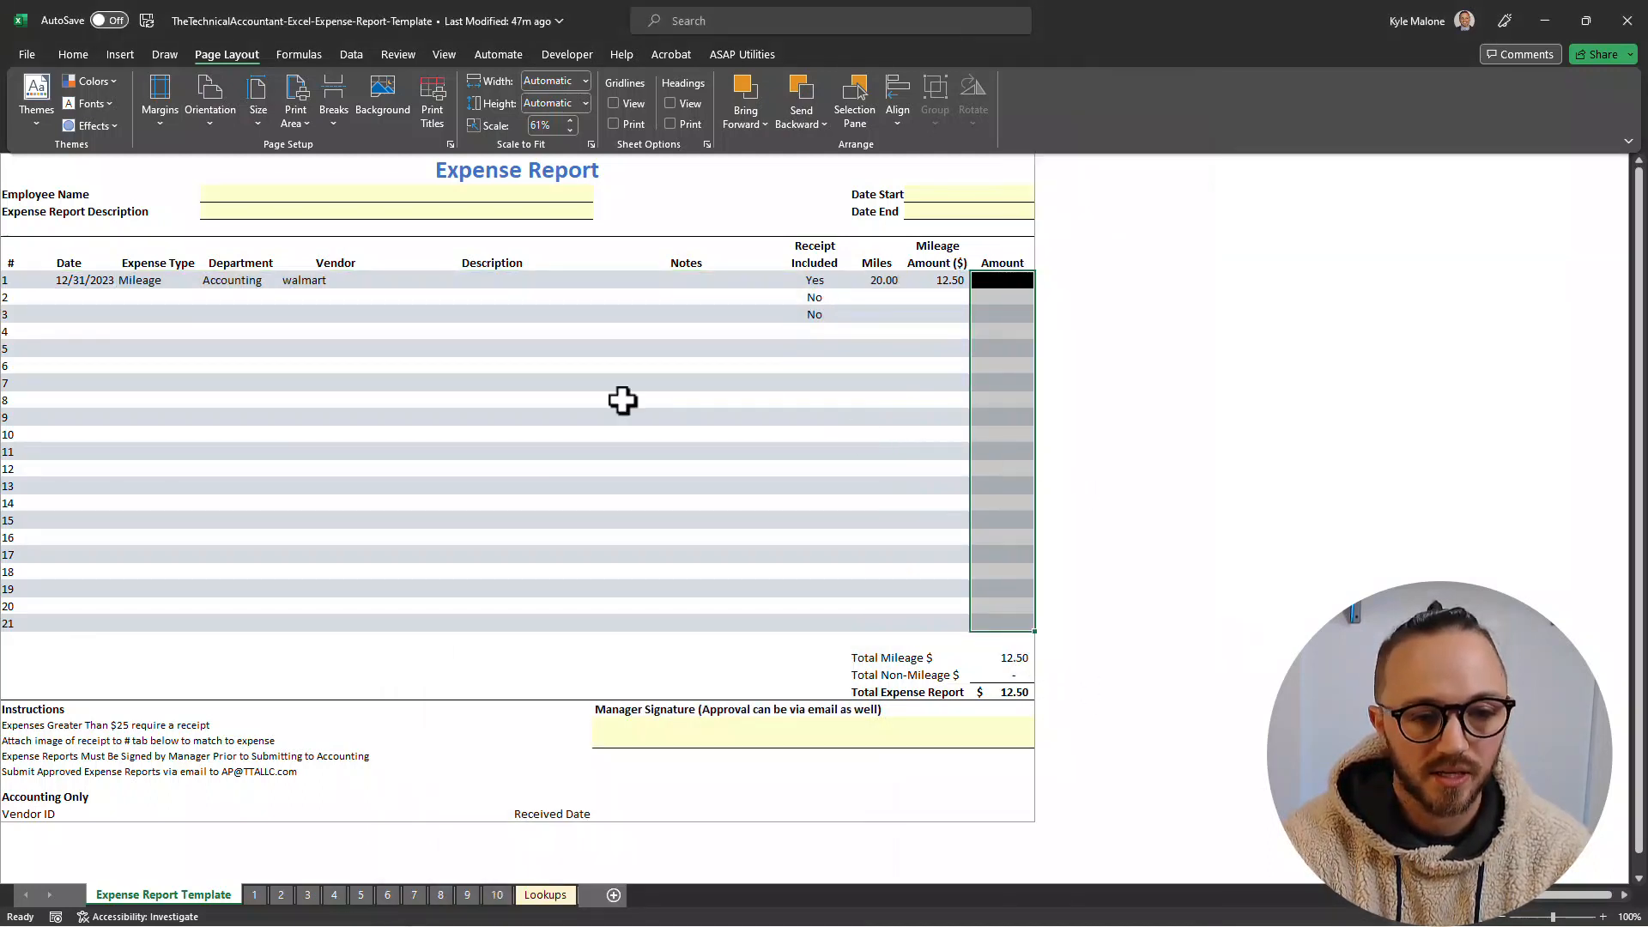
{"action": "key", "text": "ctrl+1"}
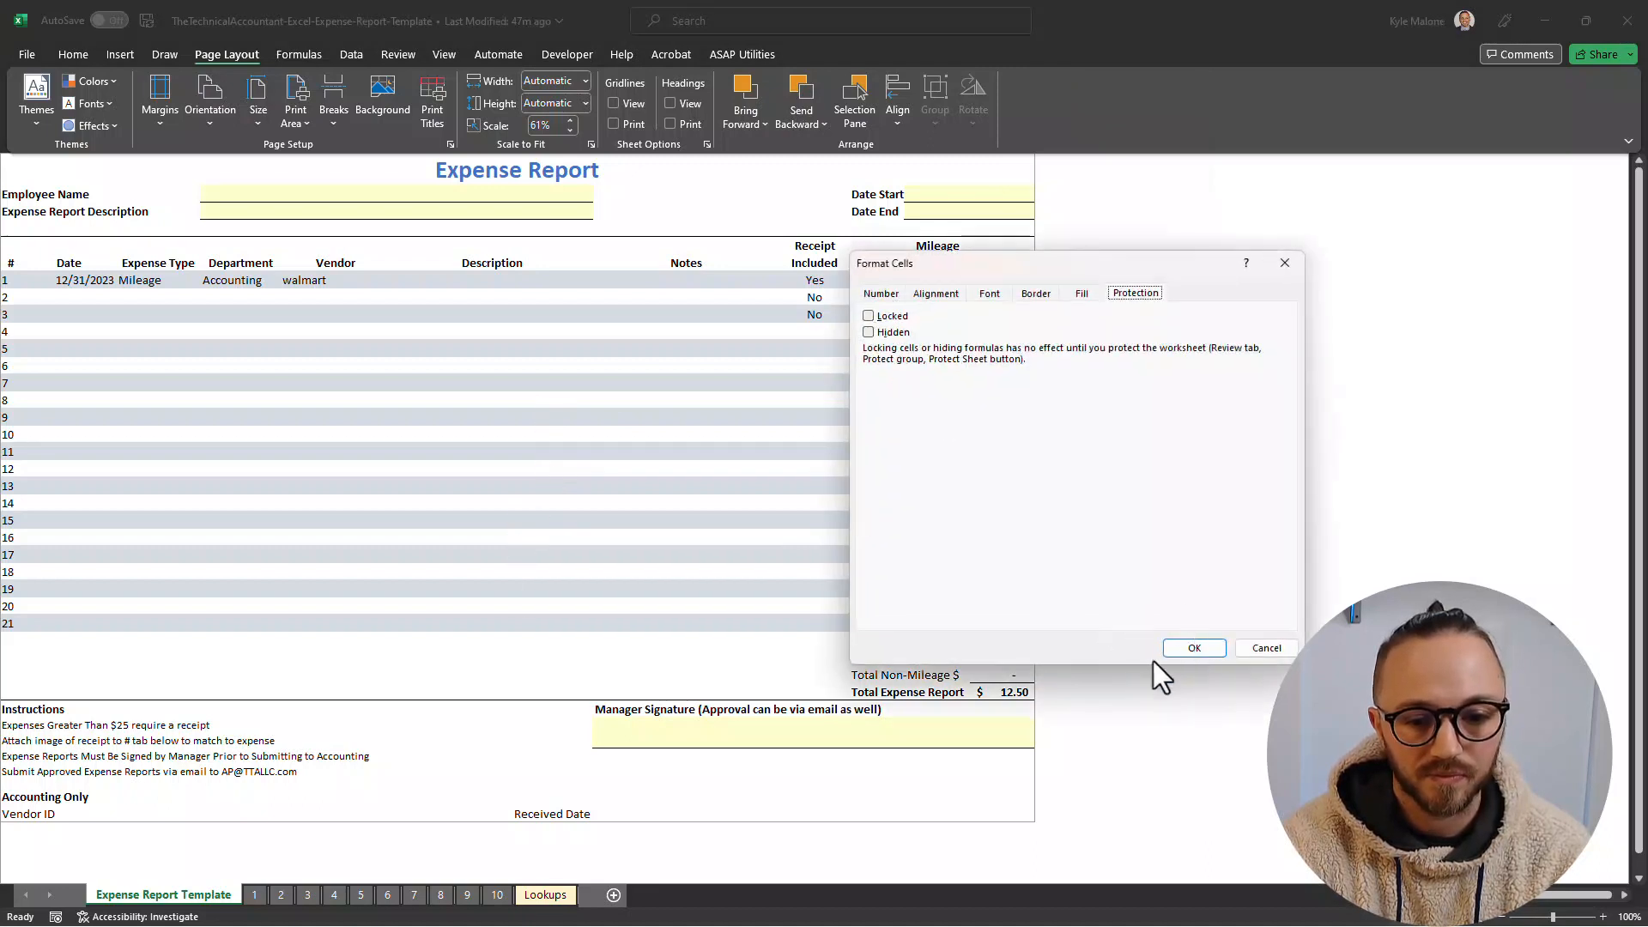
{"action": "left_click", "coordinate": [1193, 647]}
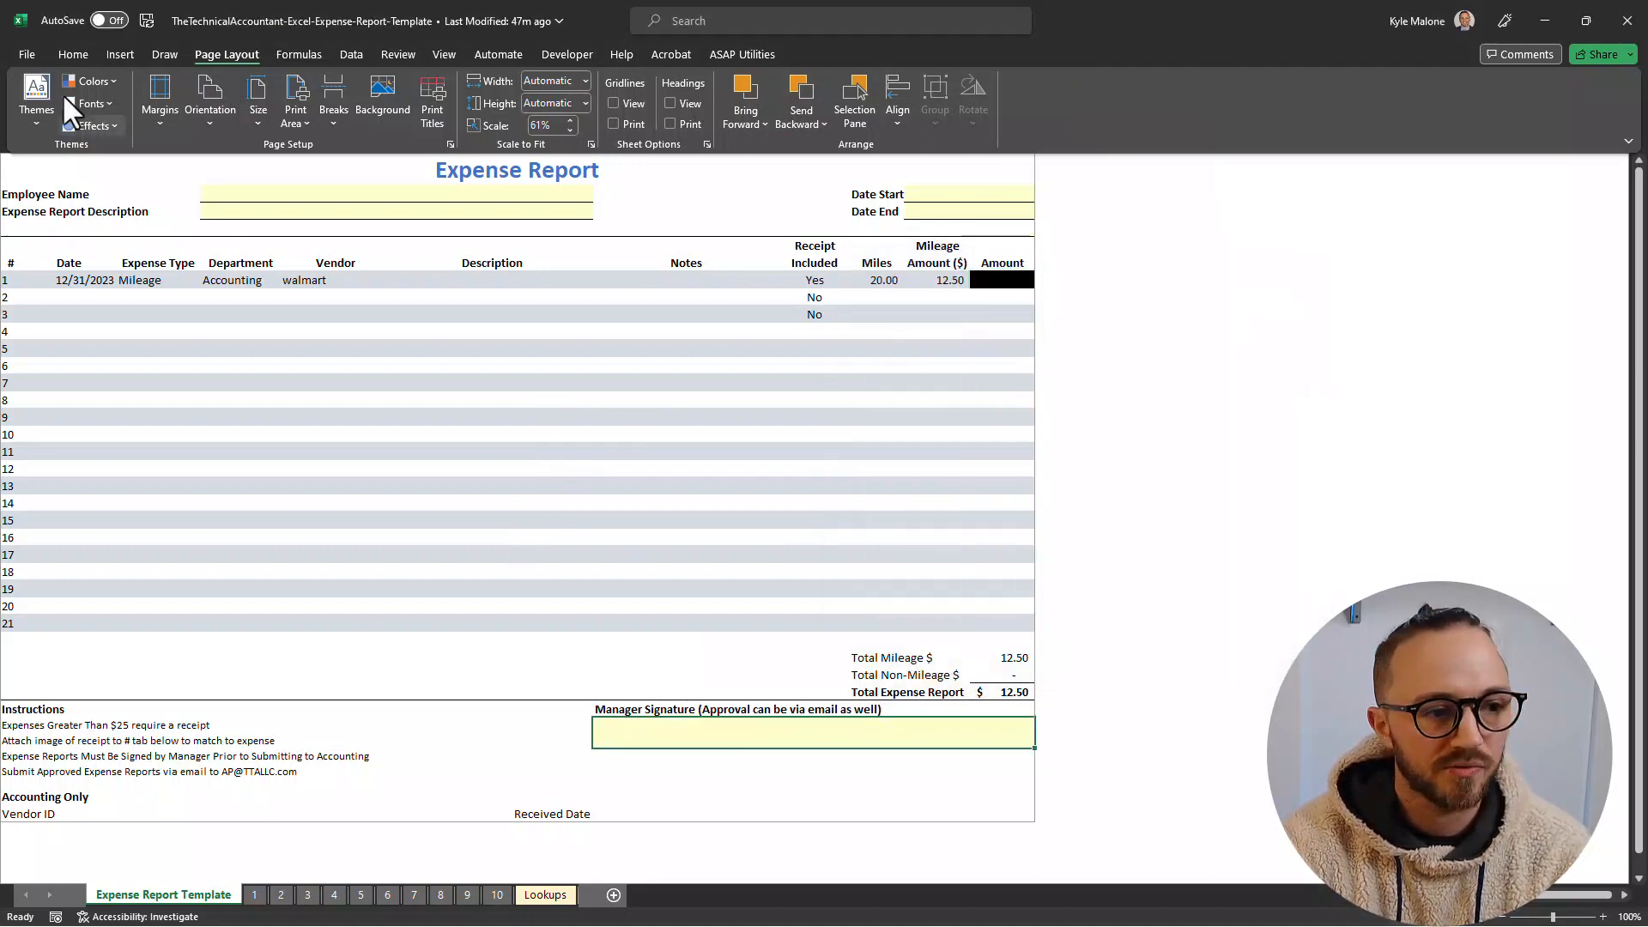
{"action": "left_click", "coordinate": [778, 195]}
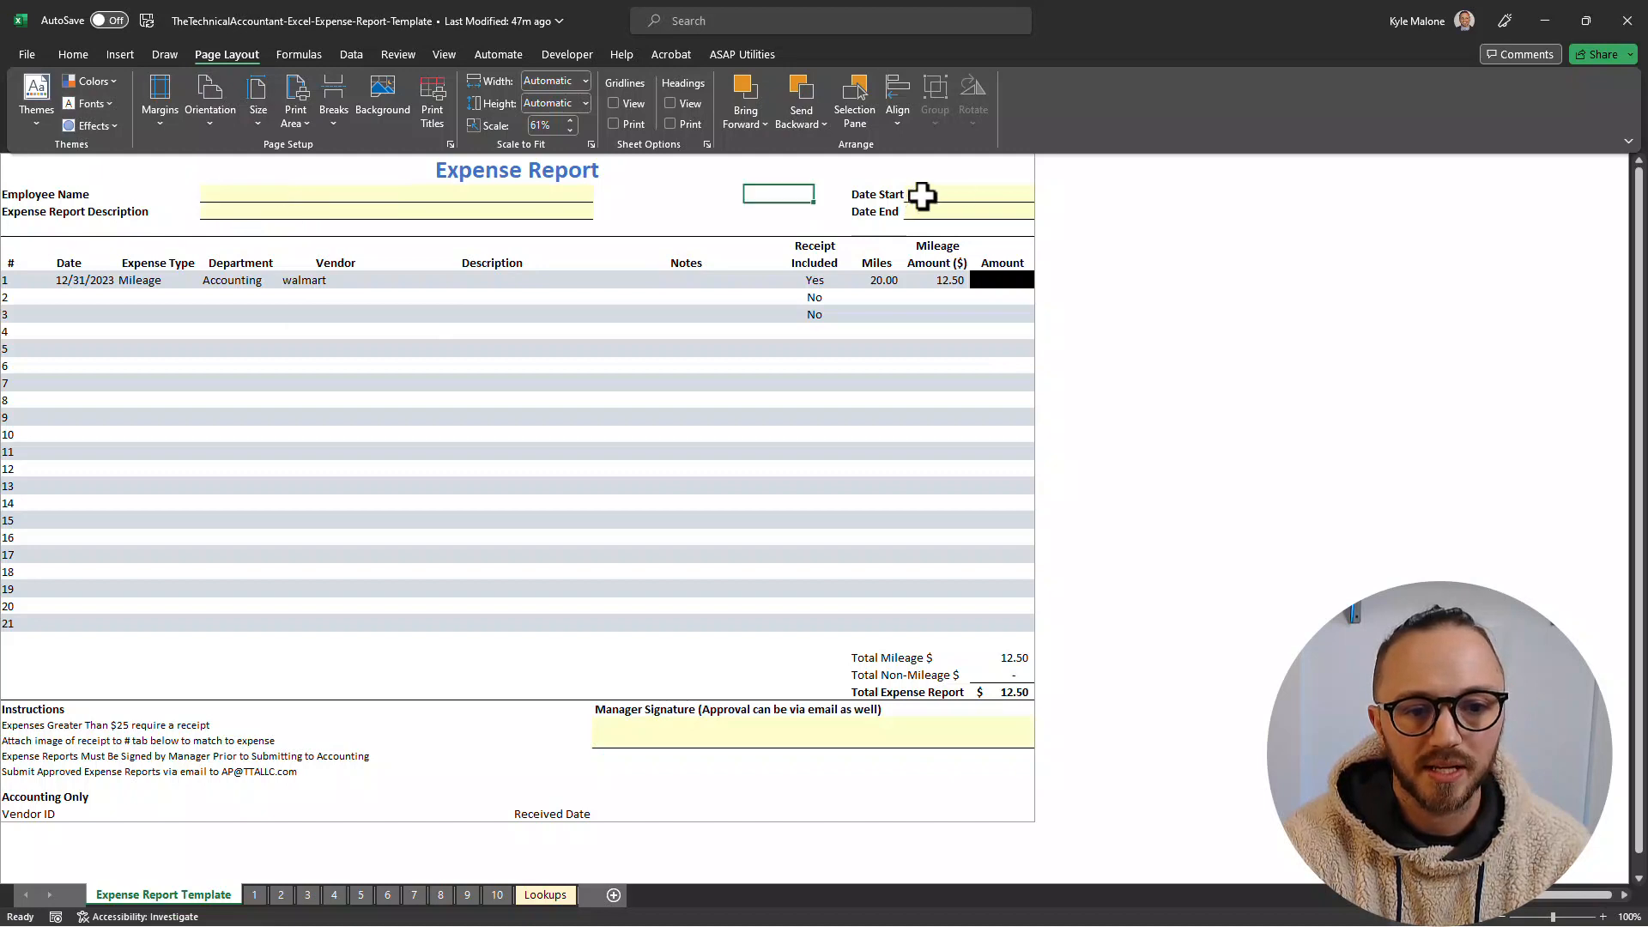
{"action": "left_click", "coordinate": [967, 212]}
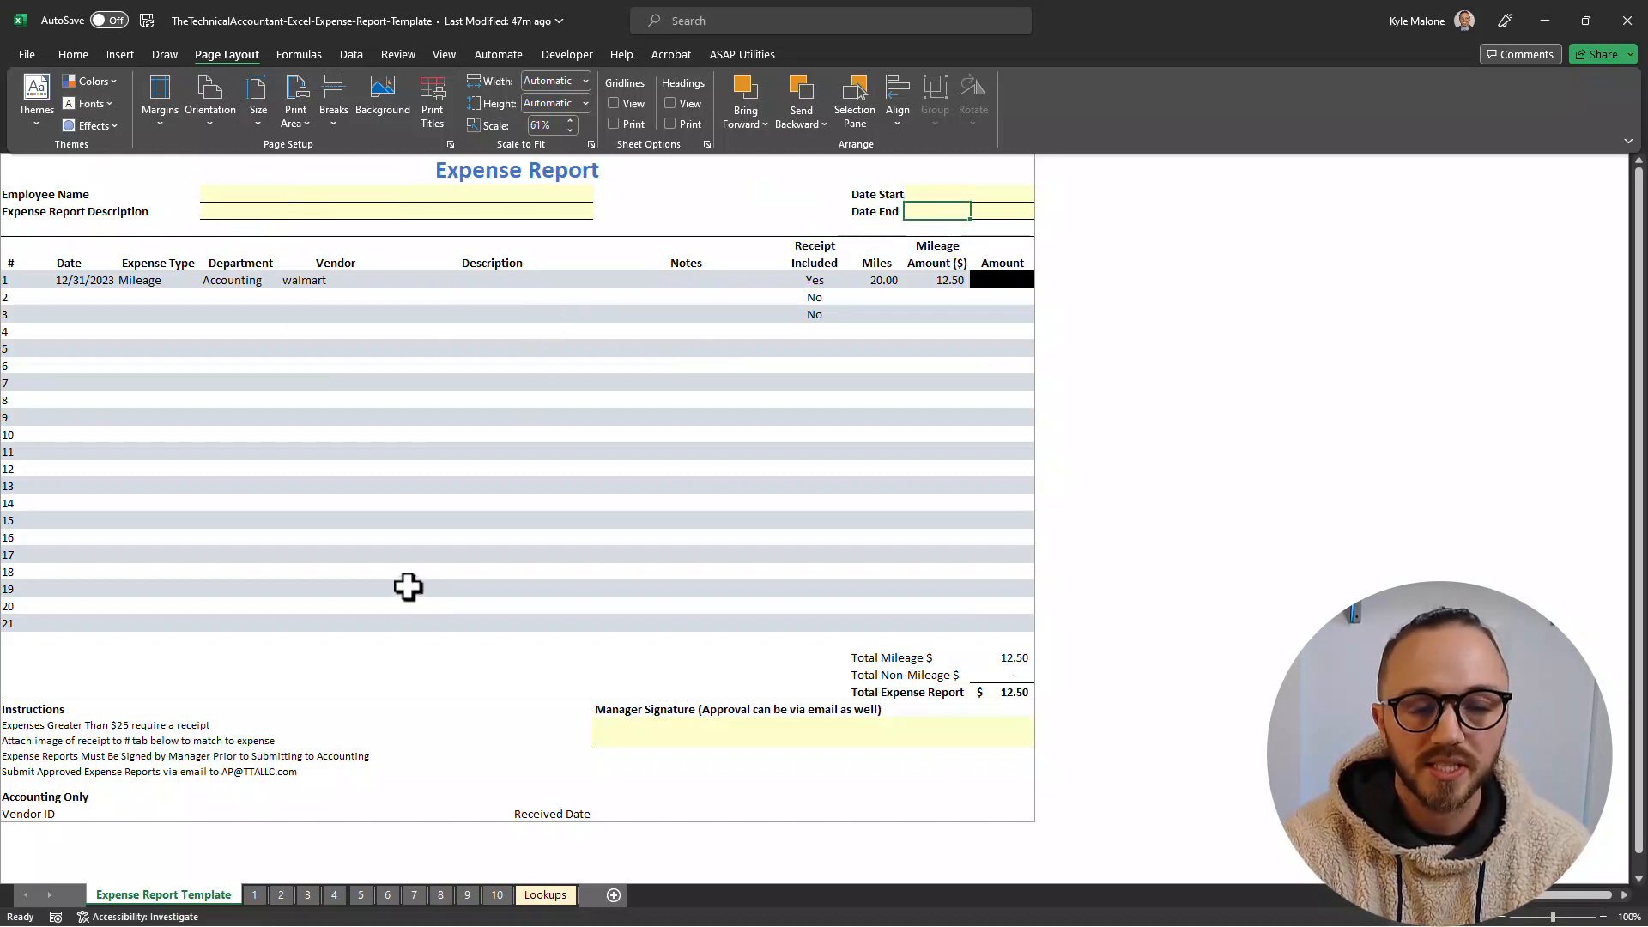
{"action": "mouse_move", "coordinate": [347, 315]}
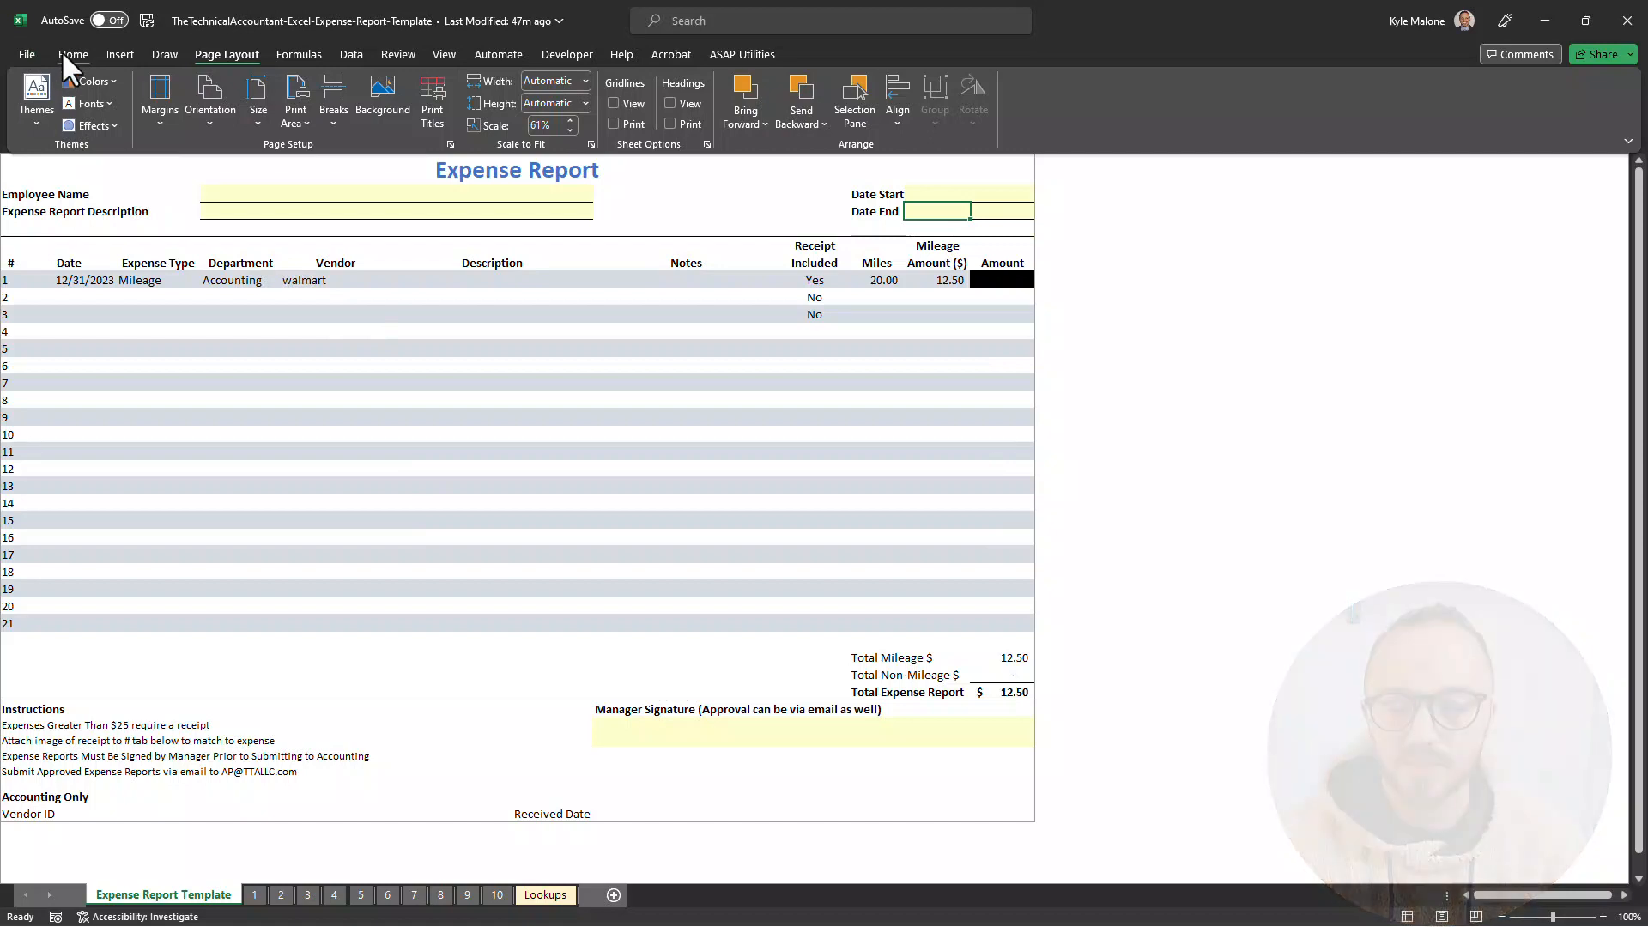
{"action": "mouse_move", "coordinate": [362, 79]}
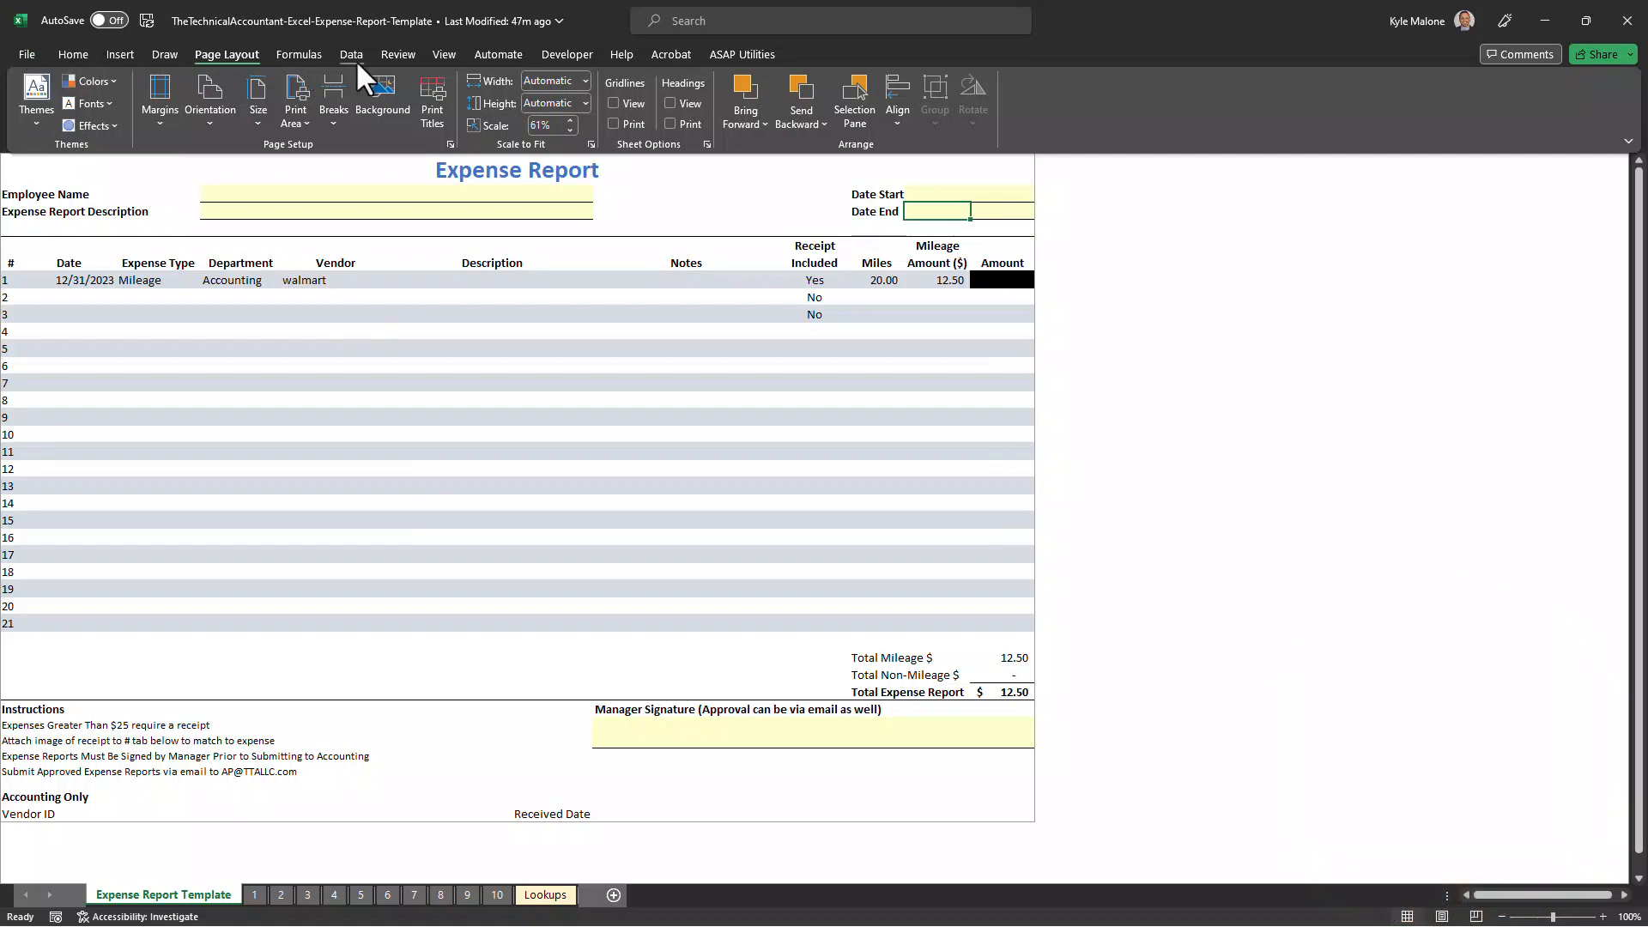
- Protect the Expense Report Template sheet with a password, disallowing selection of locked cells
{"action": "left_click", "coordinate": [397, 53]}
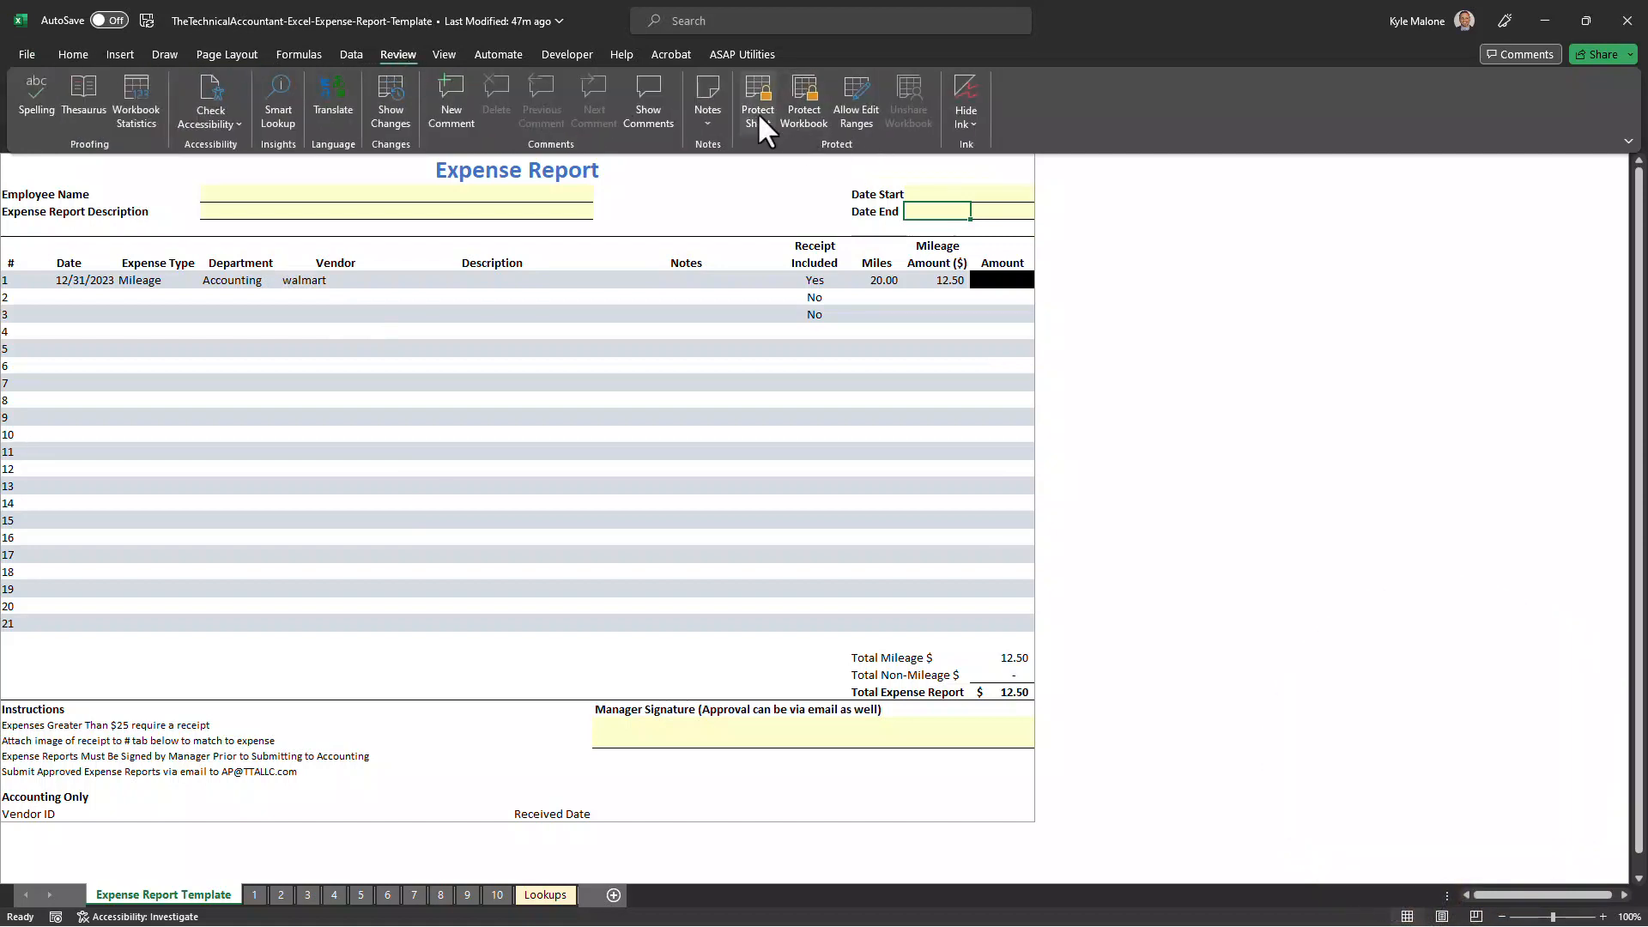
{"action": "left_click", "coordinate": [757, 100]}
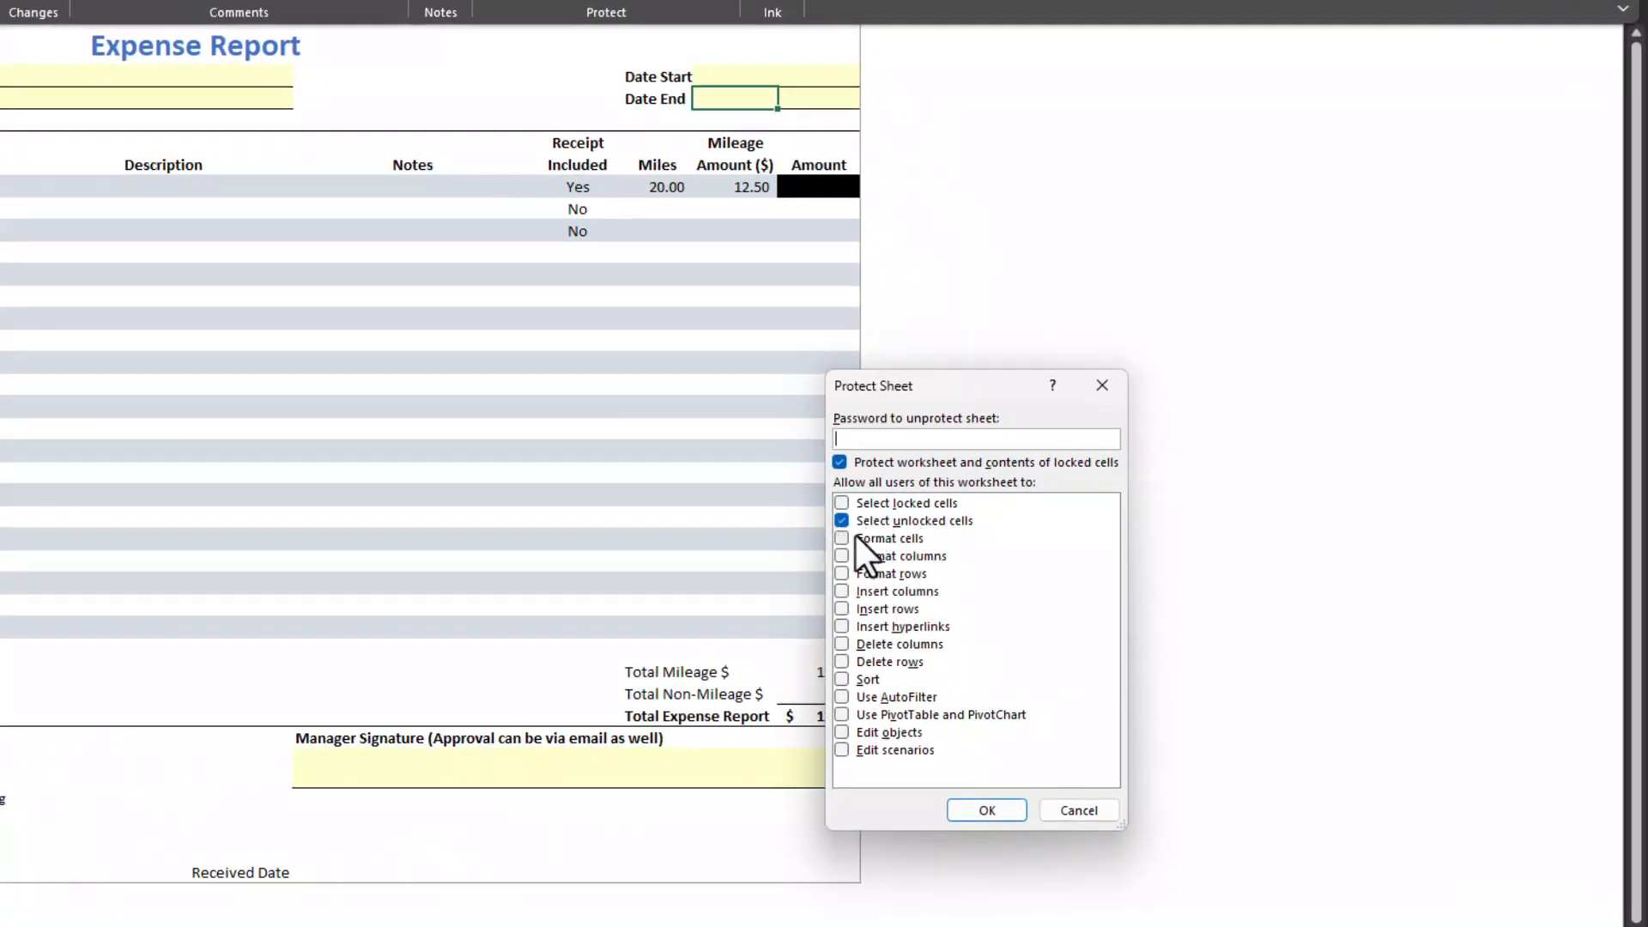
{"action": "mouse_move", "coordinate": [862, 524]}
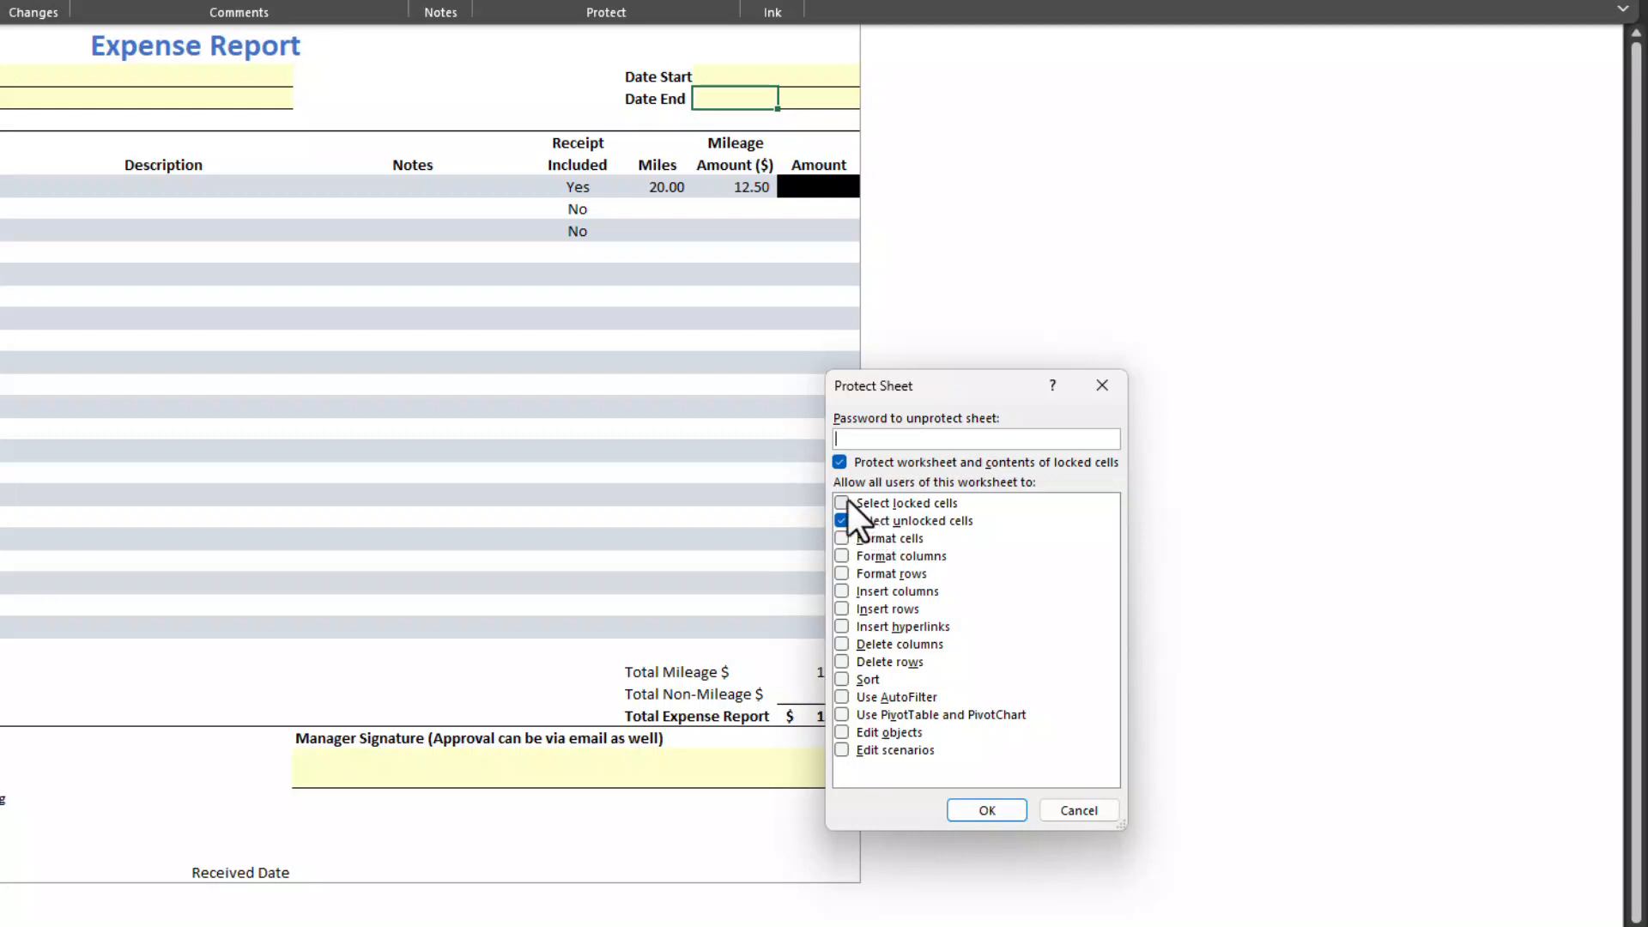
{"action": "left_click", "coordinate": [842, 521]}
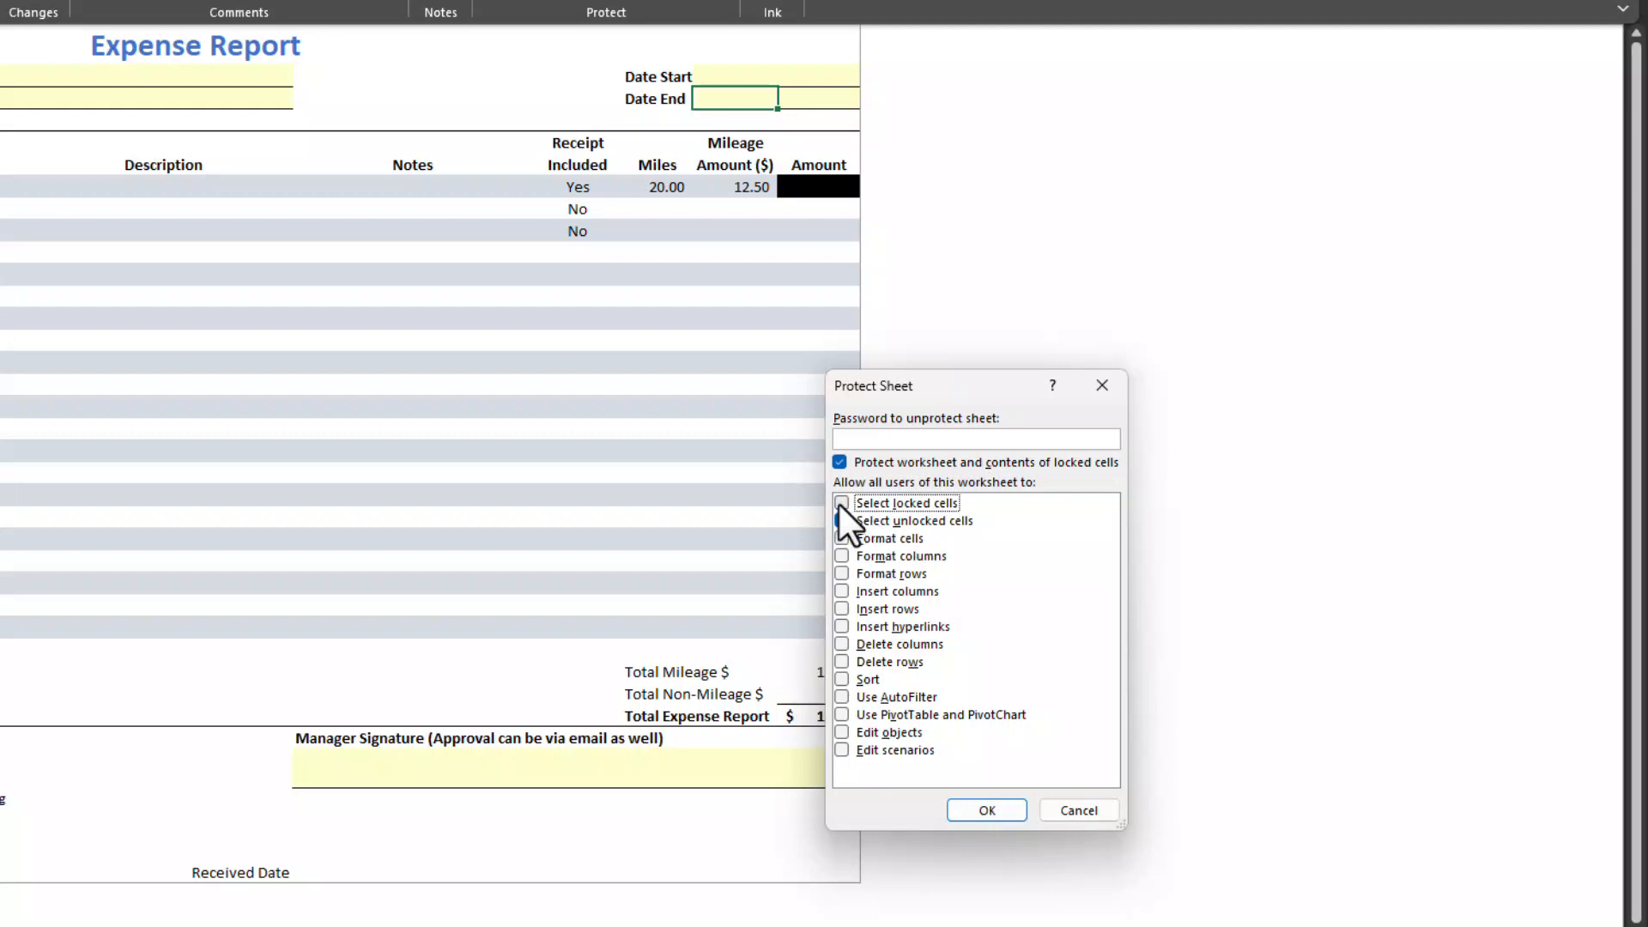
{"action": "left_click", "coordinate": [842, 520]}
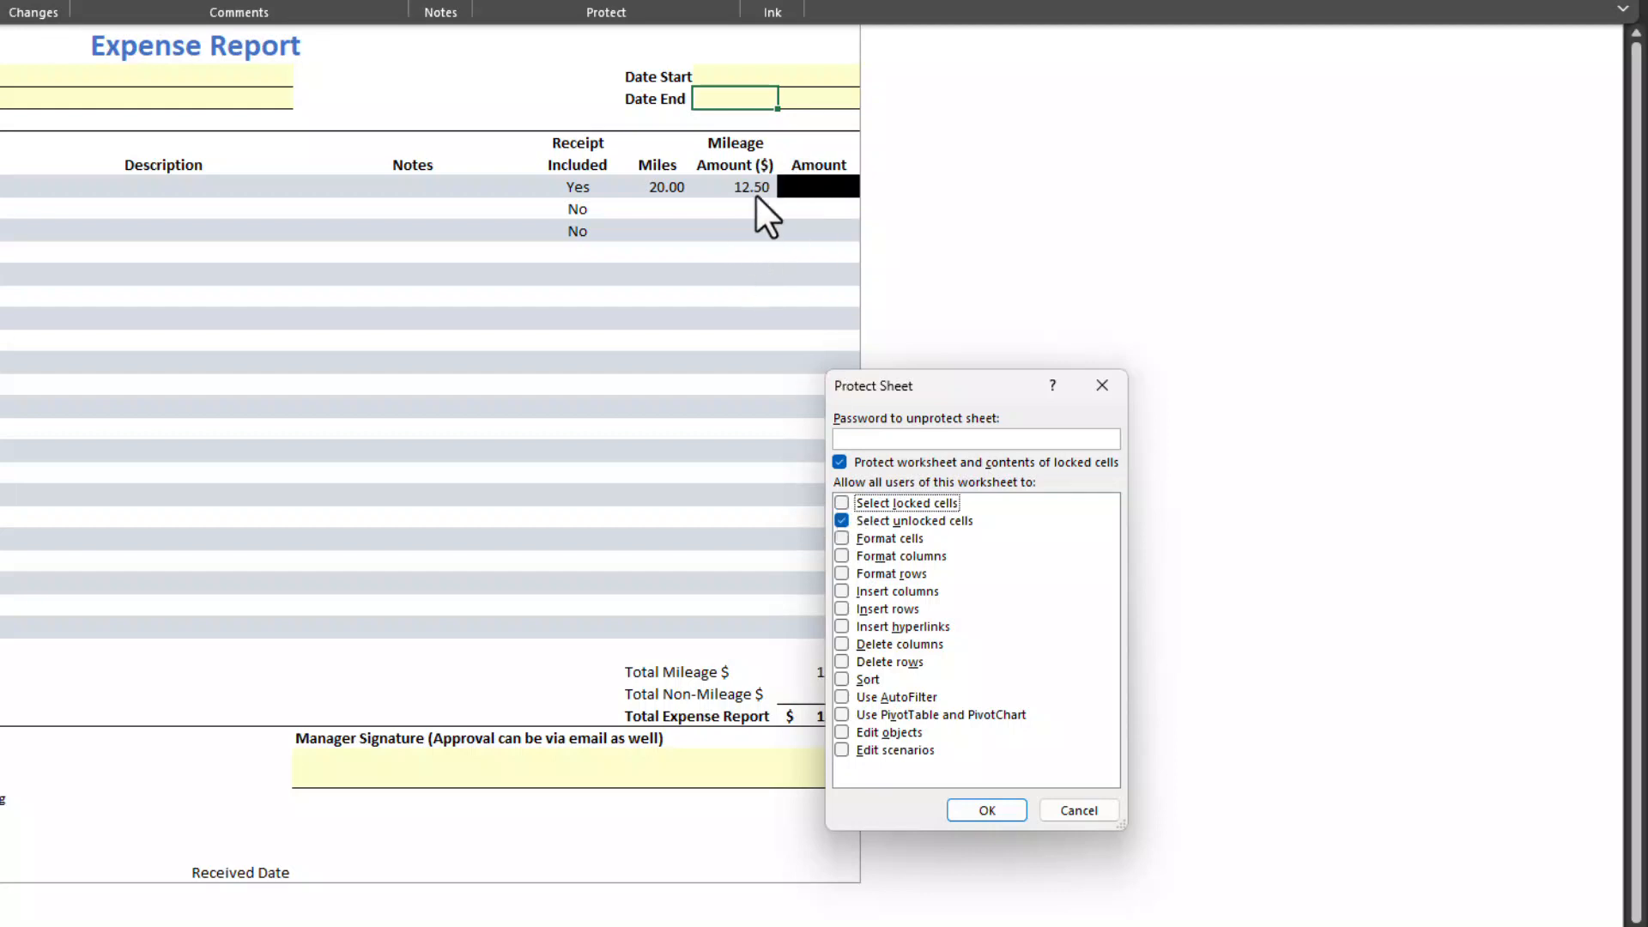
{"action": "mouse_move", "coordinate": [762, 673]}
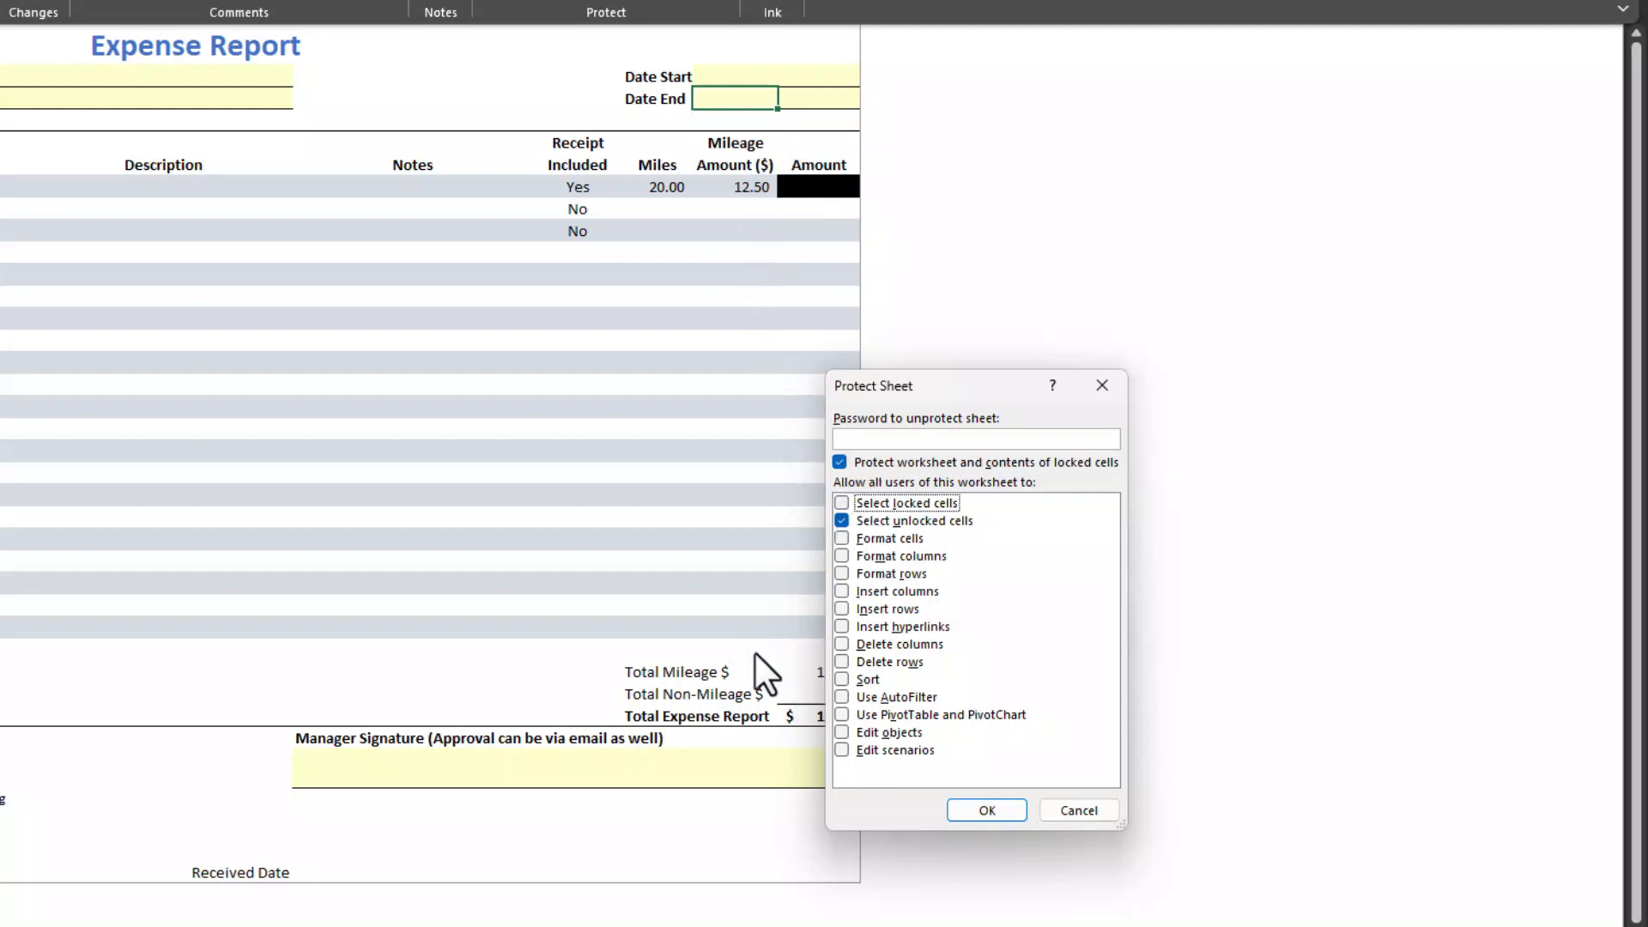
{"action": "mouse_move", "coordinate": [978, 615]}
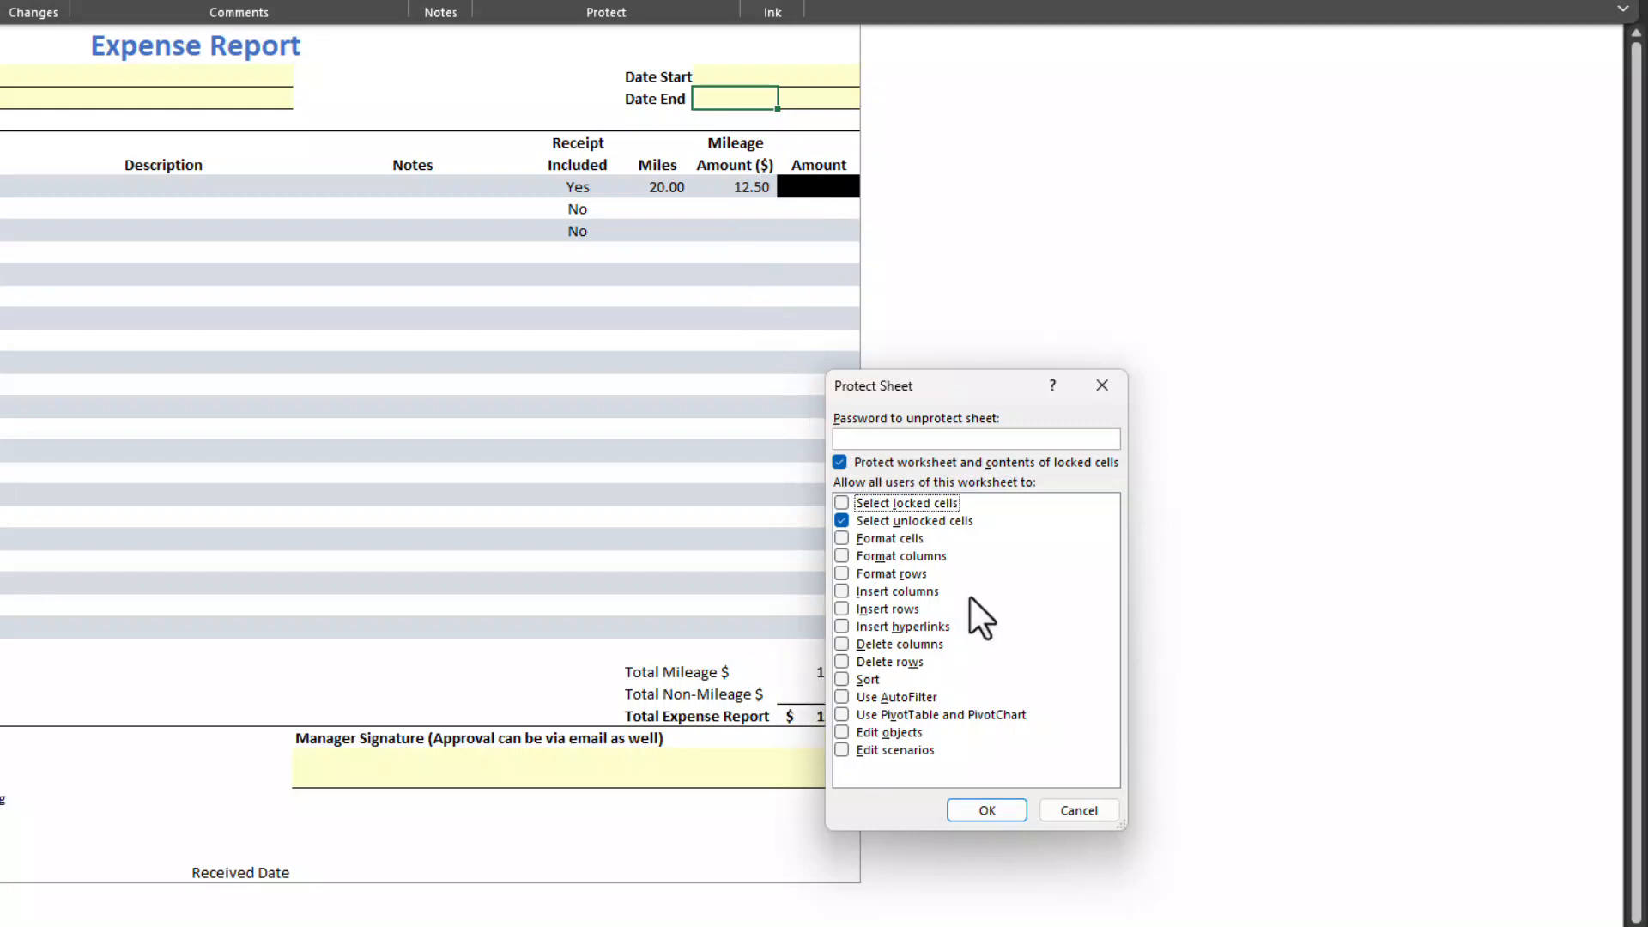
{"action": "mouse_move", "coordinate": [896, 541]}
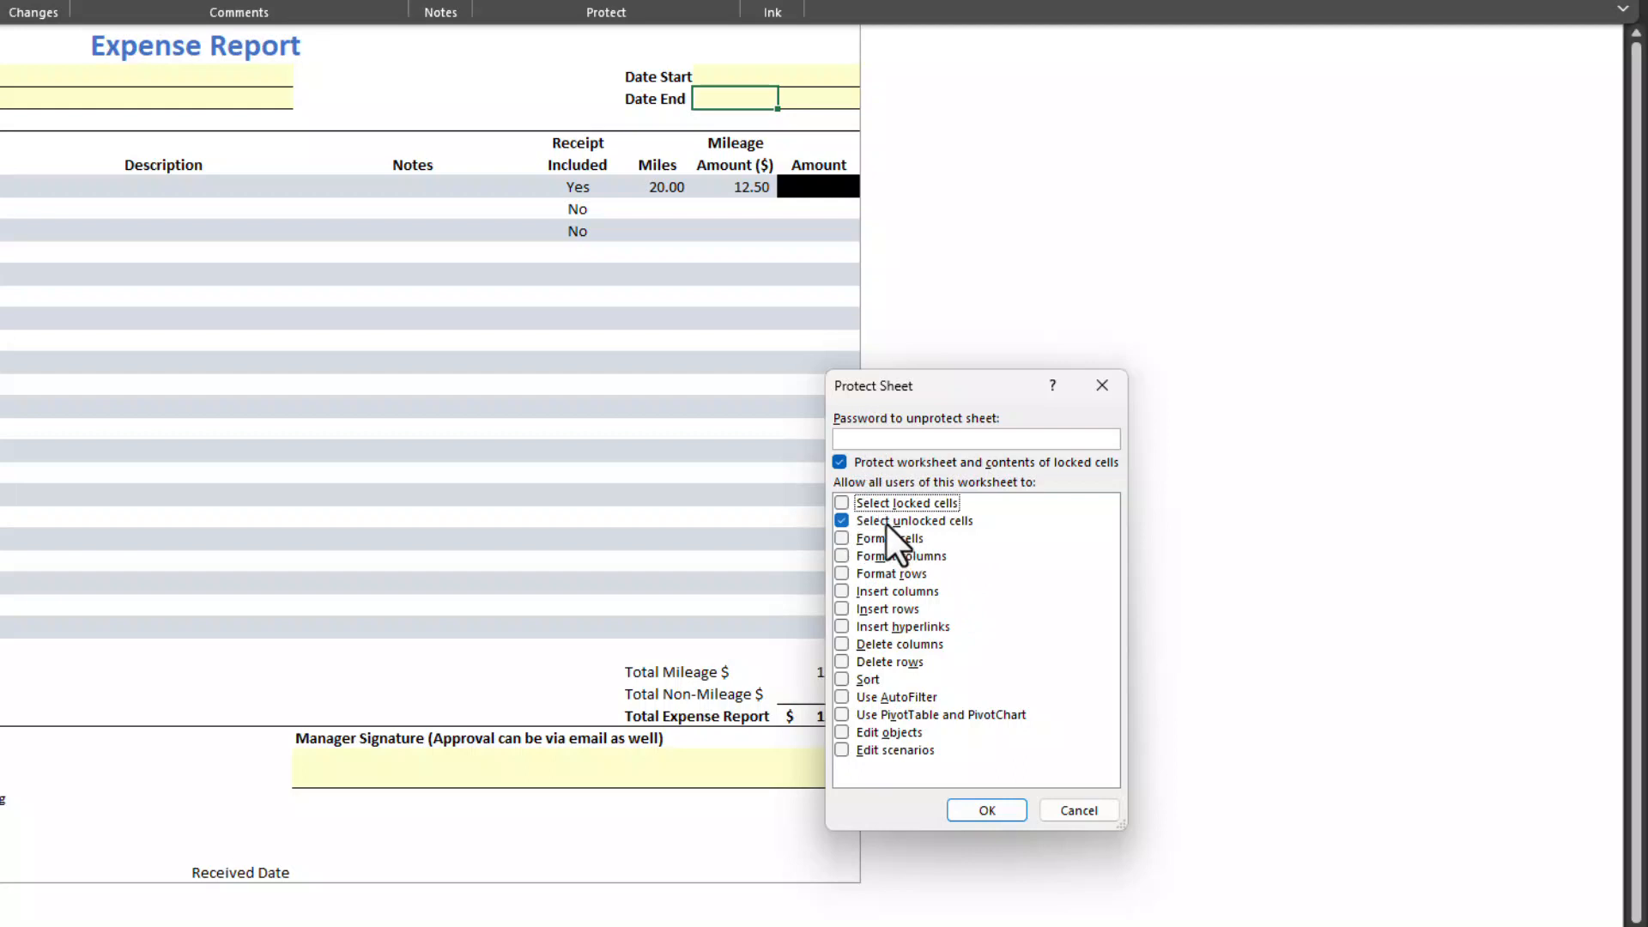
{"action": "mouse_move", "coordinate": [883, 447]}
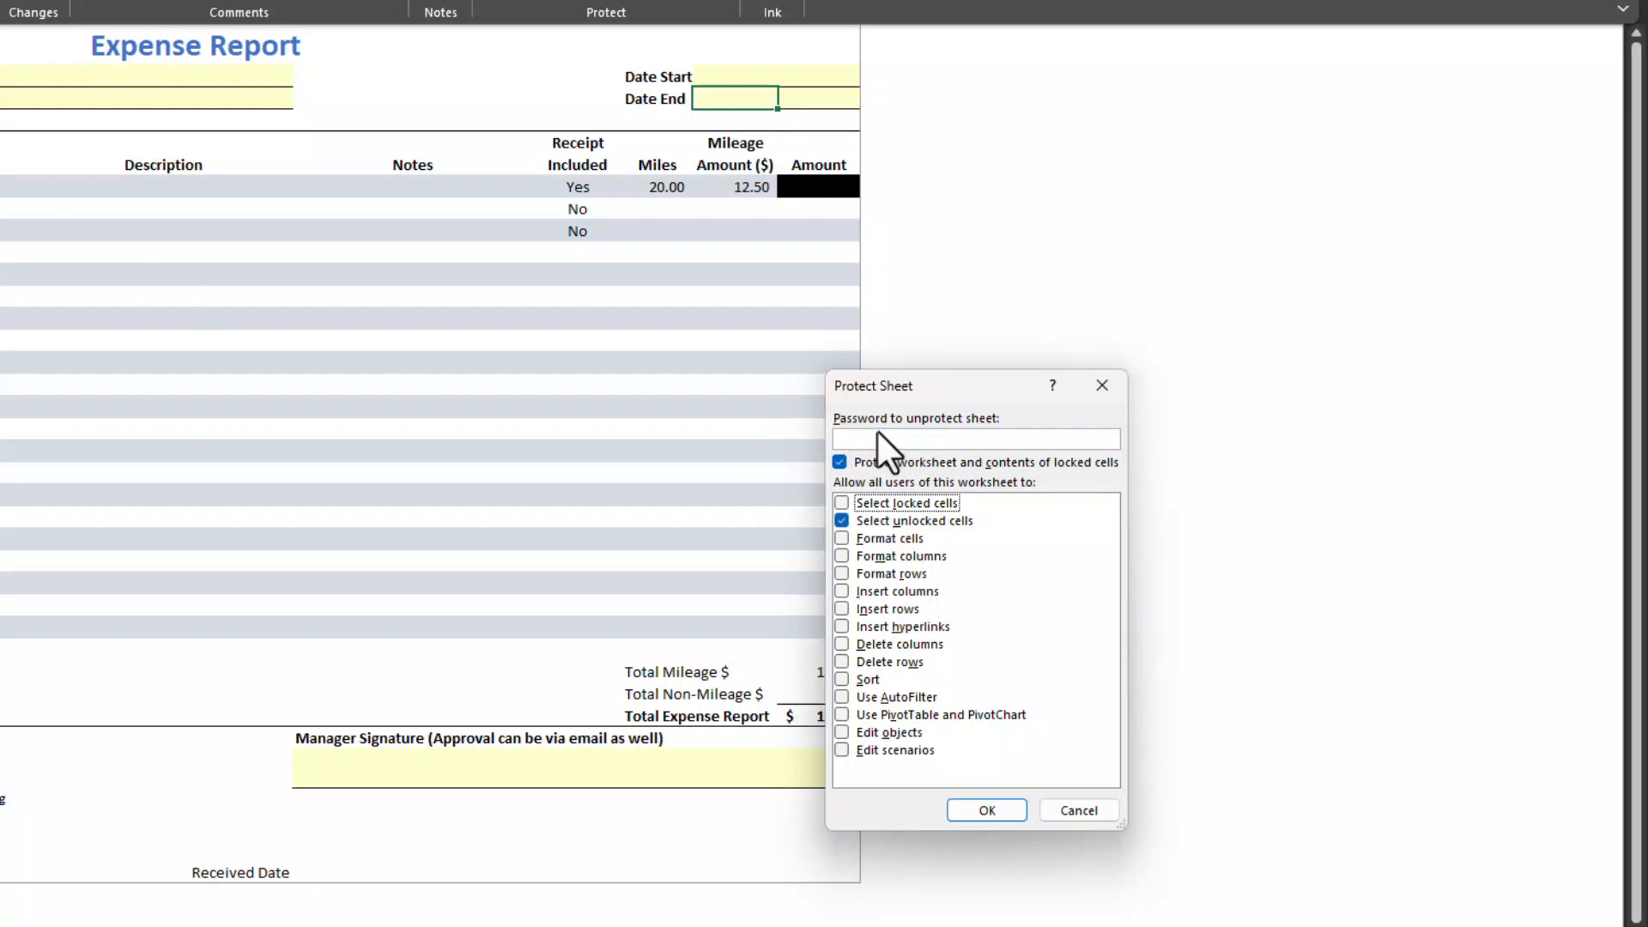
{"action": "mouse_move", "coordinate": [893, 538]}
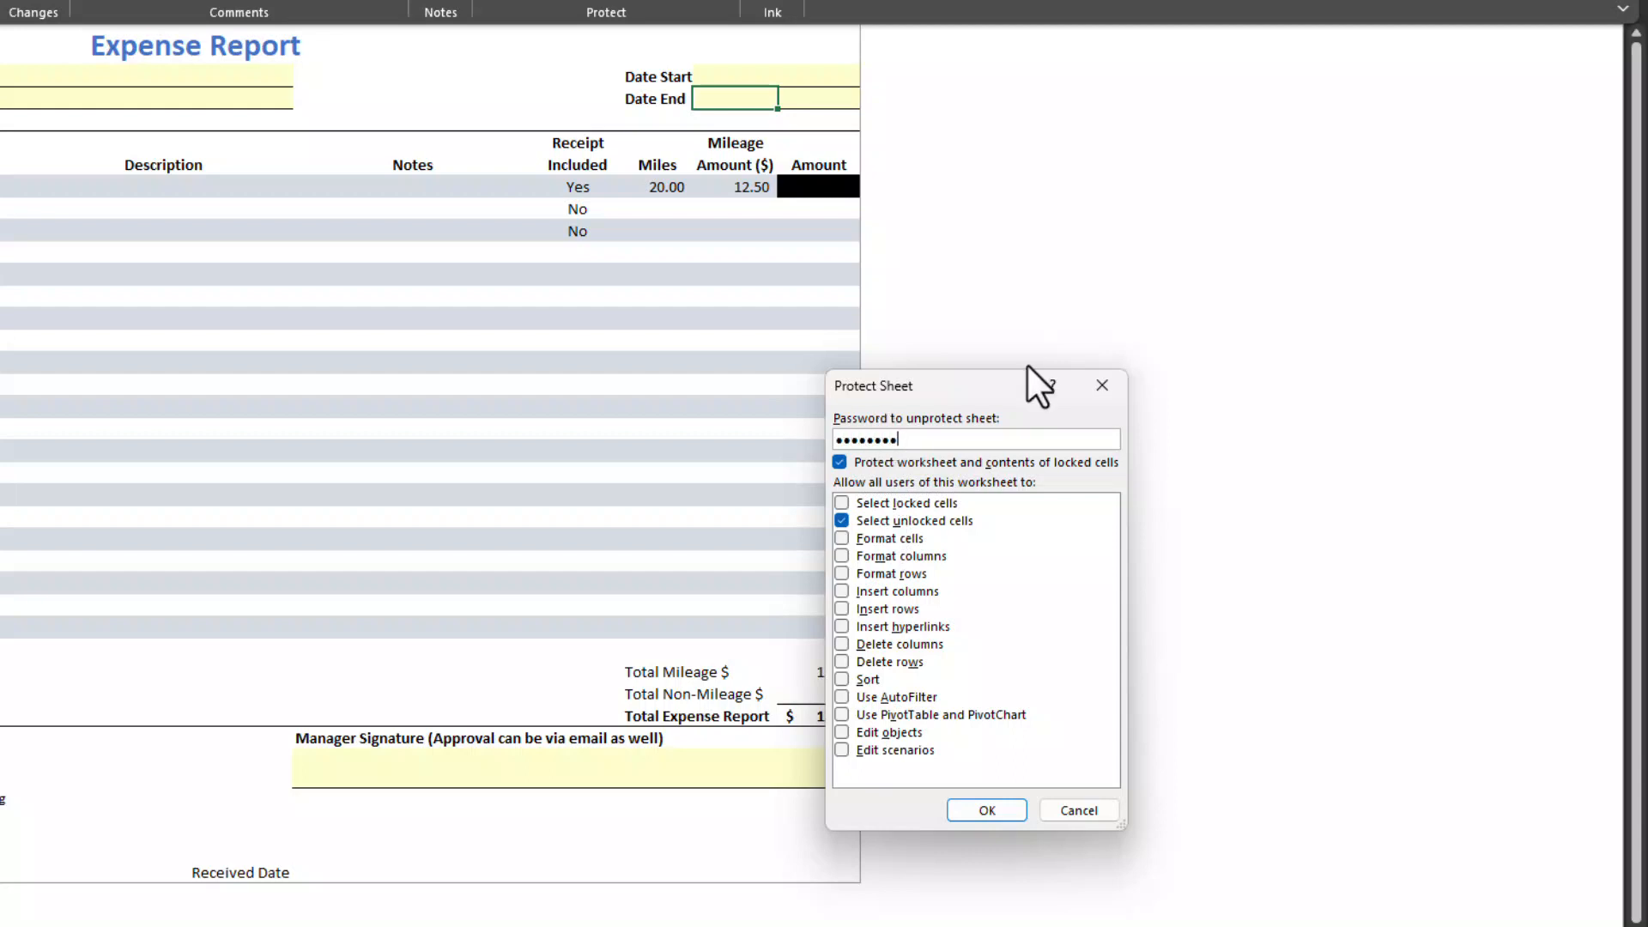
{"action": "left_click", "coordinate": [985, 810]}
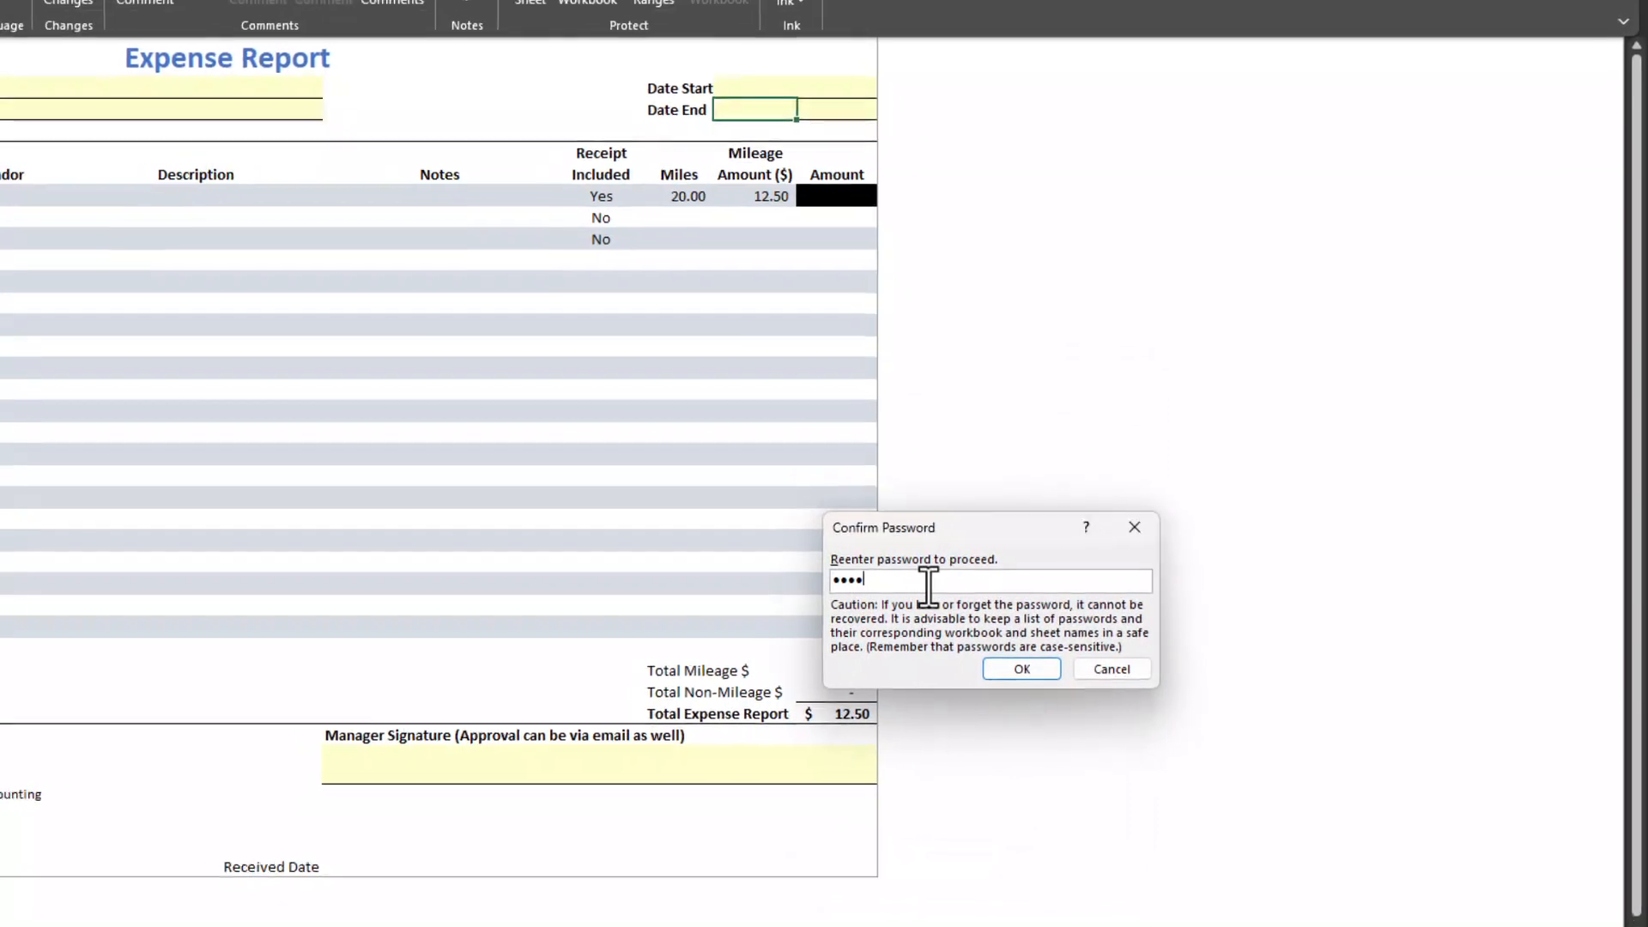
{"action": "left_click", "coordinate": [1020, 668]}
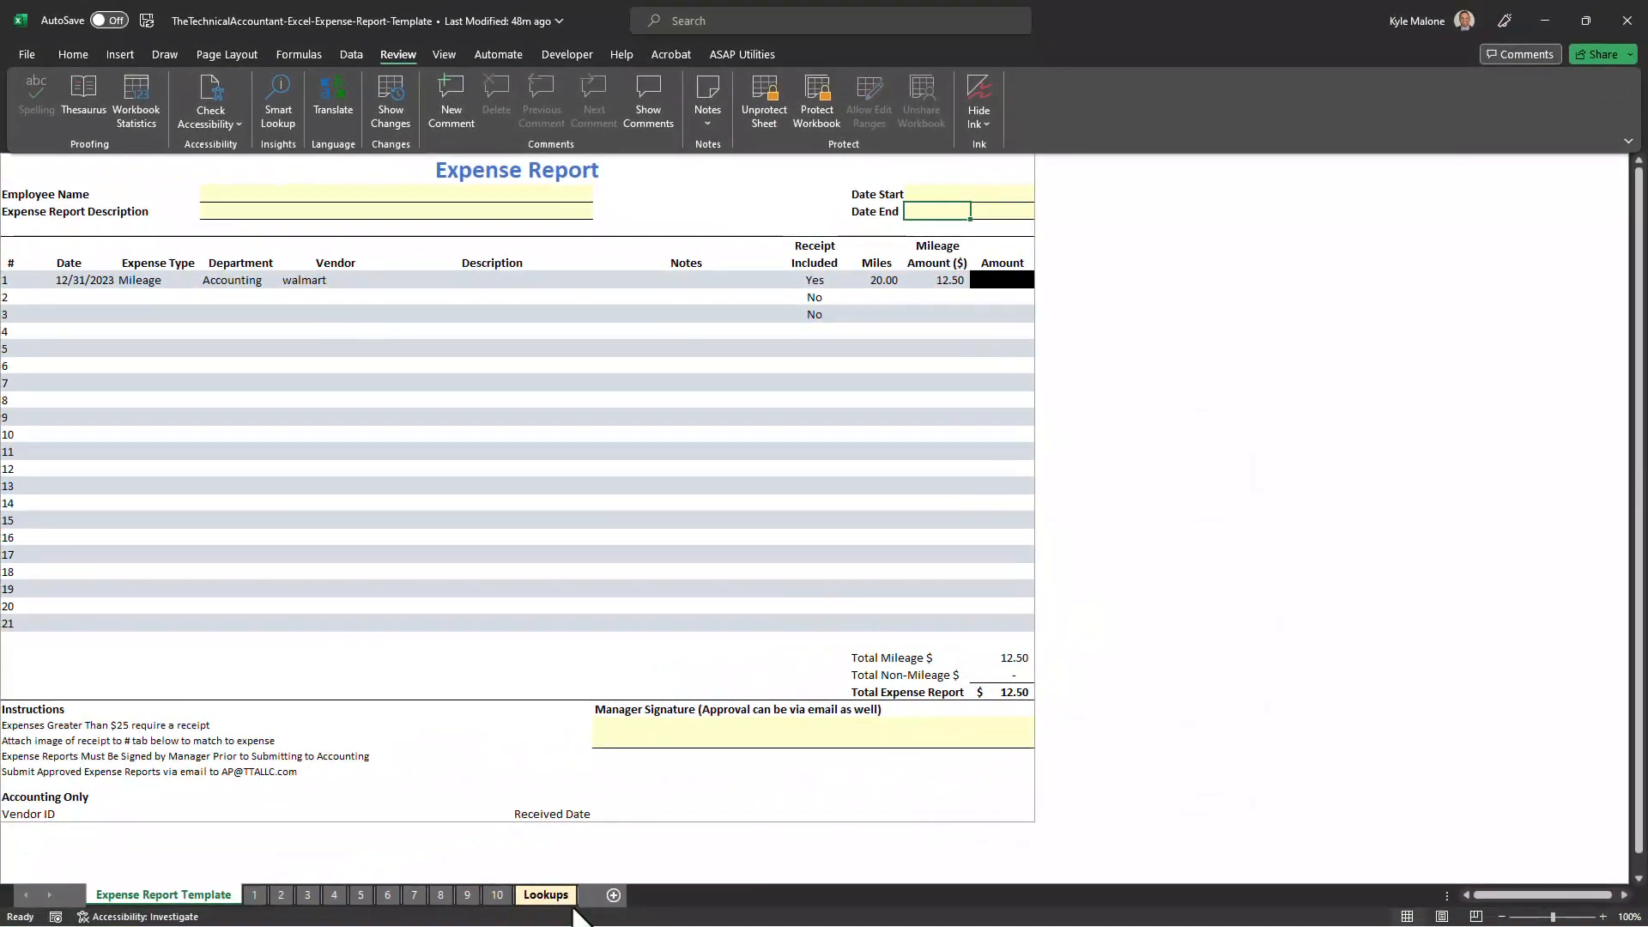
{"action": "left_click", "coordinate": [546, 895]}
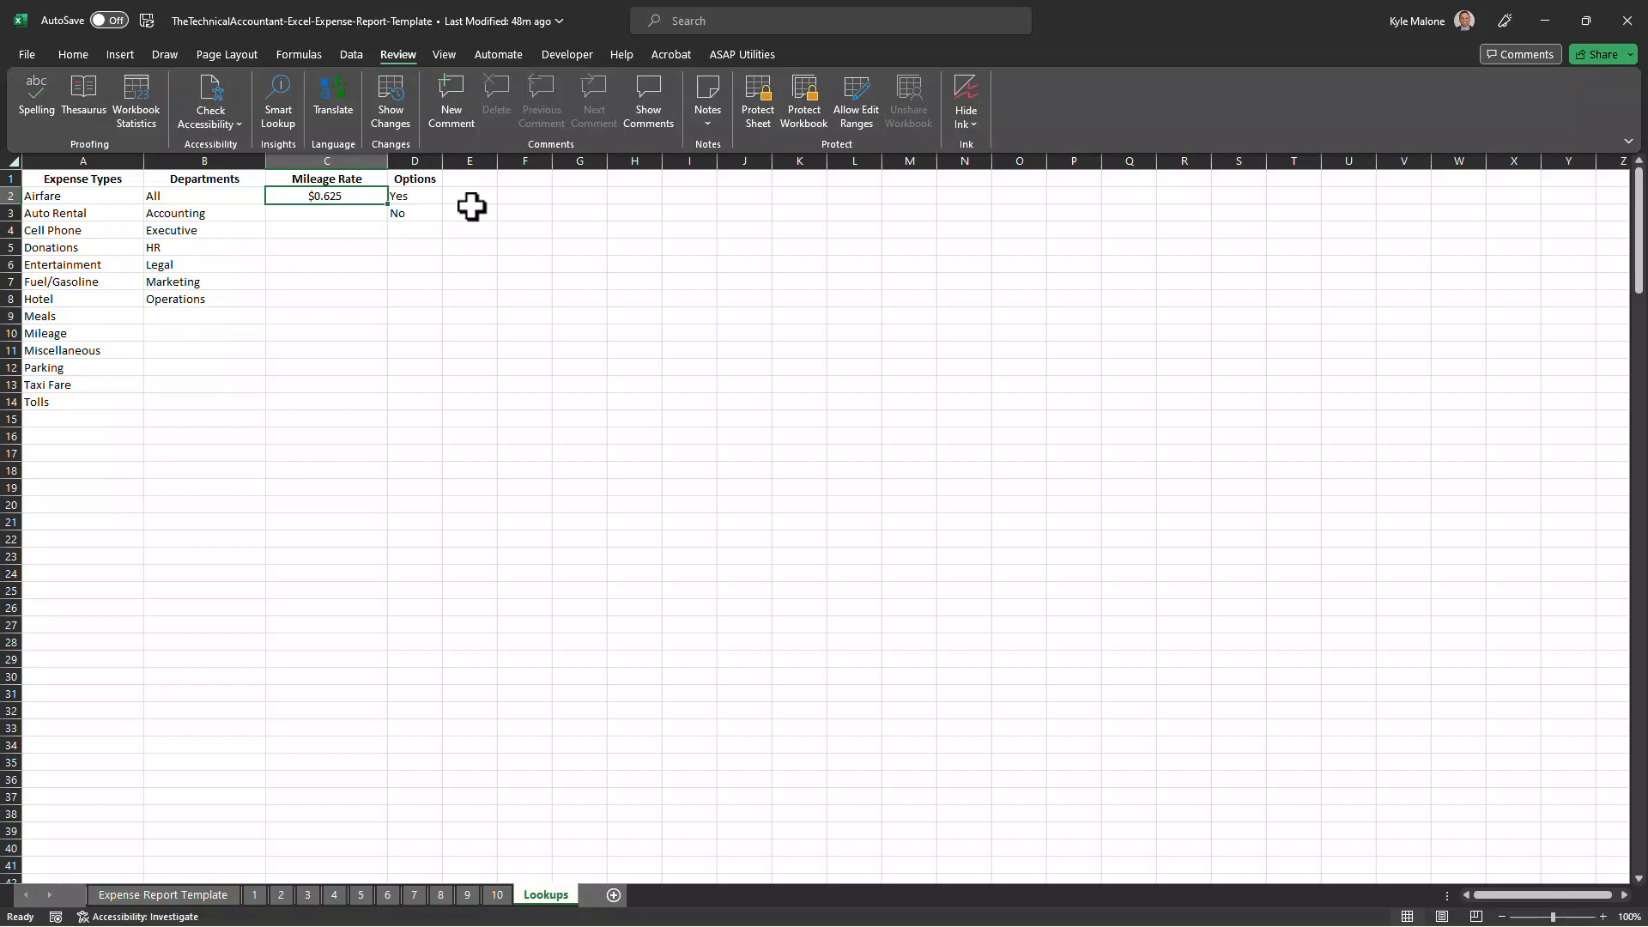
{"action": "left_click", "coordinate": [163, 894]}
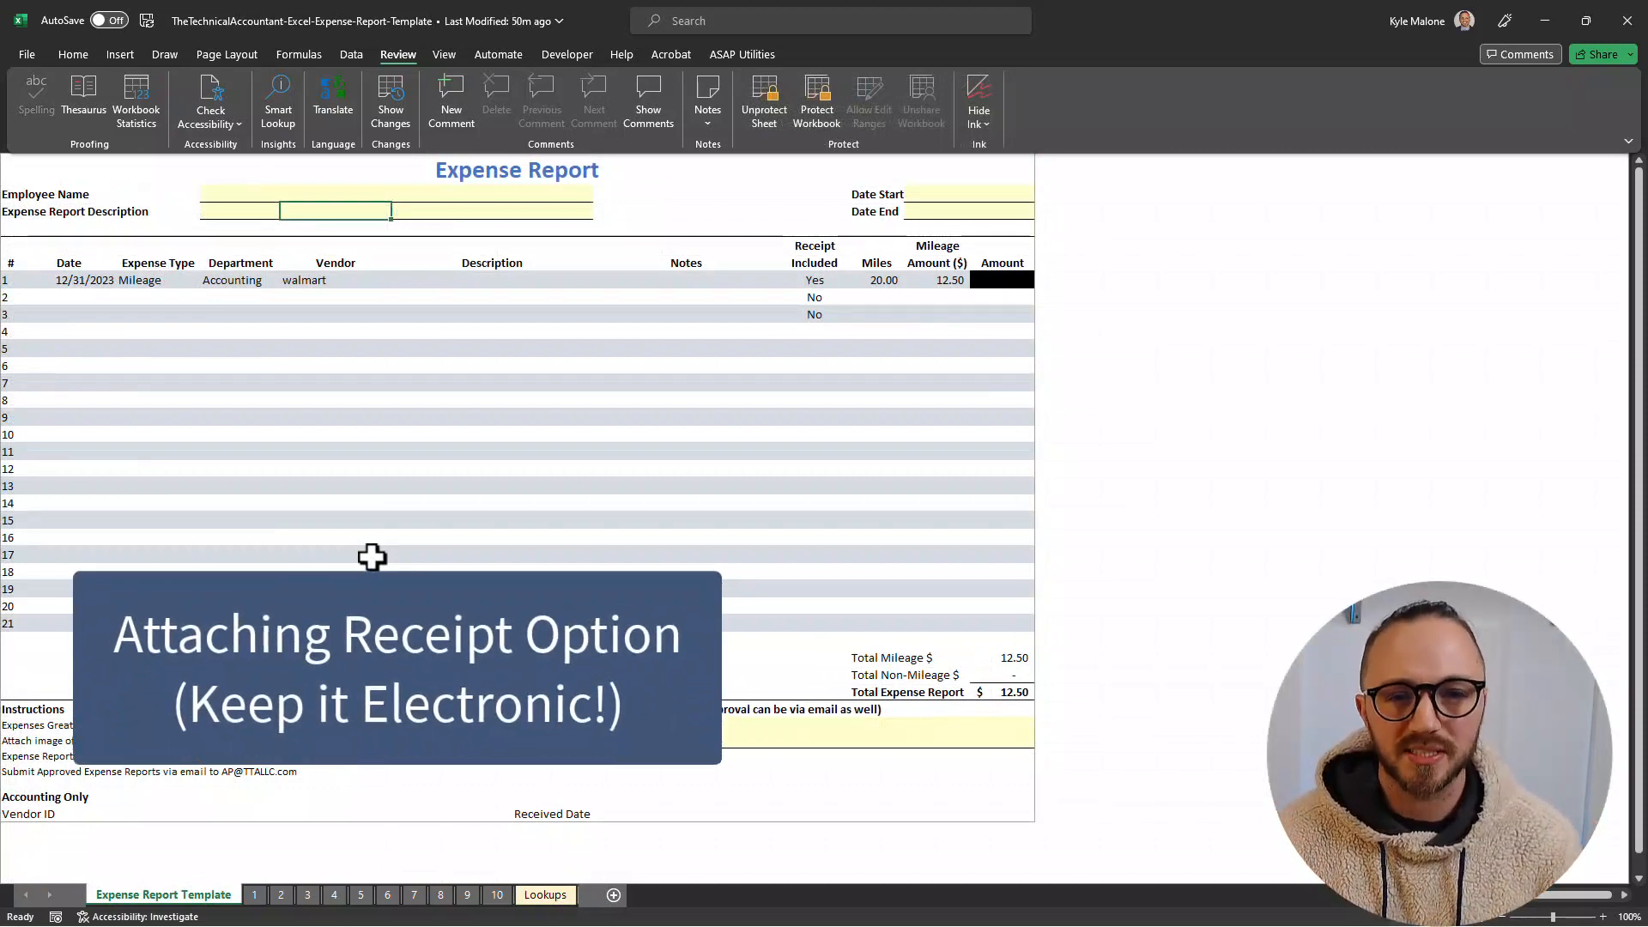
{"action": "mouse_move", "coordinate": [408, 552]}
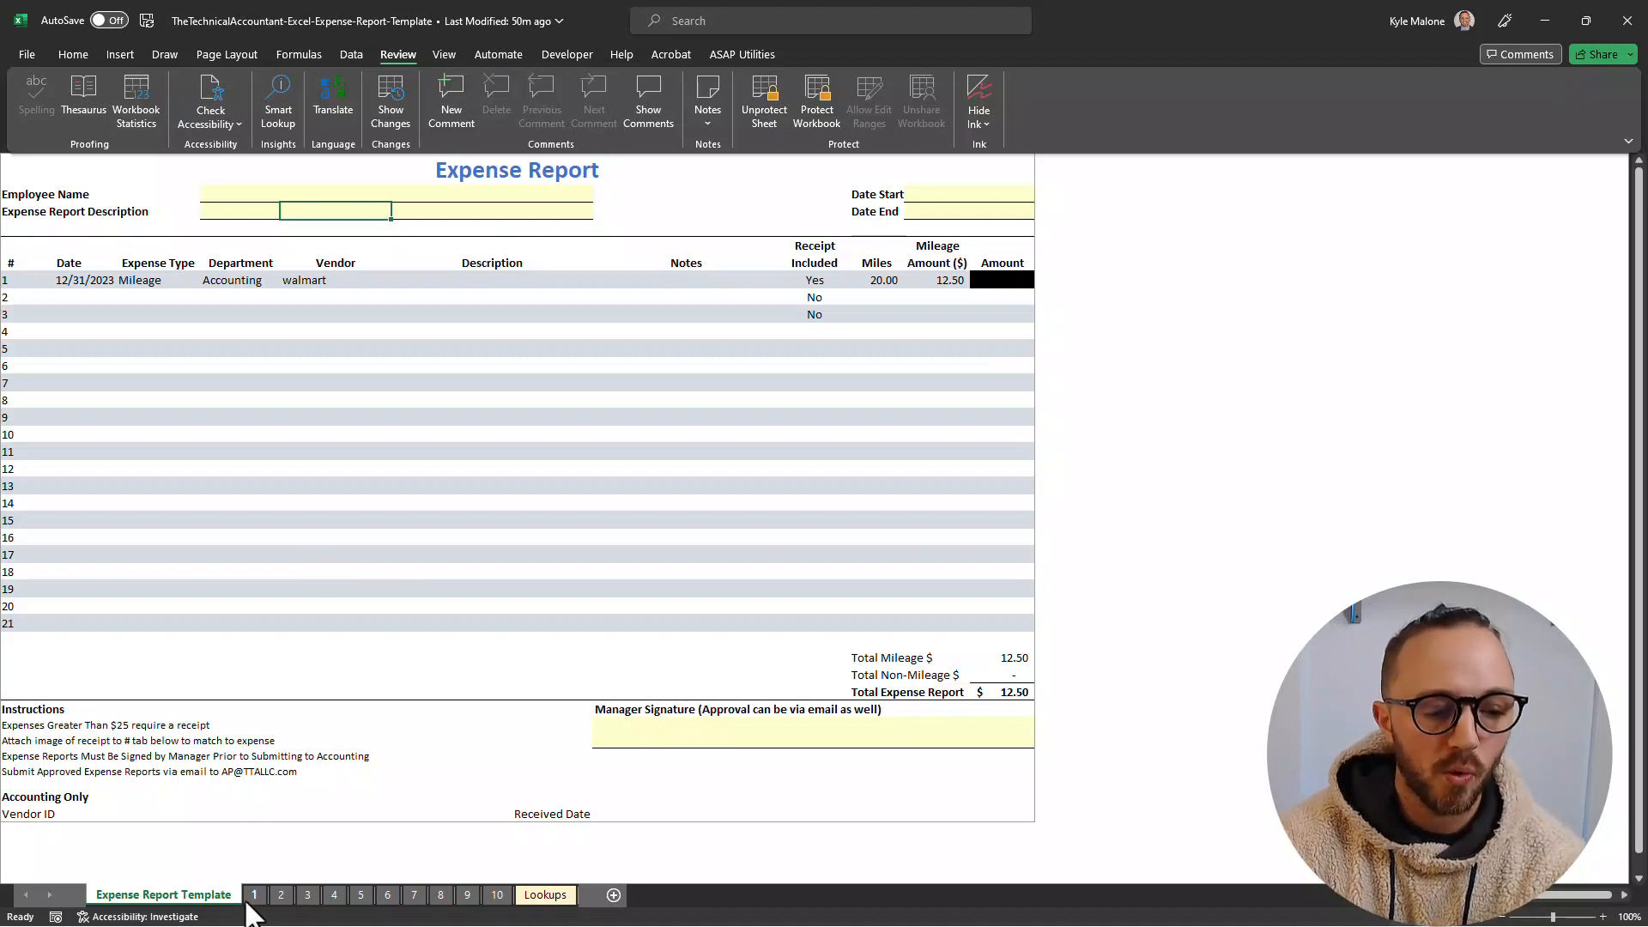
- View receipt tabs 1 and 2, returning to the Expense Report Template between them
{"action": "left_click", "coordinate": [254, 895]}
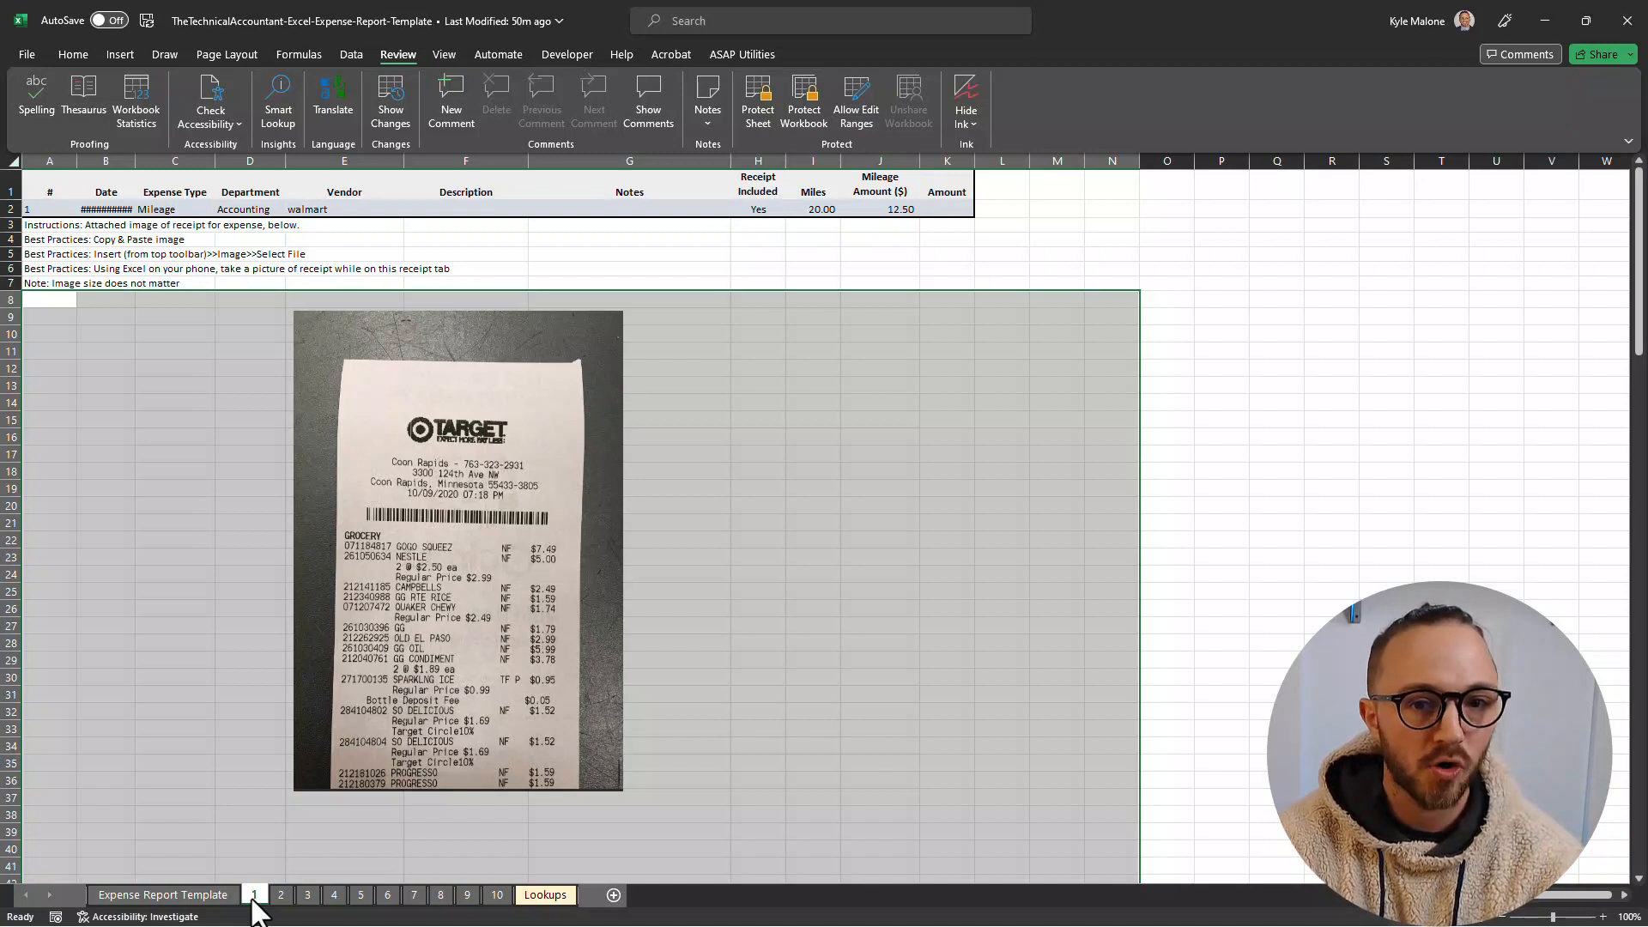
{"action": "left_click", "coordinate": [250, 403]}
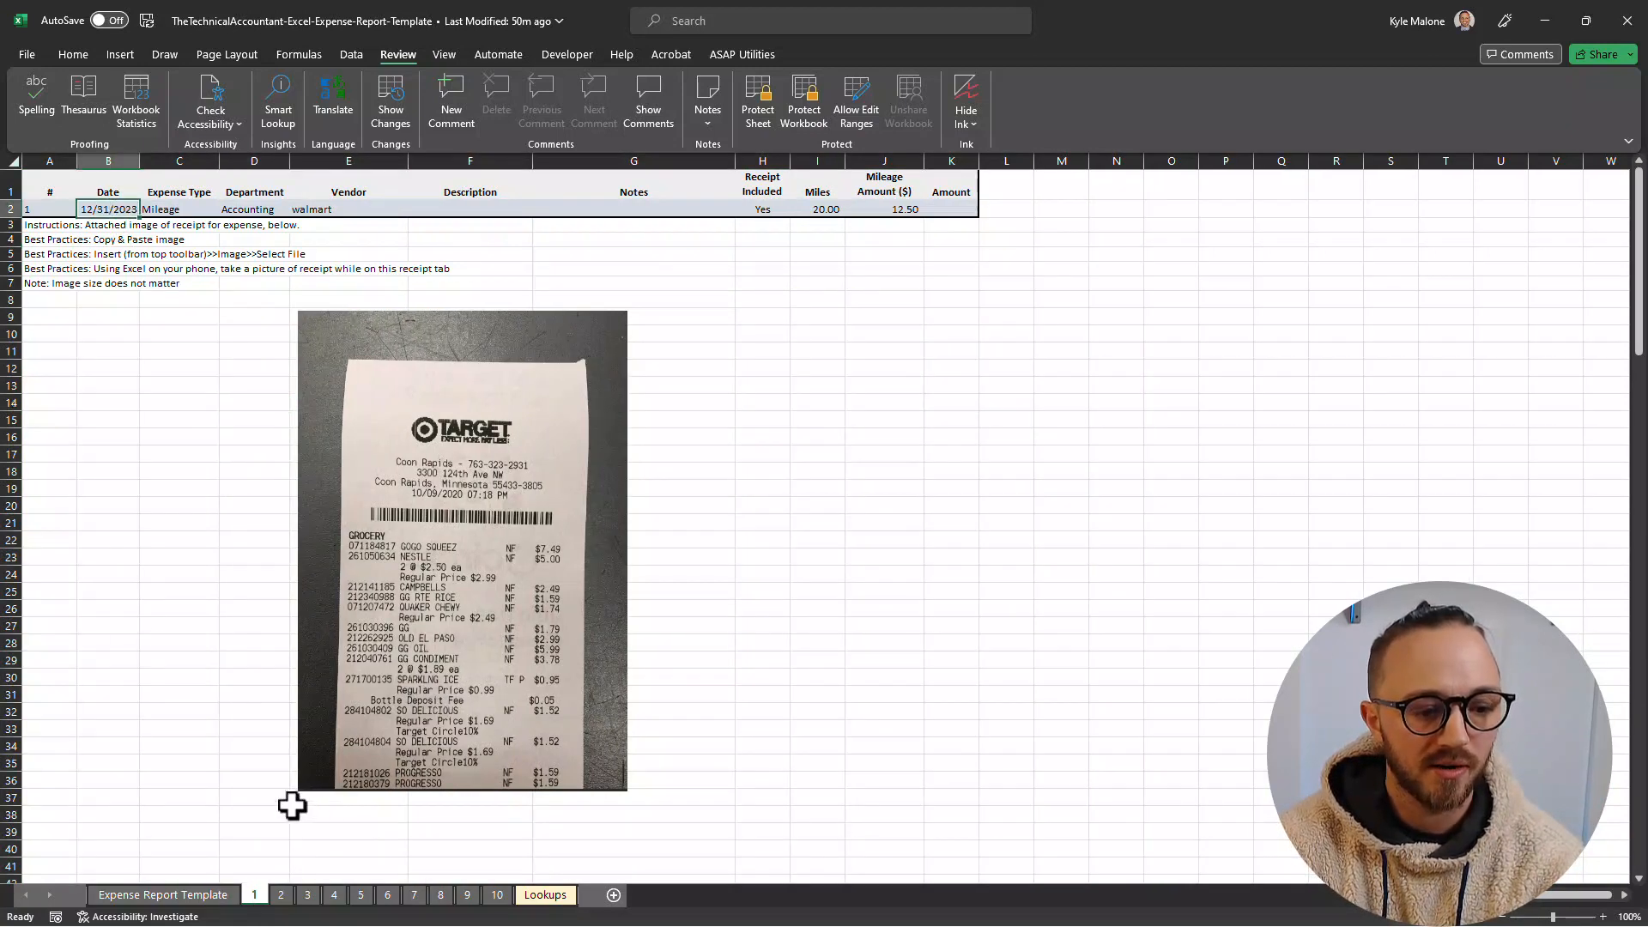
{"action": "left_click", "coordinate": [164, 895]}
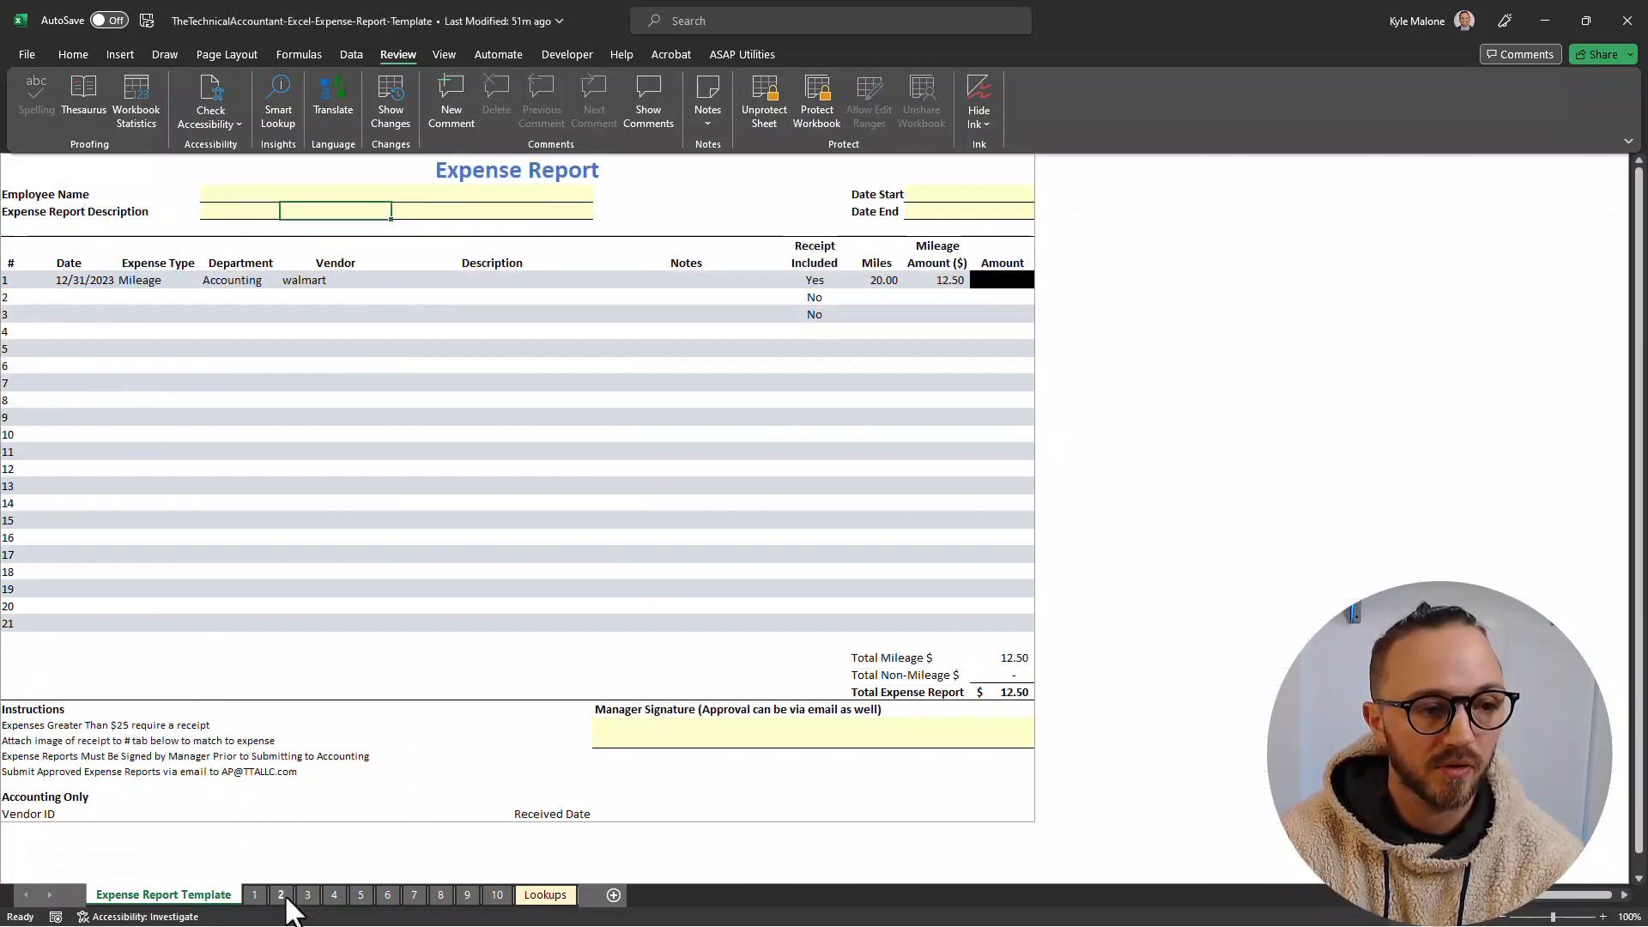
{"action": "left_click", "coordinate": [281, 895]}
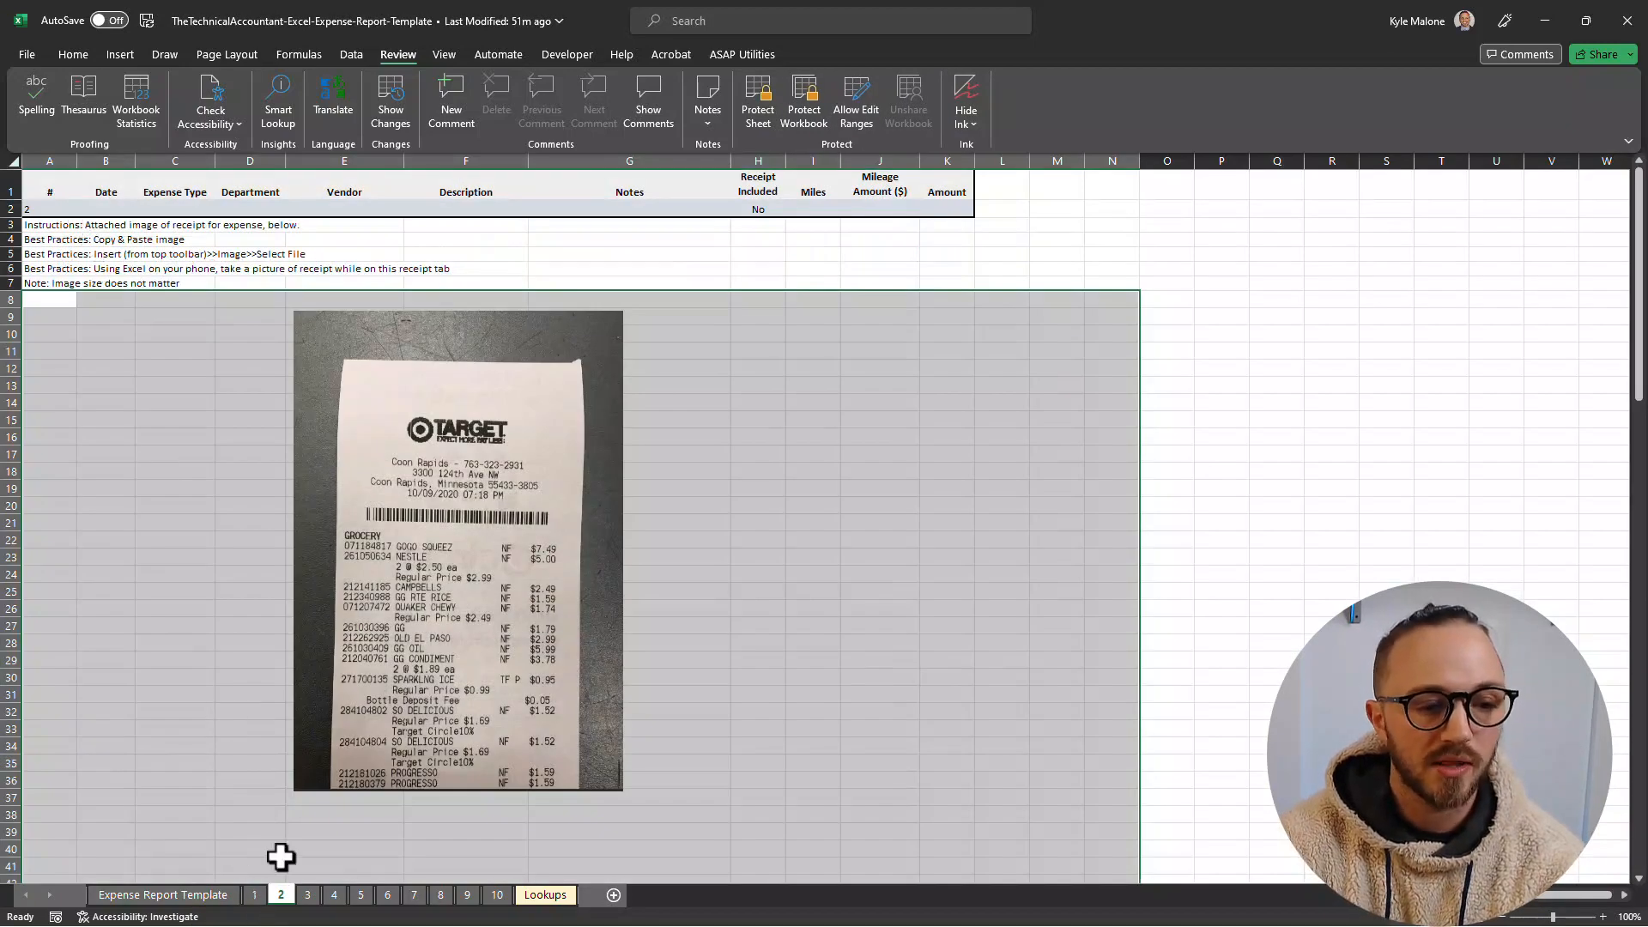
{"action": "mouse_move", "coordinate": [374, 662]}
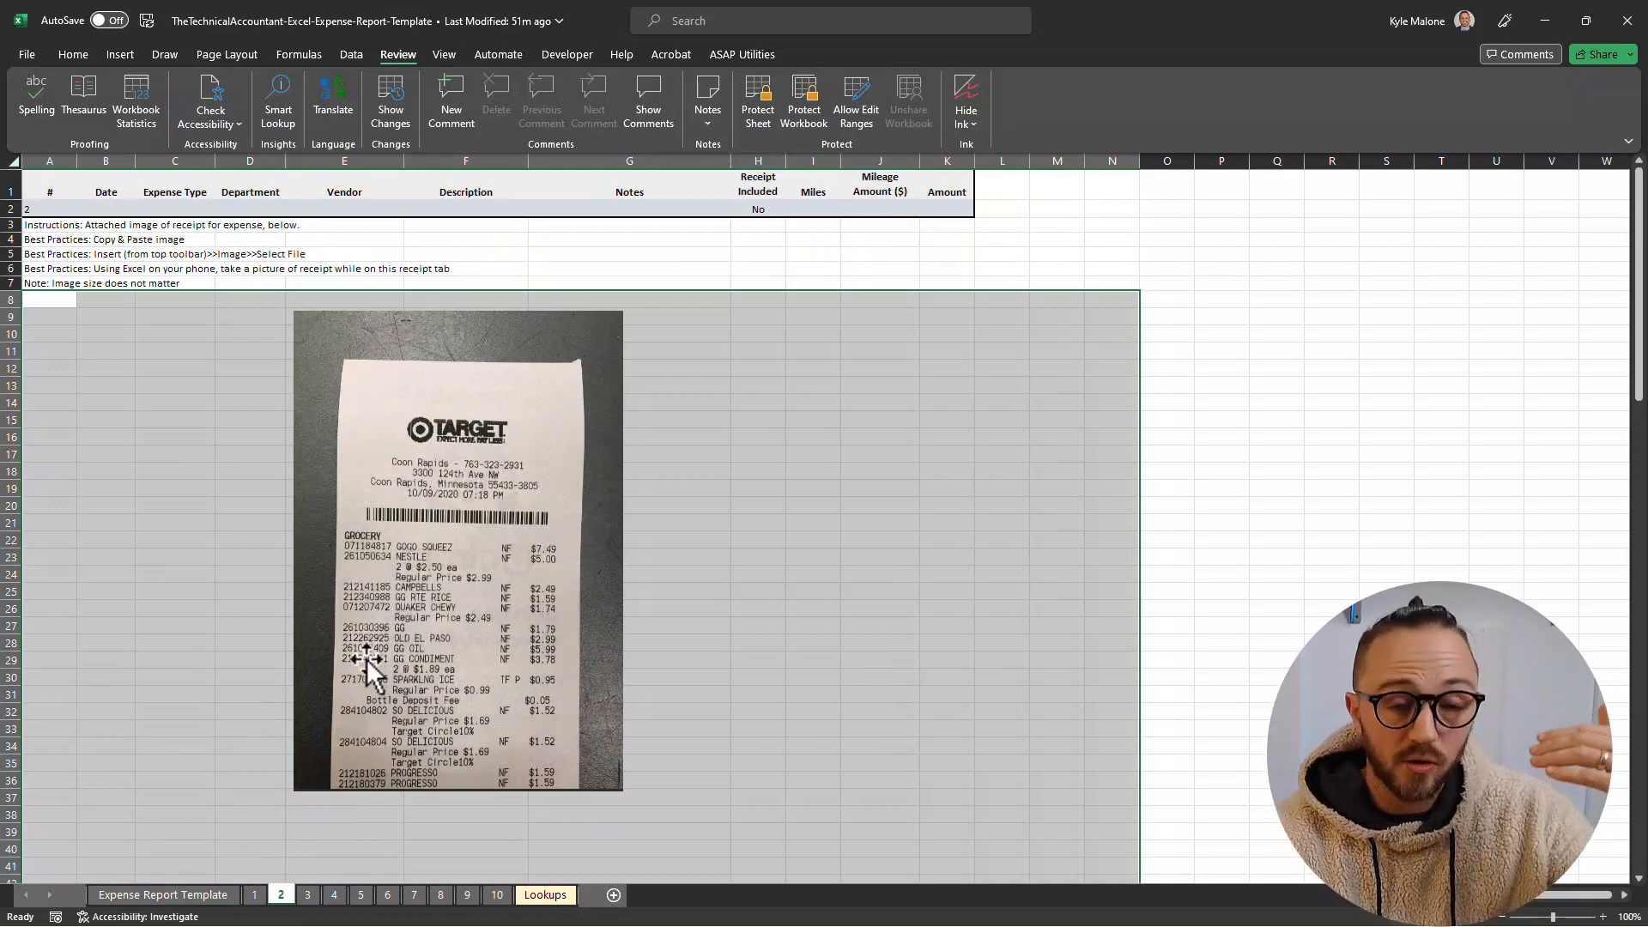
{"action": "mouse_move", "coordinate": [368, 704]}
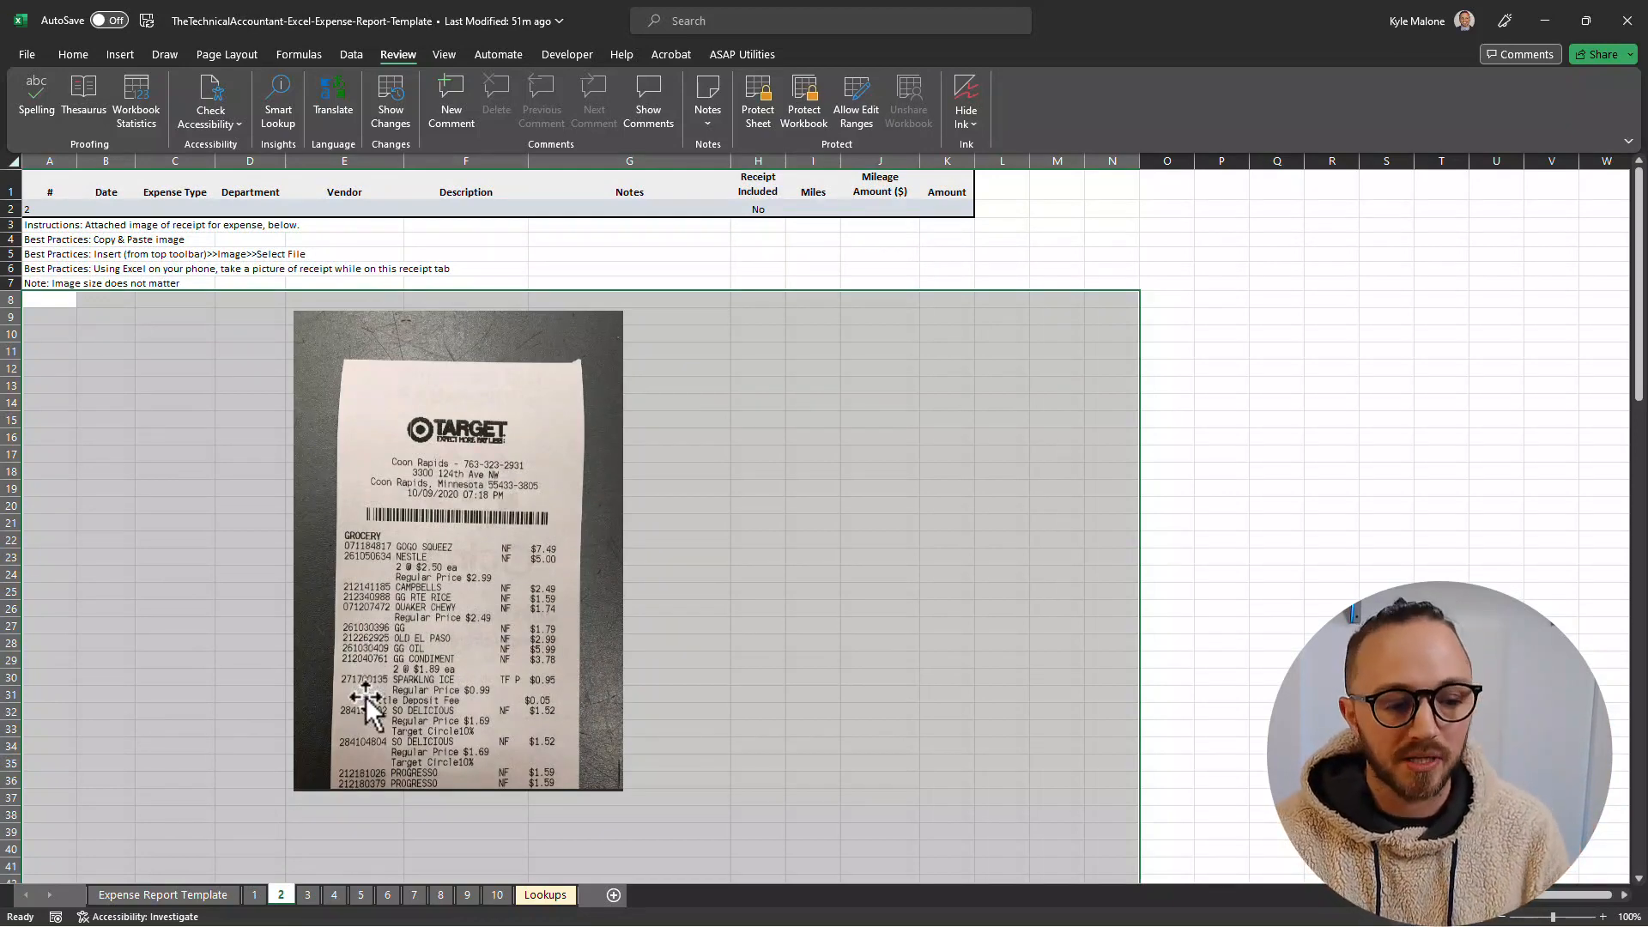
- Revisit the template and receipt tab 1, scroll its receipt image, and end on tab 2
{"action": "left_click", "coordinate": [253, 894]}
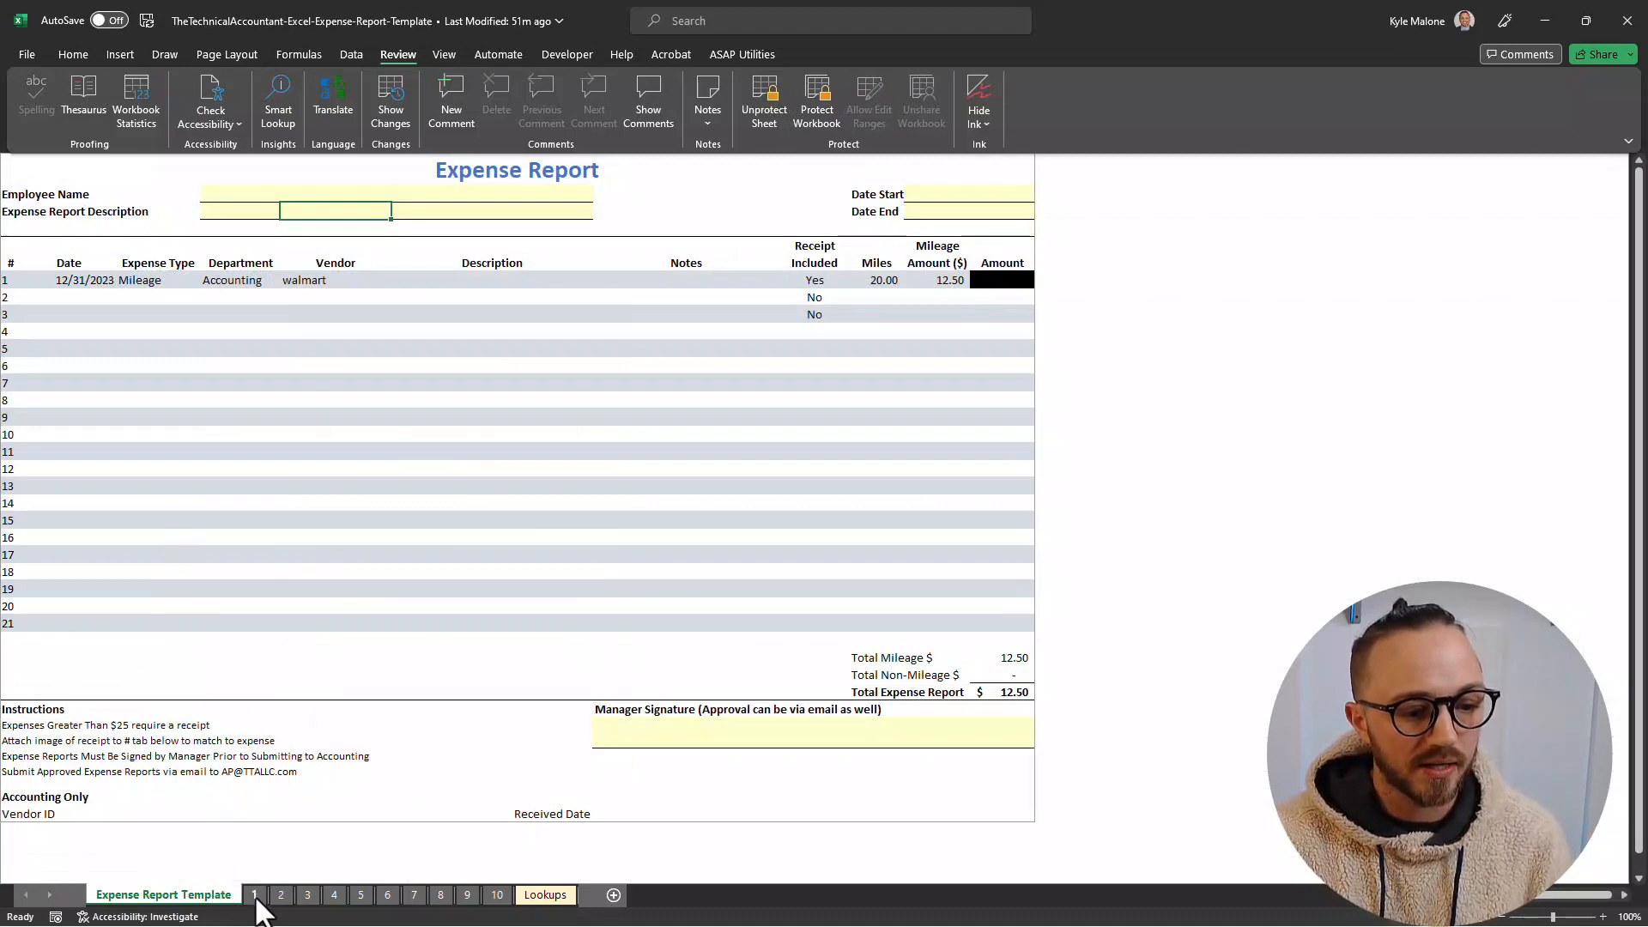
{"action": "left_click", "coordinate": [254, 895]}
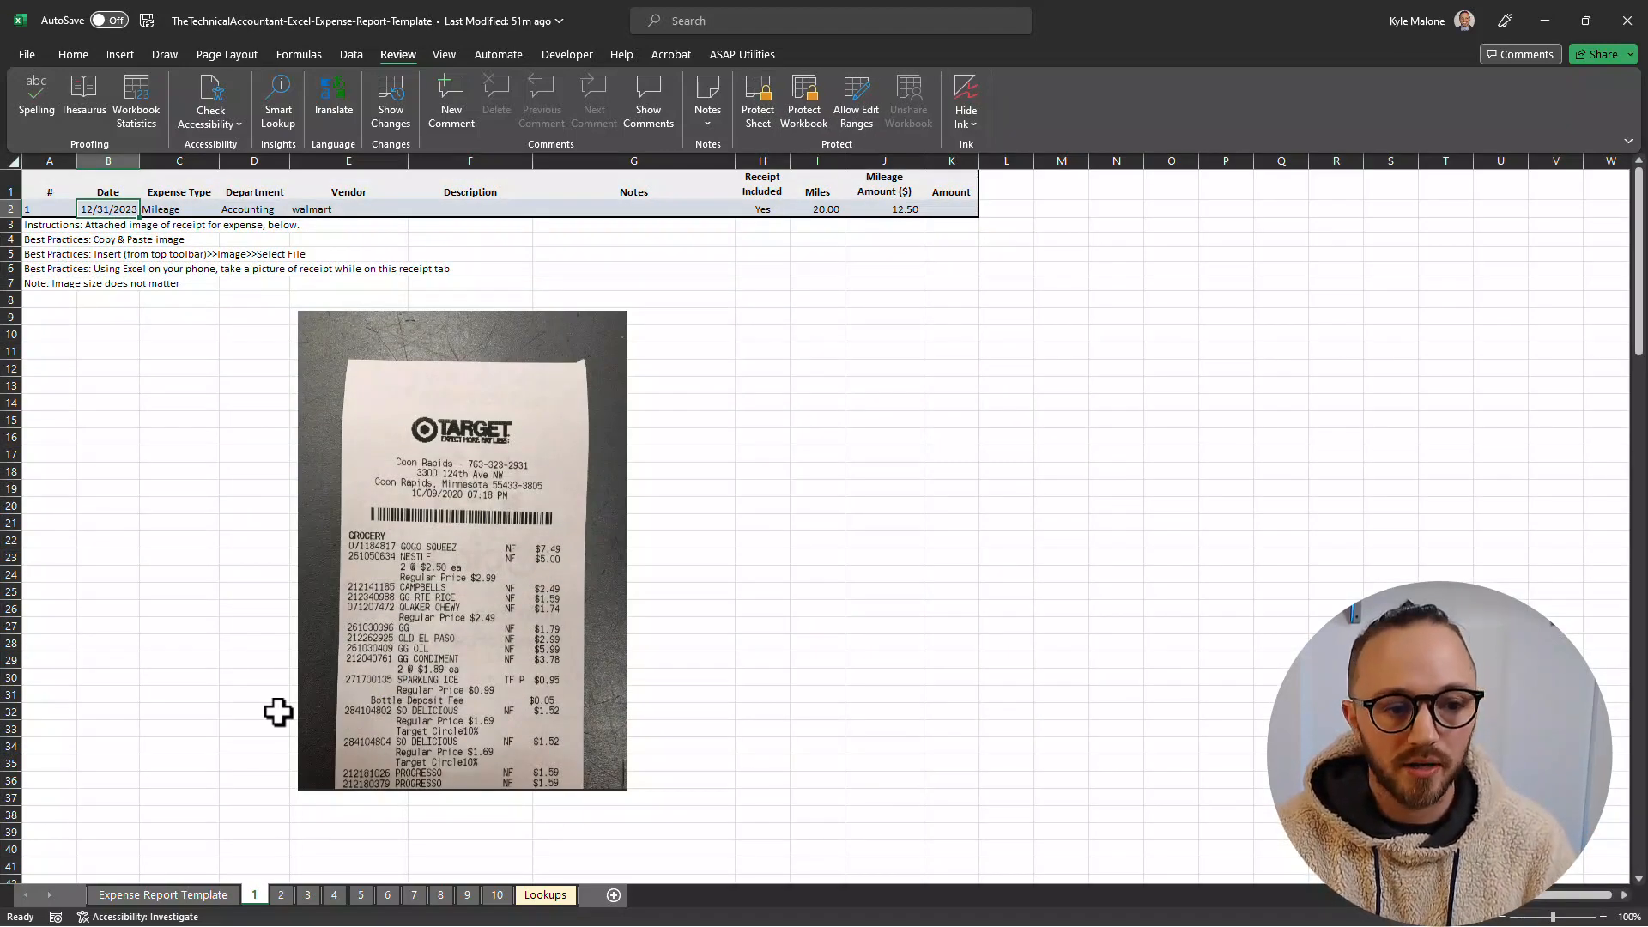
{"action": "mouse_move", "coordinate": [389, 603]}
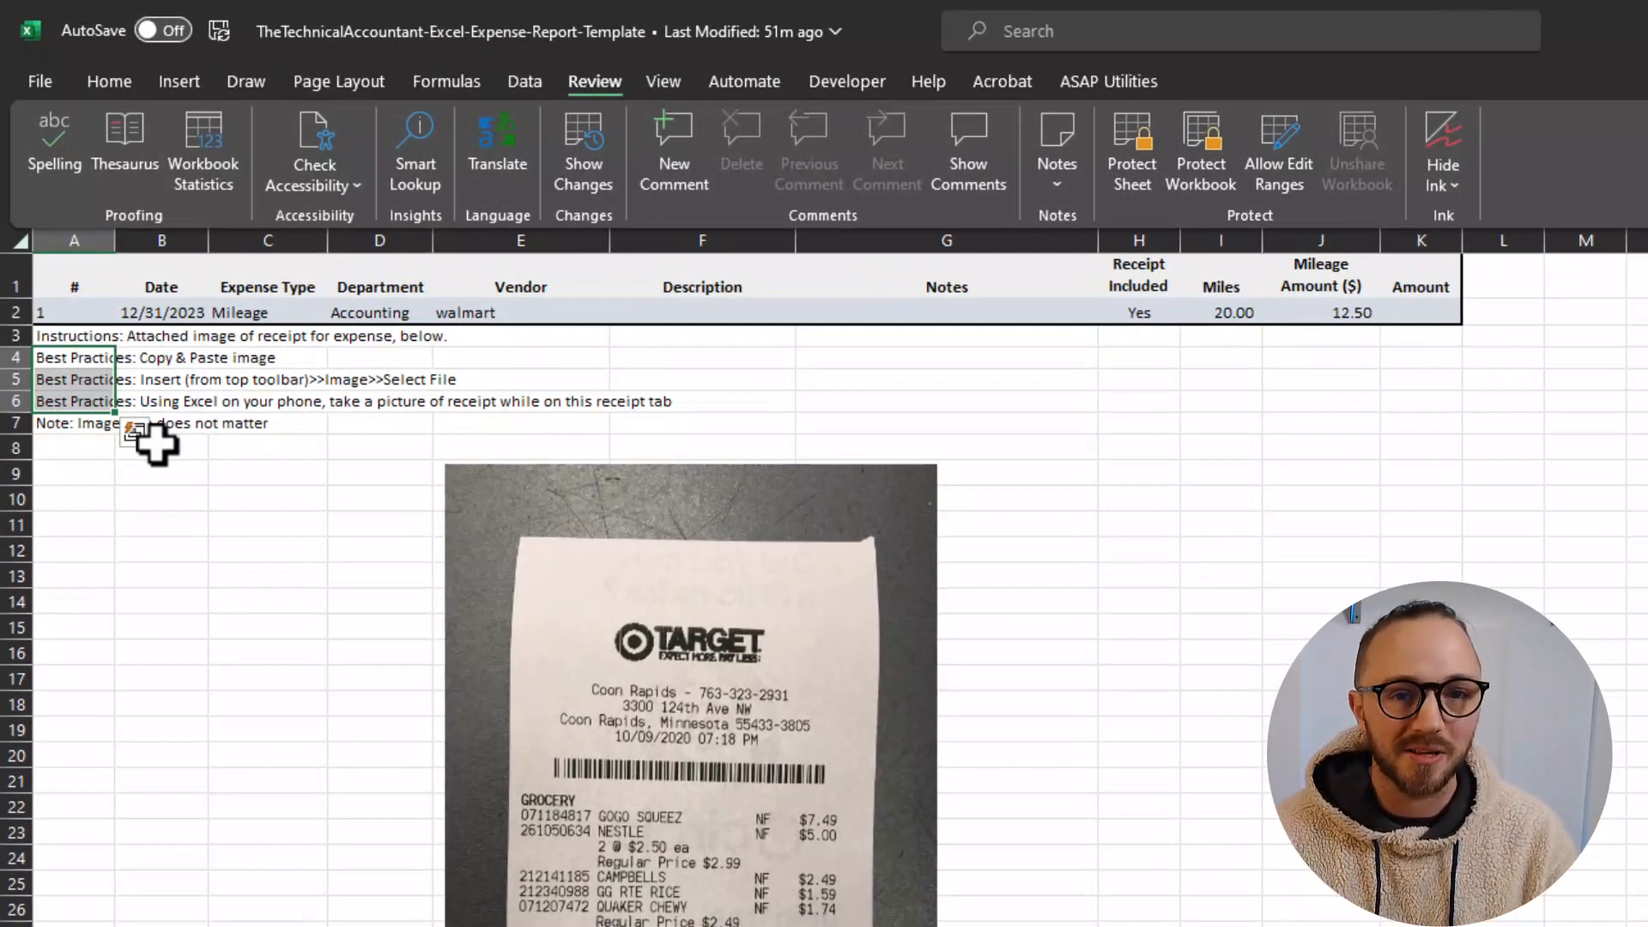
{"action": "scroll", "scroll_direction": "down", "scroll_amount": 3}
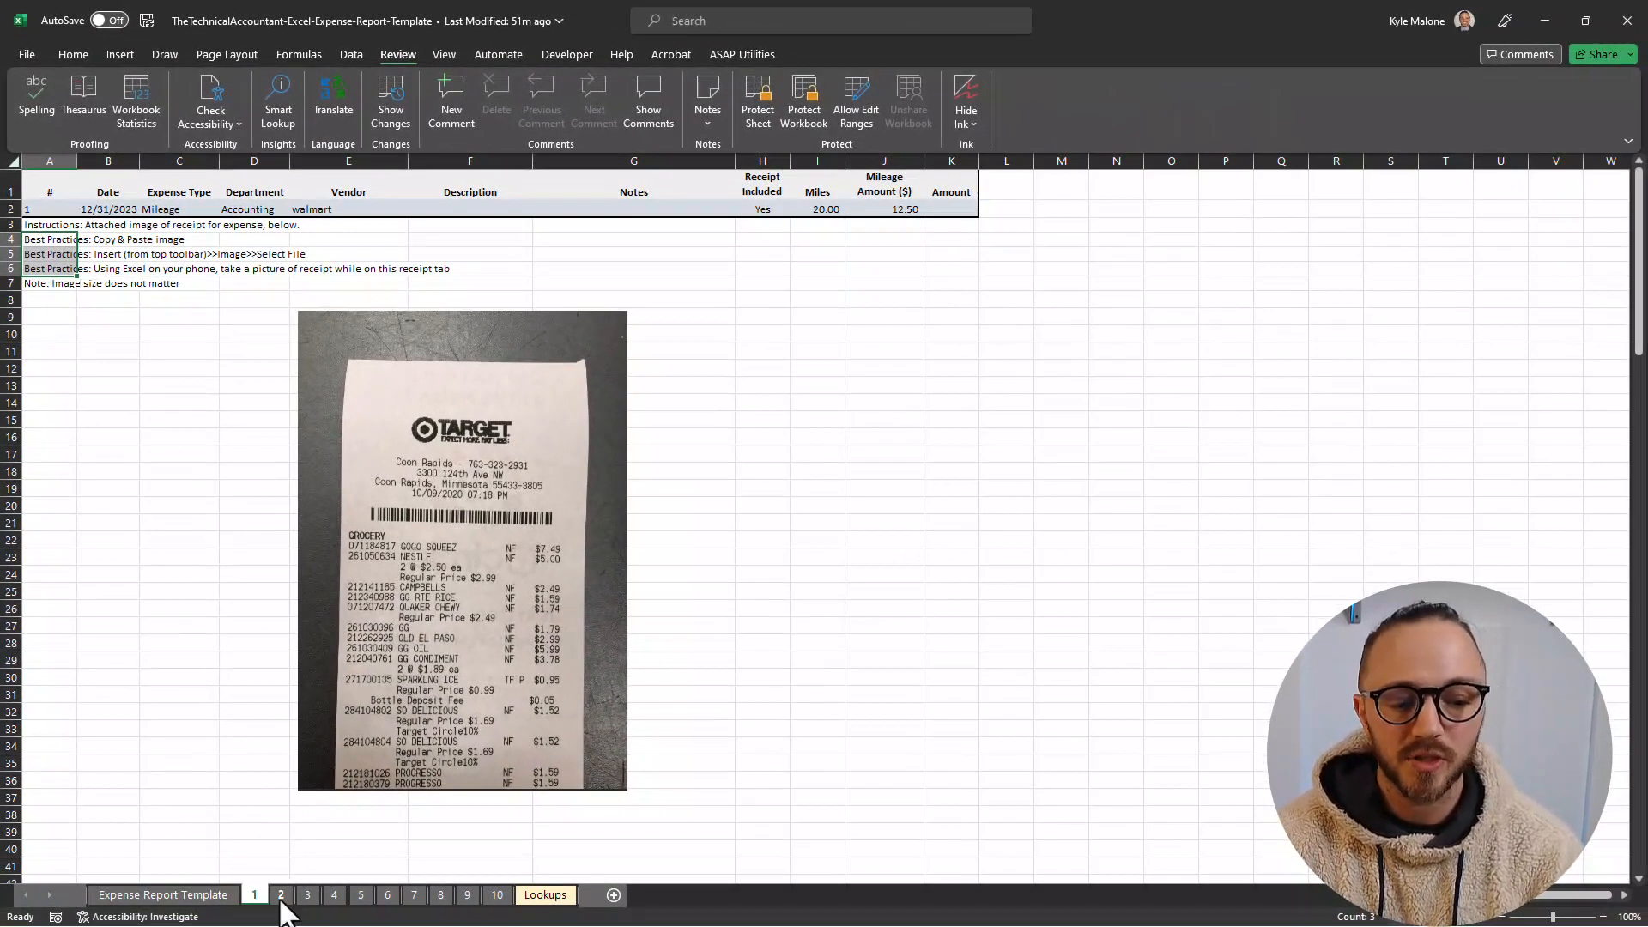
{"action": "left_click", "coordinate": [163, 894]}
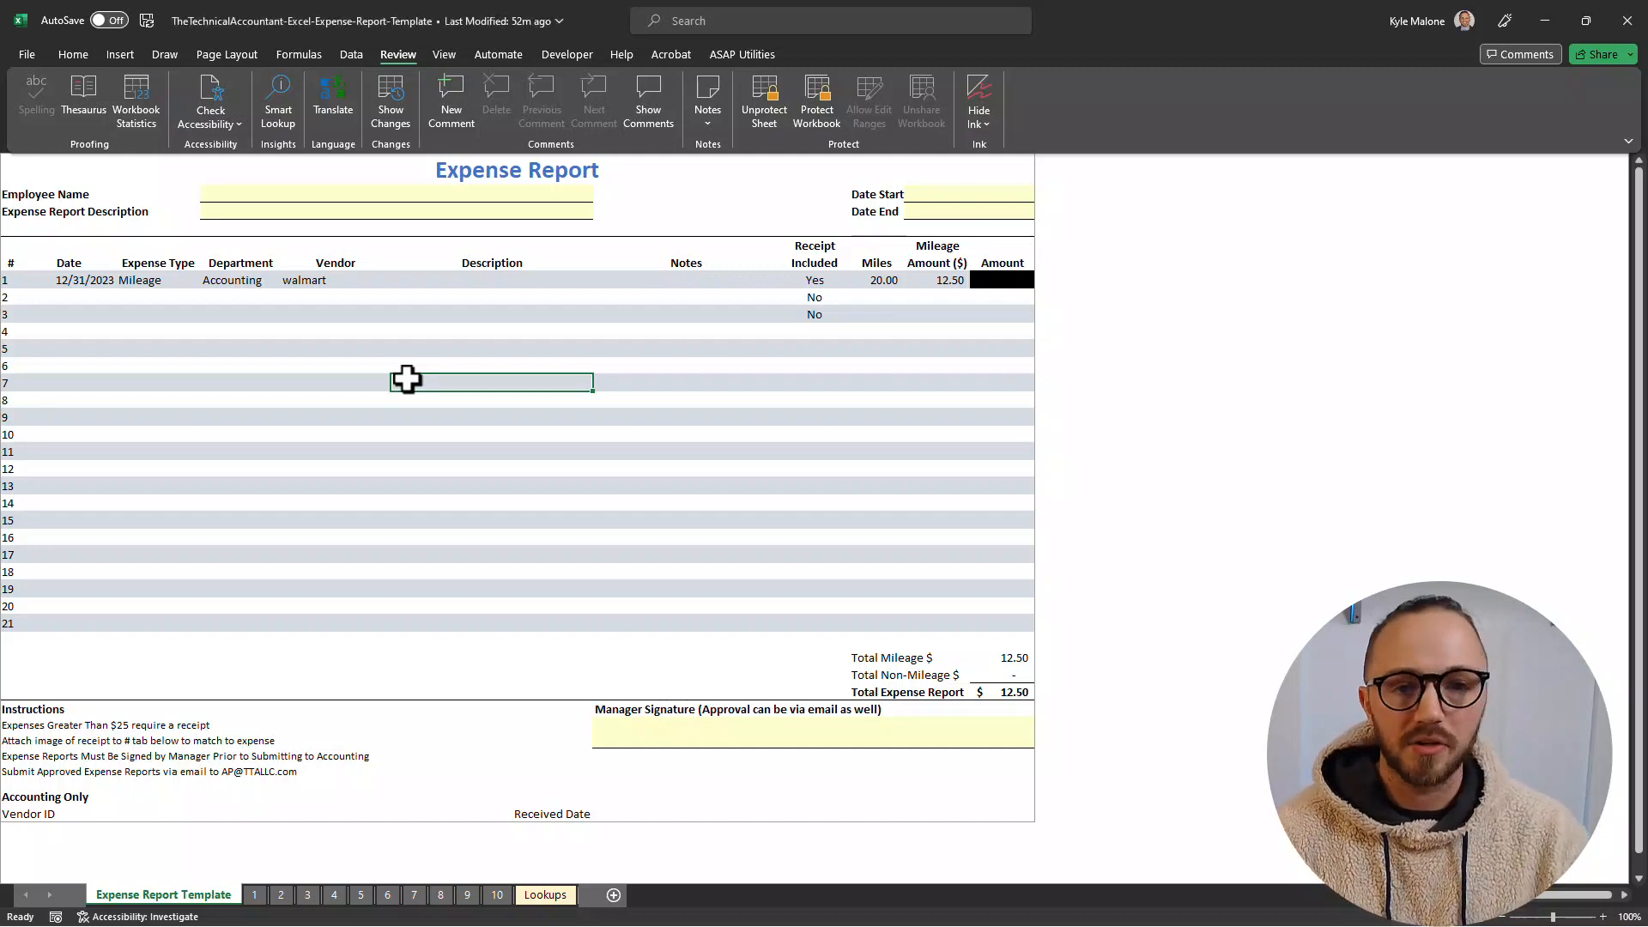
{"action": "mouse_move", "coordinate": [456, 492]}
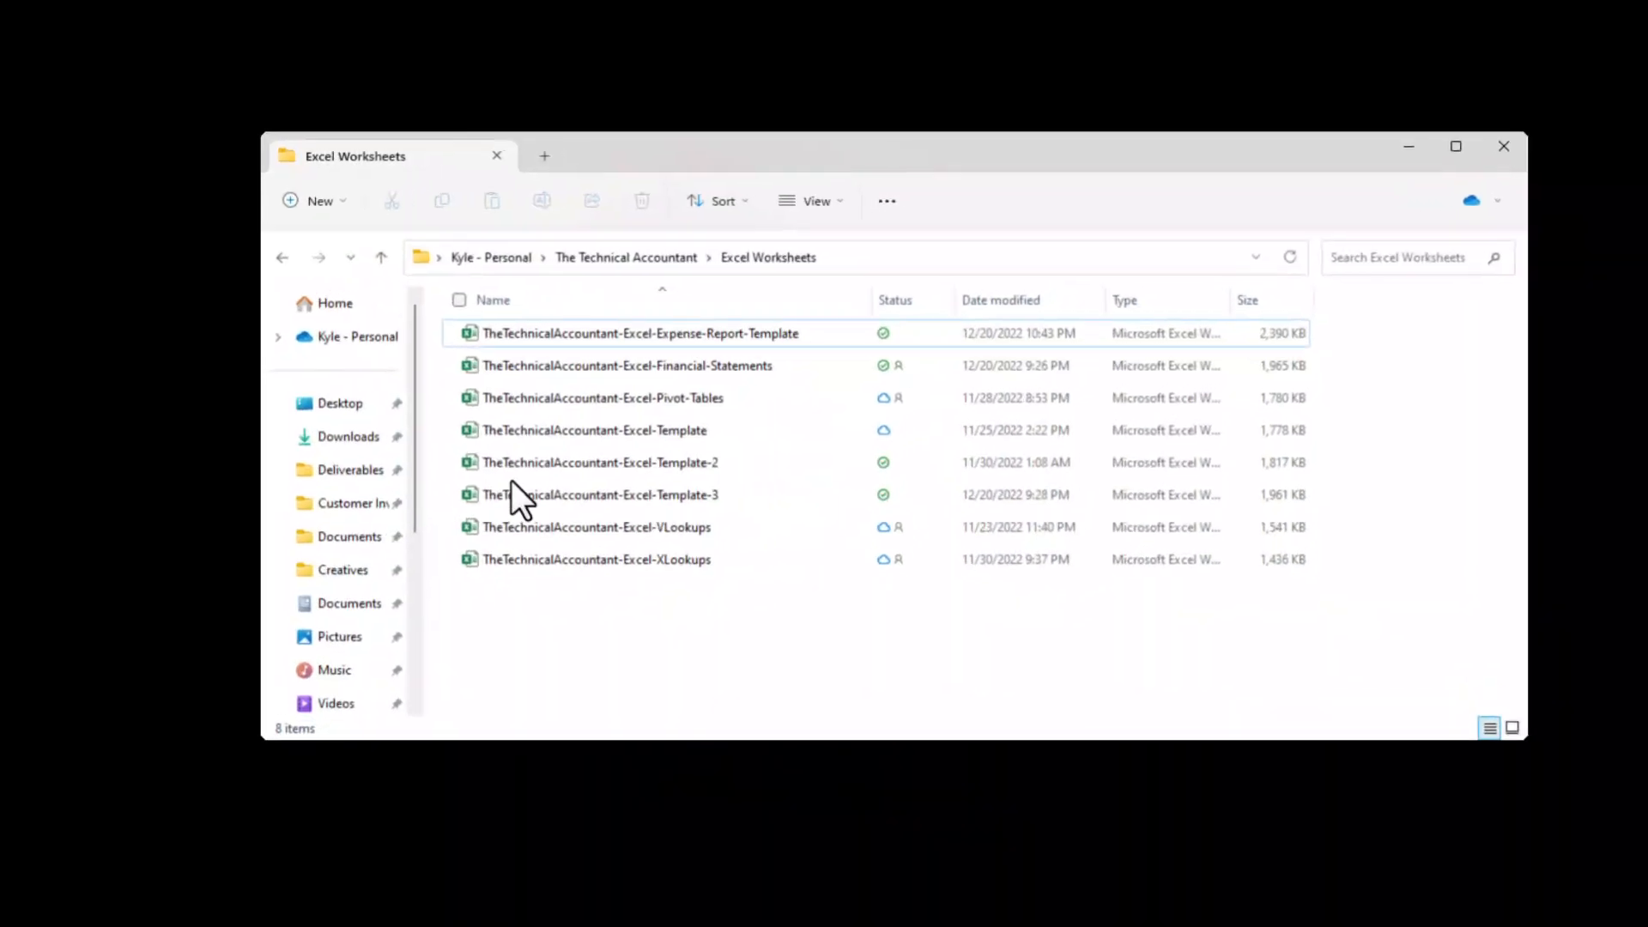
- Right-click a workbook in the OneDrive Excel Worksheets folder for its options
{"action": "right_click", "coordinate": [640, 333]}
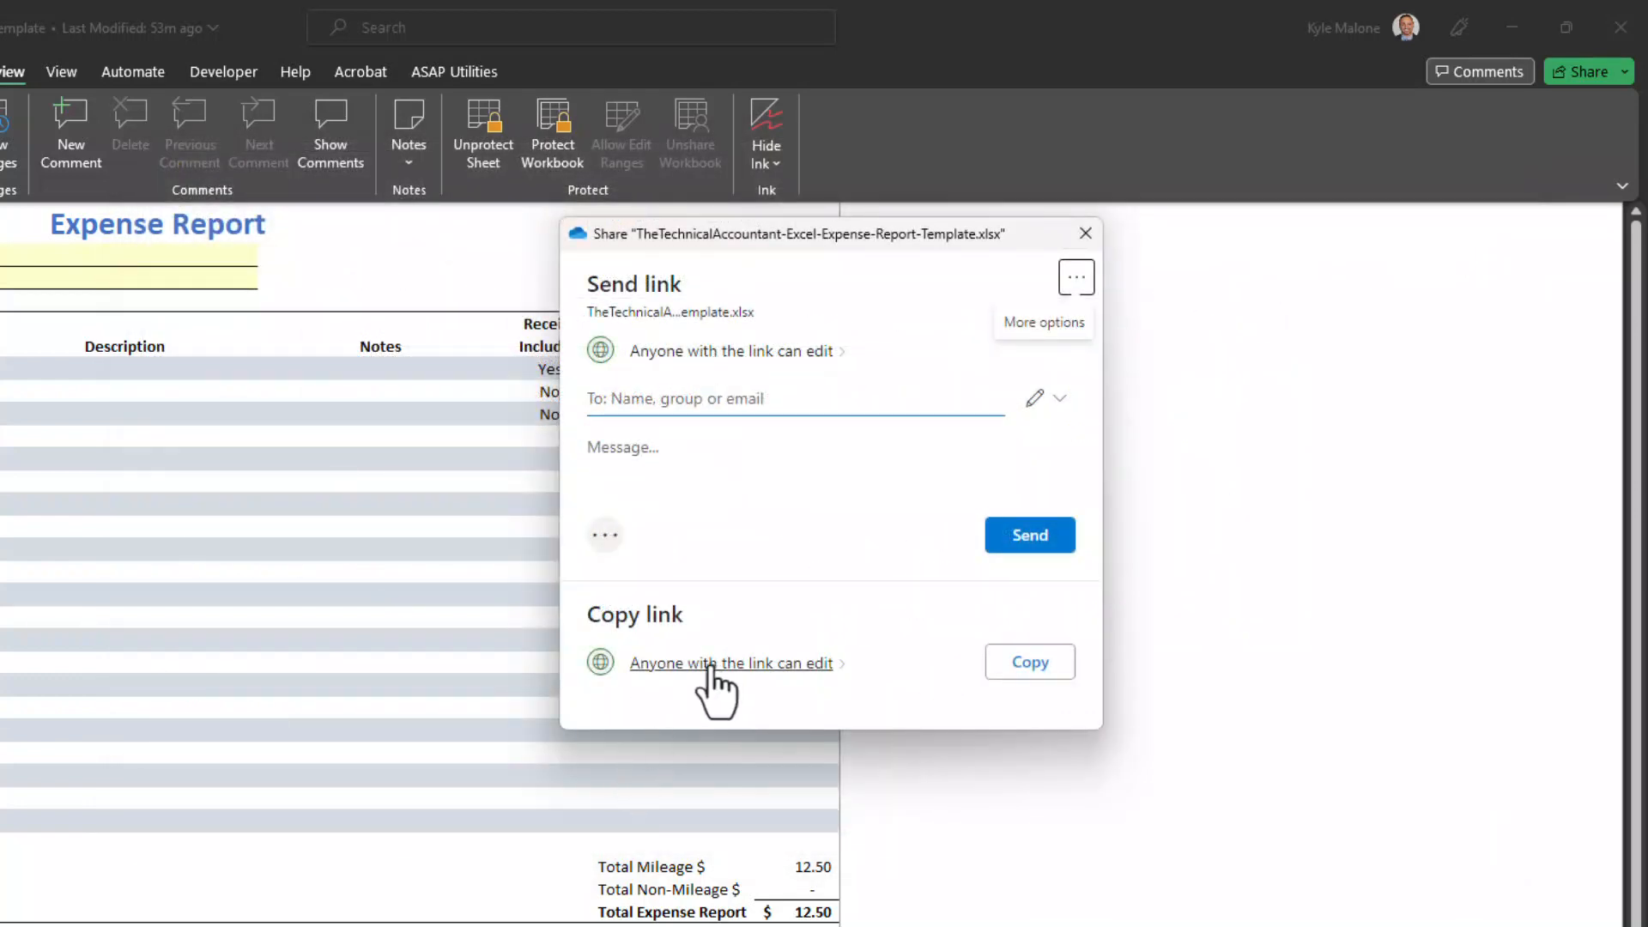
- Copy an 'Anyone with the link can edit' link to the Expense Report Template
{"action": "left_click", "coordinate": [731, 662]}
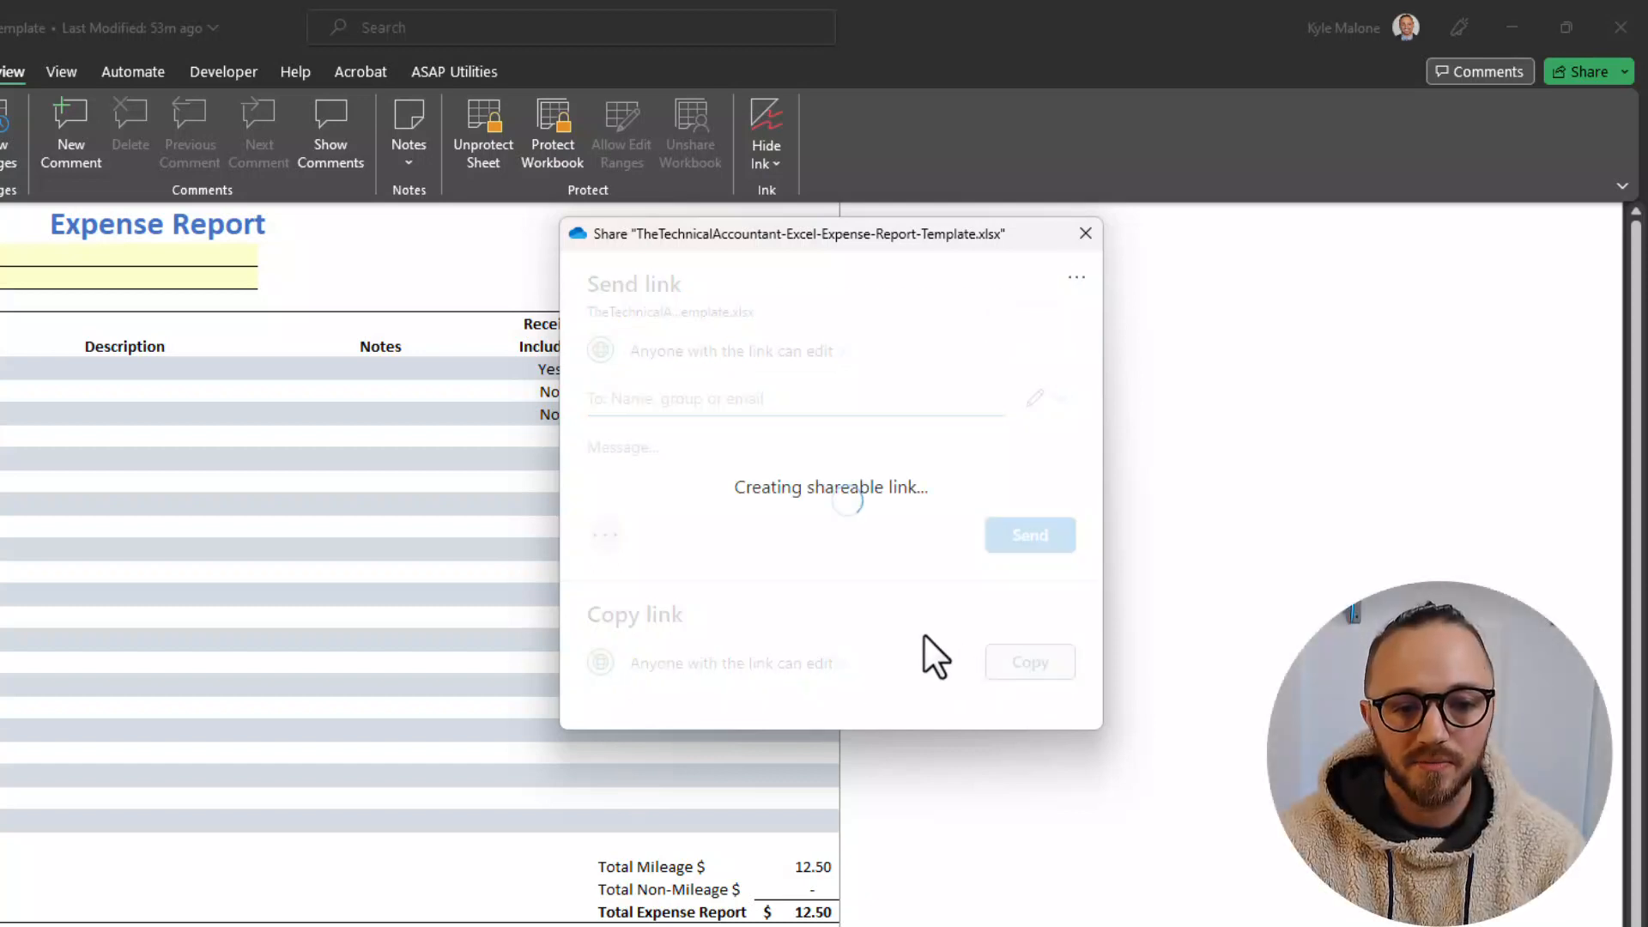